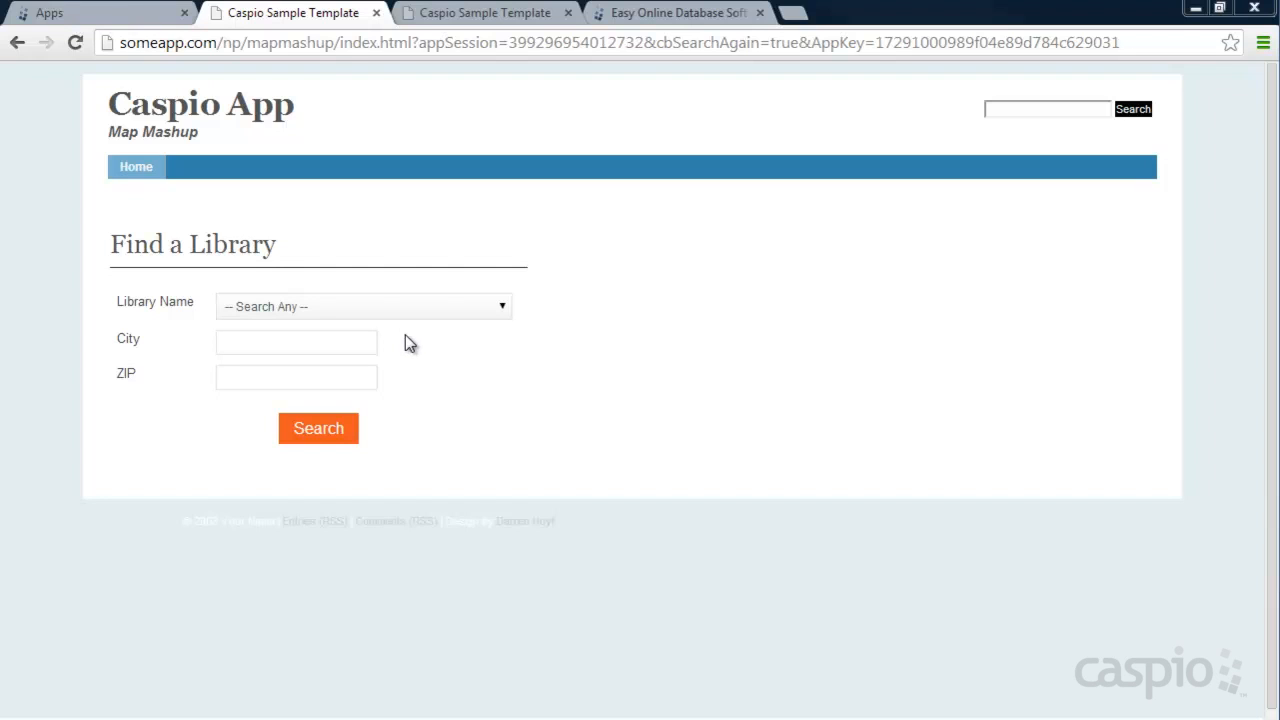
Step: Run an unfiltered library search, map Fremont Main and Dublin libraries, and open Fremont Main's details
{"action": "left_click", "coordinate": [364, 306]}
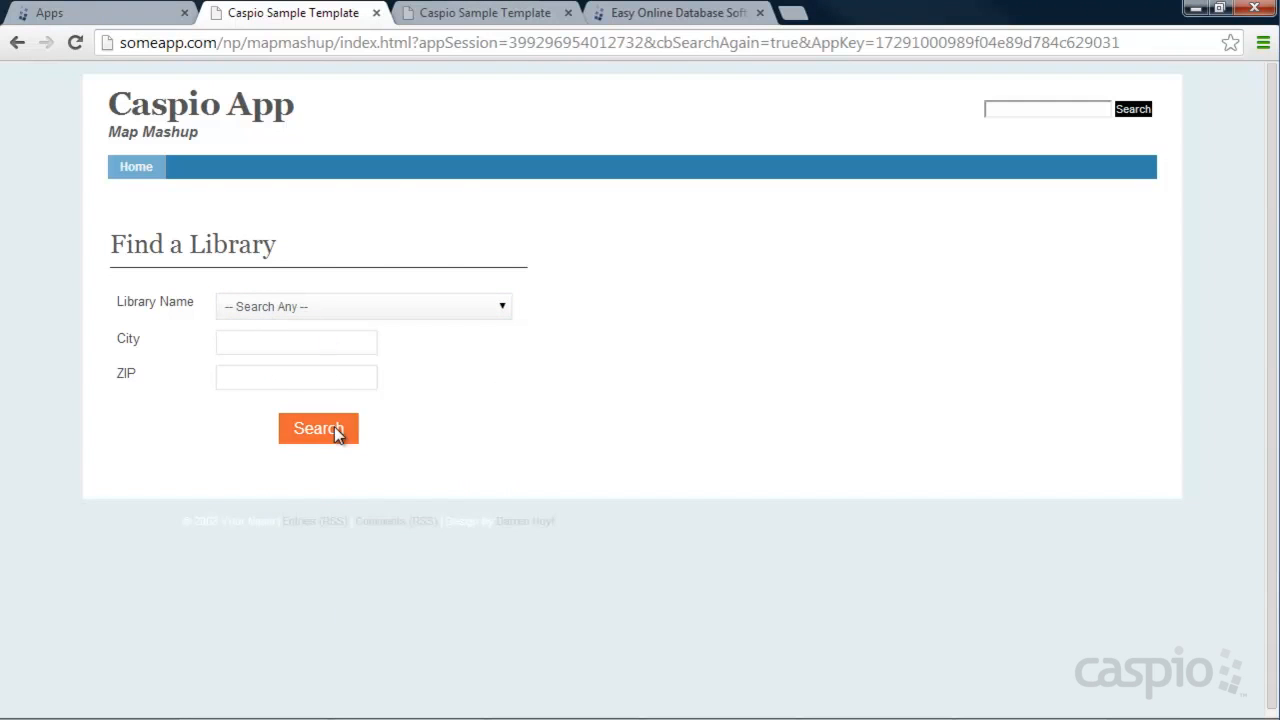
{"action": "left_click", "coordinate": [318, 428]}
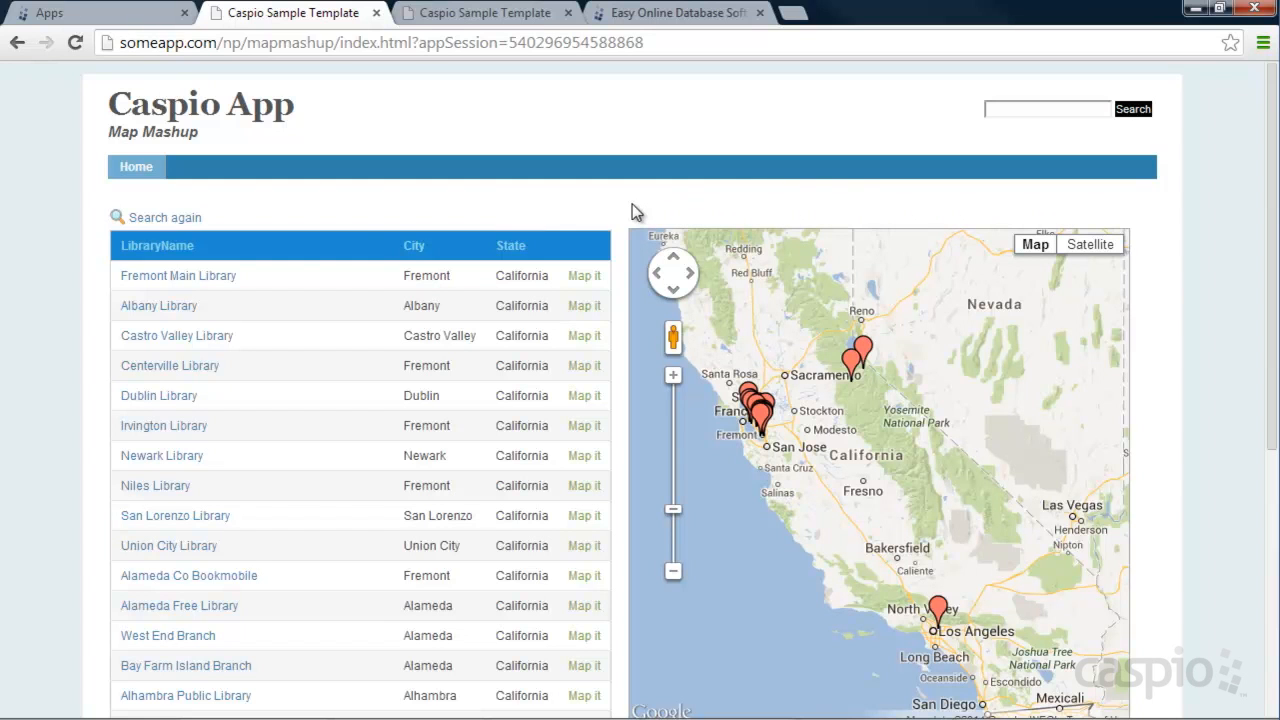
{"action": "mouse_move", "coordinate": [584, 275]}
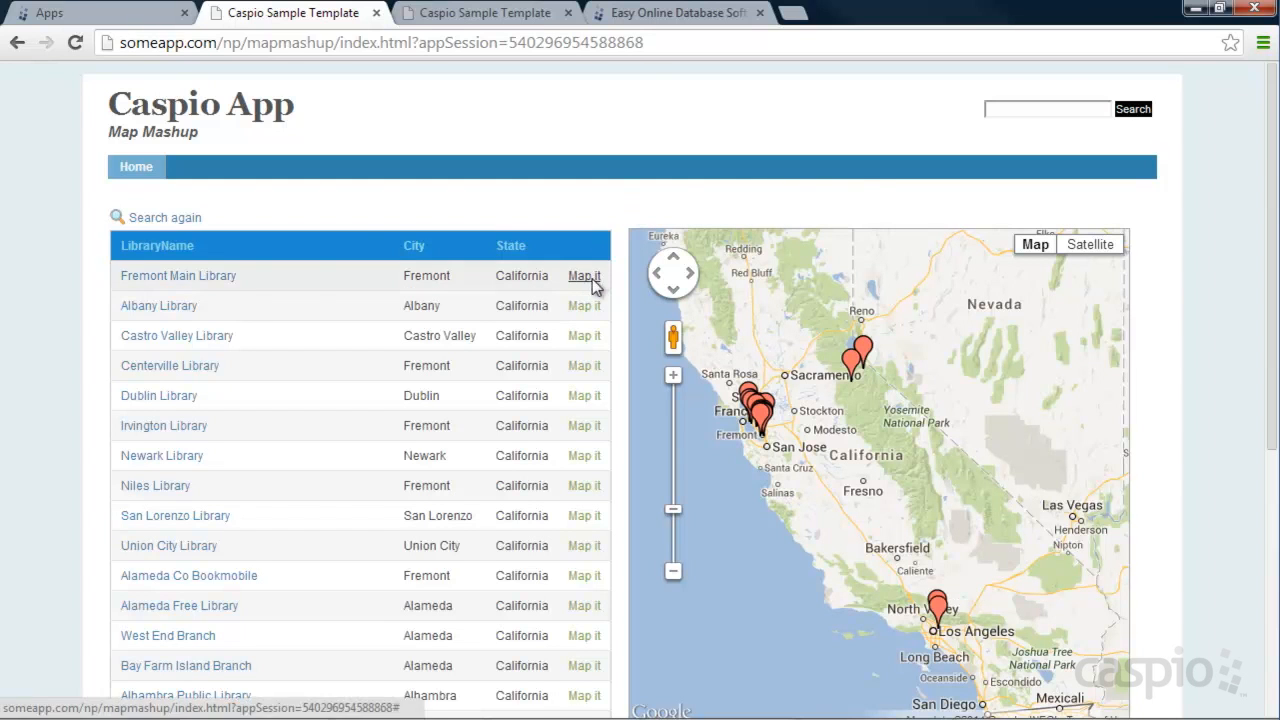
{"action": "left_click", "coordinate": [583, 275]}
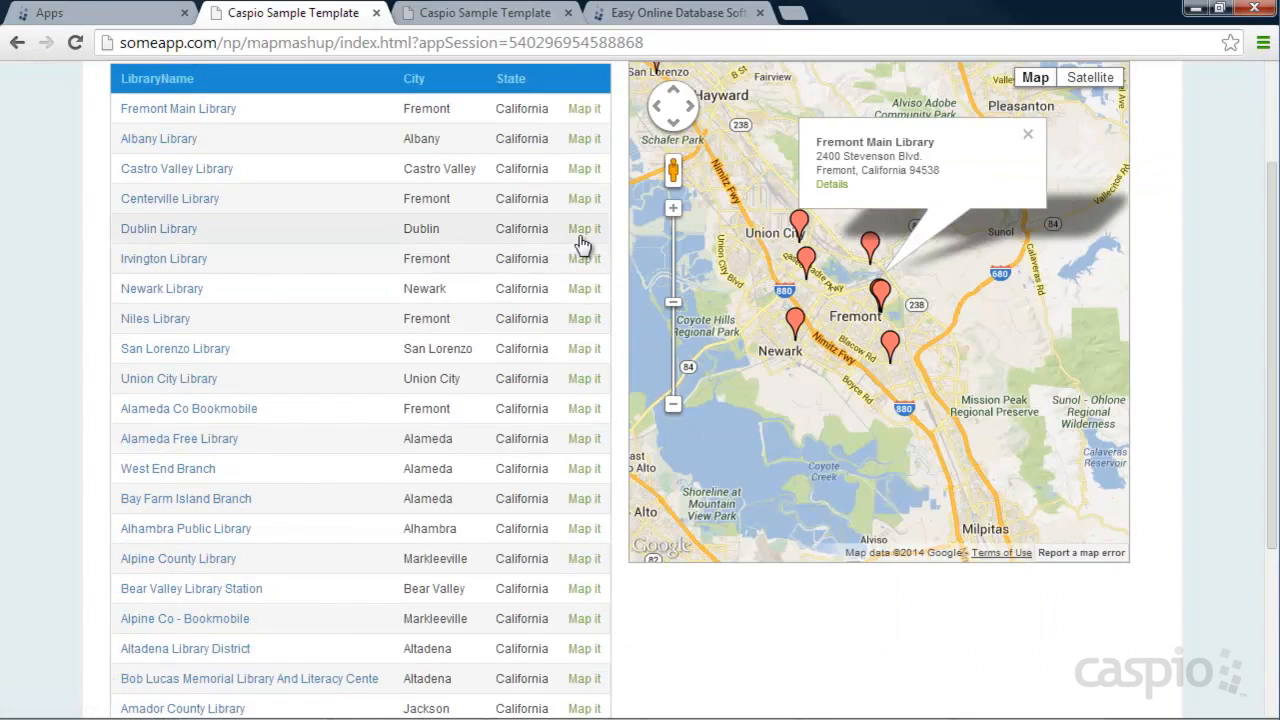
{"action": "left_click", "coordinate": [582, 228]}
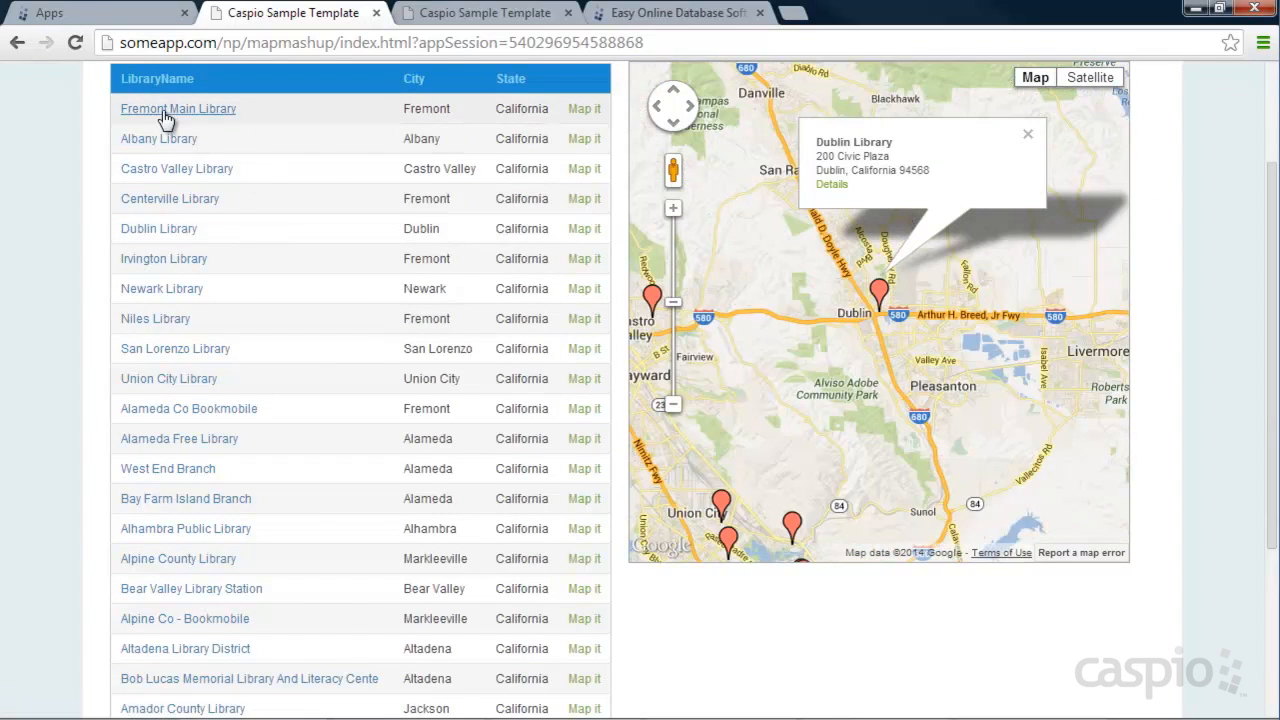
{"action": "left_click", "coordinate": [178, 108]}
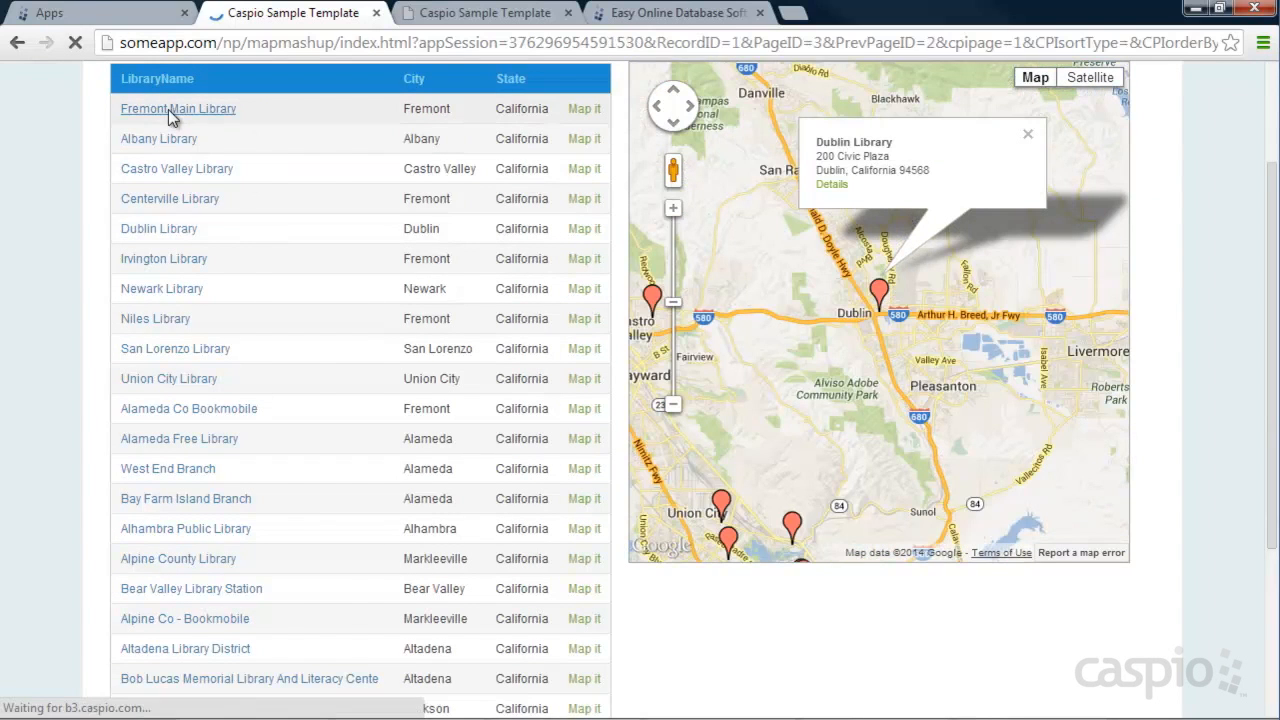
{"action": "left_click", "coordinate": [177, 108]}
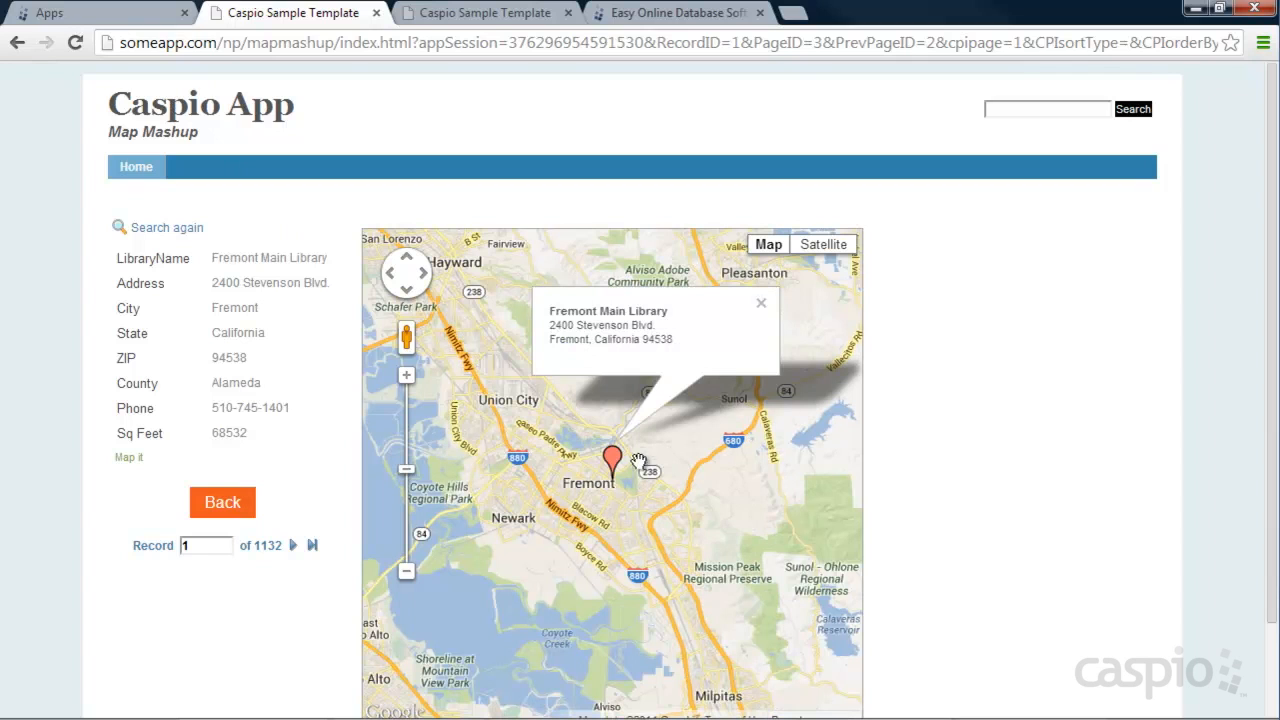
{"action": "mouse_move", "coordinate": [695, 314]}
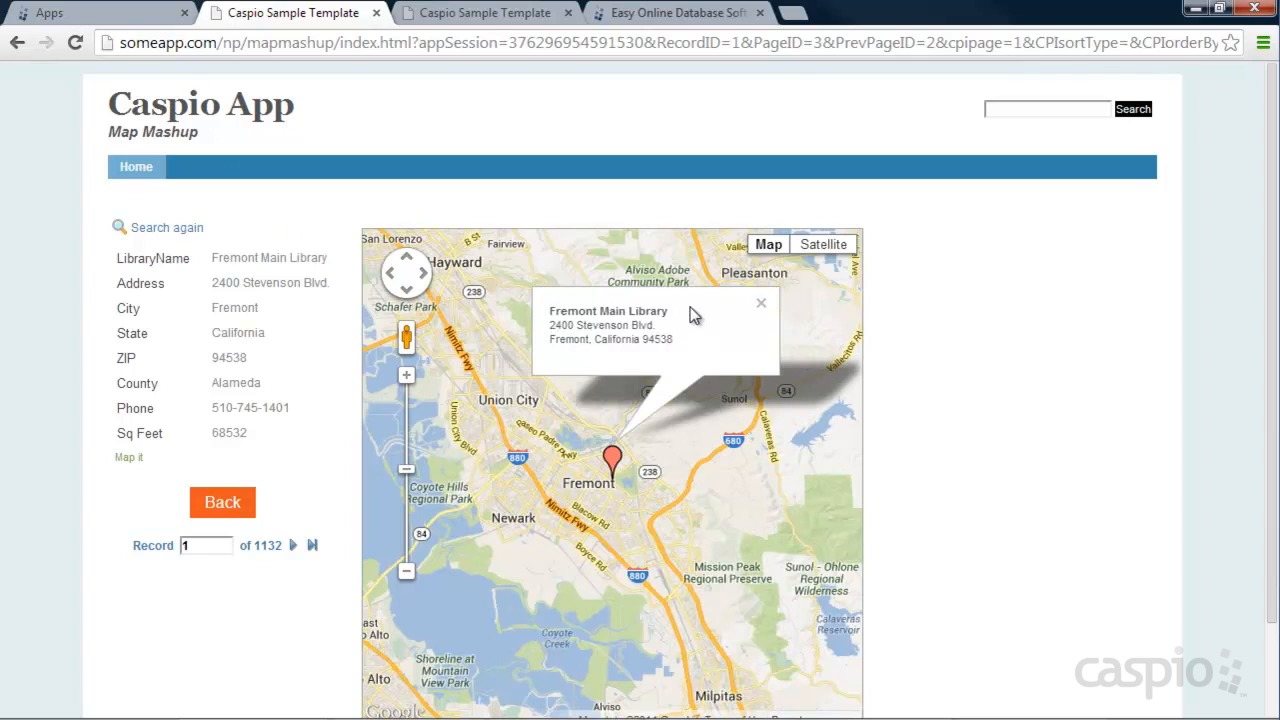
{"action": "mouse_move", "coordinate": [649, 362]}
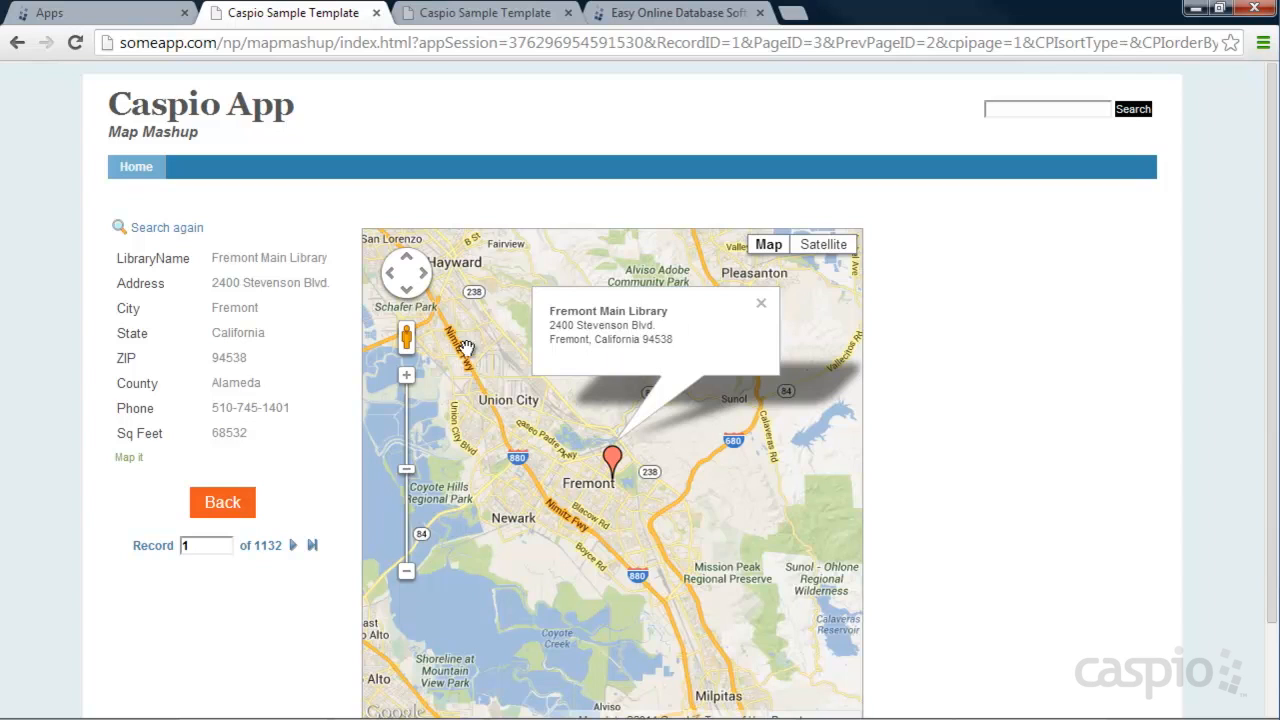
{"action": "mouse_move", "coordinate": [335, 347]}
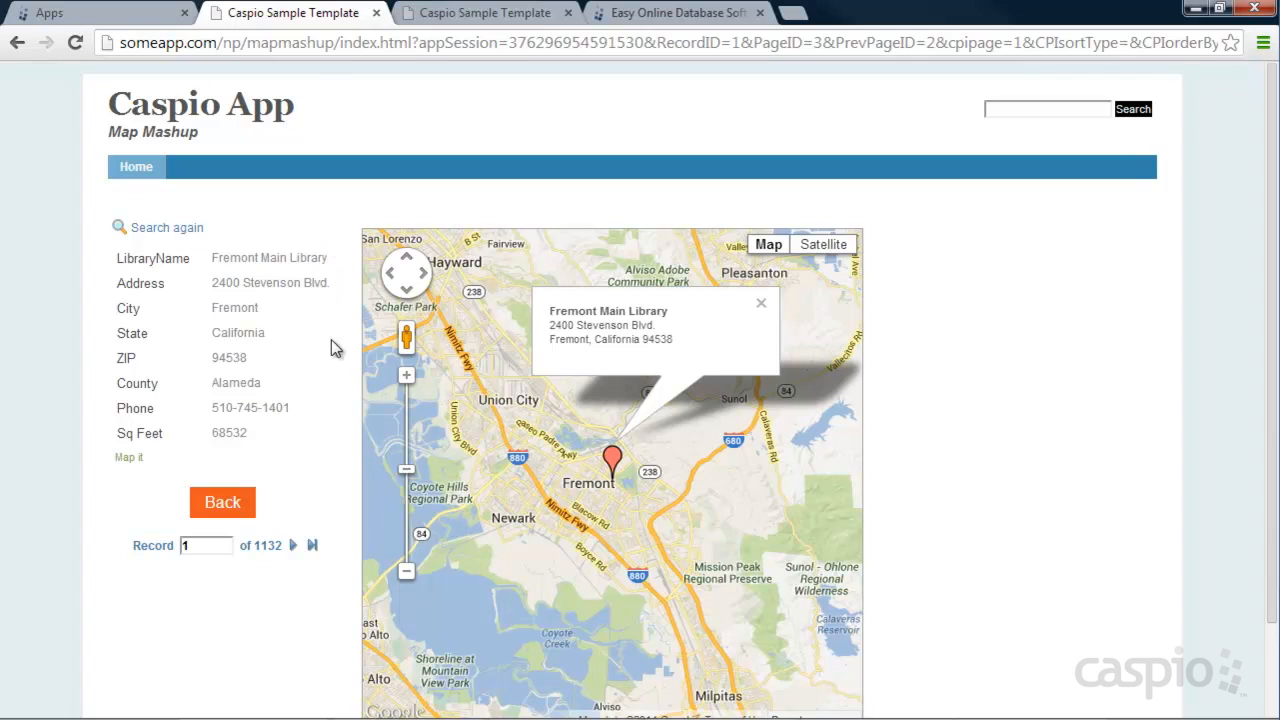
{"action": "mouse_move", "coordinate": [299, 479]}
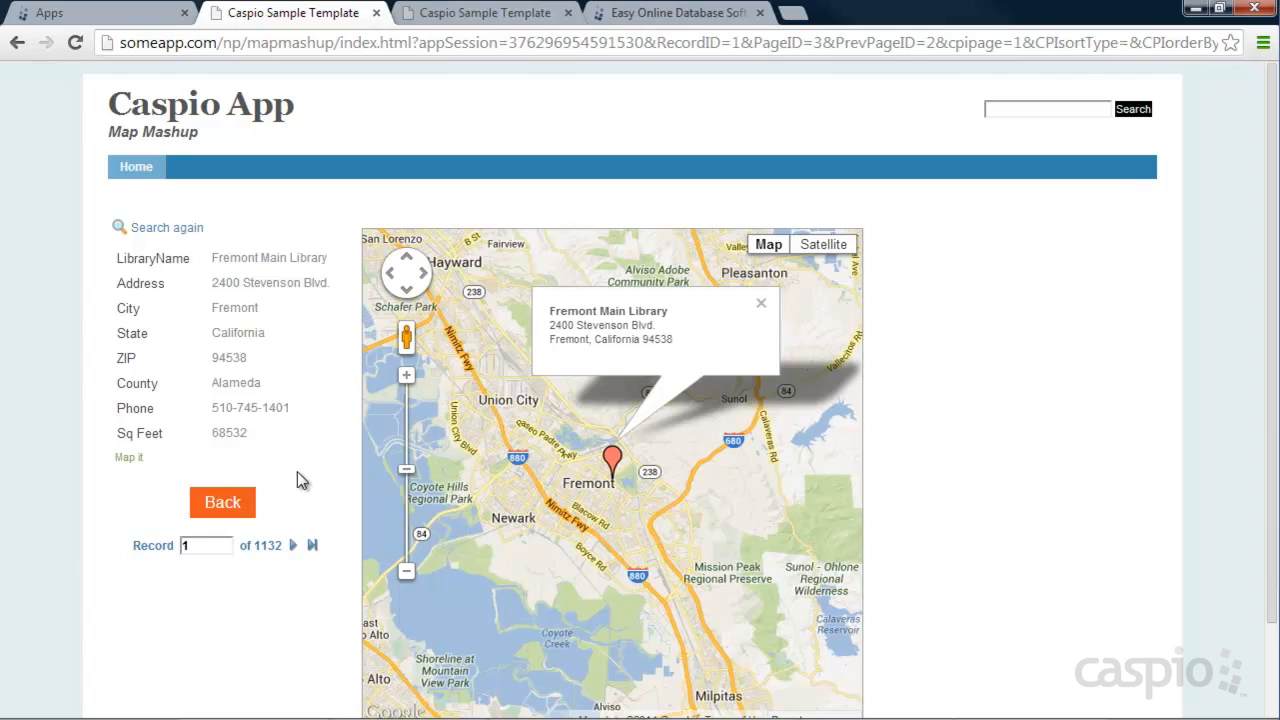
{"action": "mouse_move", "coordinate": [210, 194]}
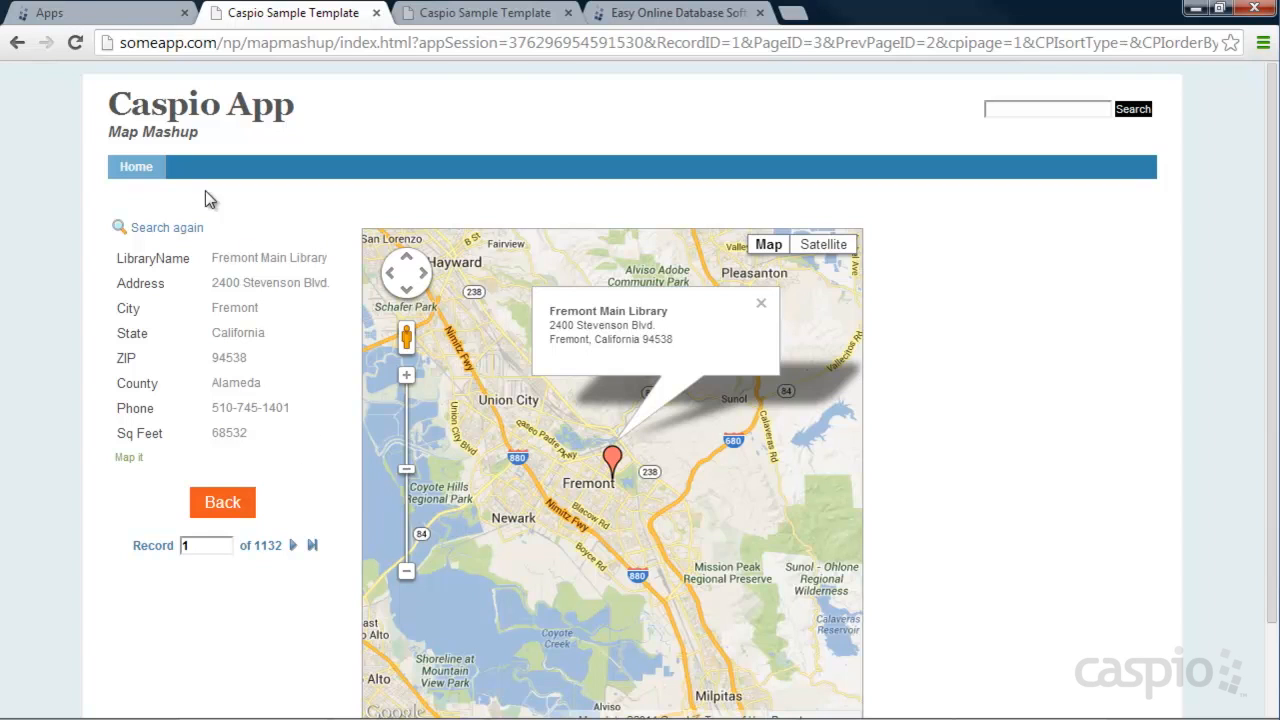
Step: Go back to the Apps list, open Map Mashup Demo, and show its Tables list
{"action": "left_click", "coordinate": [50, 11]}
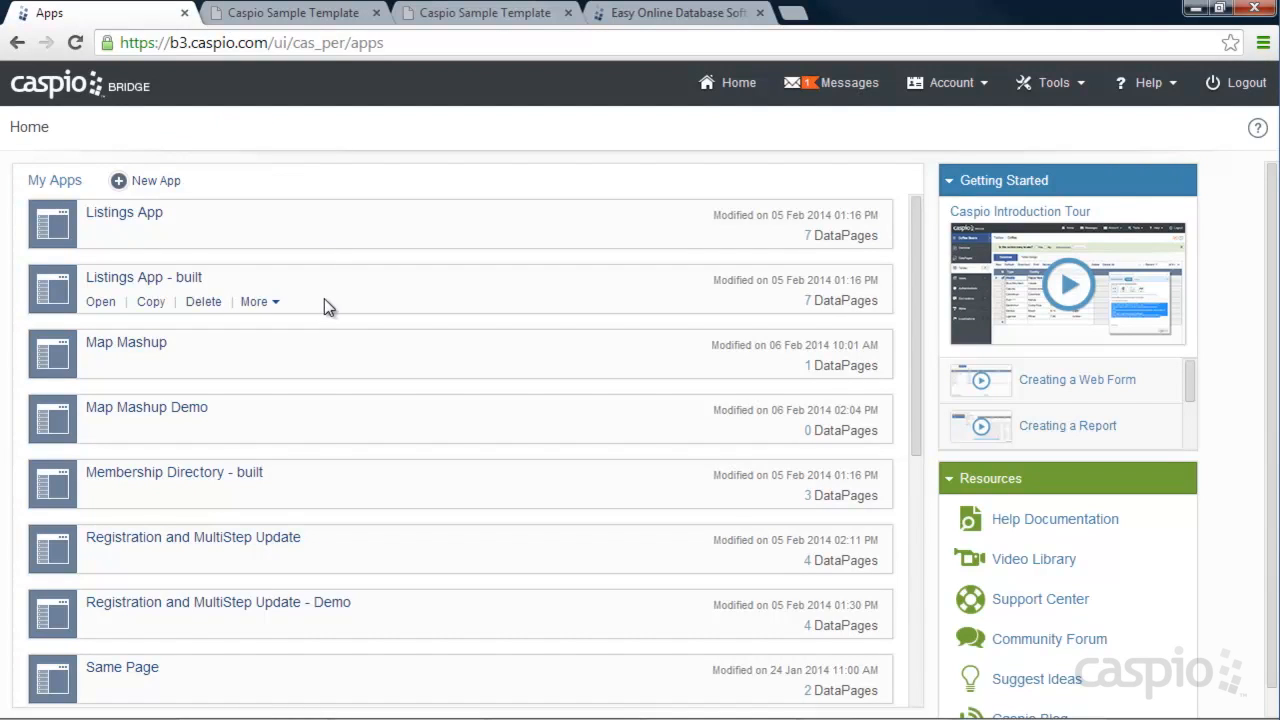
{"action": "mouse_move", "coordinate": [230, 435]}
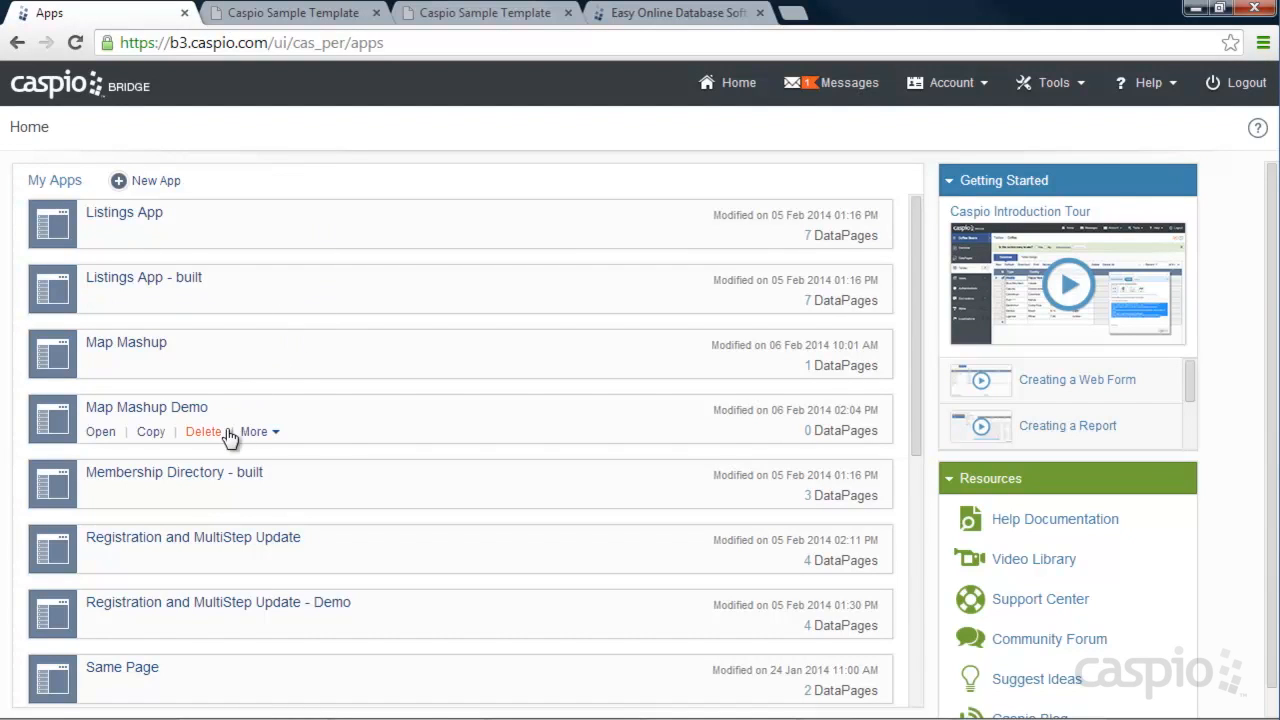
{"action": "mouse_move", "coordinate": [153, 415]}
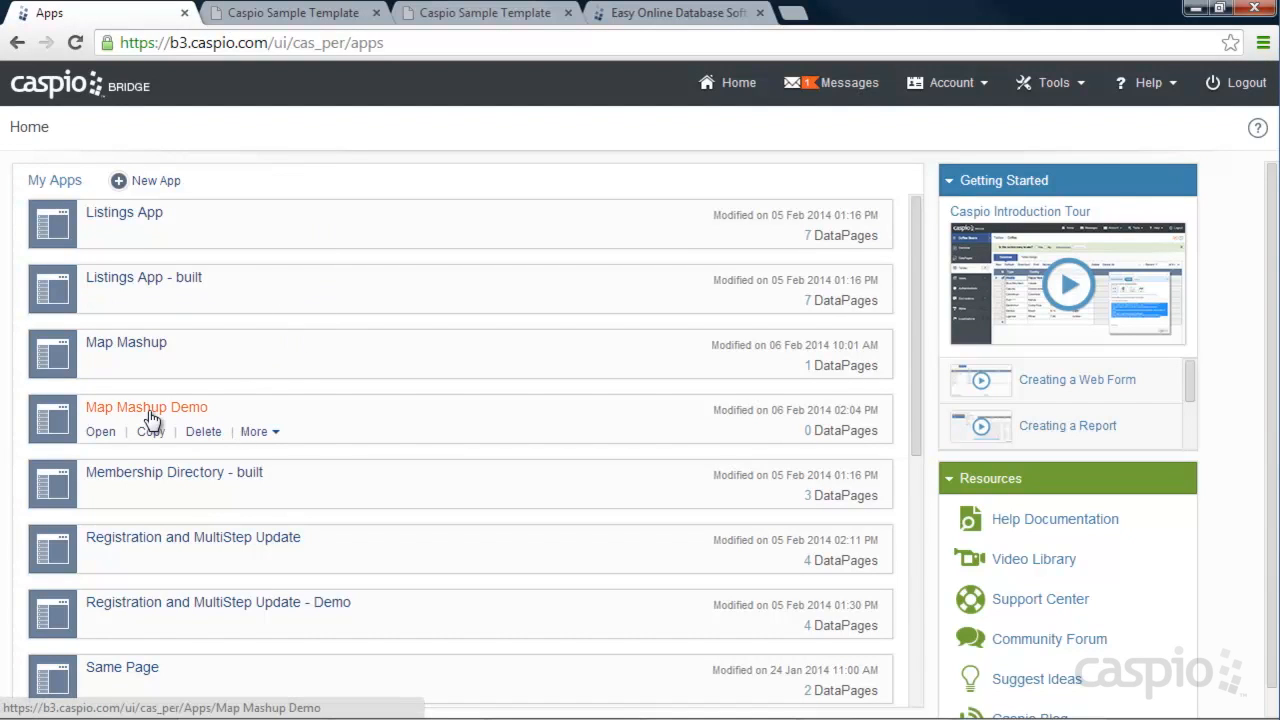
{"action": "mouse_move", "coordinate": [100, 436]}
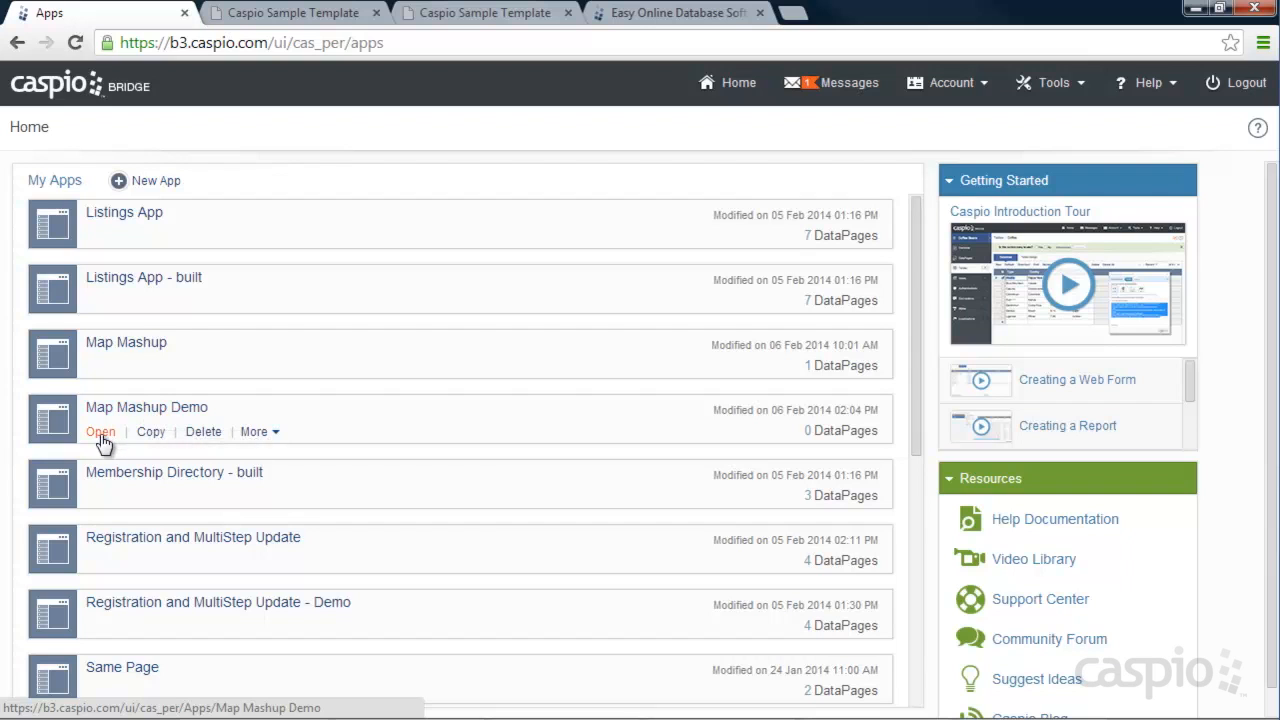
{"action": "left_click", "coordinate": [100, 431]}
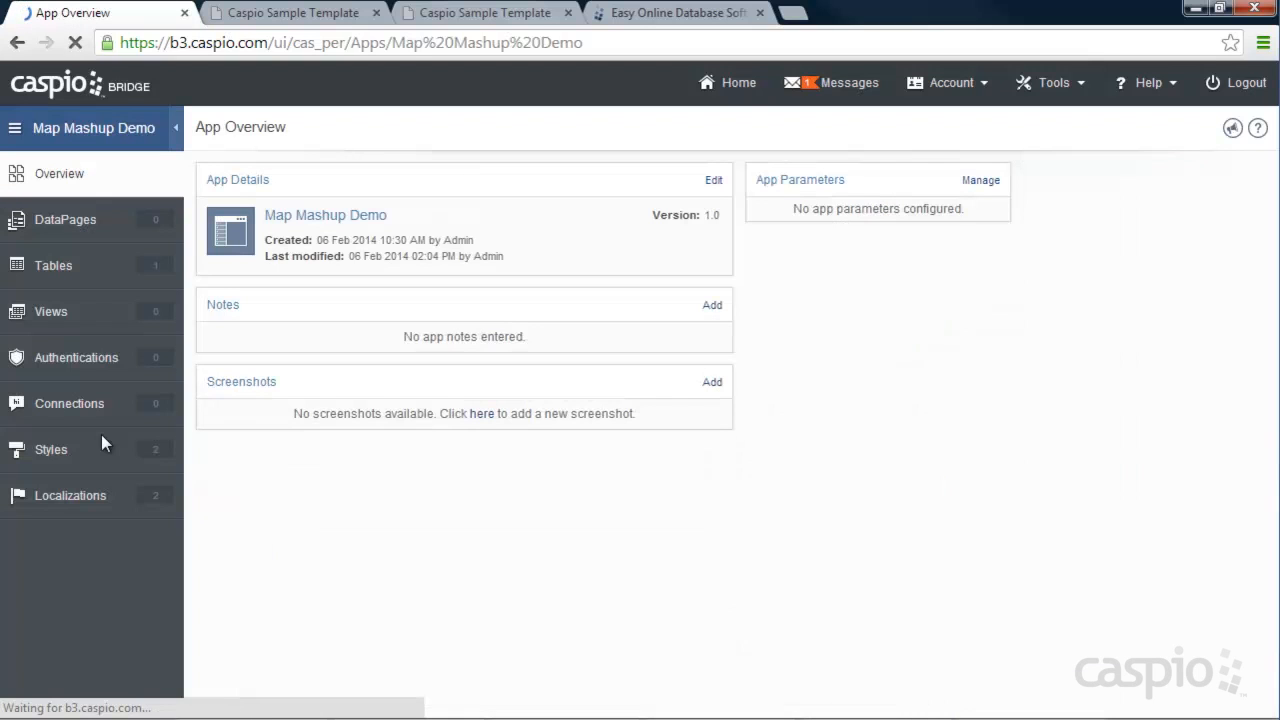
{"action": "left_click", "coordinate": [54, 265]}
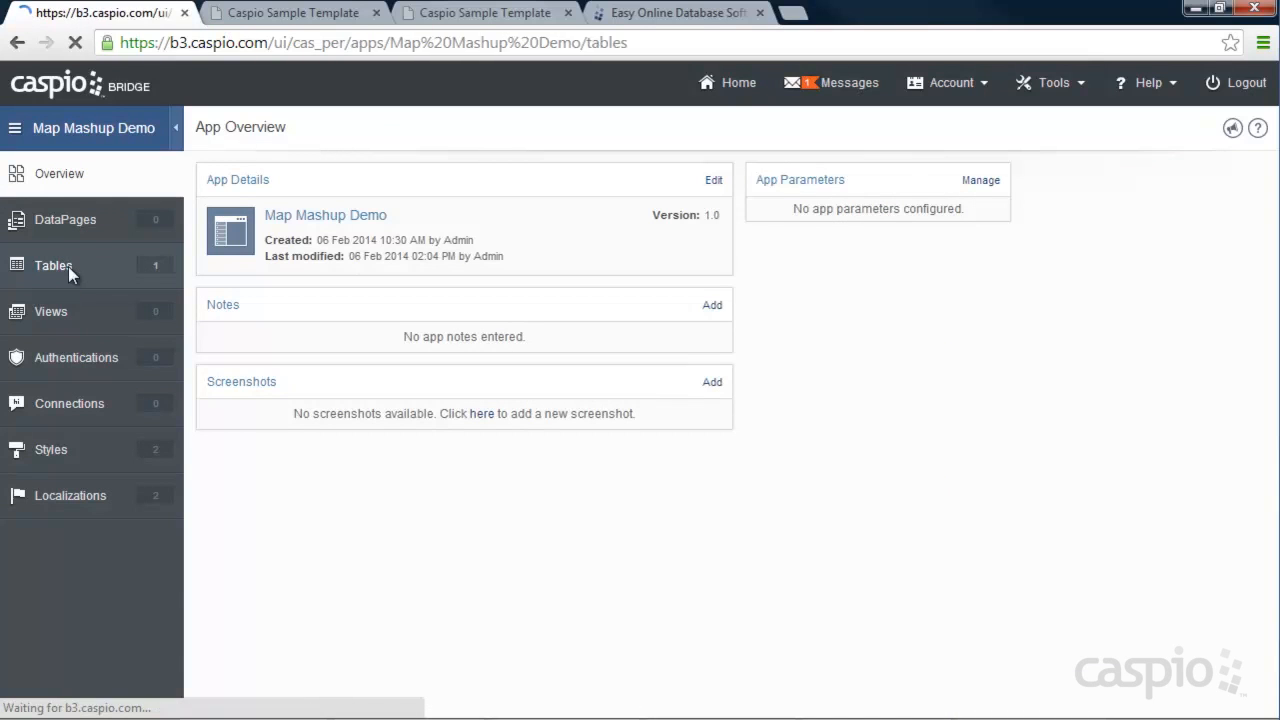
{"action": "left_click", "coordinate": [54, 265]}
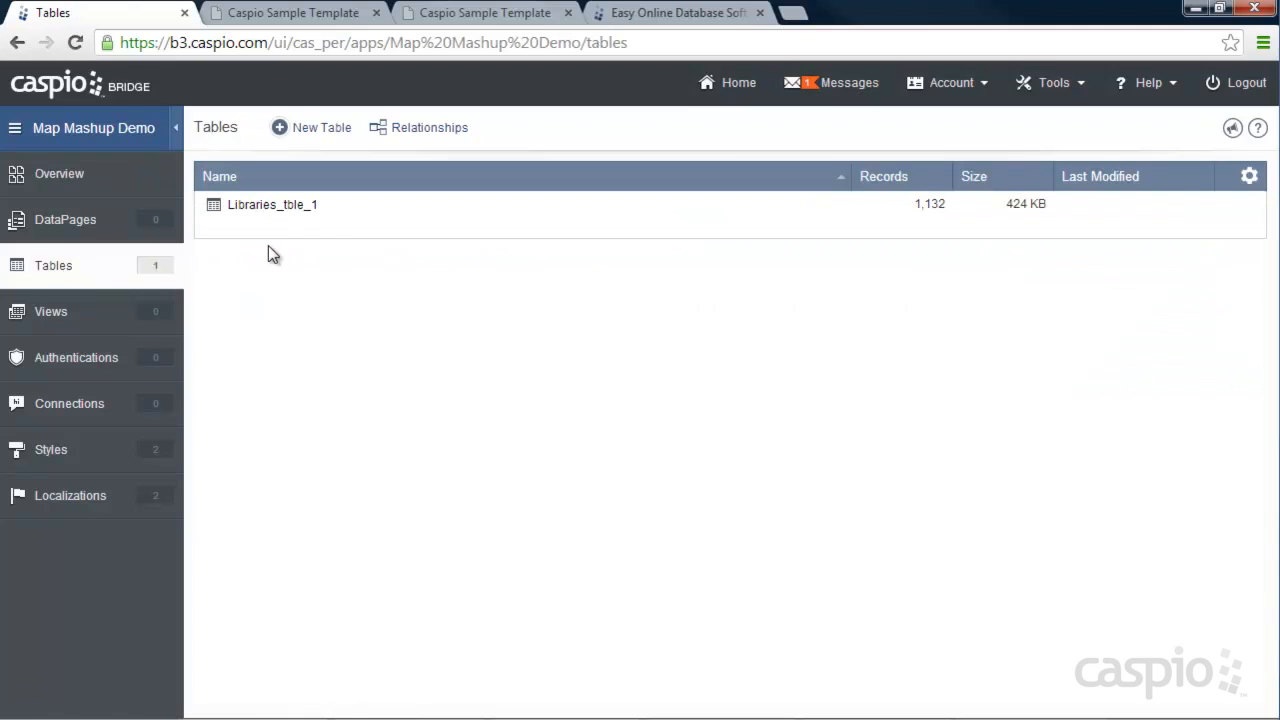
{"action": "mouse_move", "coordinate": [338, 252]}
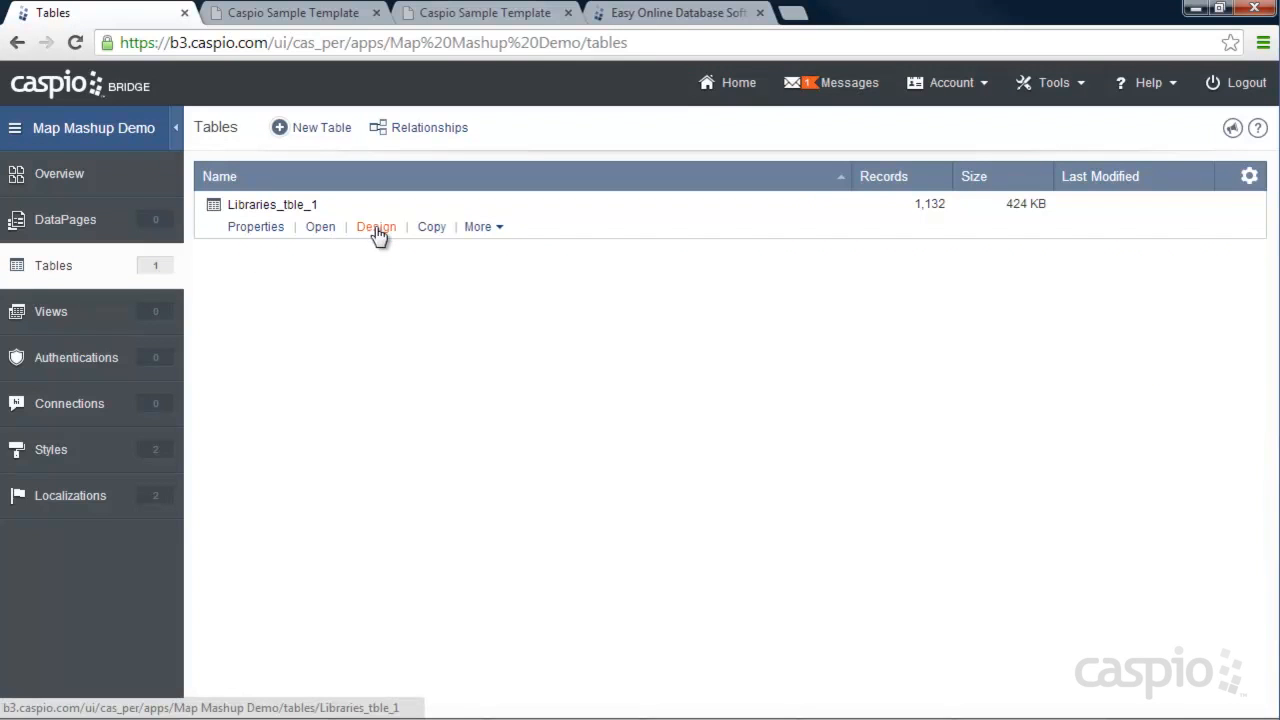
Step: Review Libraries_tble_1's eight-field design, then view its library records in the Datasheet
{"action": "left_click", "coordinate": [375, 226]}
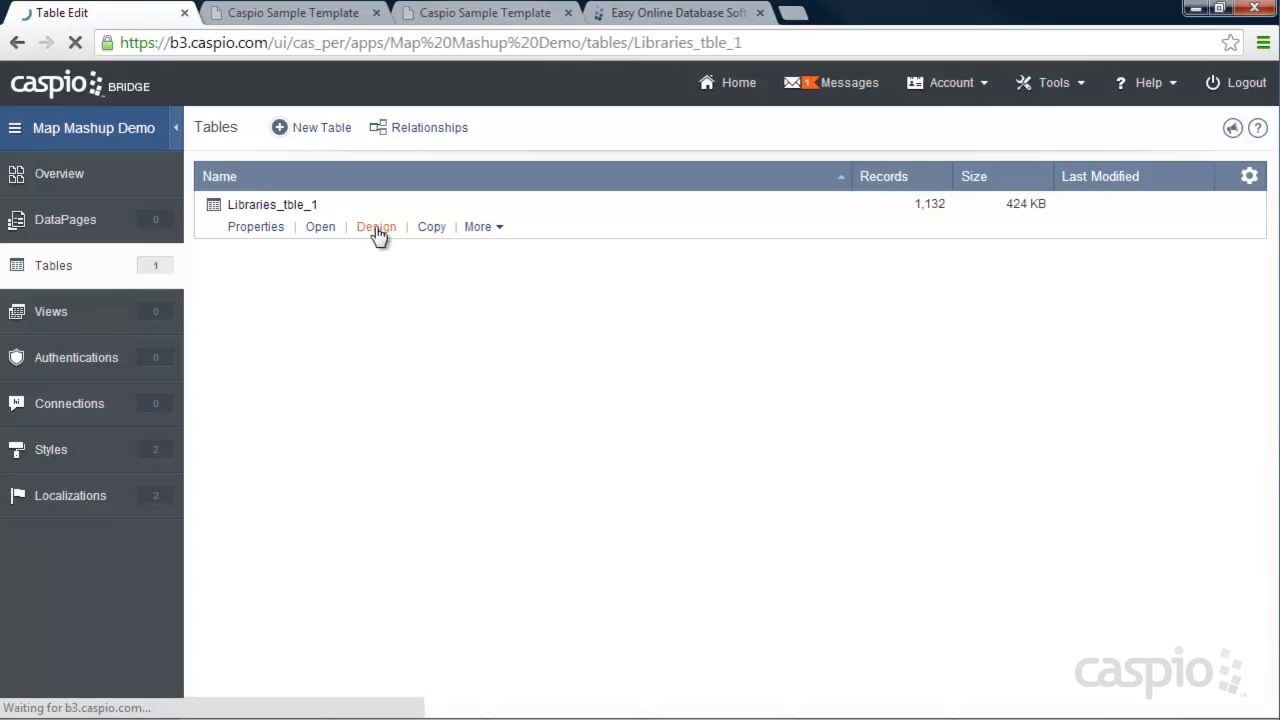
{"action": "left_click", "coordinate": [375, 226]}
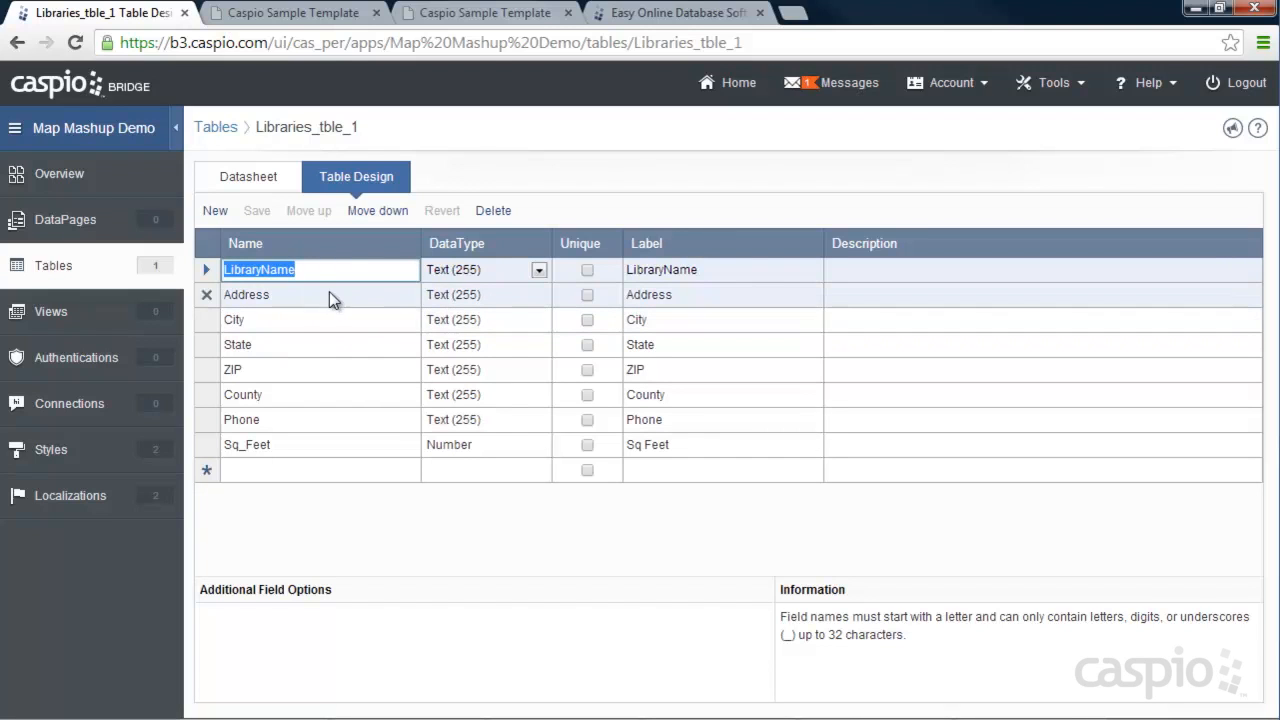
{"action": "mouse_move", "coordinate": [305, 382]}
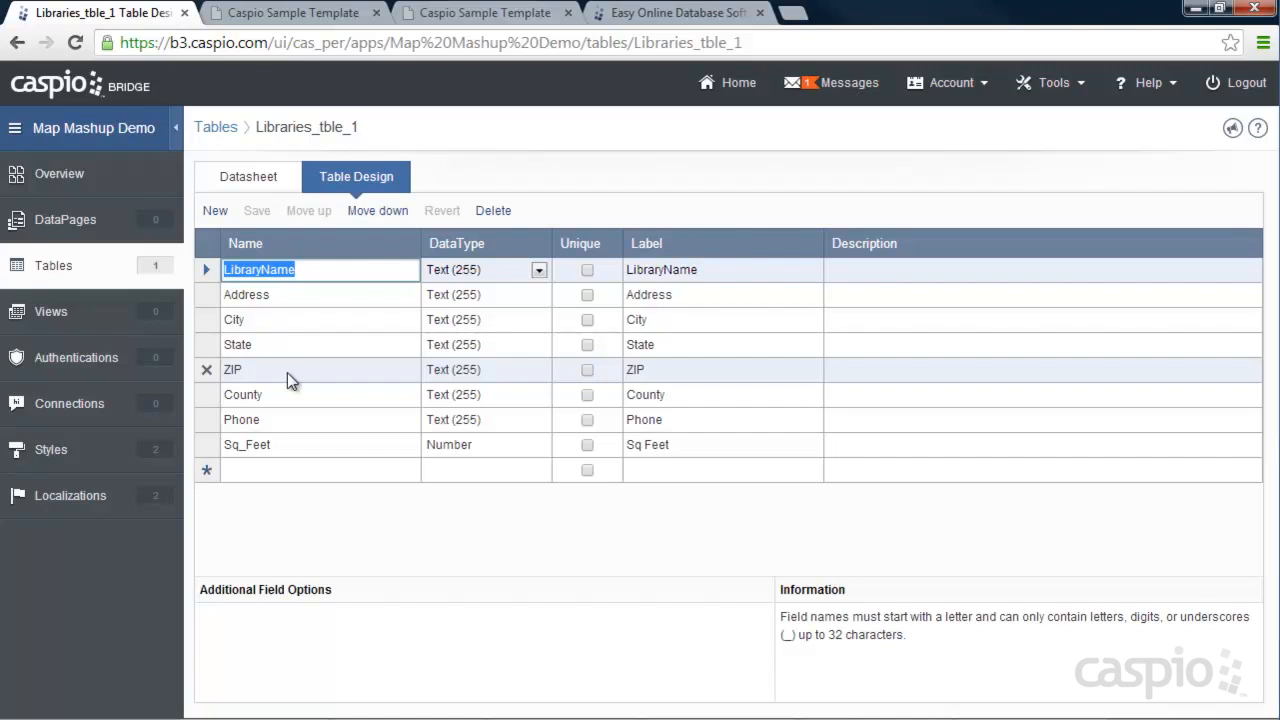
{"action": "mouse_move", "coordinate": [286, 369]}
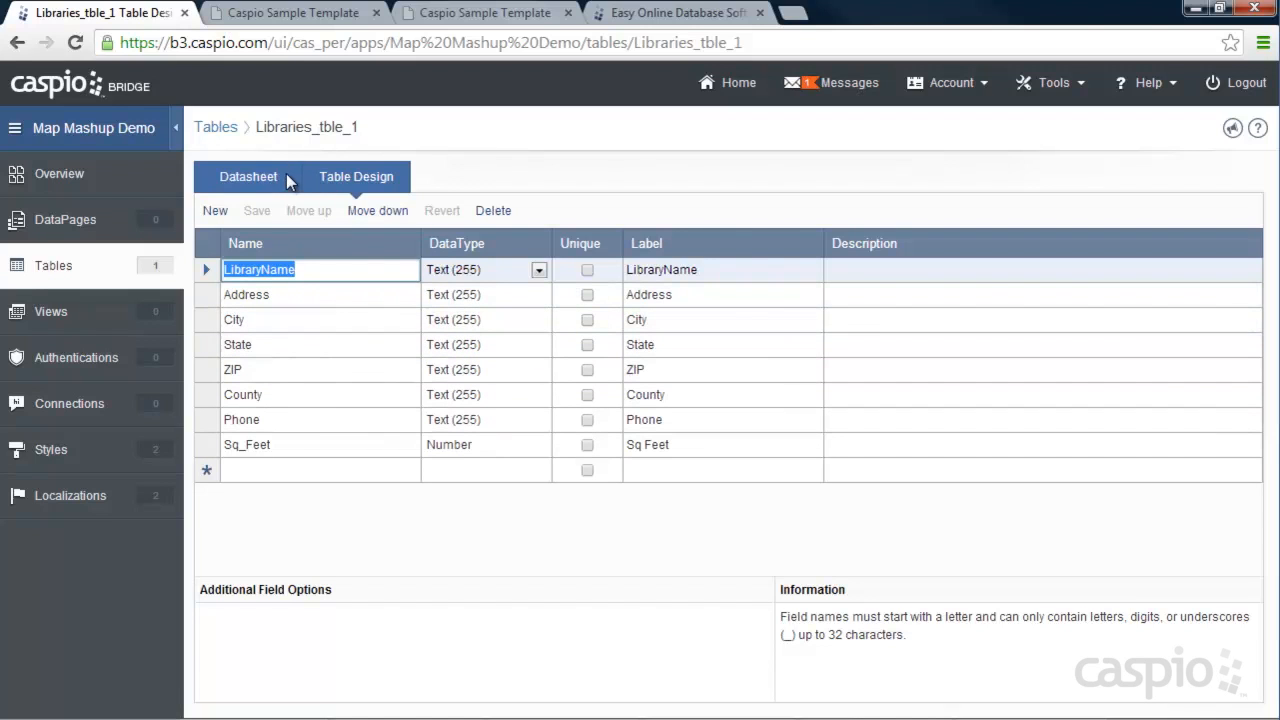
{"action": "left_click", "coordinate": [247, 176]}
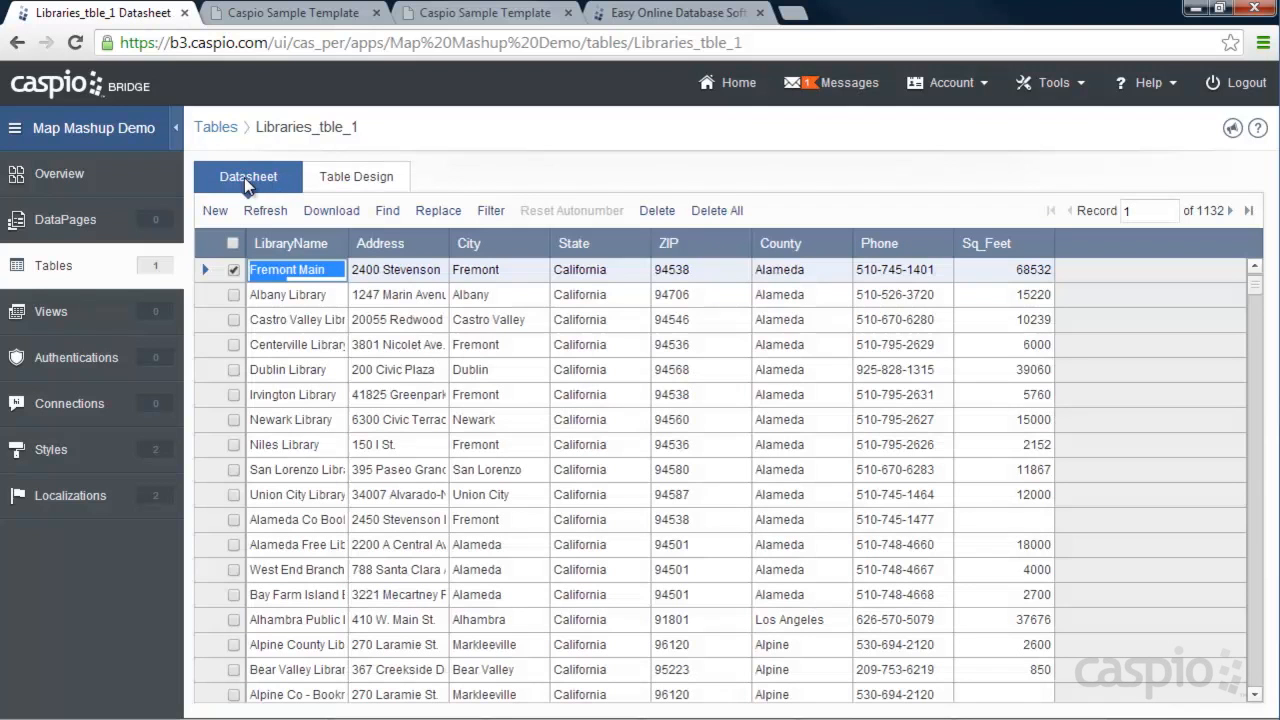
{"action": "mouse_move", "coordinate": [567, 488]}
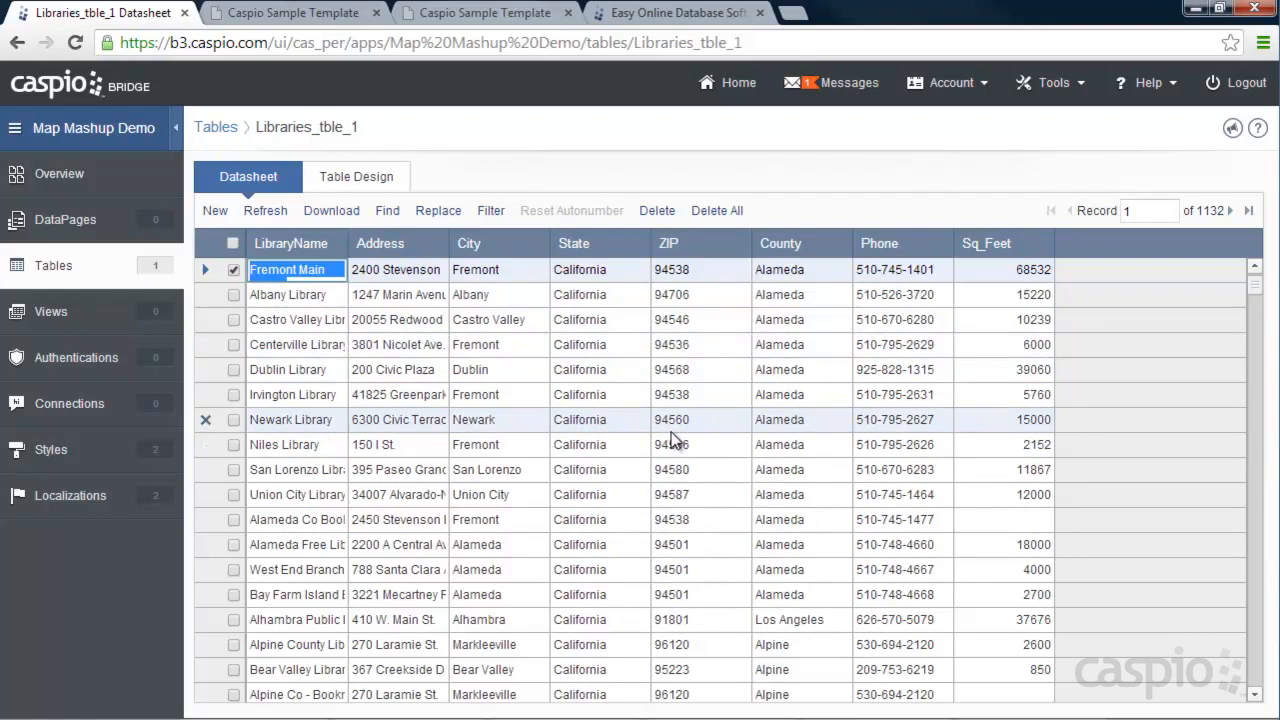
{"action": "mouse_move", "coordinate": [677, 426]}
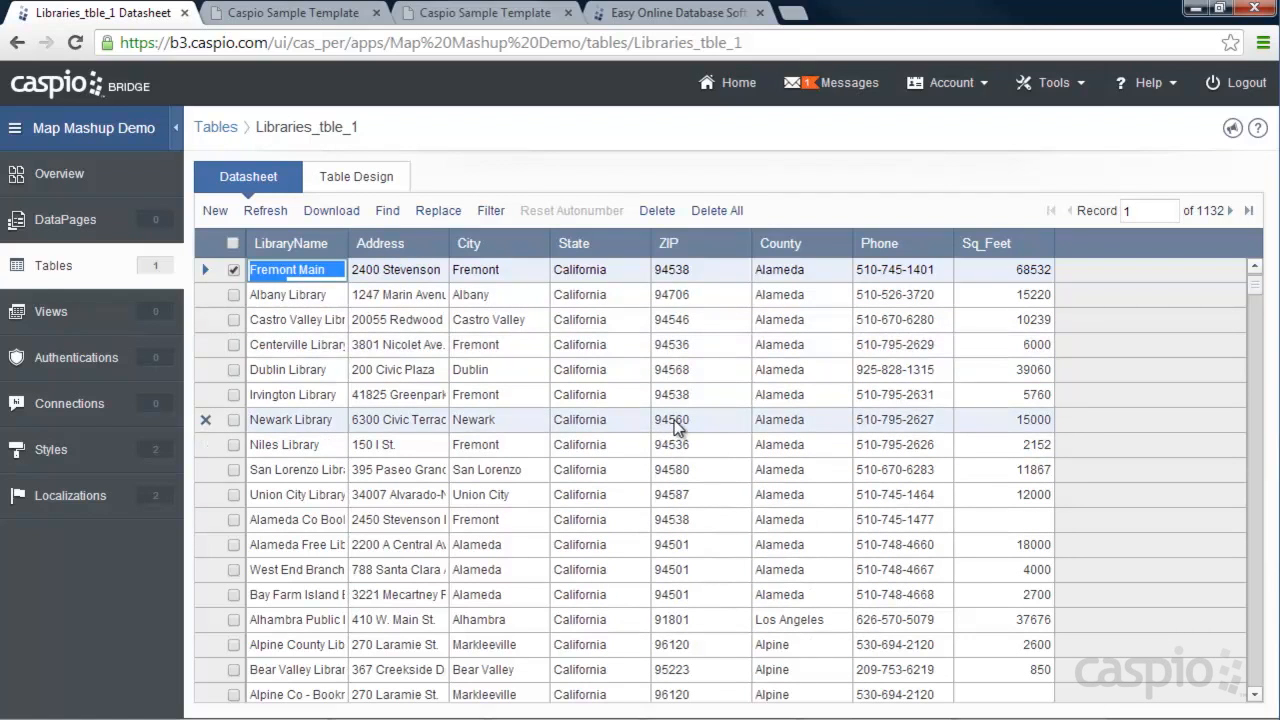
{"action": "left_click", "coordinate": [1055, 82]}
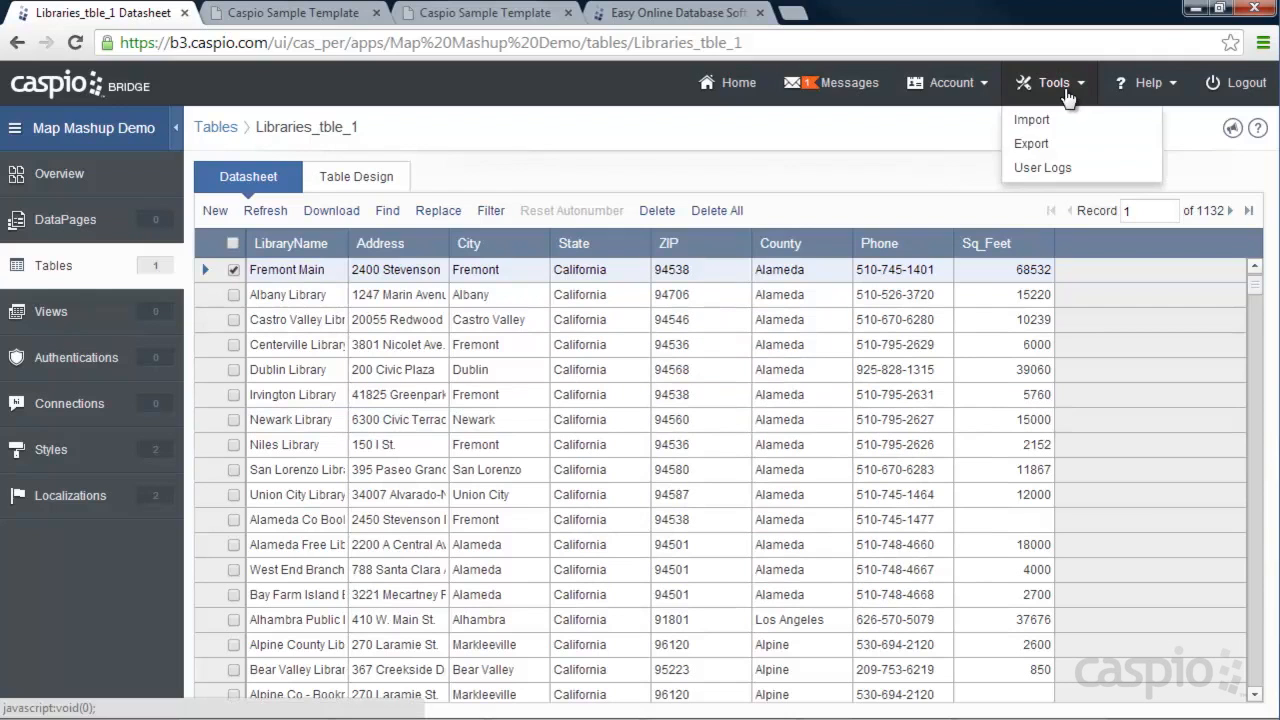
{"action": "mouse_move", "coordinate": [1031, 119]}
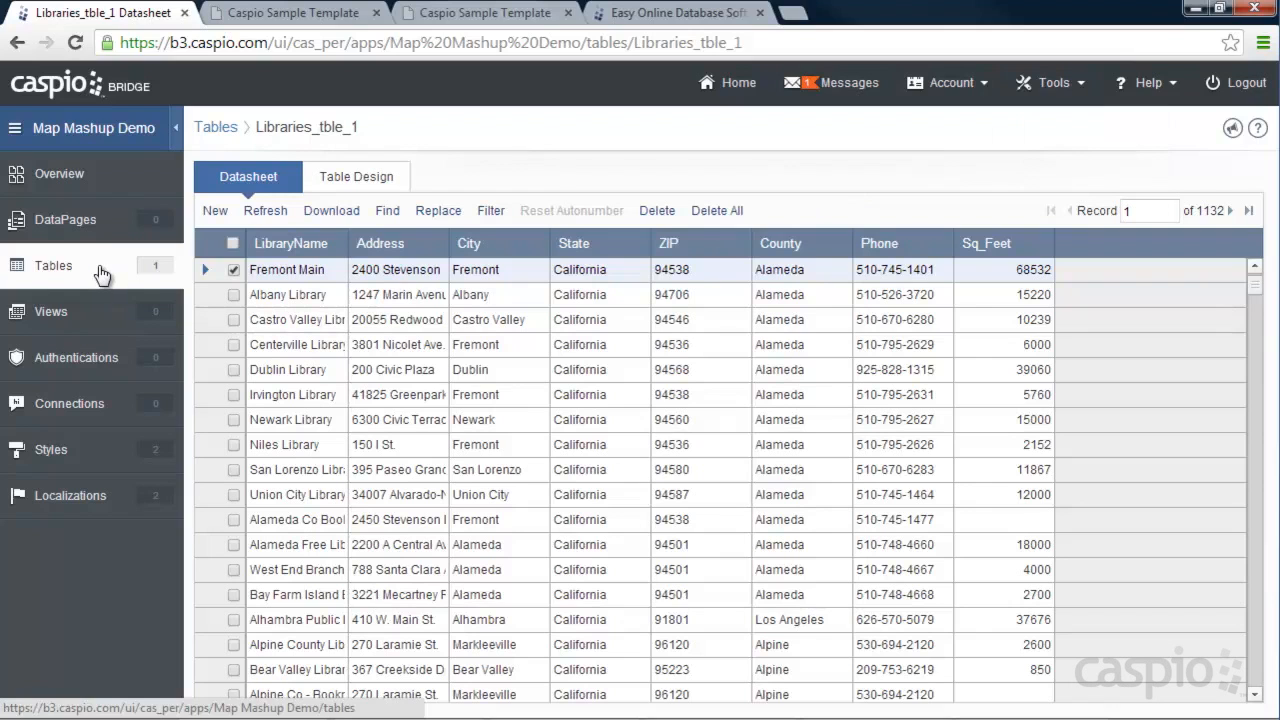
{"action": "mouse_move", "coordinate": [82, 223]}
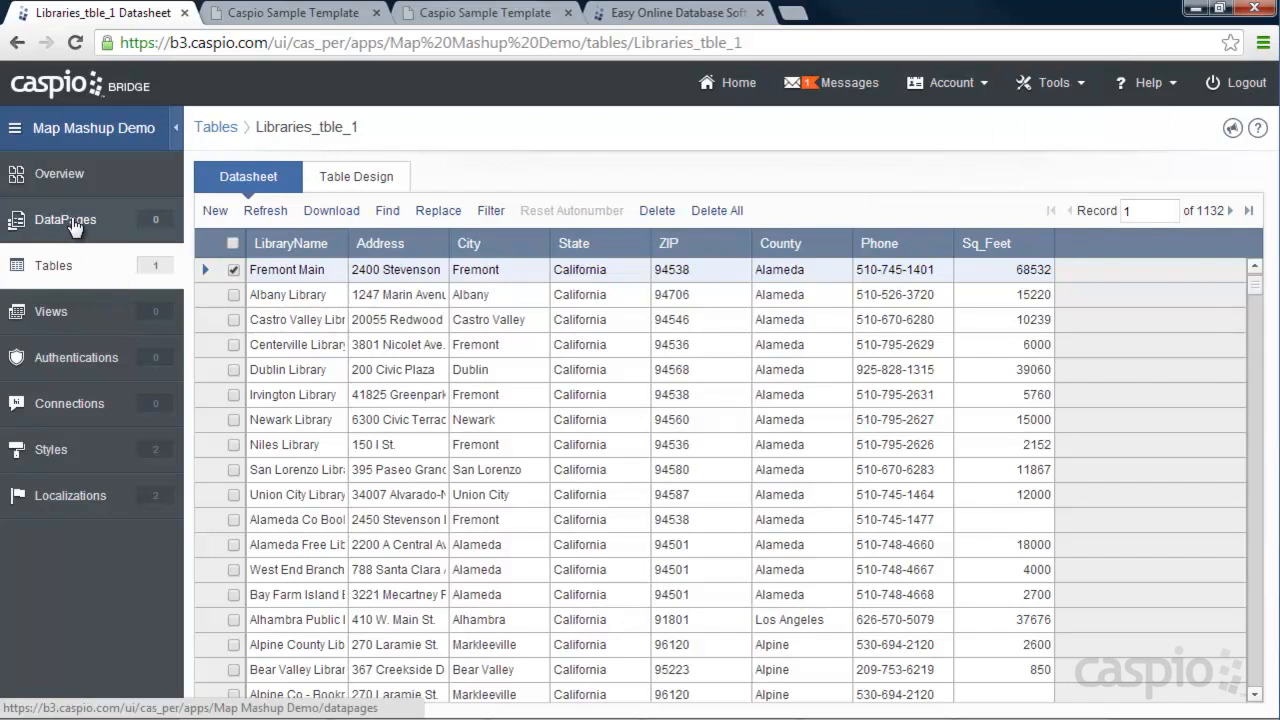
Step: From the app's empty DataPages list, launch the DataPage Wizard with New DataPage
{"action": "left_click", "coordinate": [65, 219]}
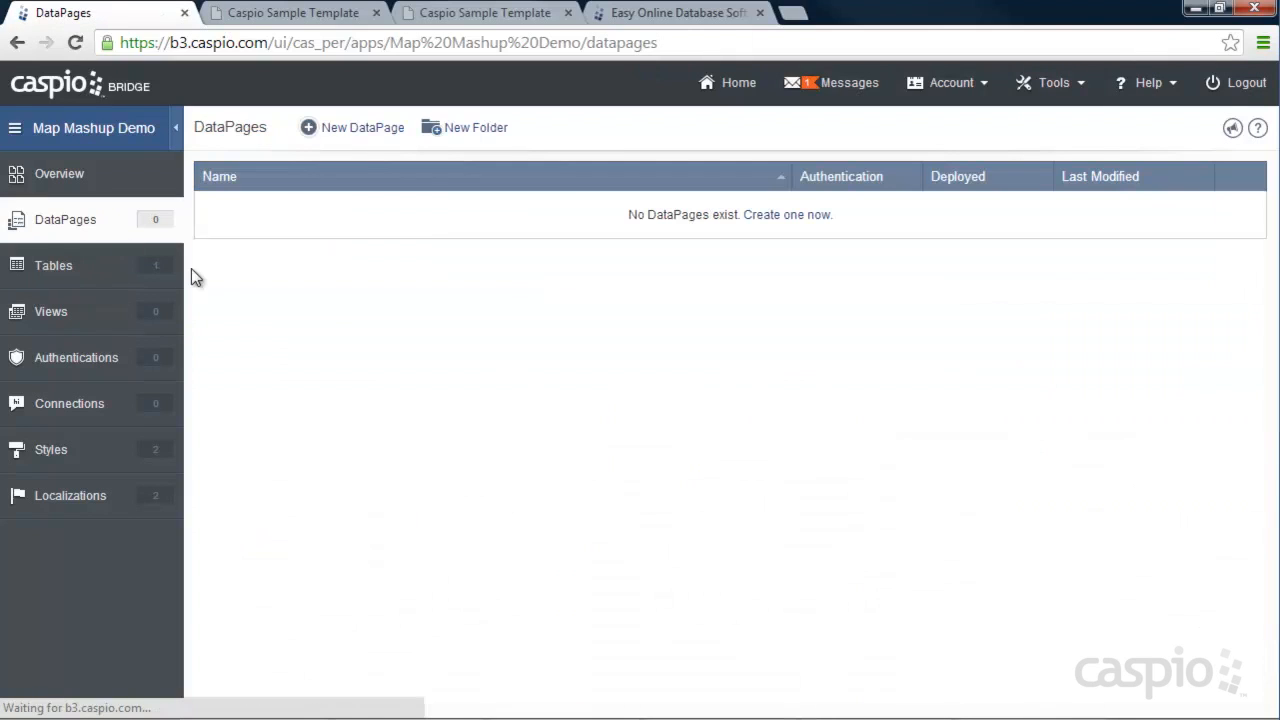
{"action": "mouse_move", "coordinate": [334, 314]}
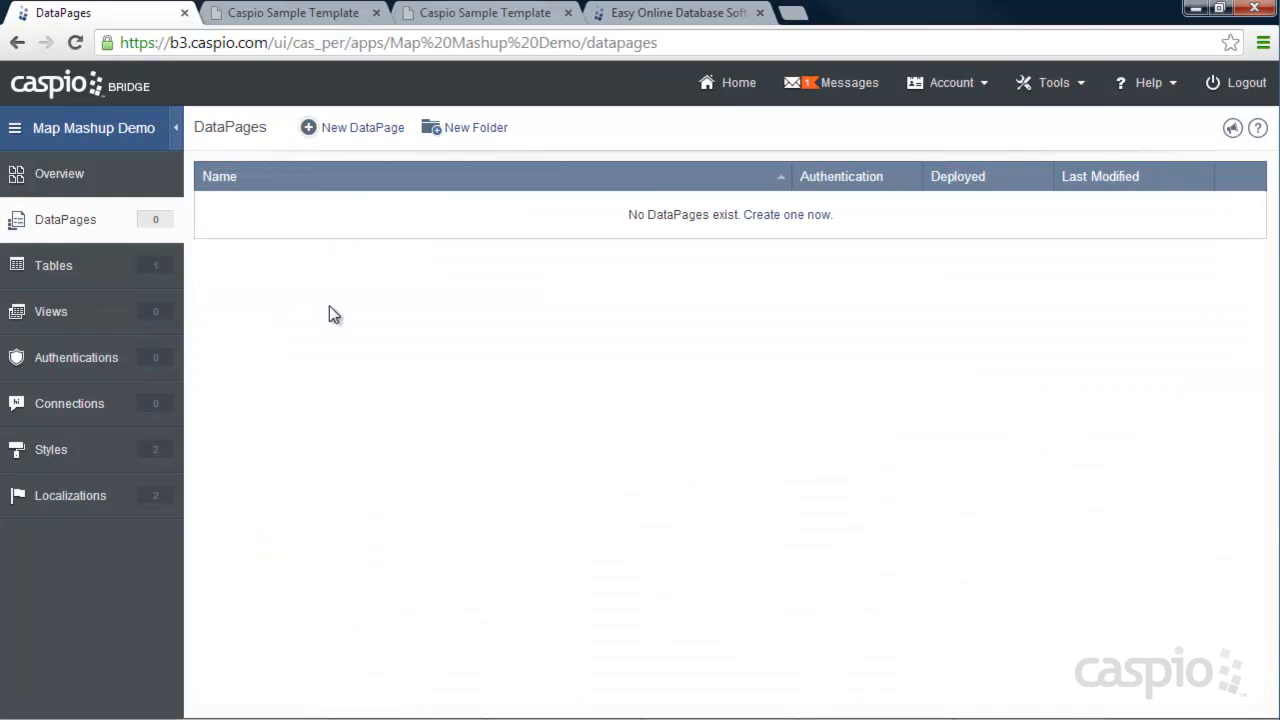
{"action": "left_click", "coordinate": [293, 13]}
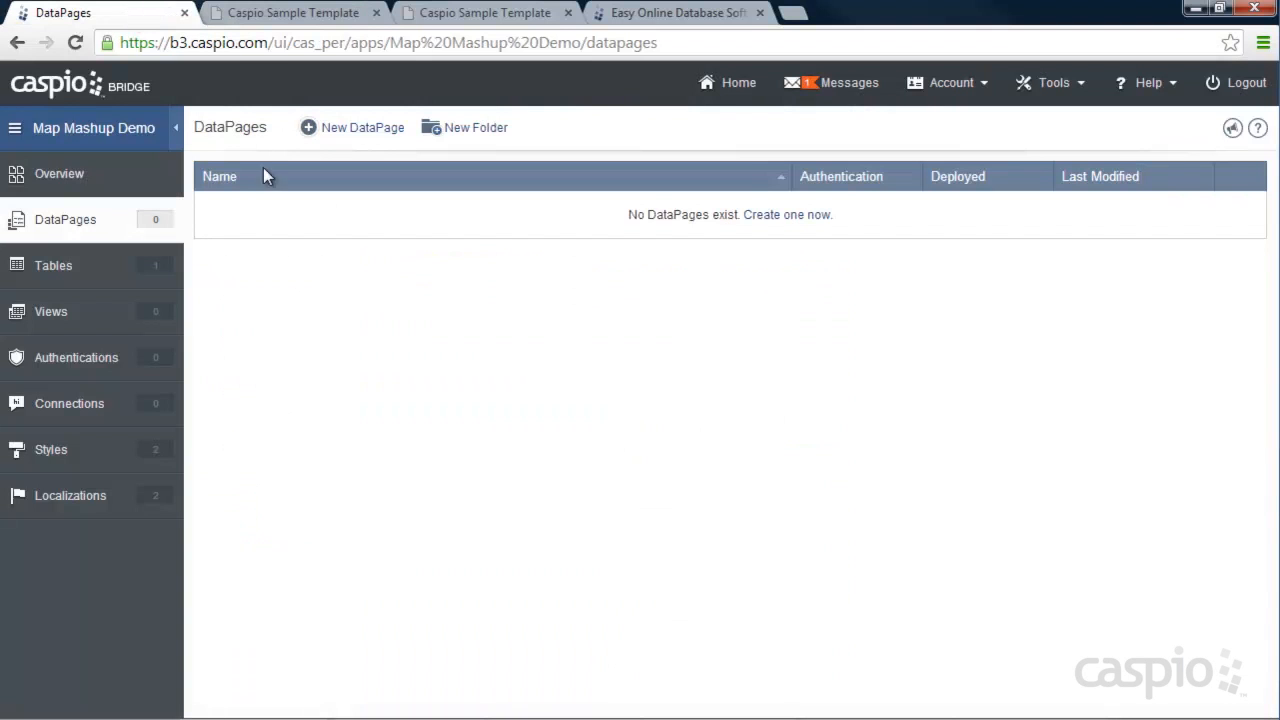
{"action": "left_click", "coordinate": [361, 127]}
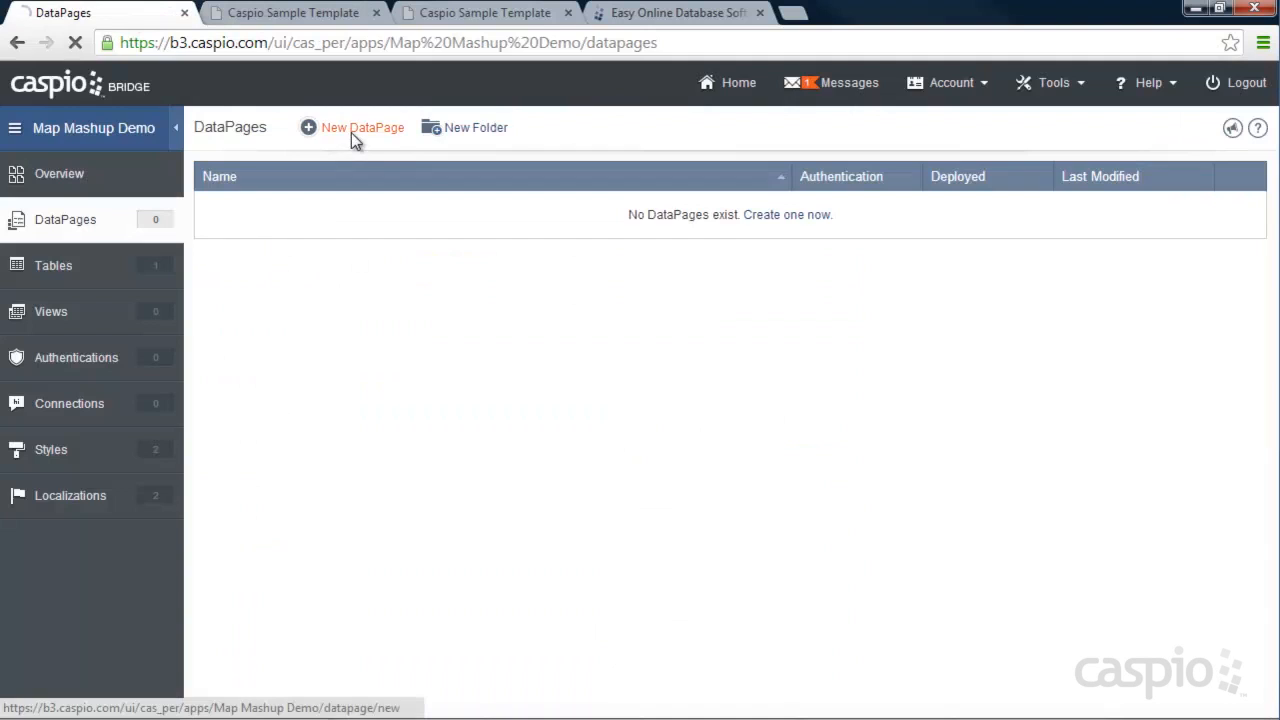
{"action": "left_click", "coordinate": [360, 127]}
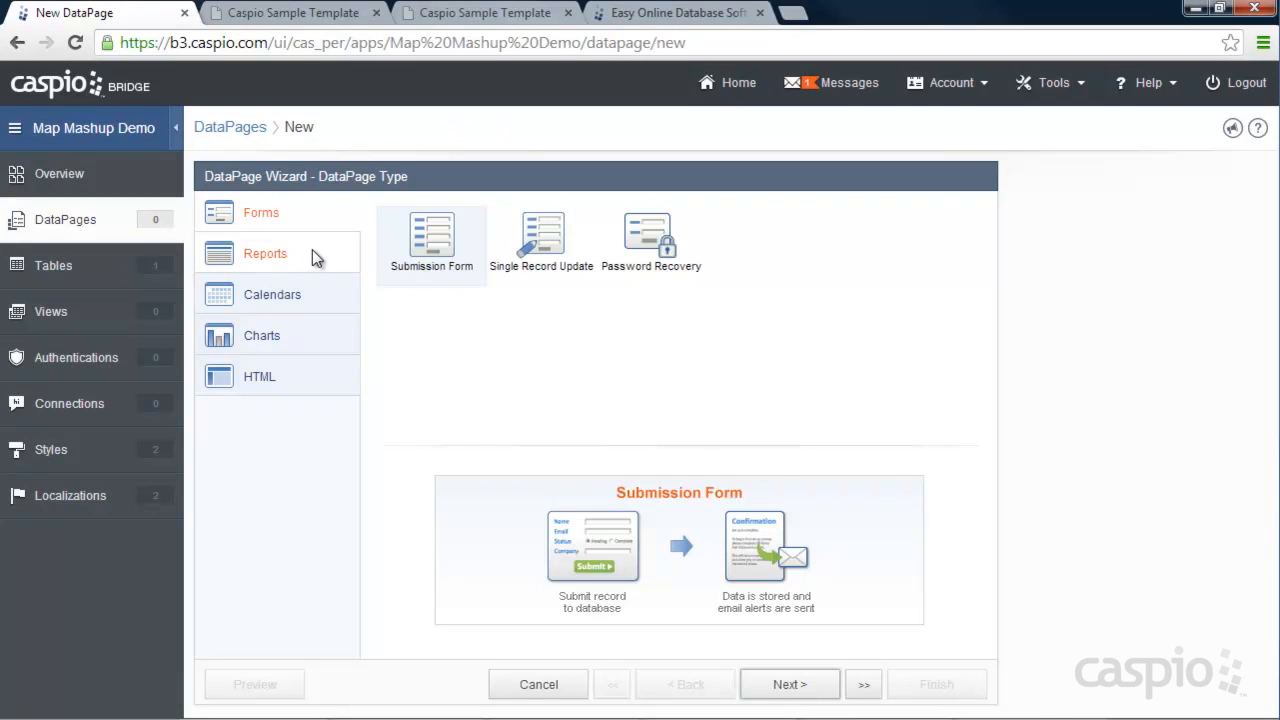
Step: Create a Tabular report on Libraries_tble_1 named 'Search Libraries with Map', Sample Style, English localization
{"action": "left_click", "coordinate": [265, 253]}
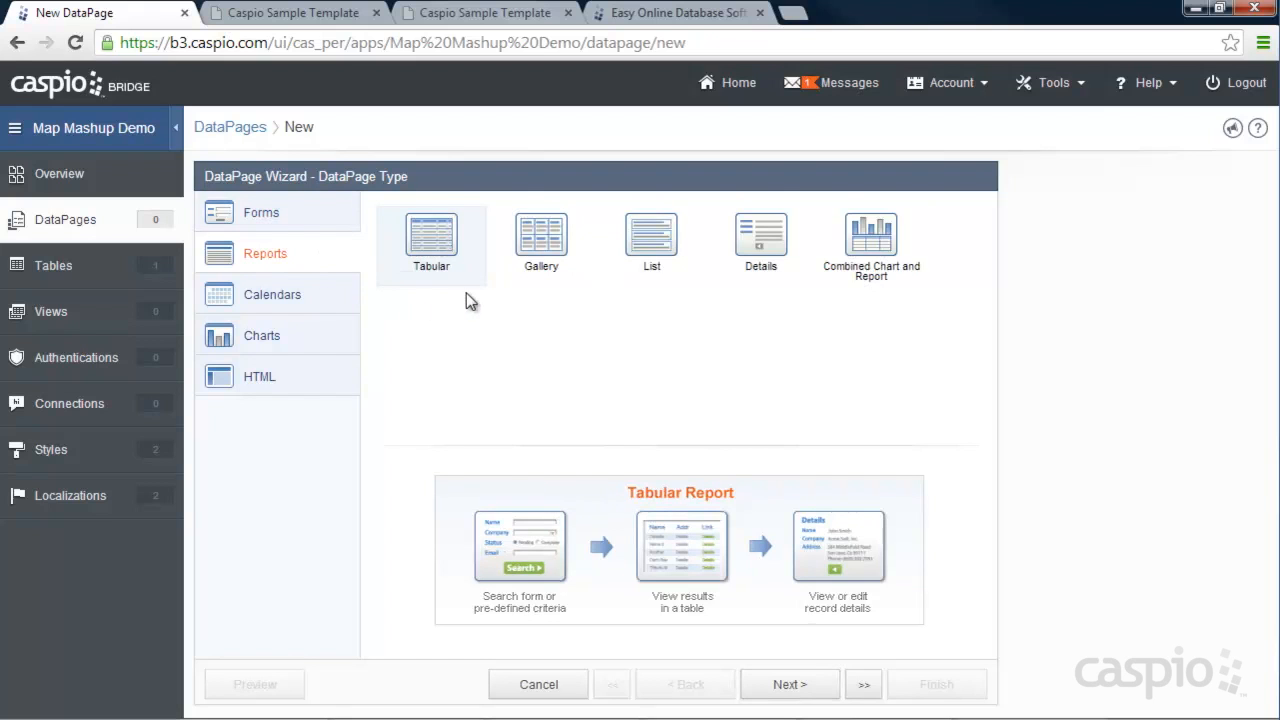
{"action": "mouse_move", "coordinate": [484, 302]}
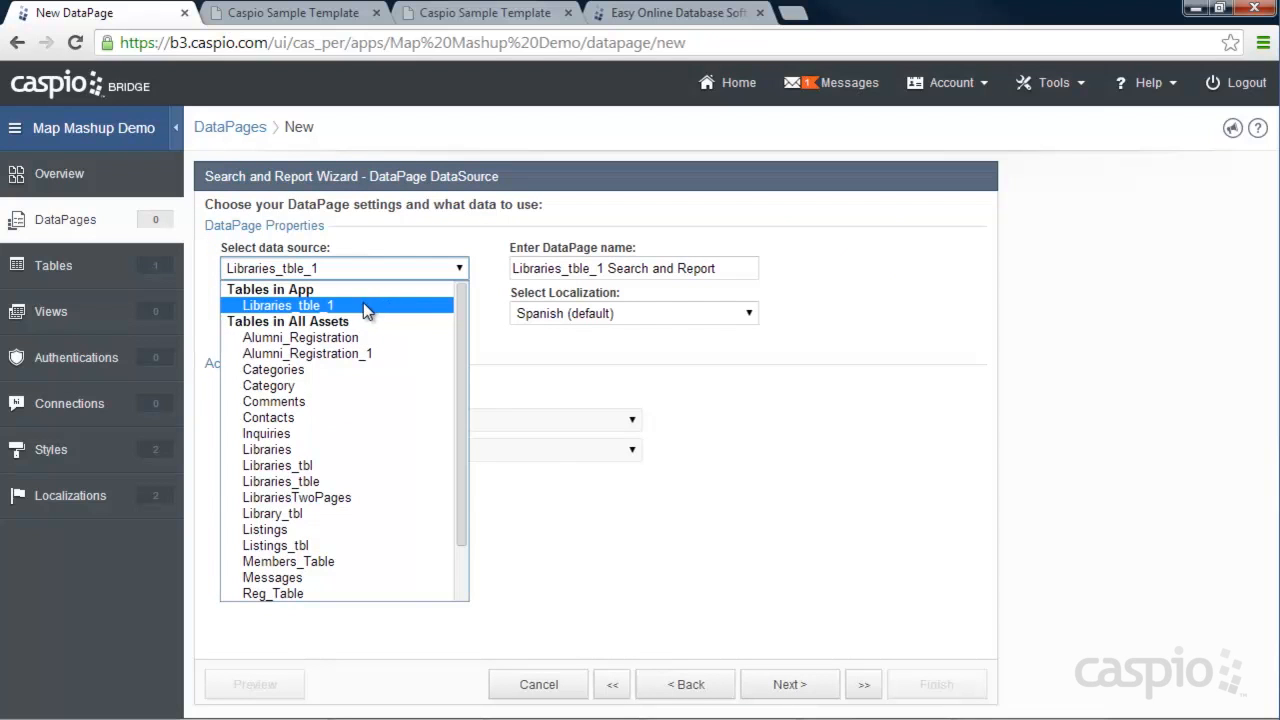
{"action": "left_click", "coordinate": [288, 305]}
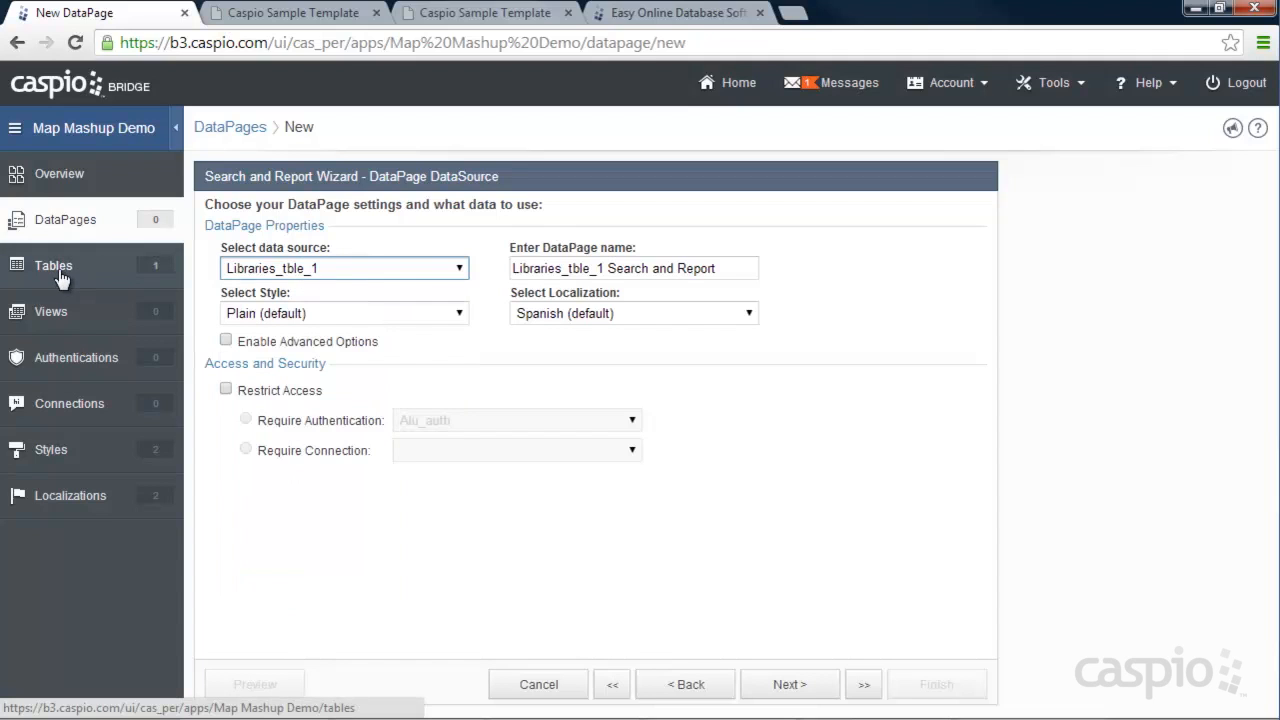
{"action": "mouse_move", "coordinate": [290, 276]}
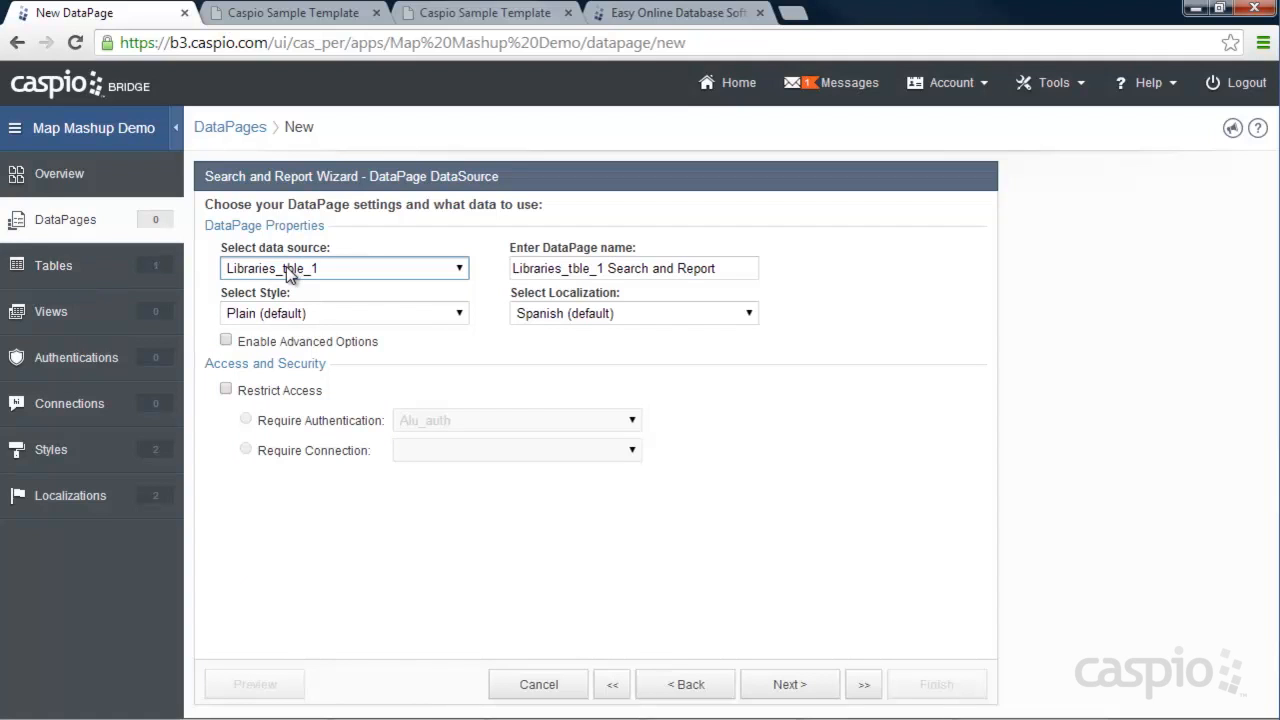
{"action": "triple_click", "coordinate": [632, 268]}
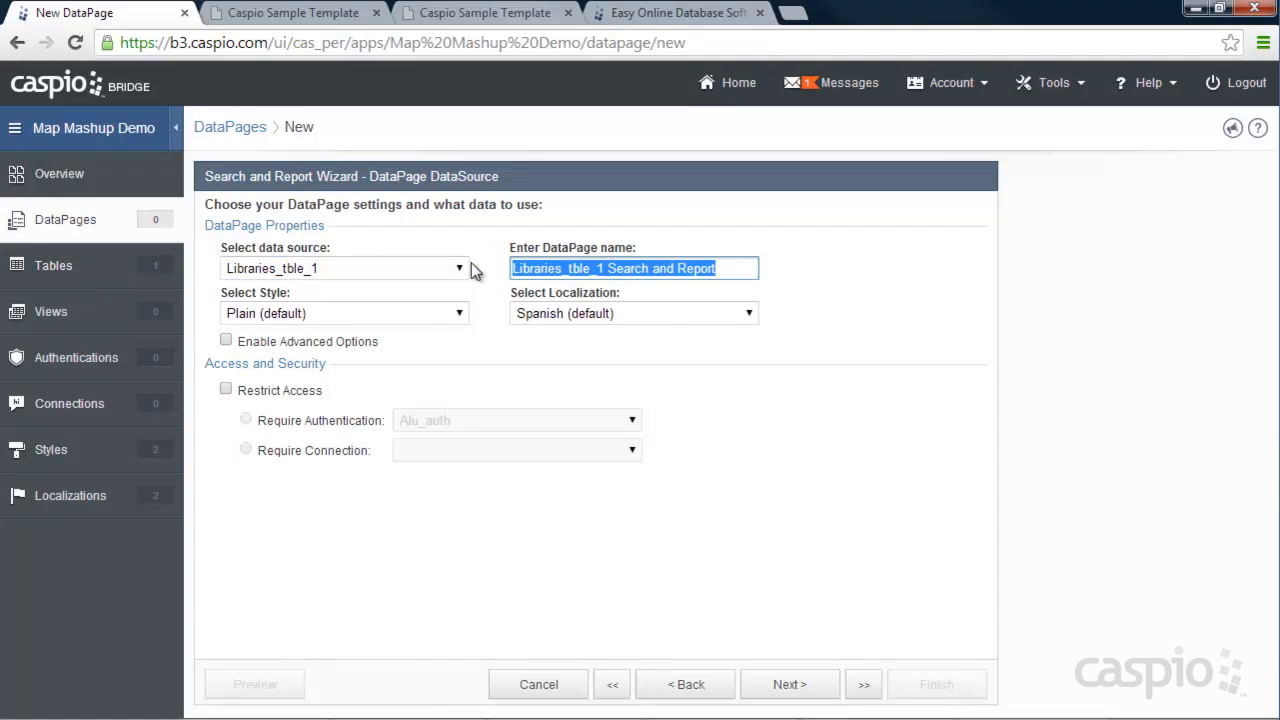
{"action": "type", "text": "Search Libraries with Map"}
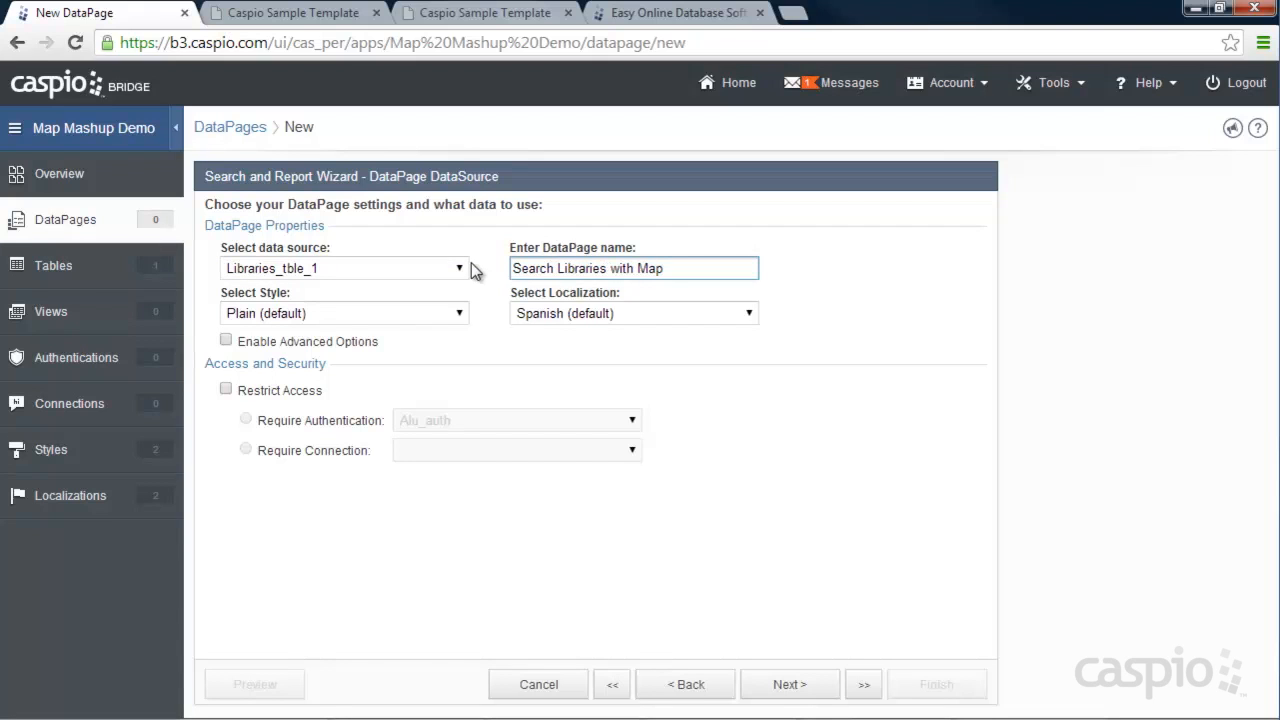
{"action": "left_click", "coordinate": [345, 313]}
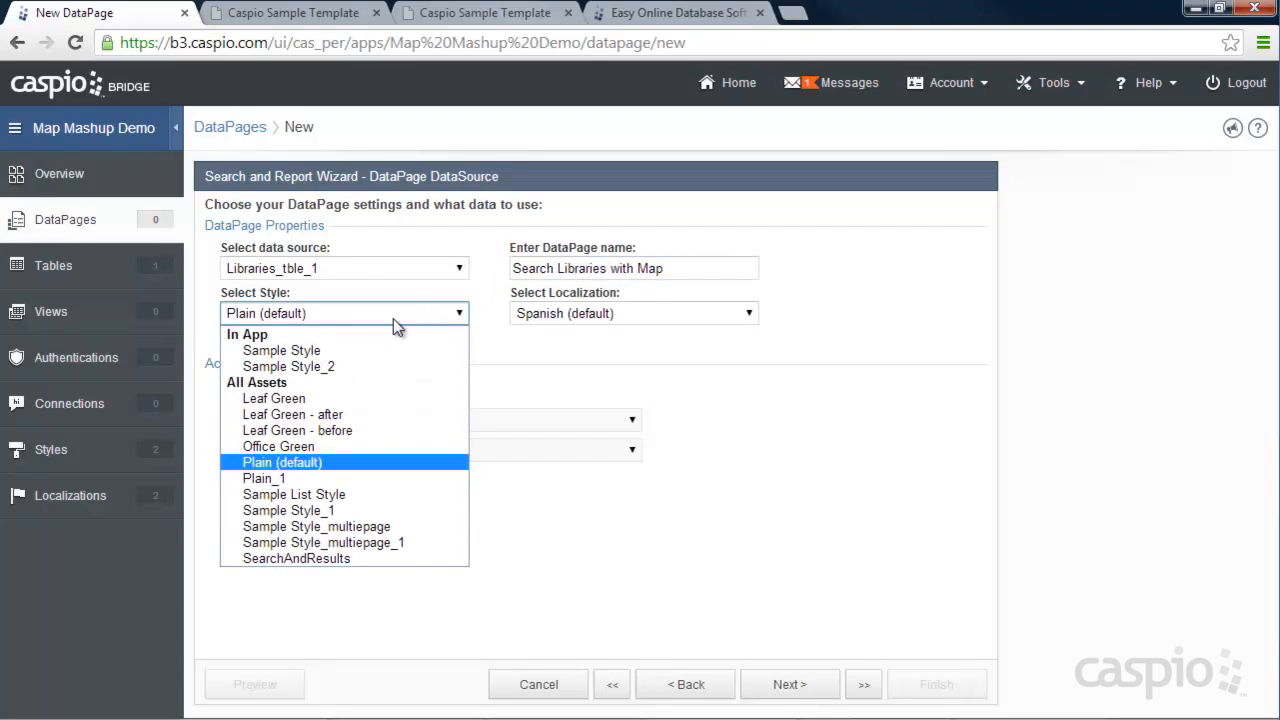
{"action": "mouse_move", "coordinate": [281, 350]}
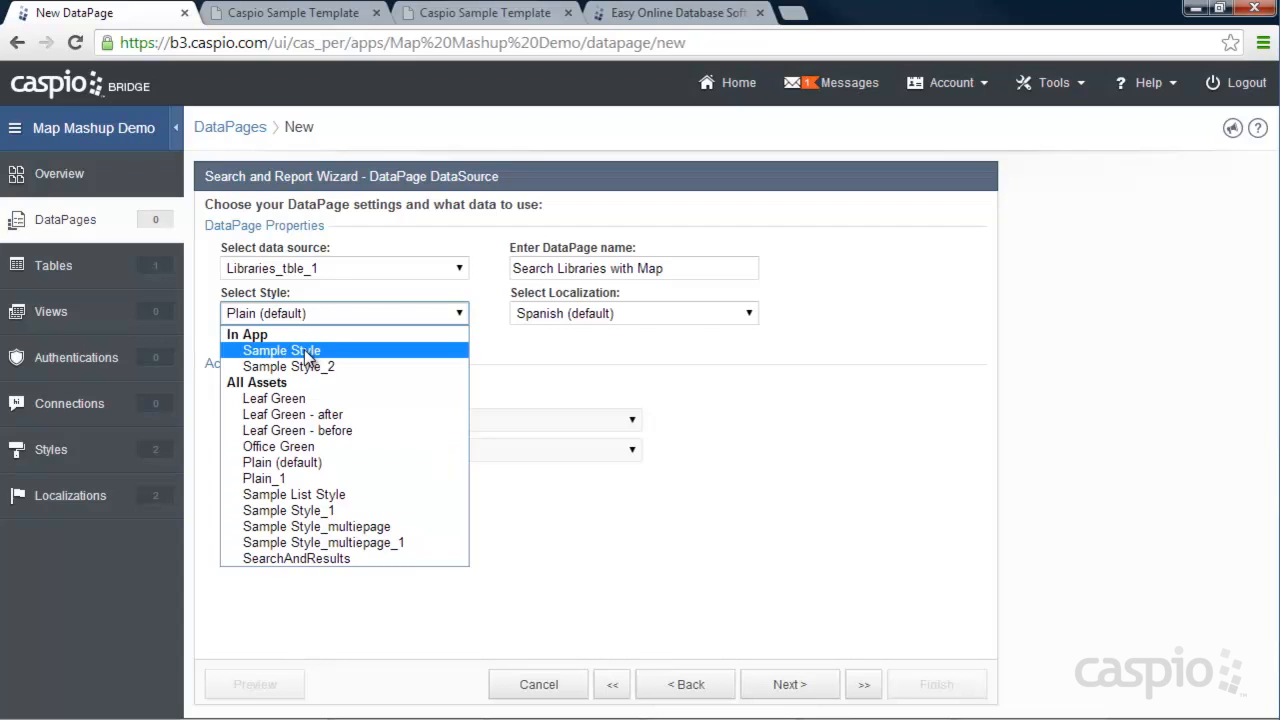
{"action": "left_click", "coordinate": [281, 350]}
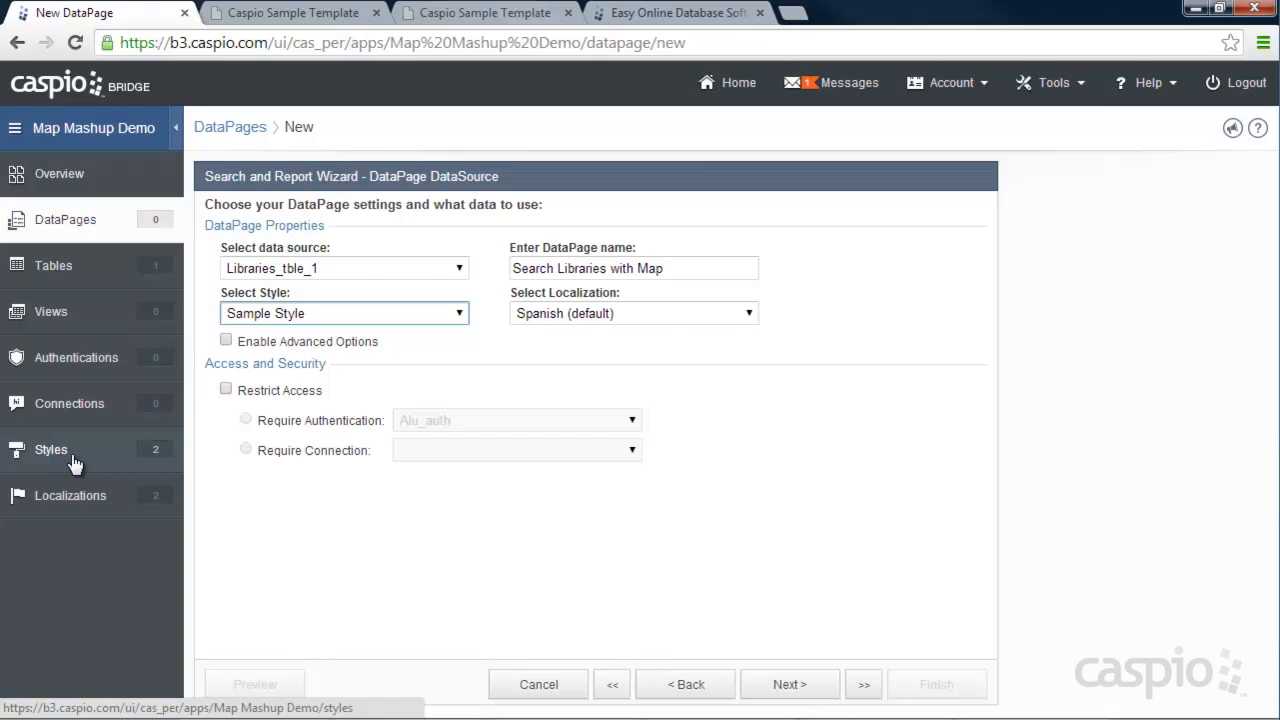
{"action": "left_click", "coordinate": [632, 313]}
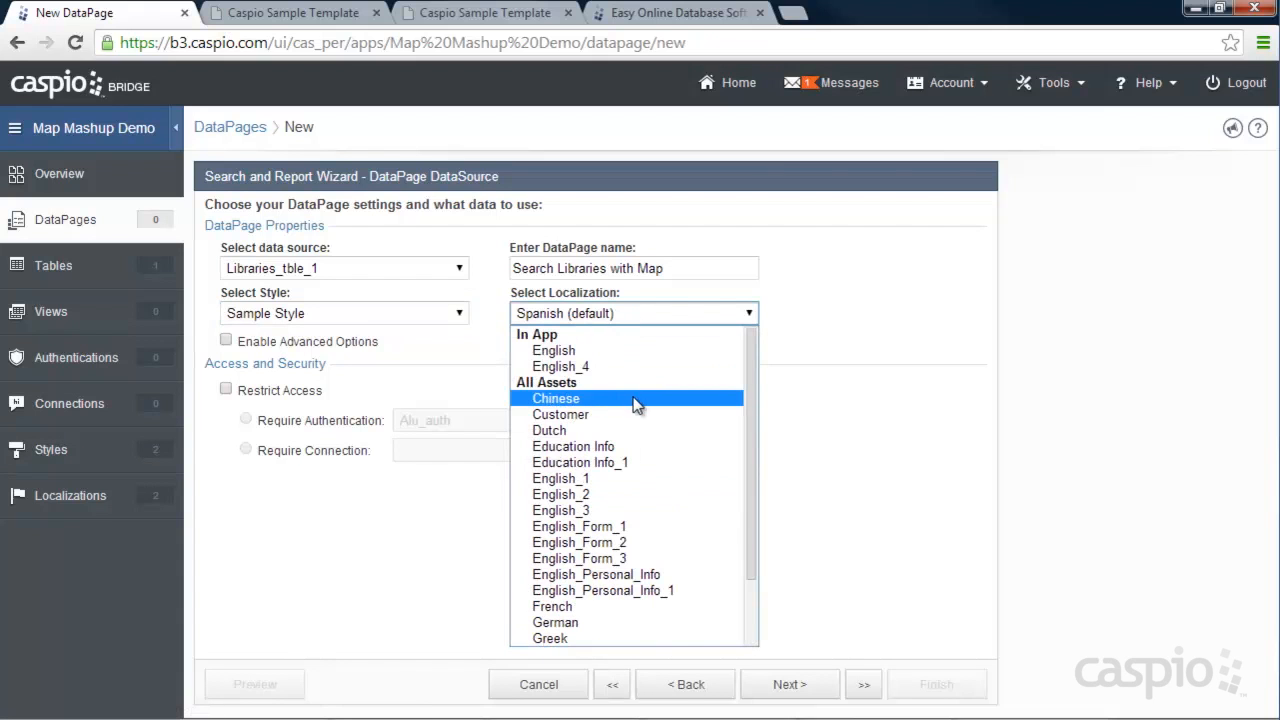
{"action": "left_click", "coordinate": [553, 350]}
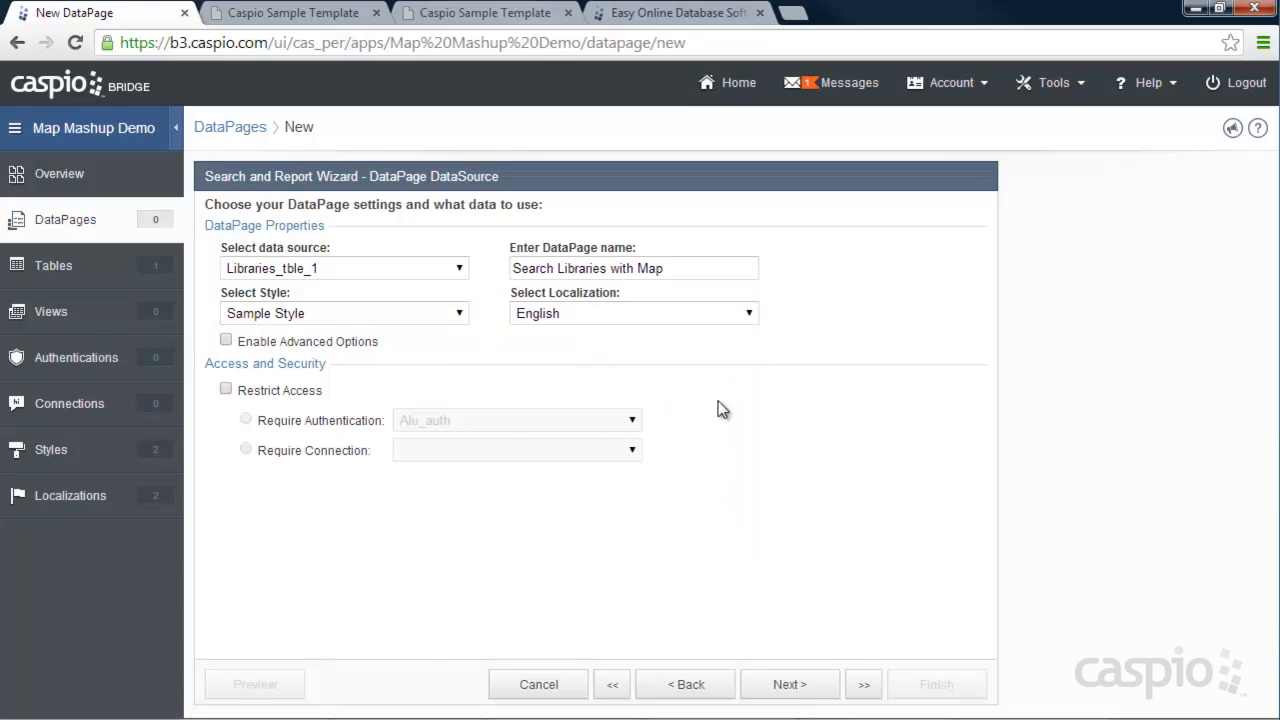
Step: Keep the search form option and add LibraryName, City and ZIP as search fields
{"action": "left_click", "coordinate": [790, 684]}
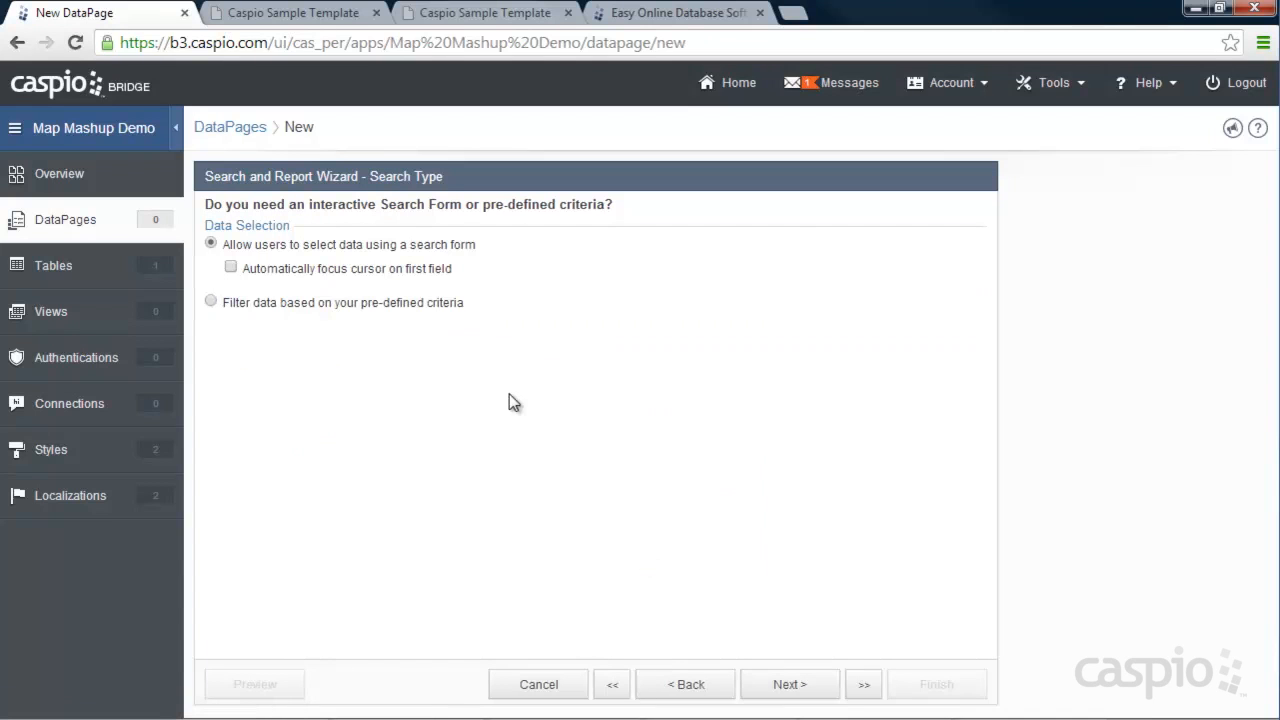
{"action": "mouse_move", "coordinate": [493, 258]}
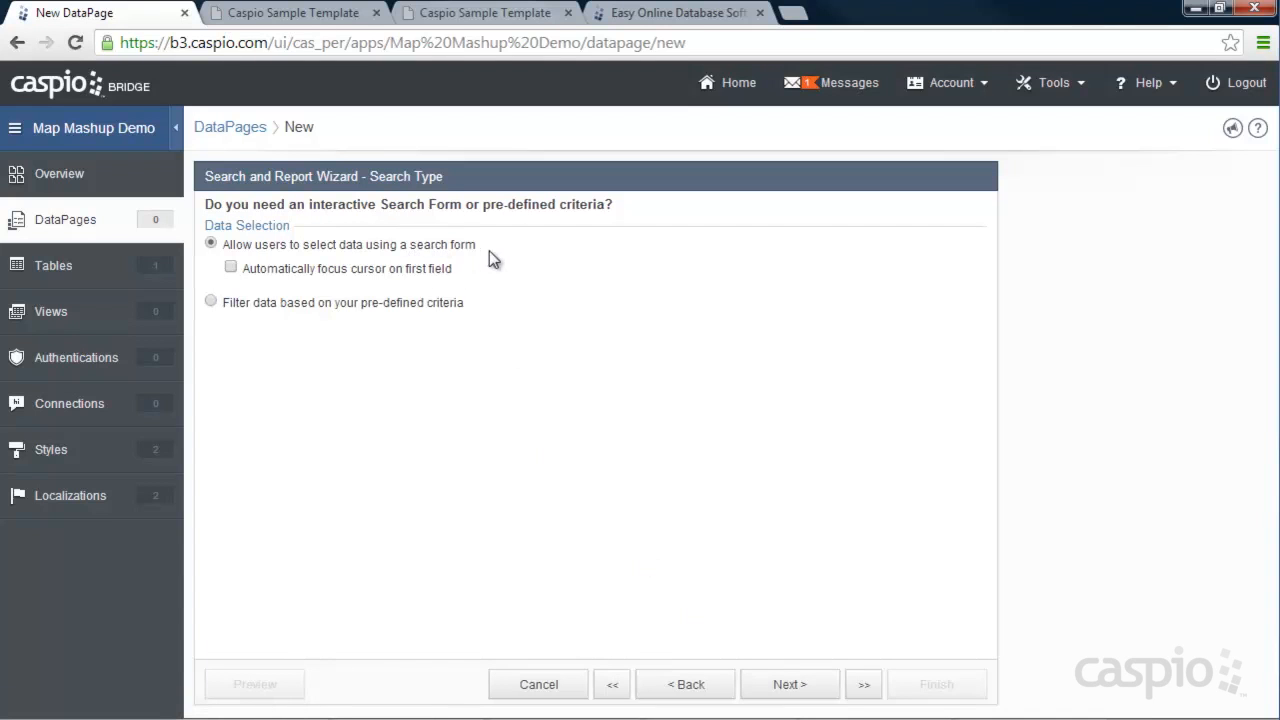
{"action": "left_click", "coordinate": [793, 684]}
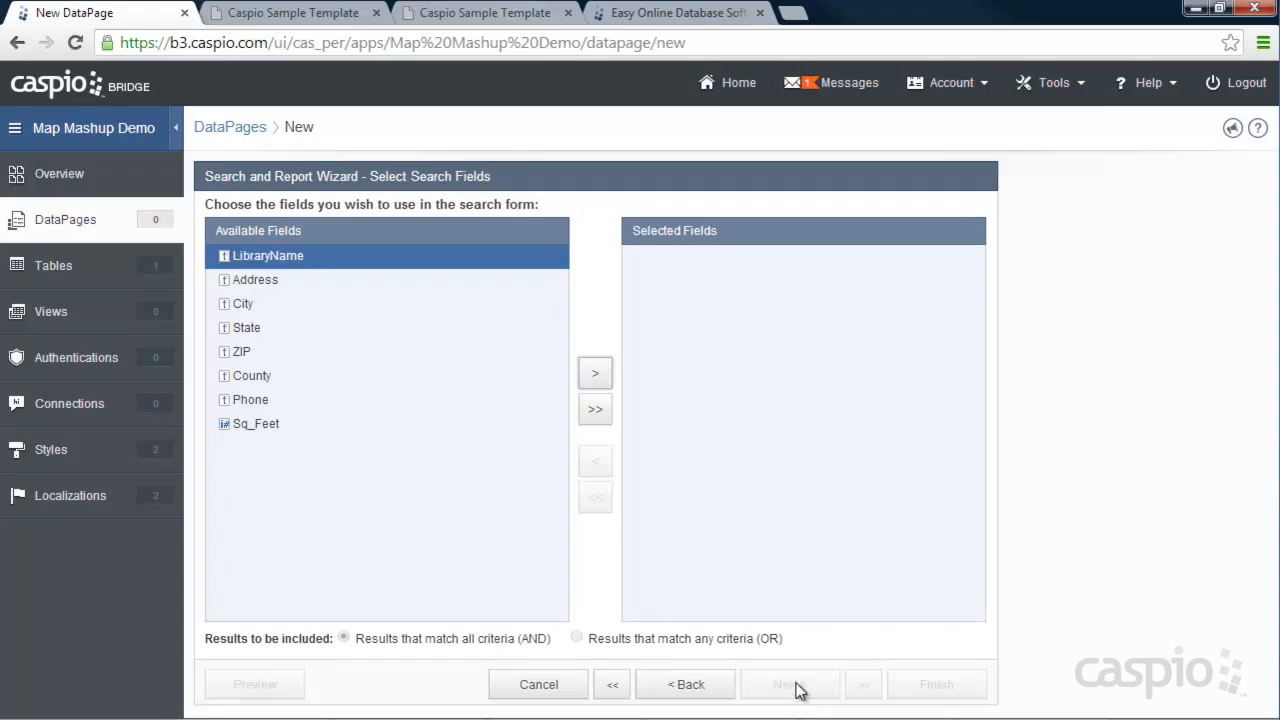
{"action": "mouse_move", "coordinate": [357, 291]}
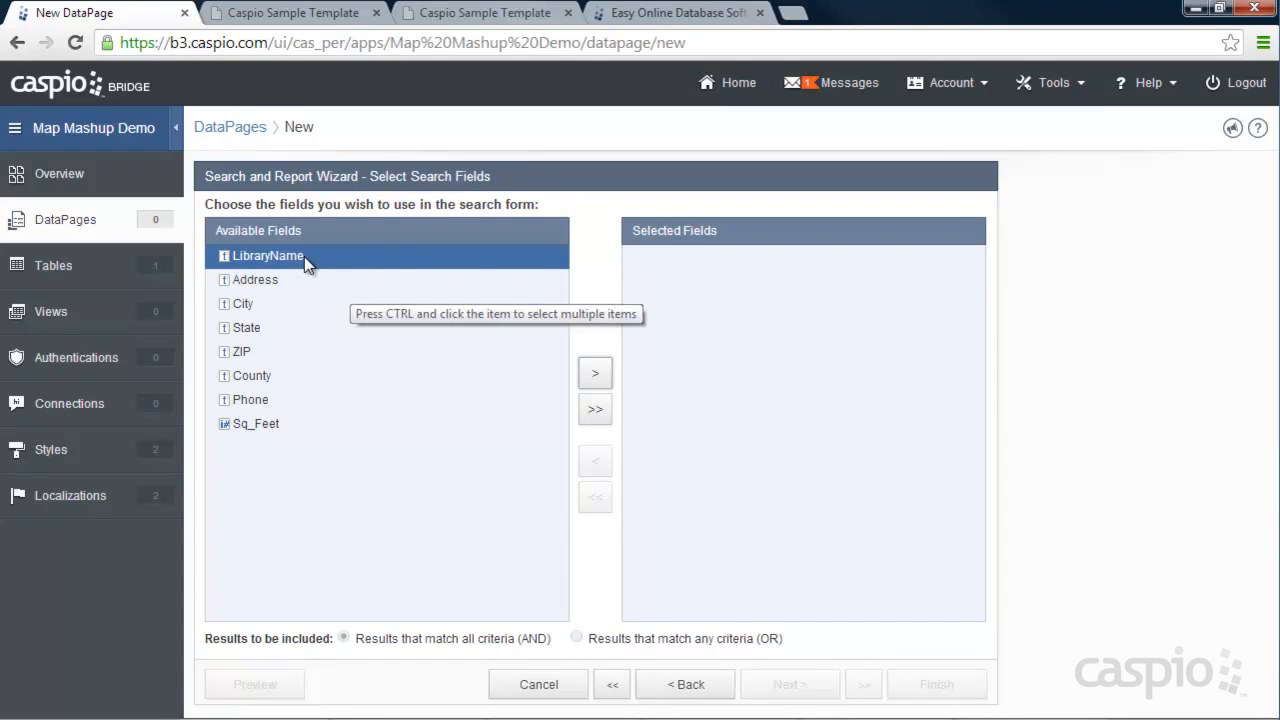
{"action": "left_click", "coordinate": [594, 373]}
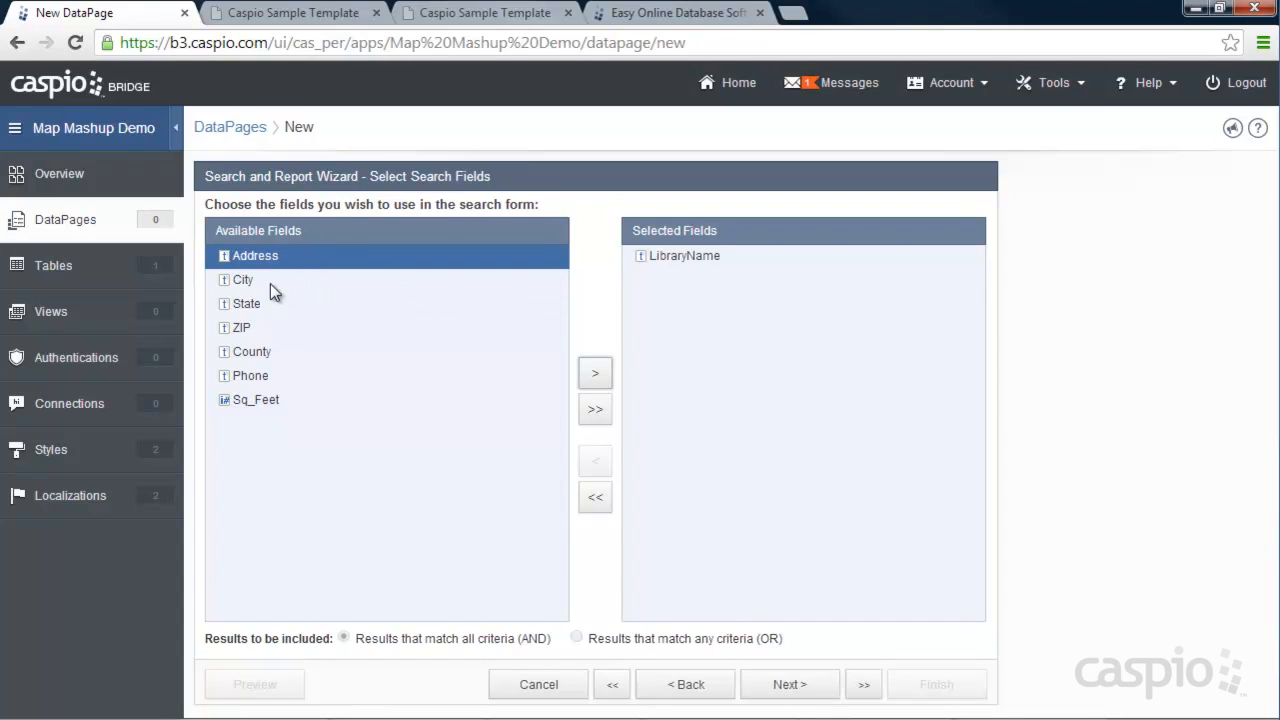
{"action": "left_click", "coordinate": [595, 373]}
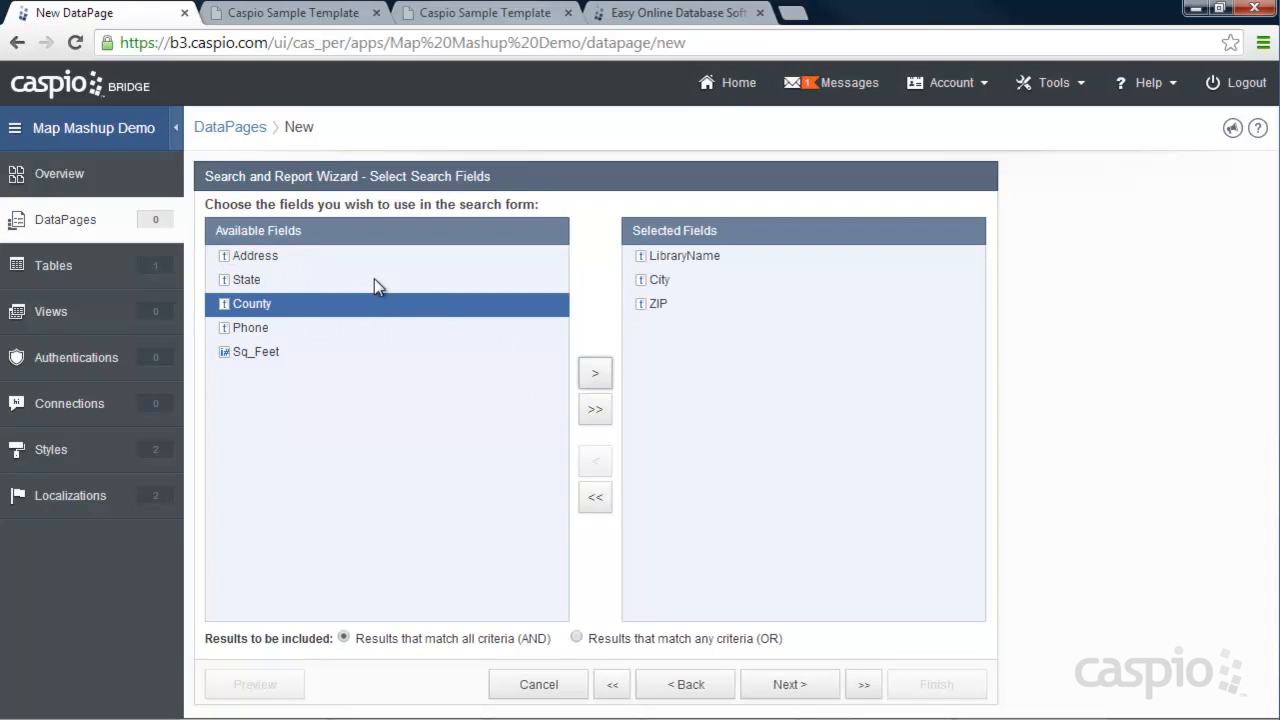
{"action": "mouse_move", "coordinate": [320, 371]}
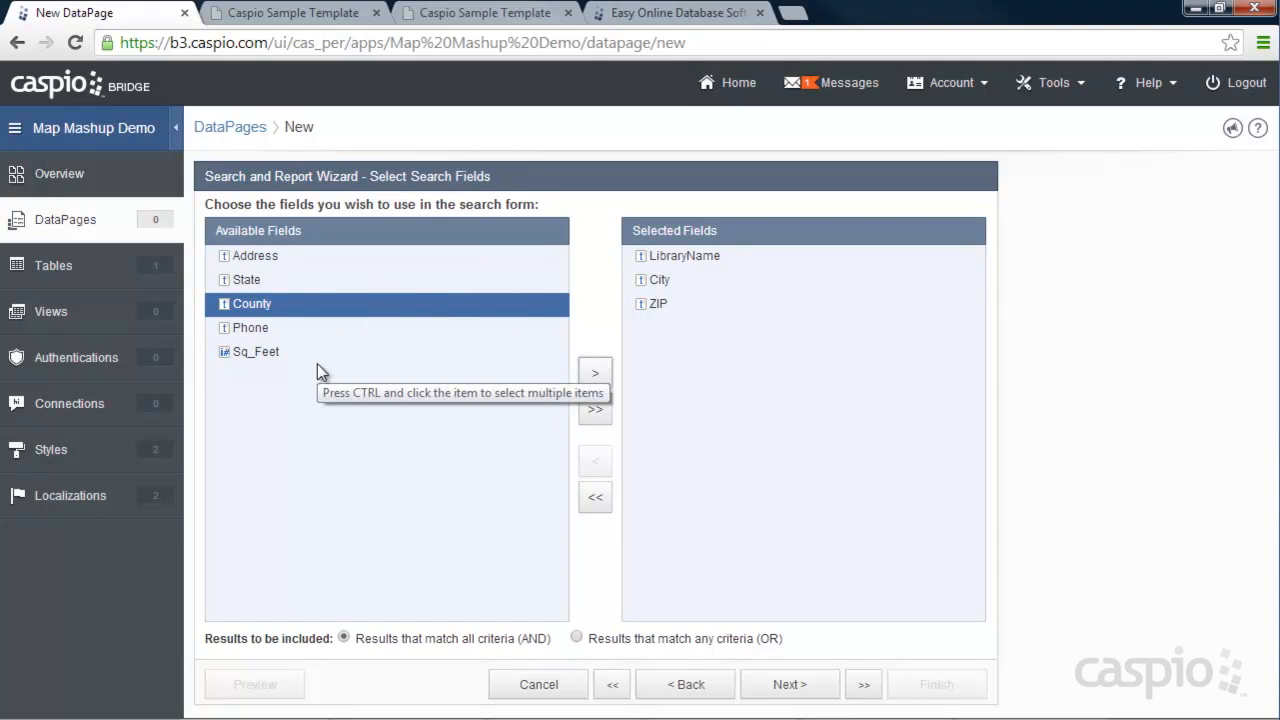
{"action": "mouse_move", "coordinate": [801, 660]}
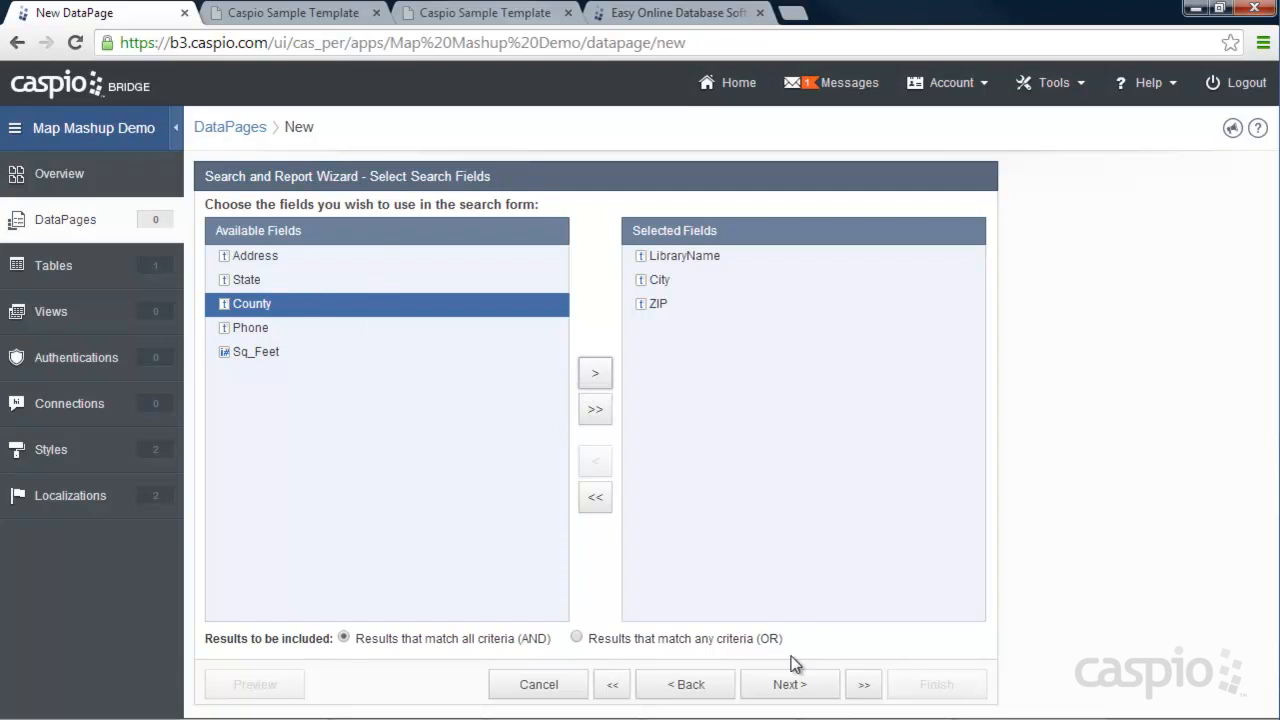
Step: Review LibraryName's form element and comparison choices, checking the sample library details page
{"action": "left_click", "coordinate": [789, 684]}
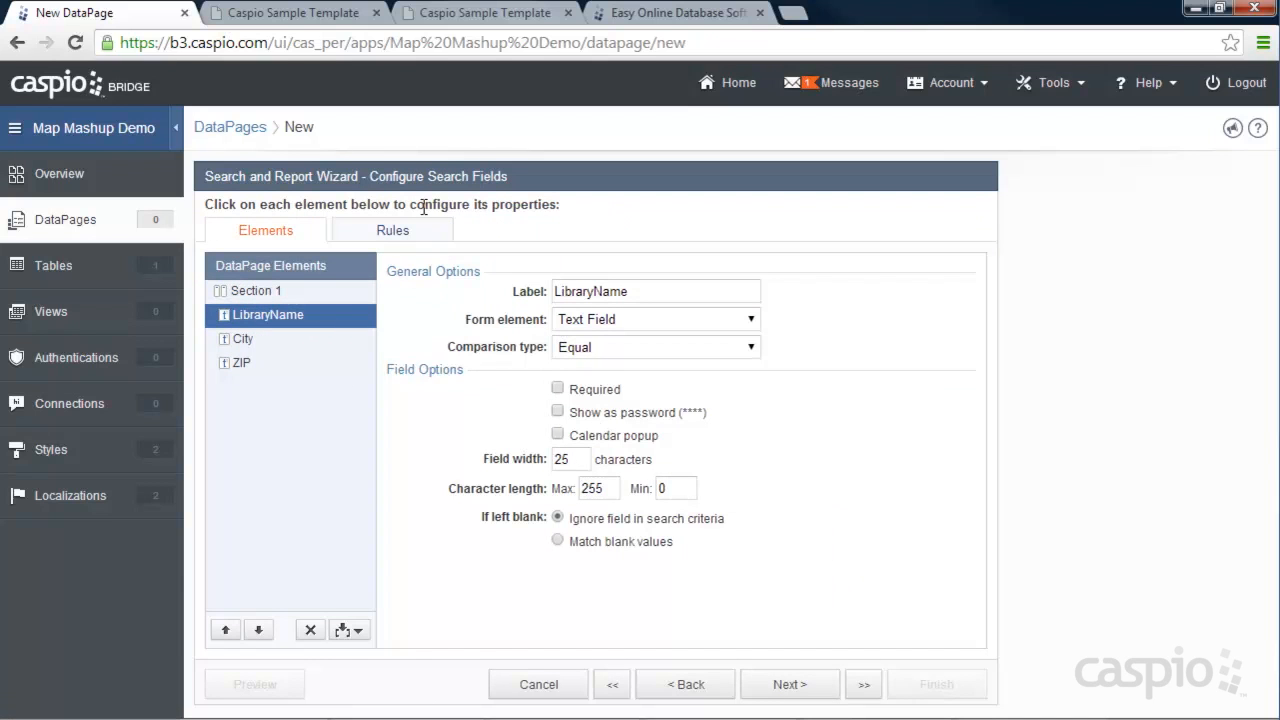
{"action": "mouse_move", "coordinate": [286, 345]}
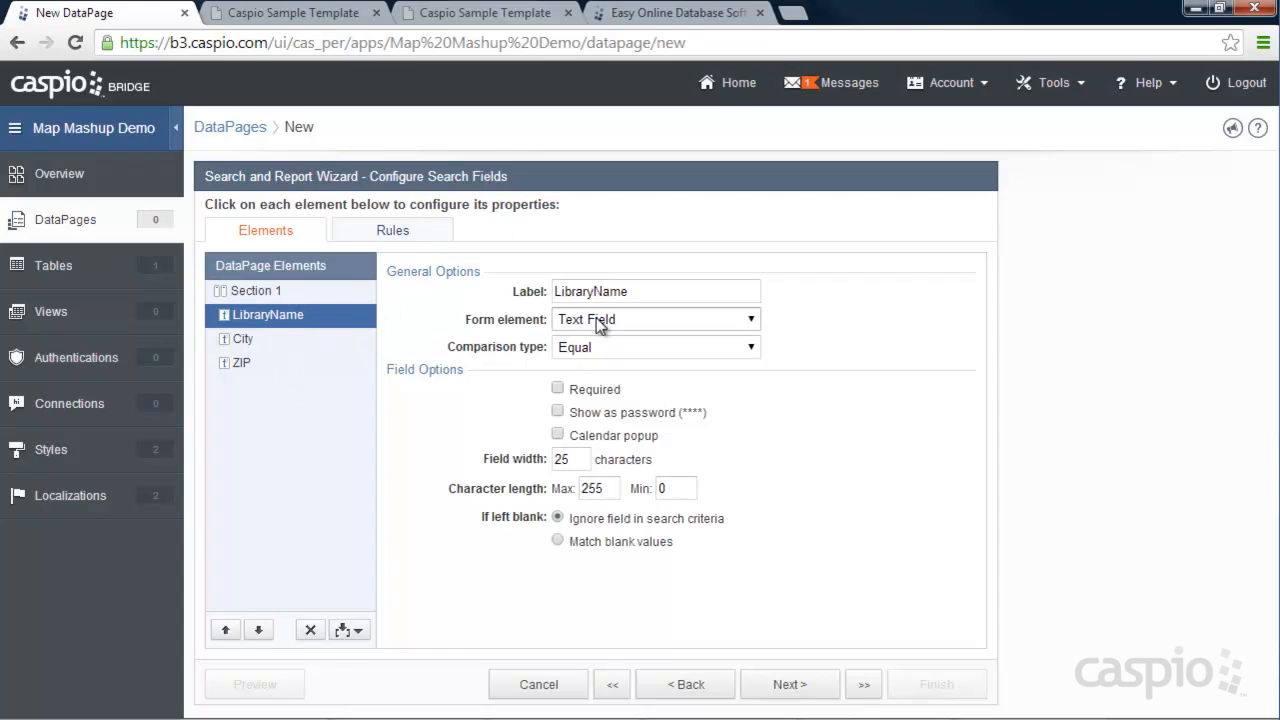
{"action": "mouse_move", "coordinate": [612, 356]}
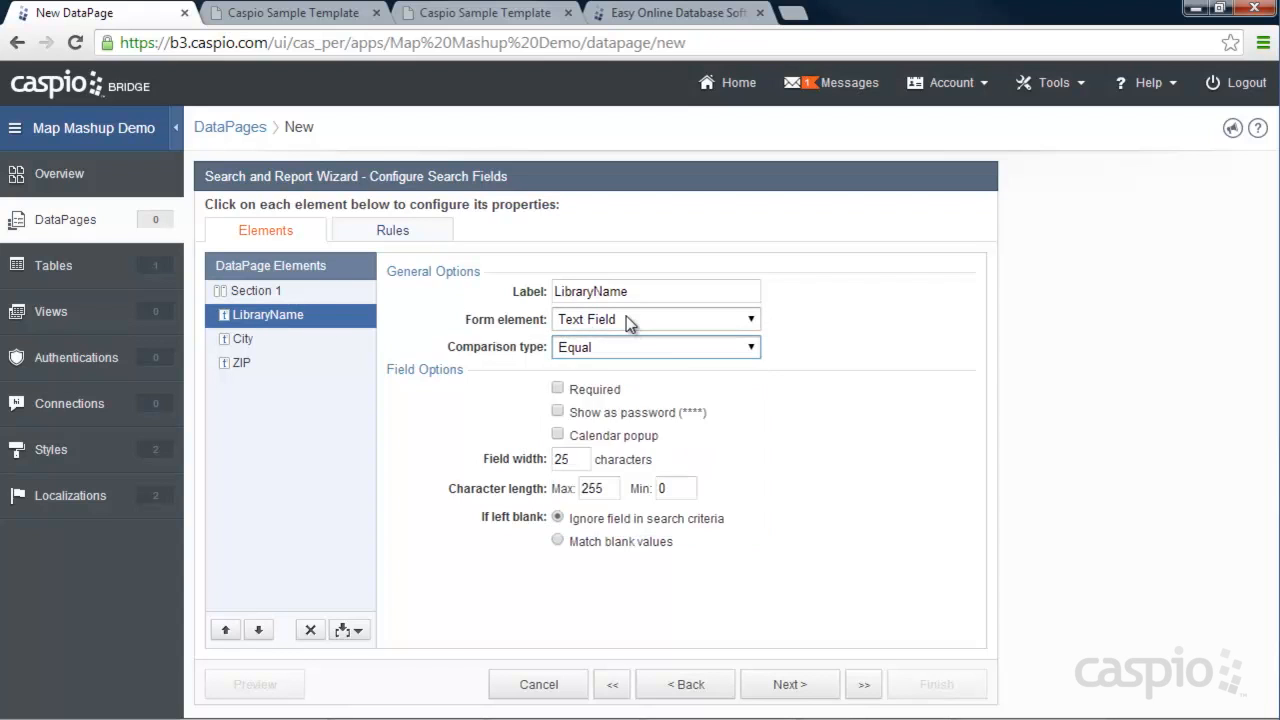
{"action": "left_click", "coordinate": [655, 347]}
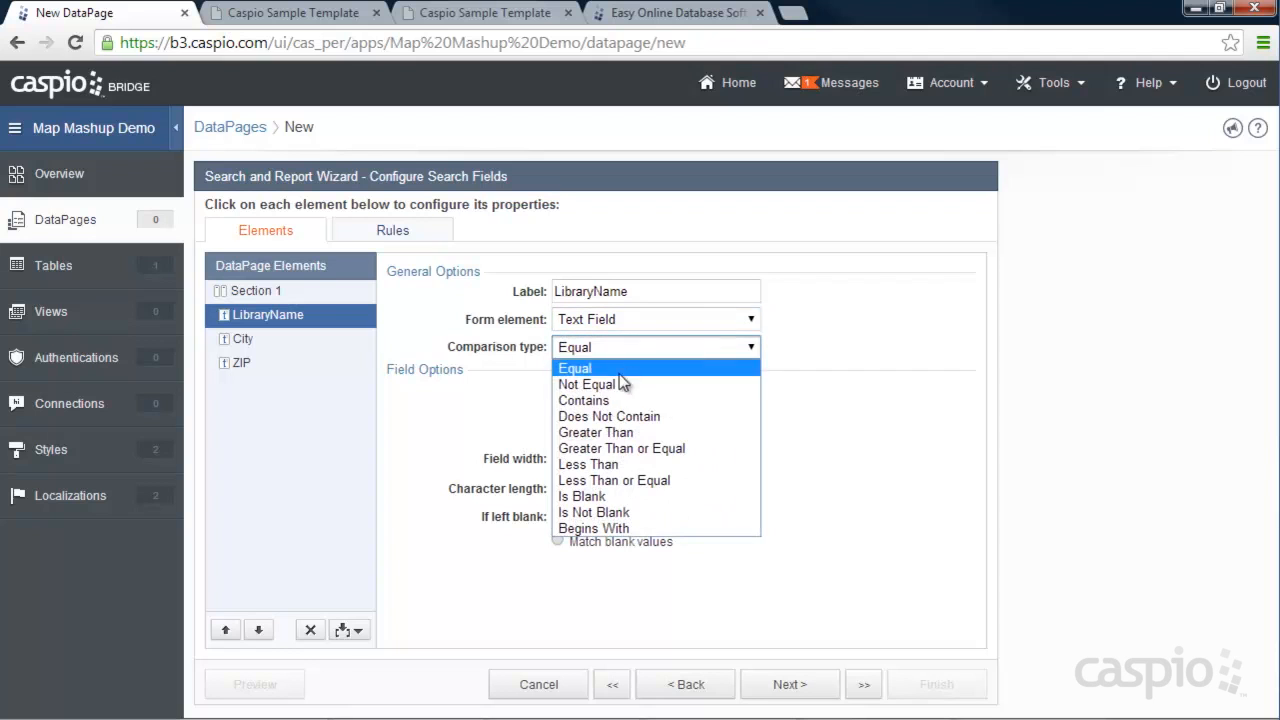
{"action": "mouse_move", "coordinate": [820, 415]}
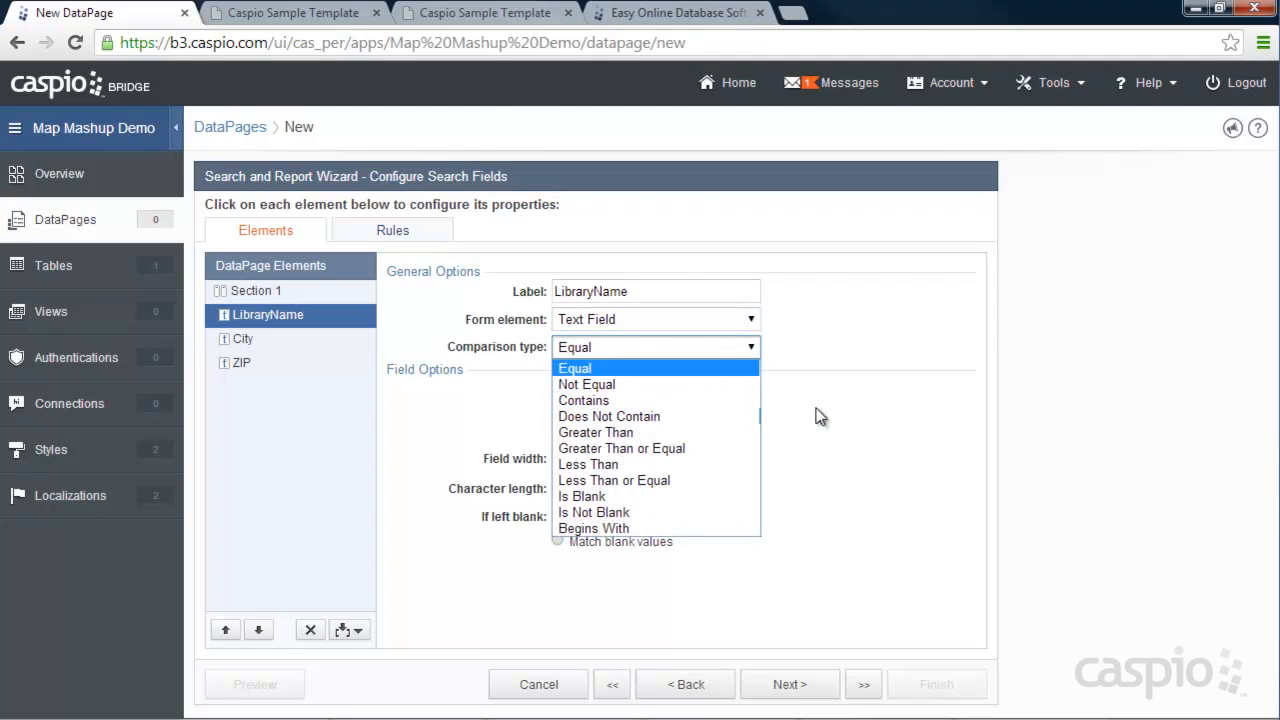
{"action": "left_click", "coordinate": [290, 12]}
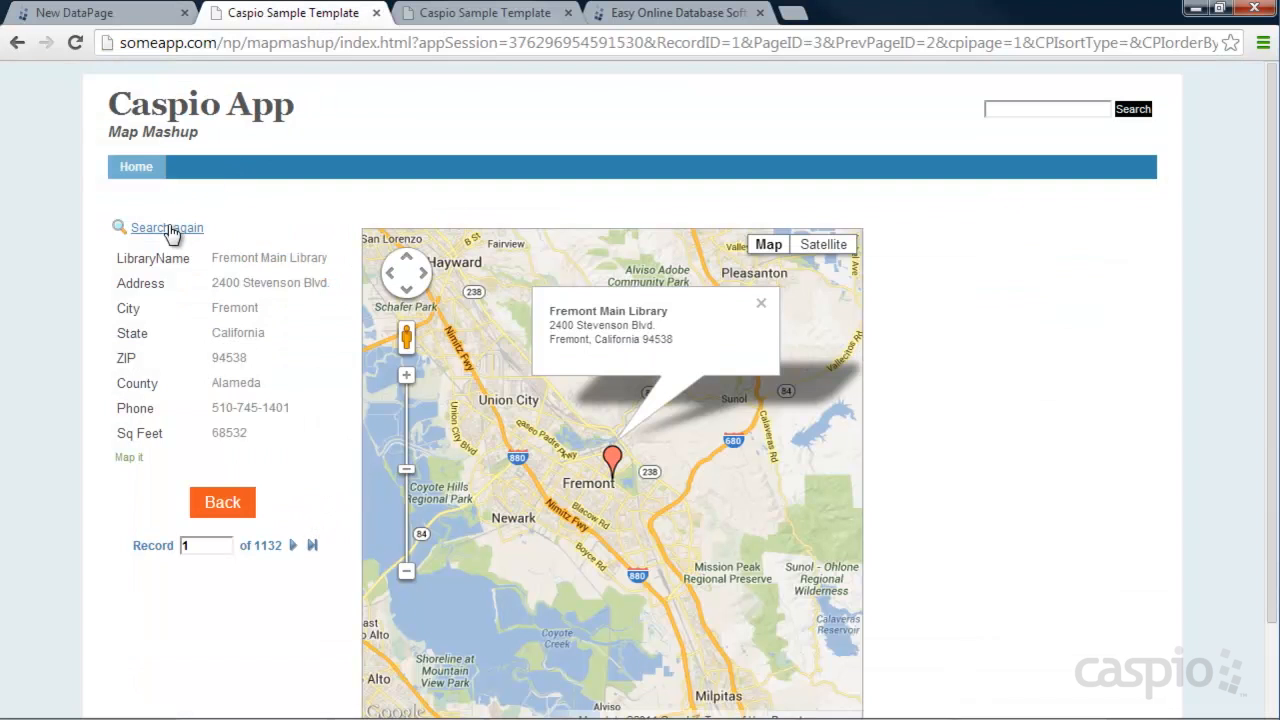
{"action": "left_click", "coordinate": [166, 227]}
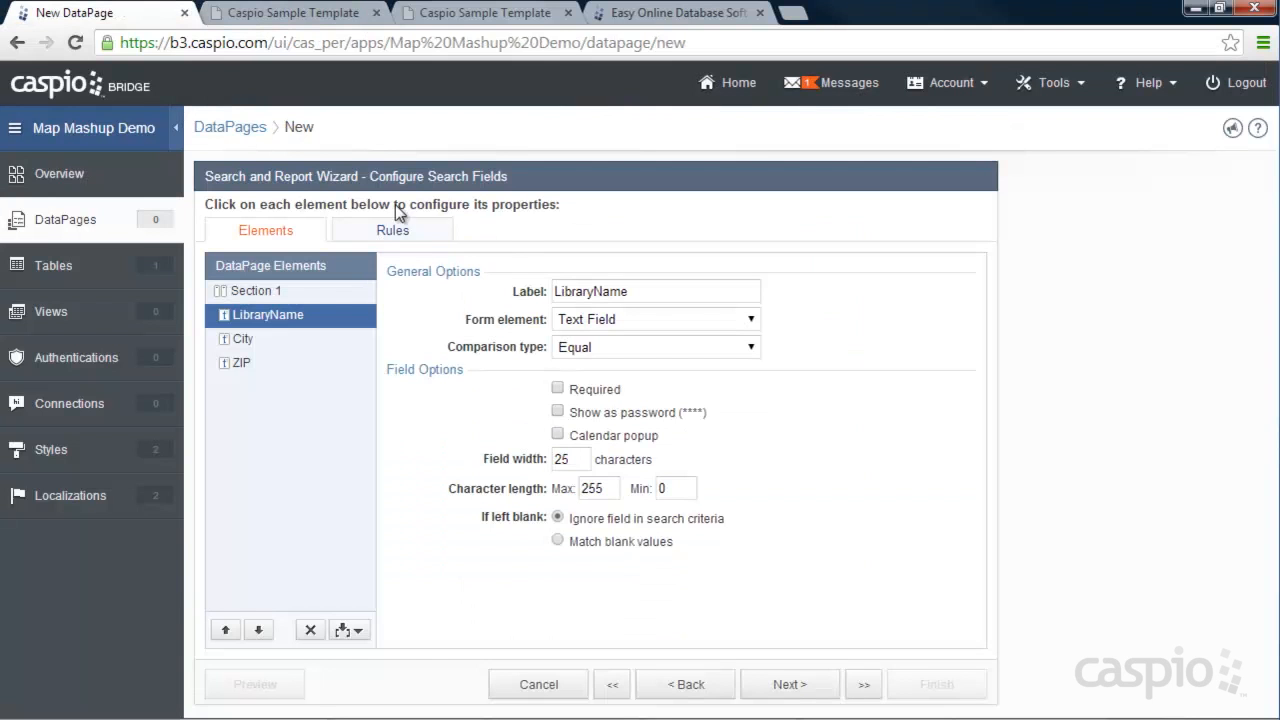
{"action": "left_click", "coordinate": [655, 319]}
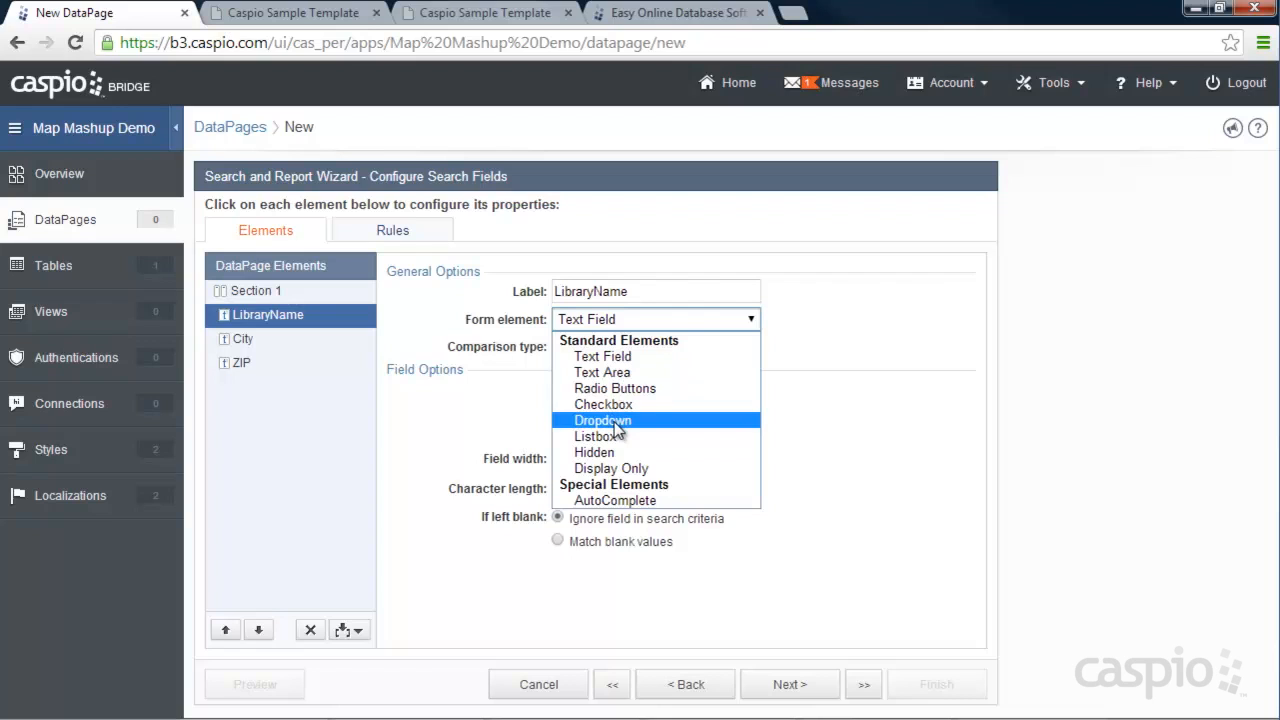
{"action": "left_click", "coordinate": [655, 347]}
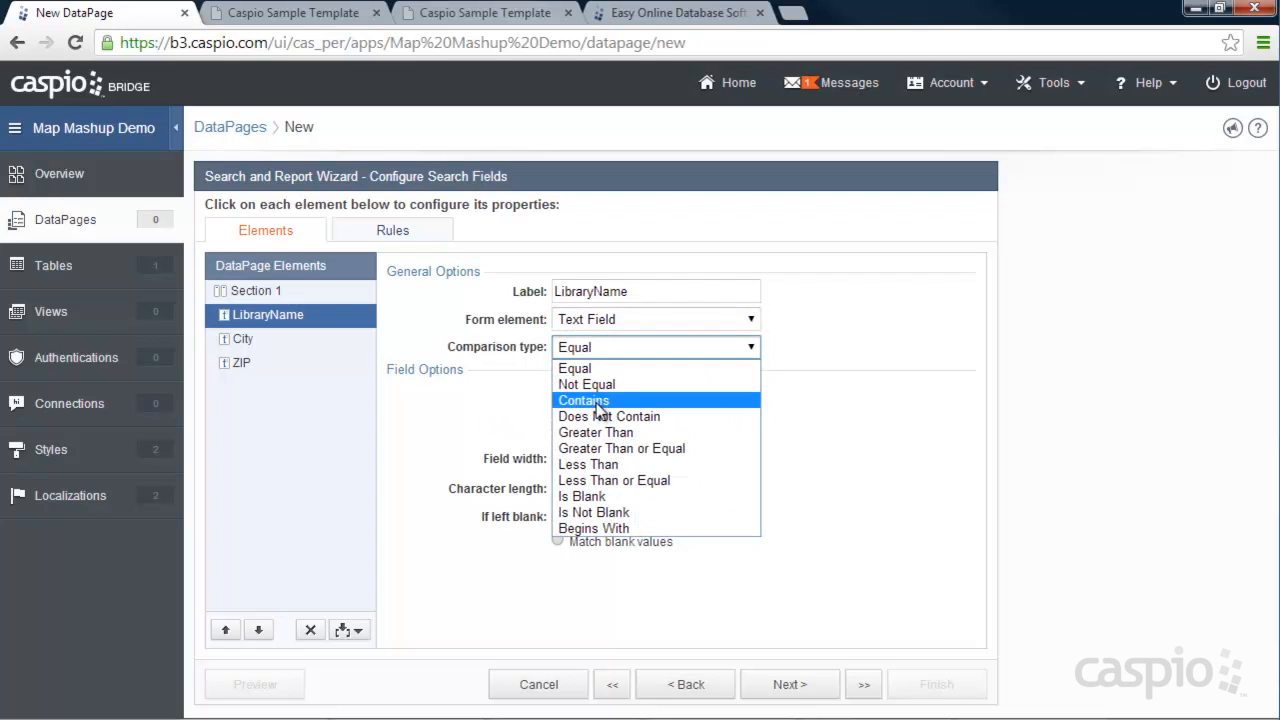
{"action": "mouse_move", "coordinate": [574, 368]}
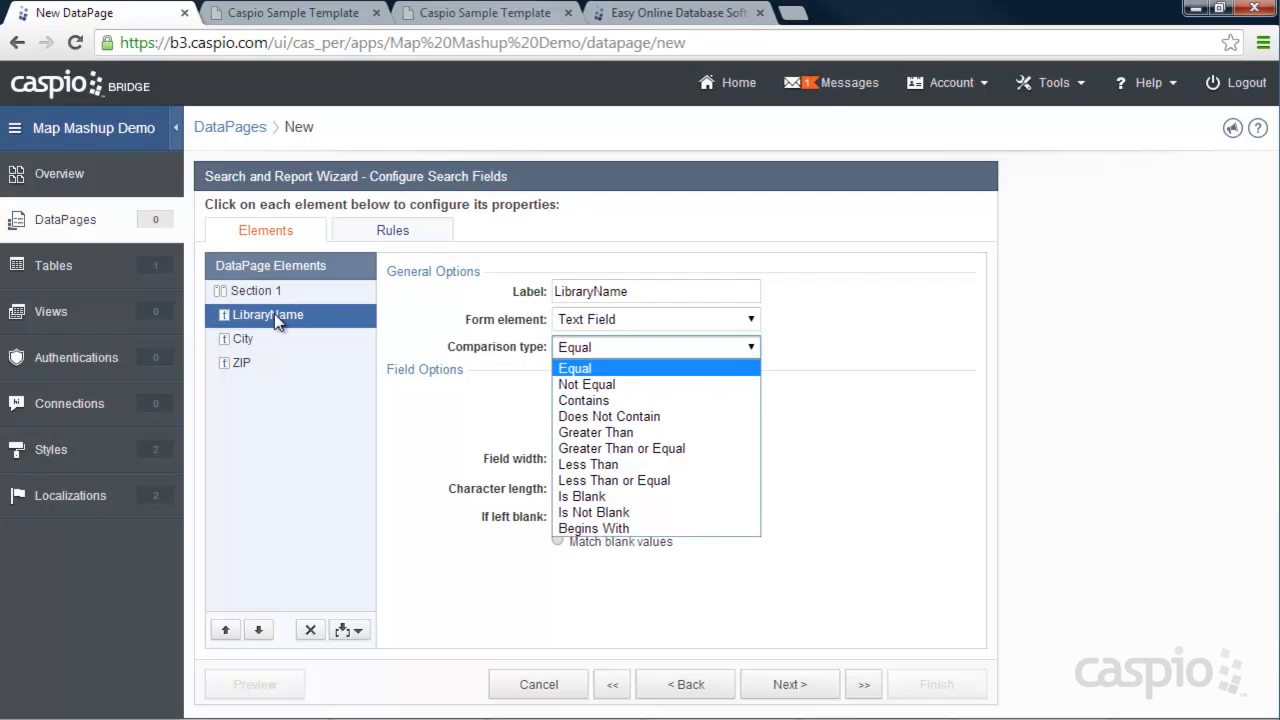
{"action": "mouse_move", "coordinate": [601, 400]}
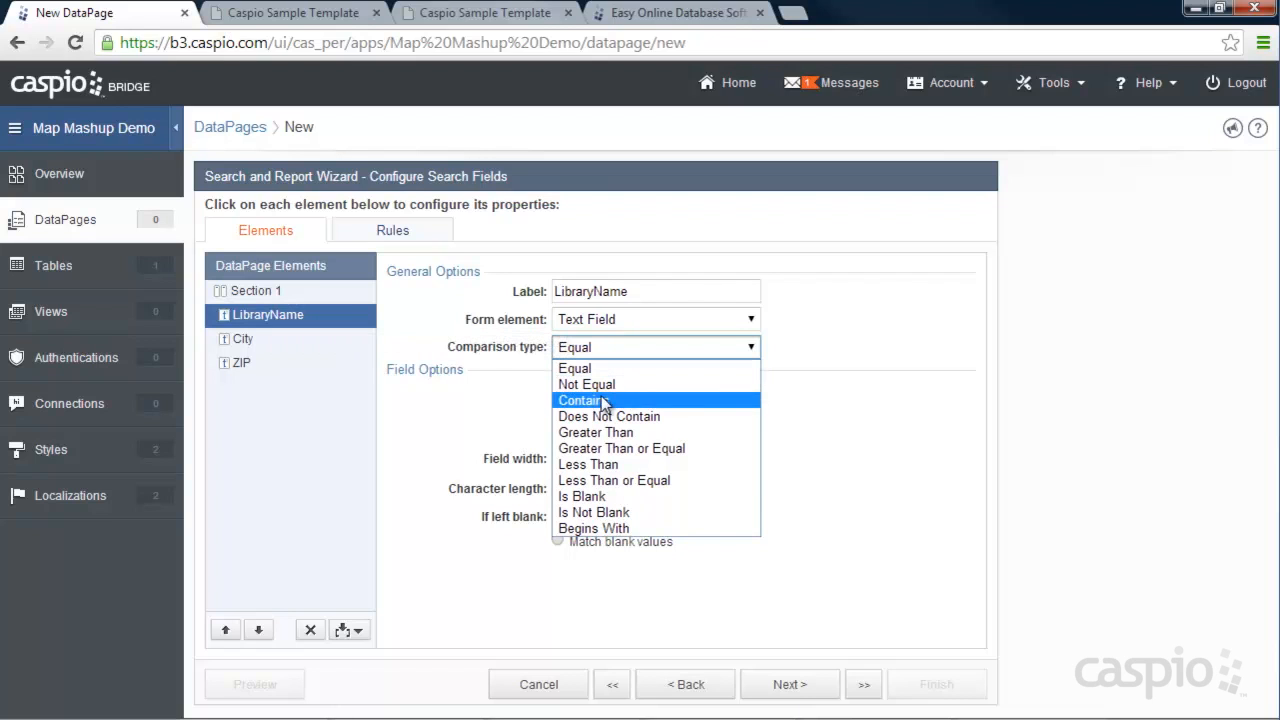
Step: Select City, then ZIP, and set ZIP's comparison type to Contains
{"action": "left_click", "coordinate": [243, 338]}
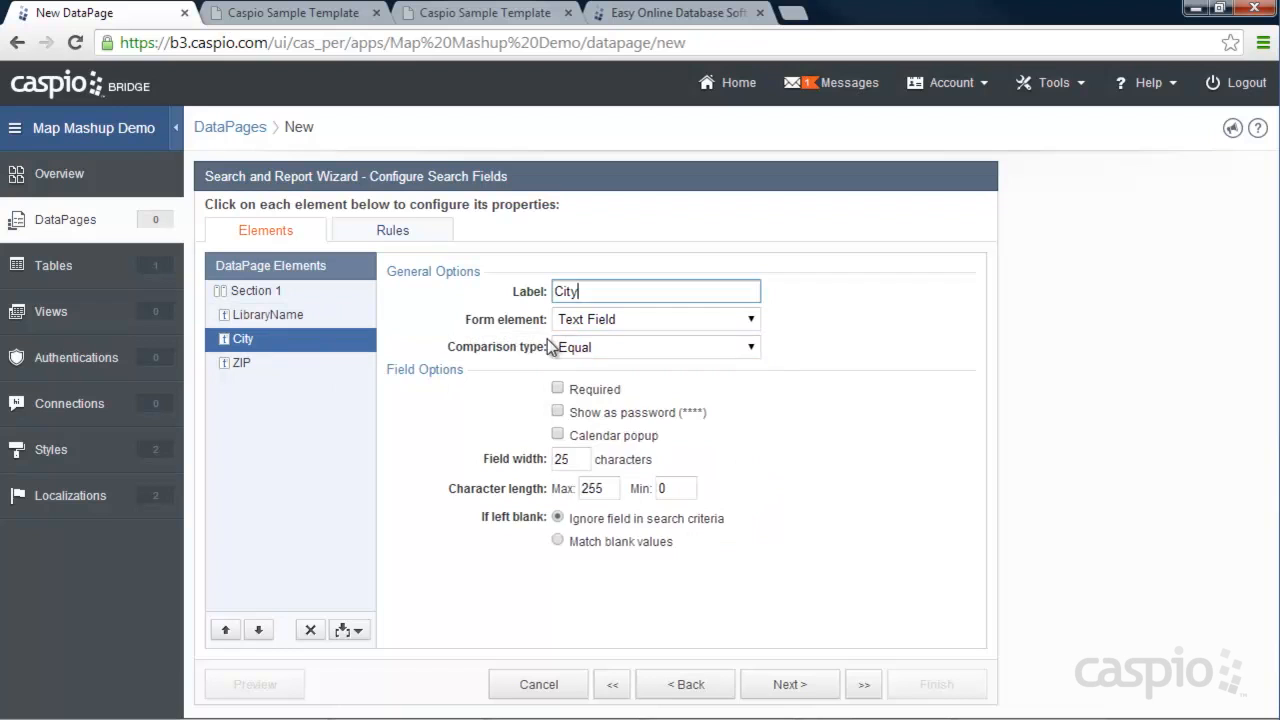
{"action": "left_click", "coordinate": [240, 363]}
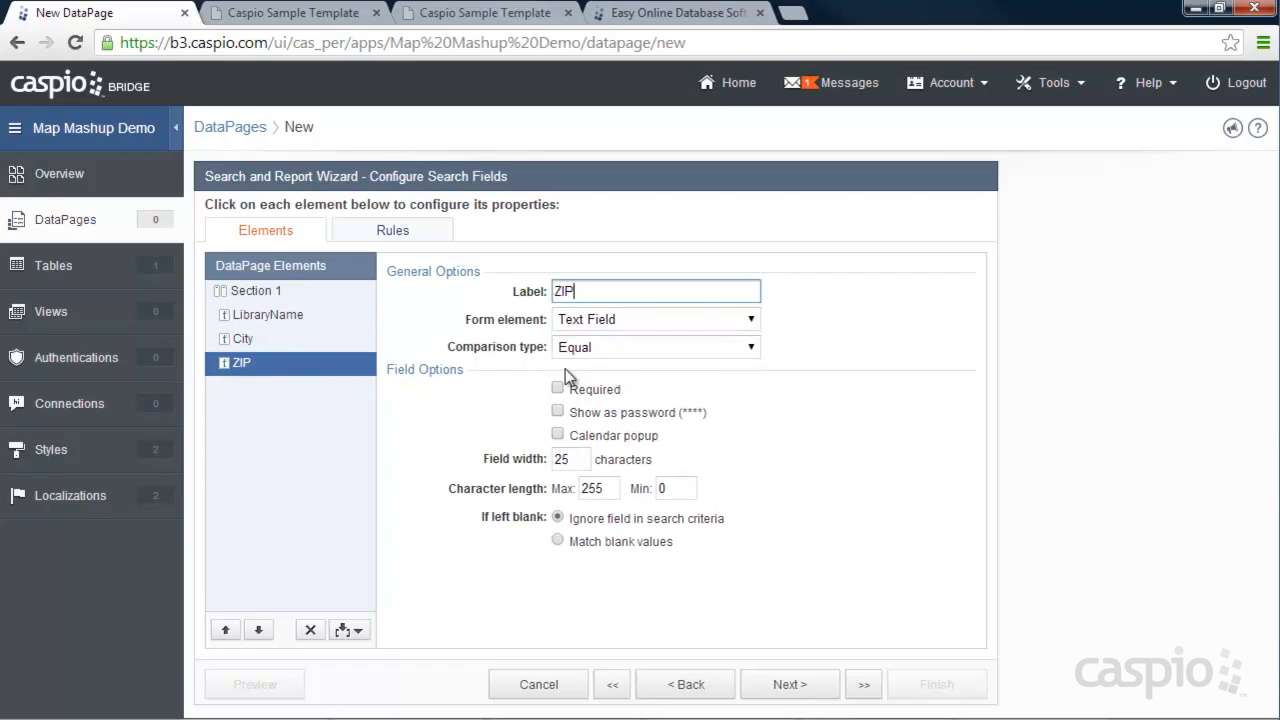
{"action": "left_click", "coordinate": [655, 347]}
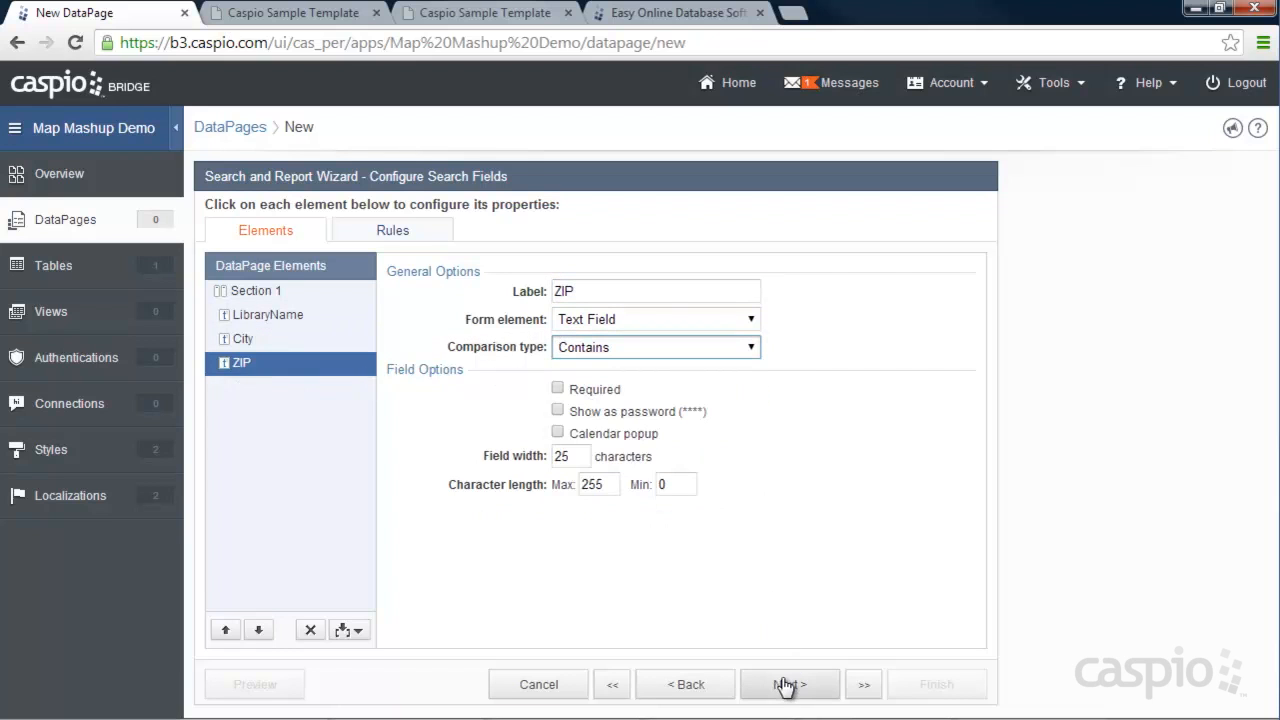
Step: Add LibraryName, City and State to the results page, keeping default records-per-page options
{"action": "left_click", "coordinate": [787, 684]}
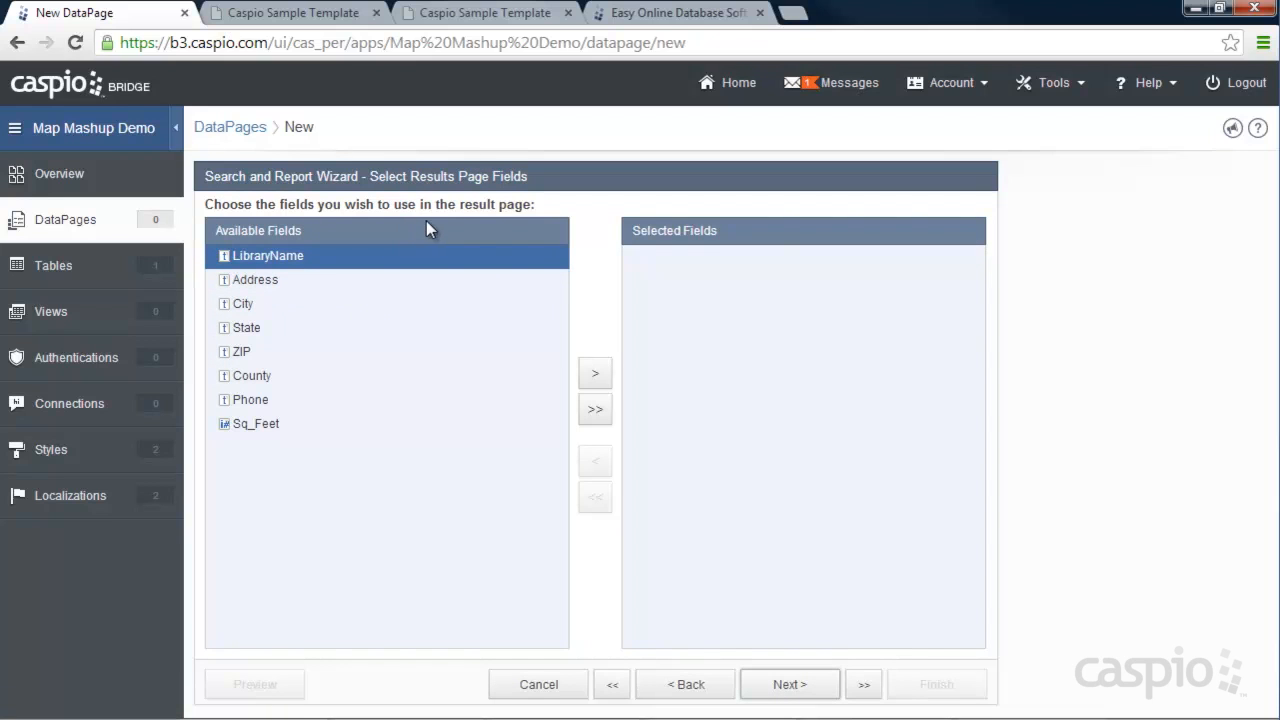
{"action": "mouse_move", "coordinate": [457, 278]}
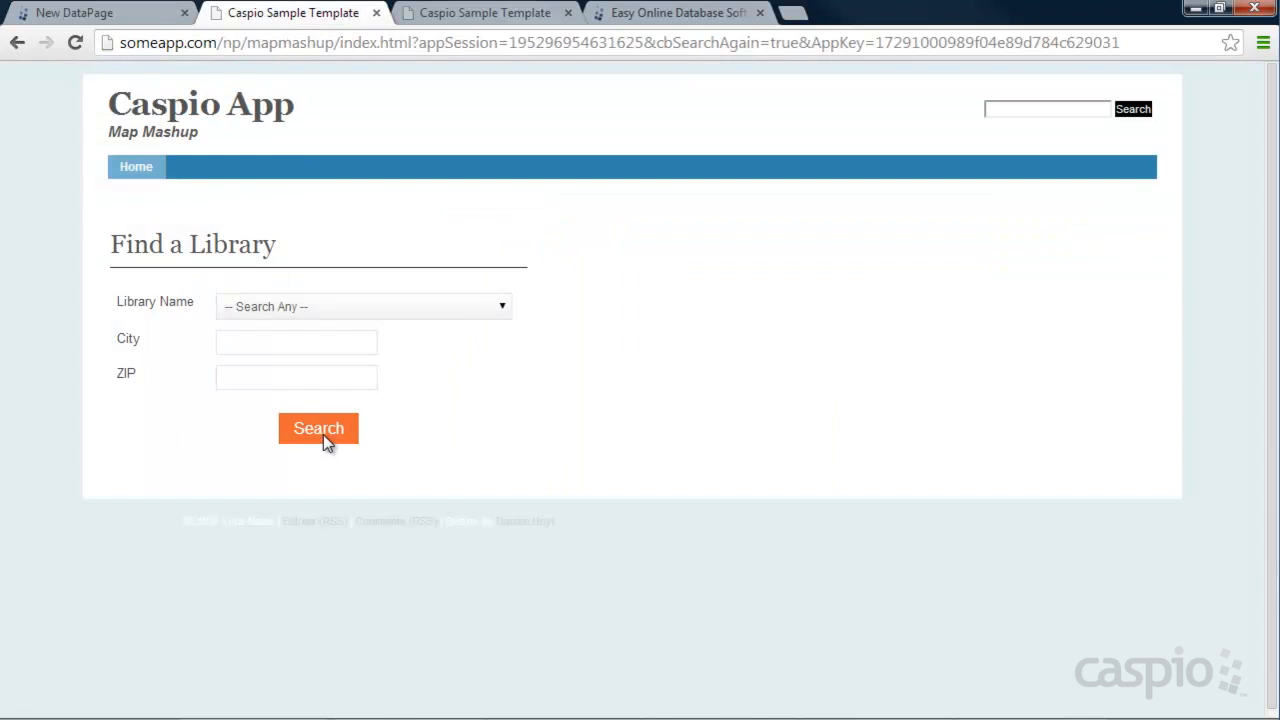
{"action": "left_click", "coordinate": [318, 428]}
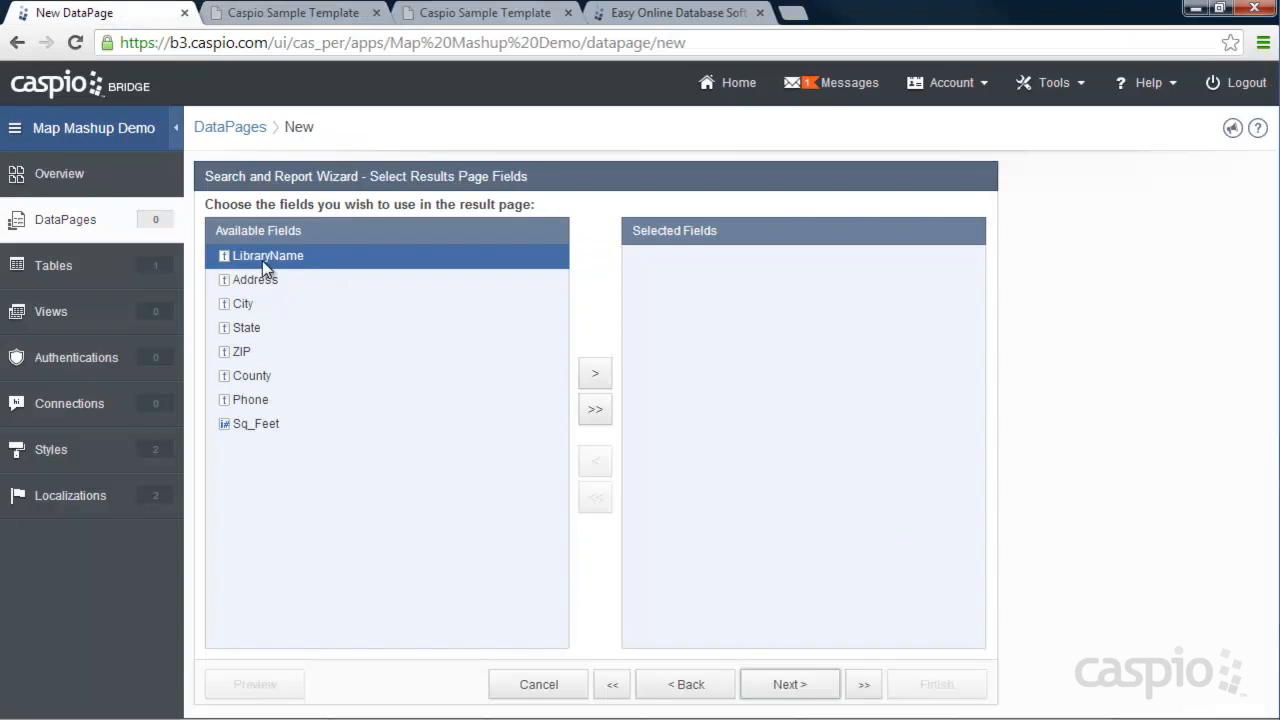
{"action": "left_click", "coordinate": [594, 373]}
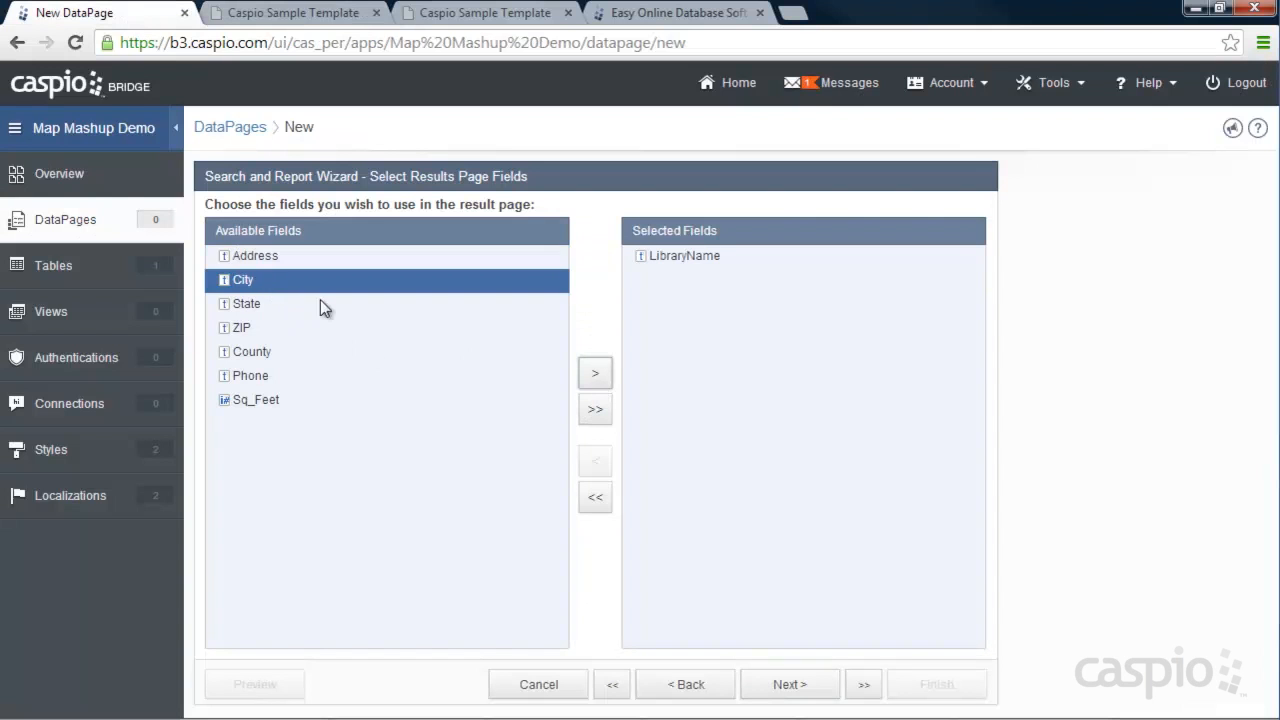
{"action": "left_click", "coordinate": [595, 373]}
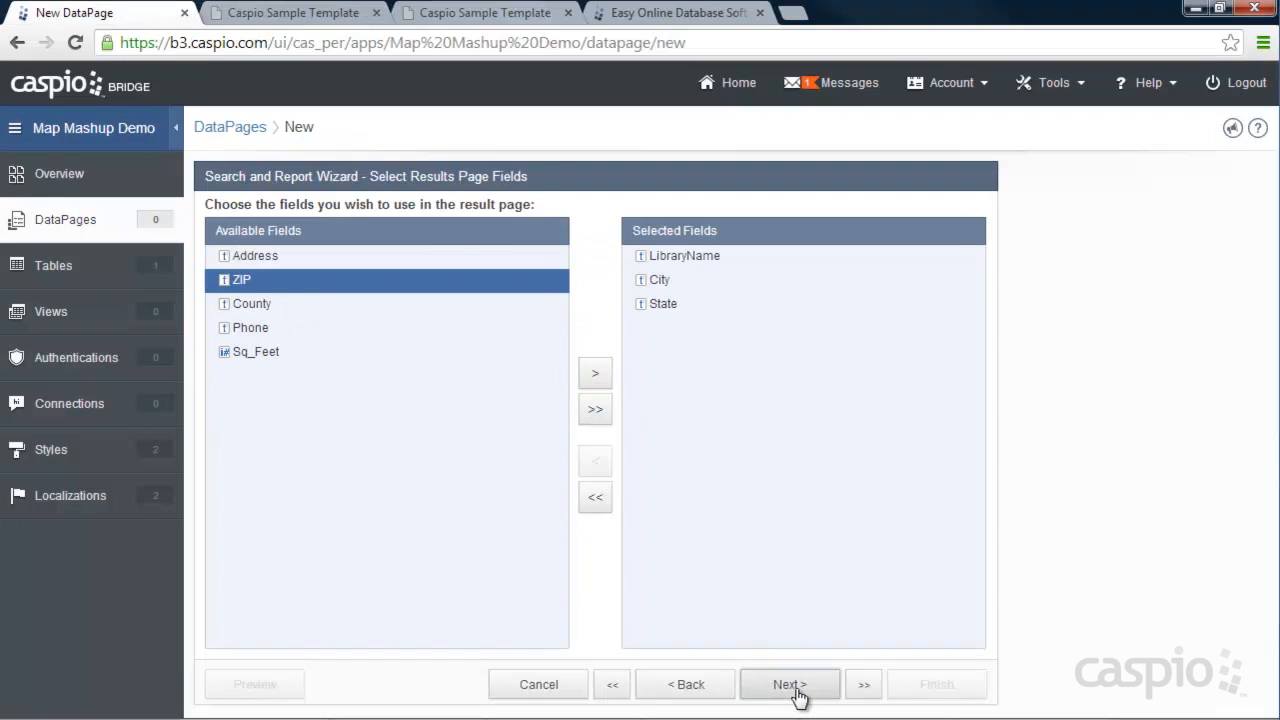
{"action": "left_click", "coordinate": [790, 684]}
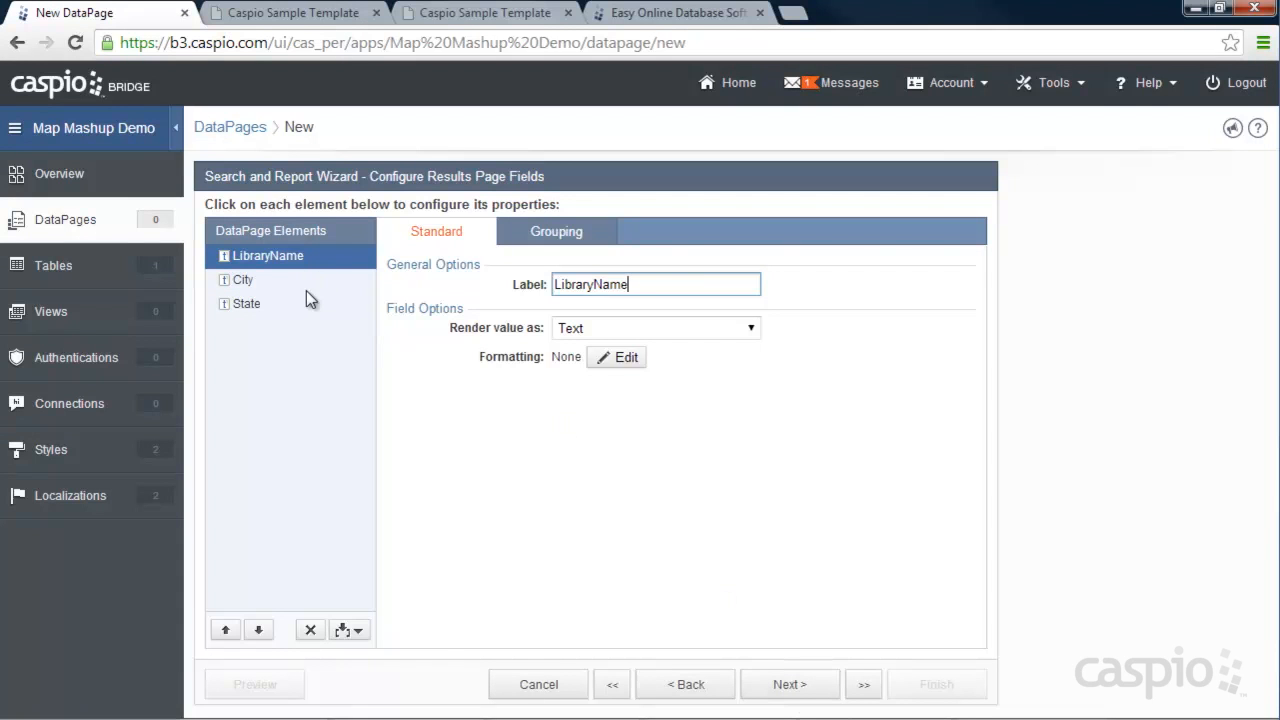
{"action": "mouse_move", "coordinate": [518, 408]}
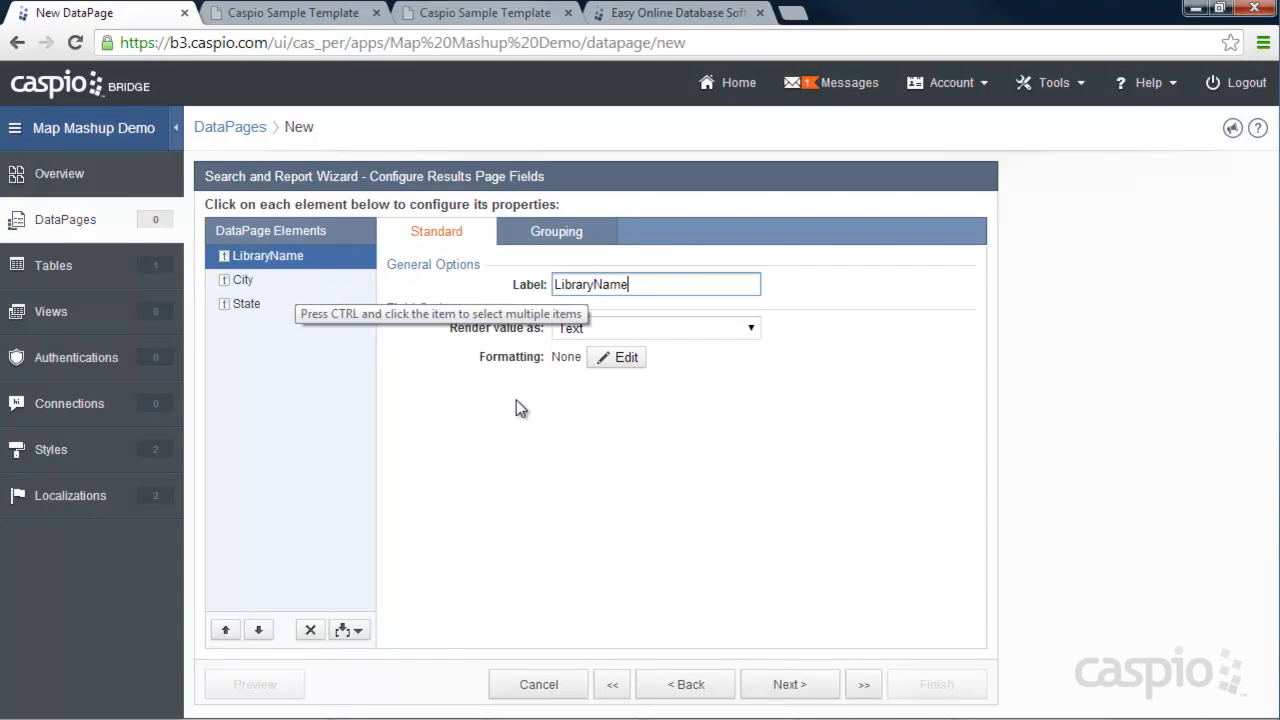
{"action": "left_click", "coordinate": [789, 684]}
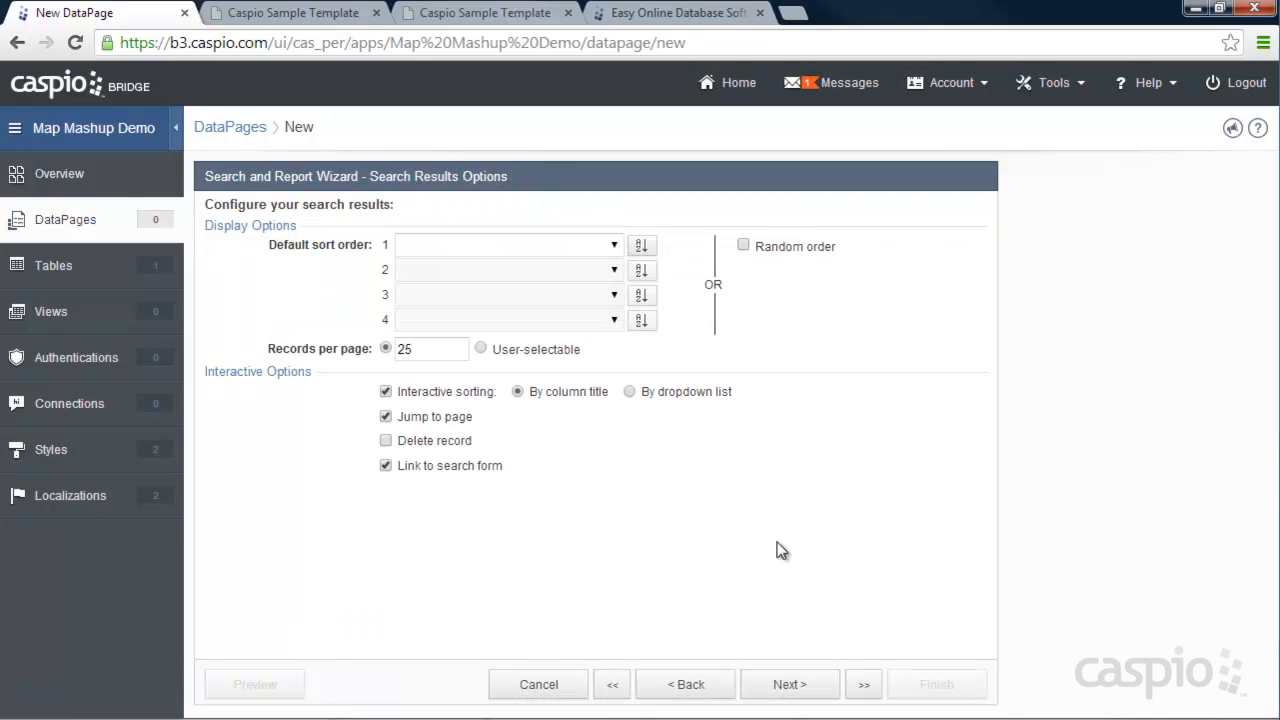
{"action": "left_click", "coordinate": [430, 348]}
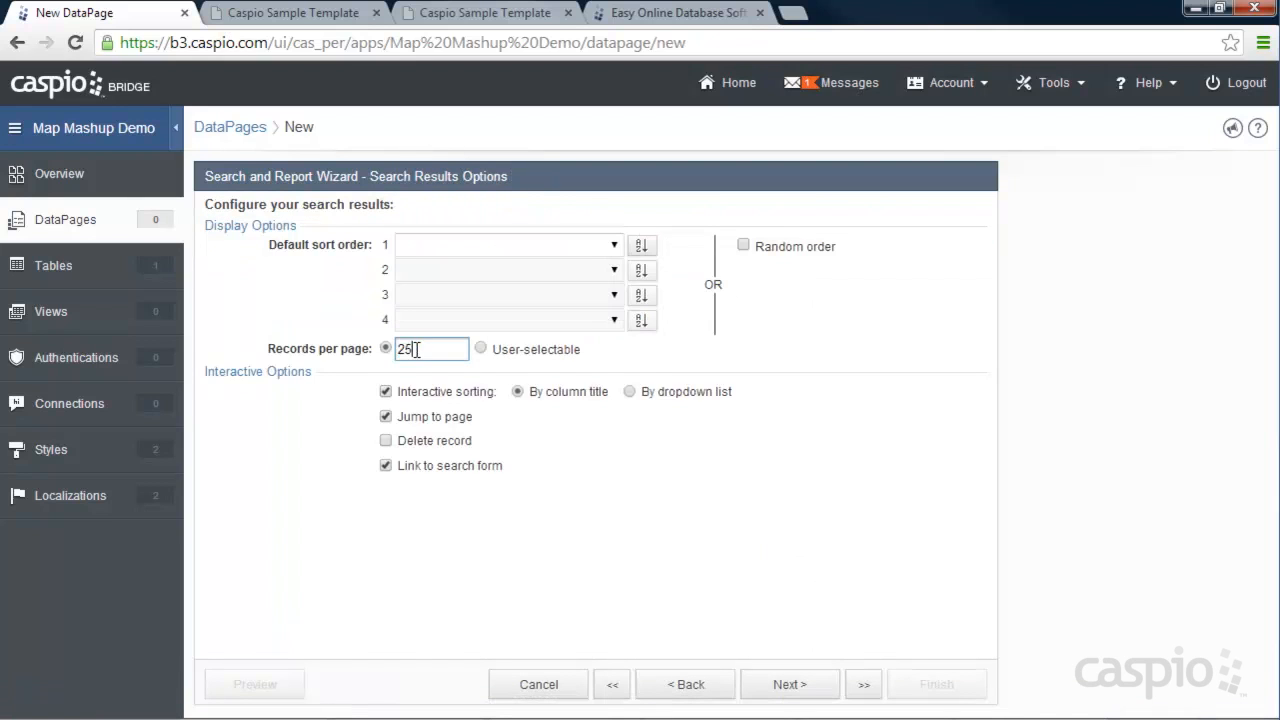
{"action": "left_click", "coordinate": [789, 683]}
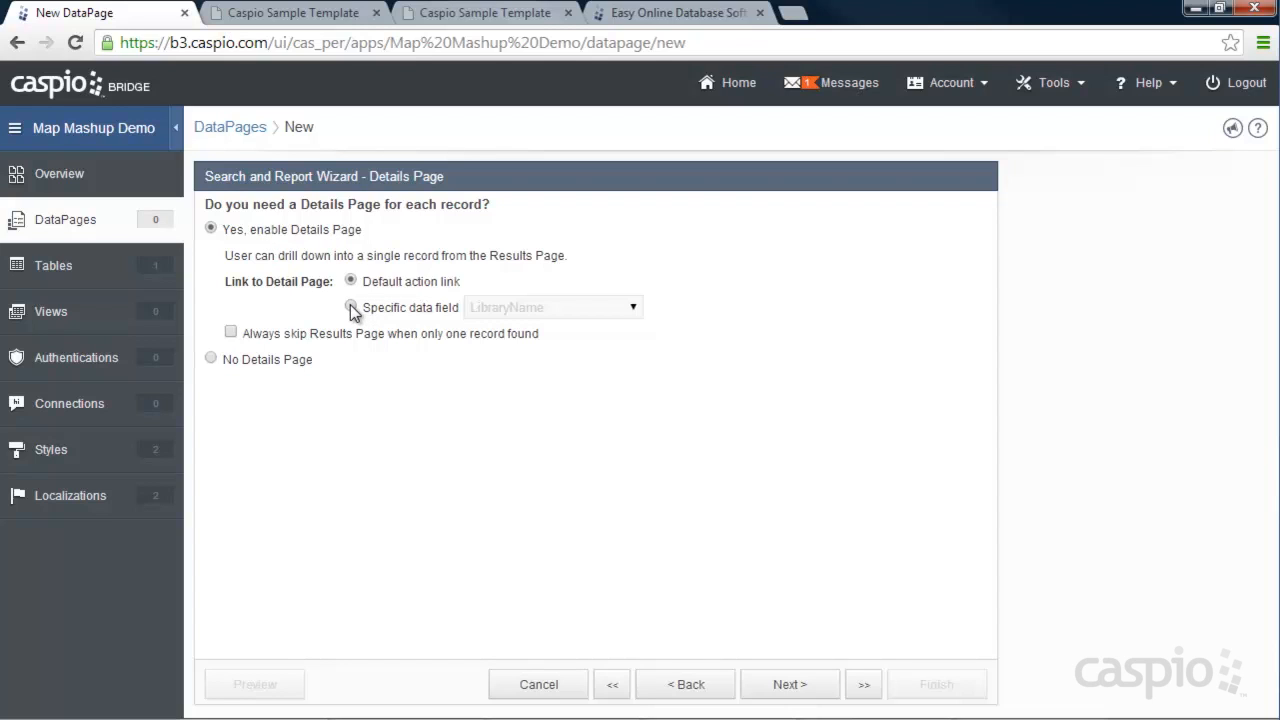
Step: Link details from LibraryName and add all eight fields to the details page
{"action": "left_click", "coordinate": [350, 307]}
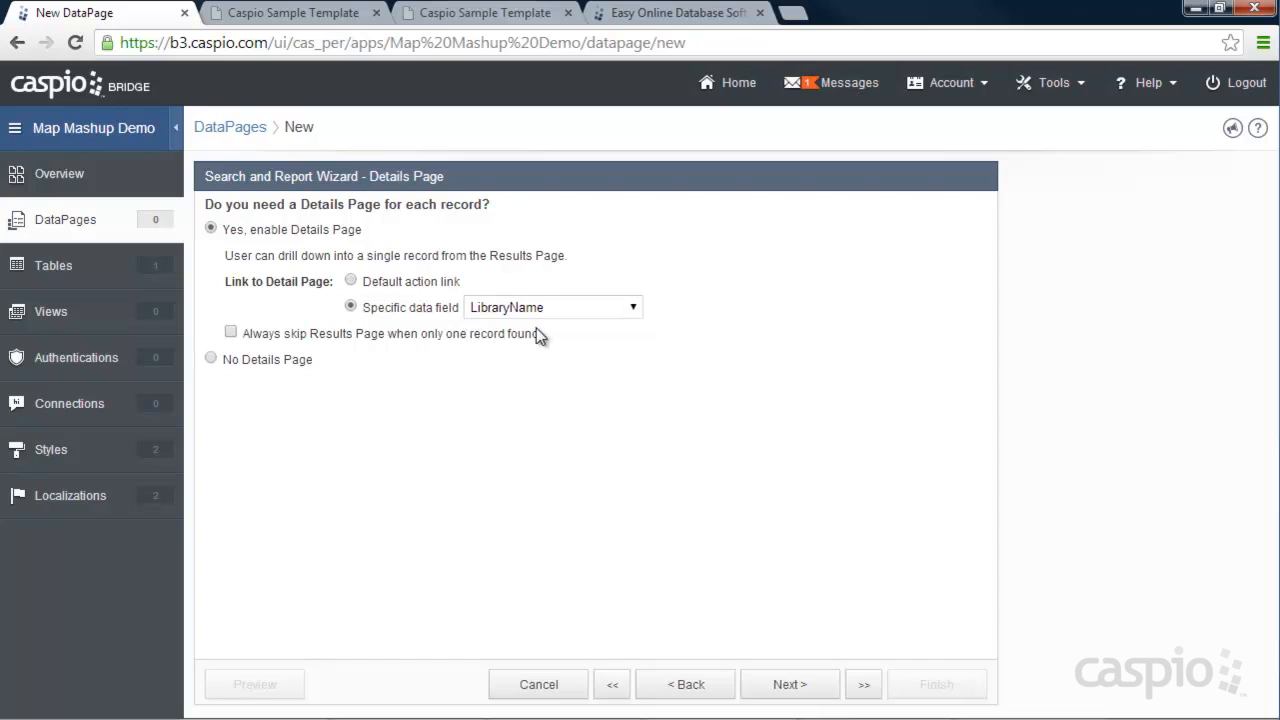
{"action": "mouse_move", "coordinate": [543, 336]}
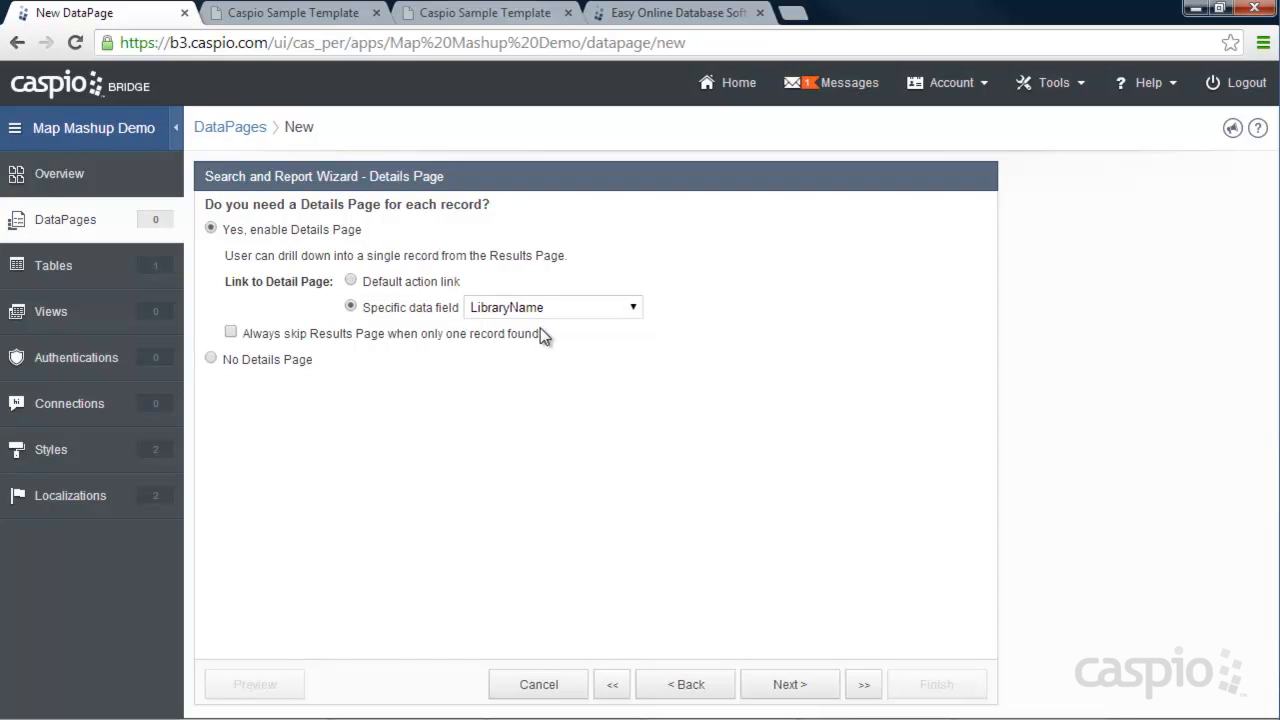
{"action": "left_click", "coordinate": [290, 12]}
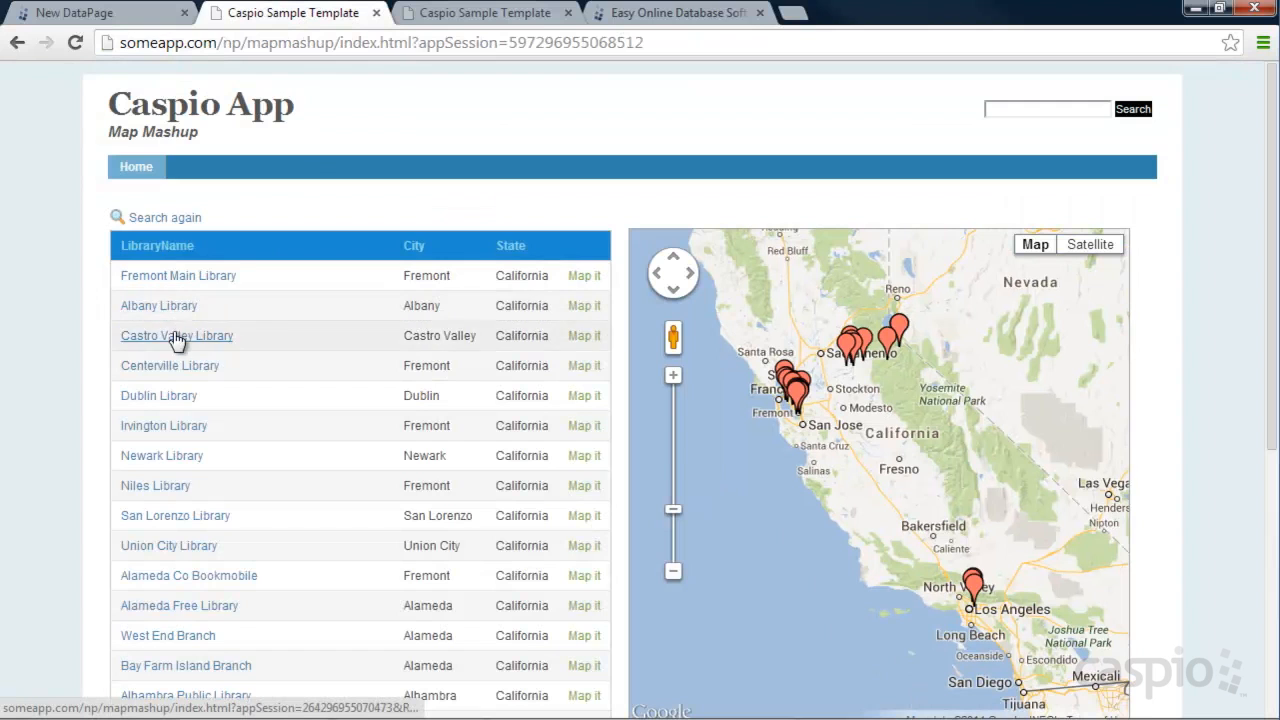
{"action": "mouse_move", "coordinate": [172, 372]}
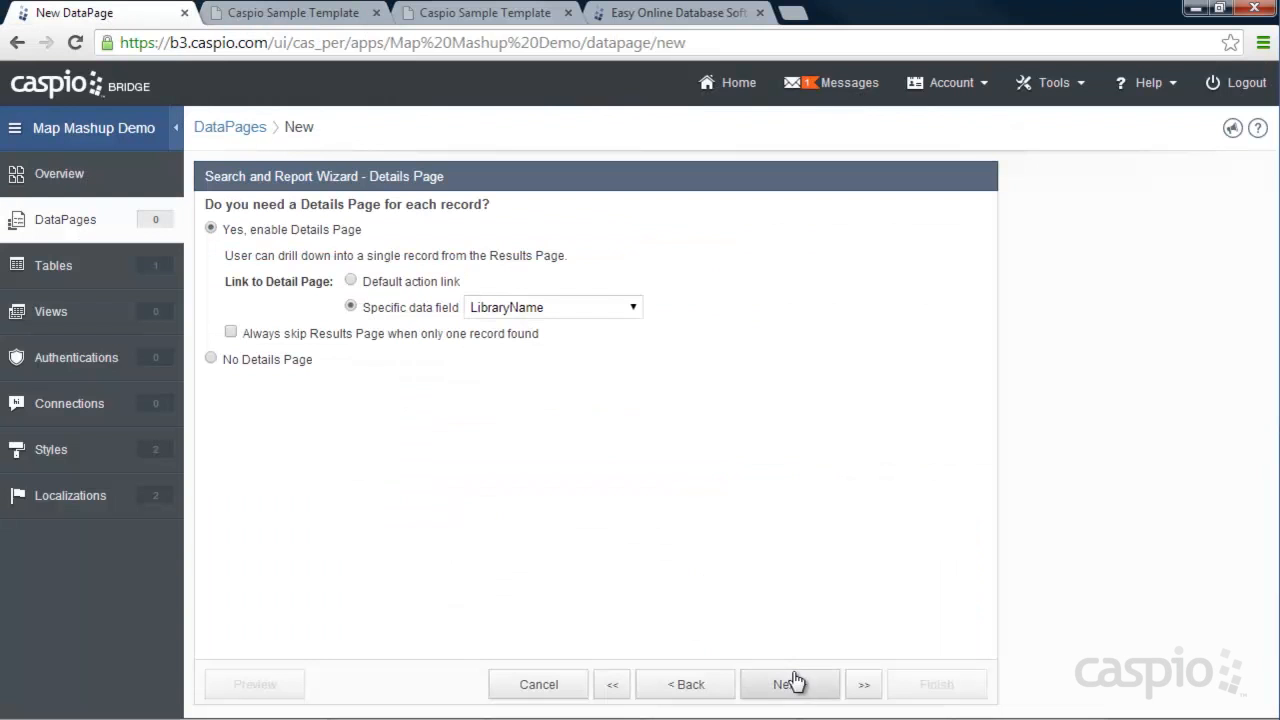
{"action": "left_click", "coordinate": [791, 684]}
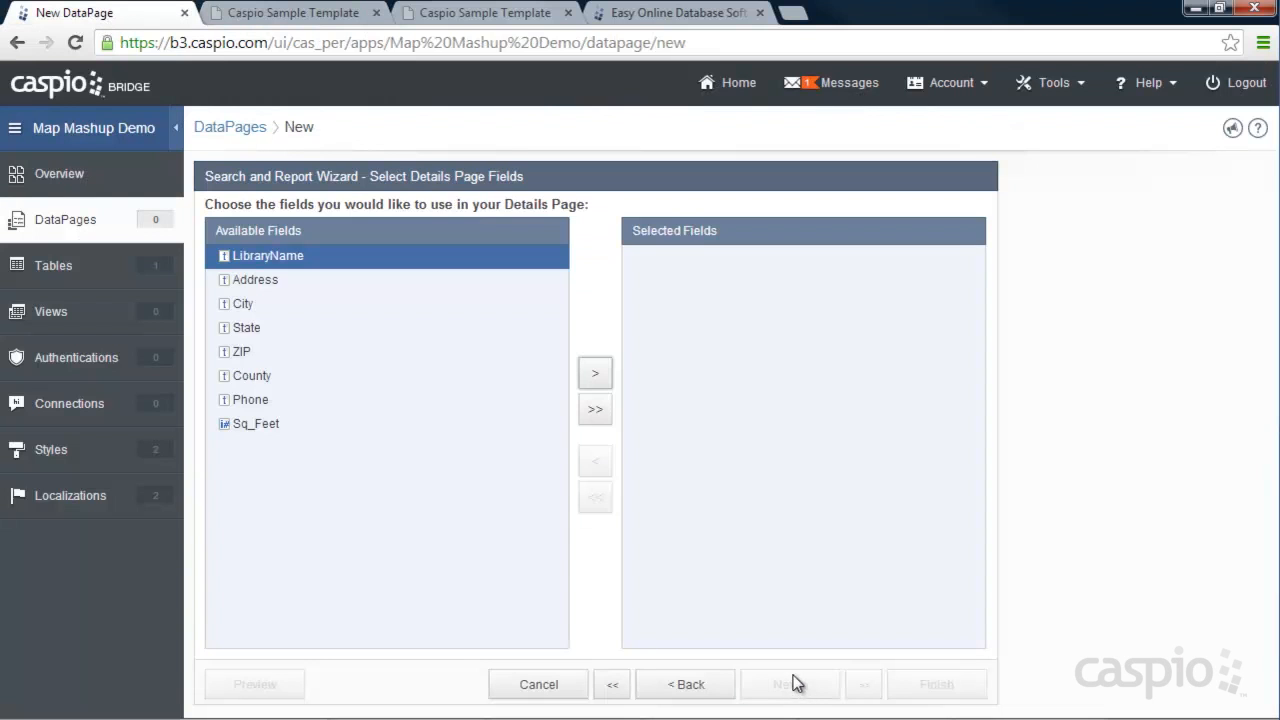
{"action": "left_click", "coordinate": [594, 409]}
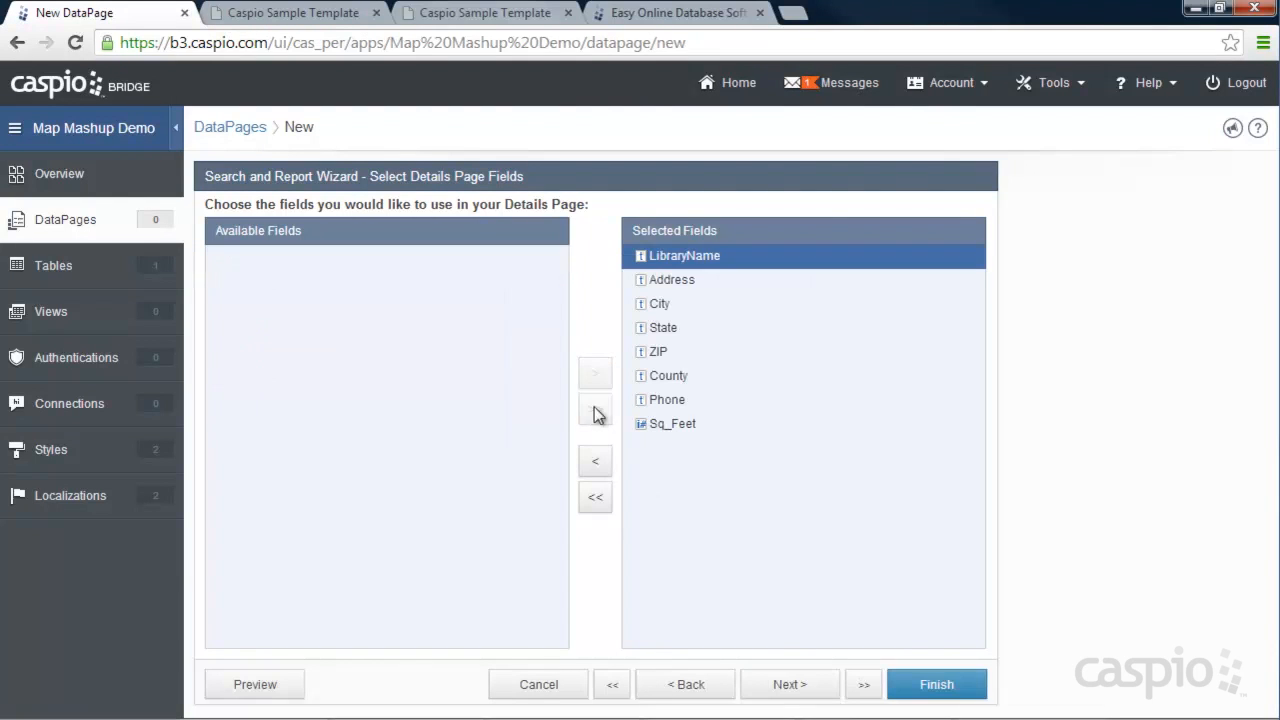
{"action": "left_click", "coordinate": [790, 684]}
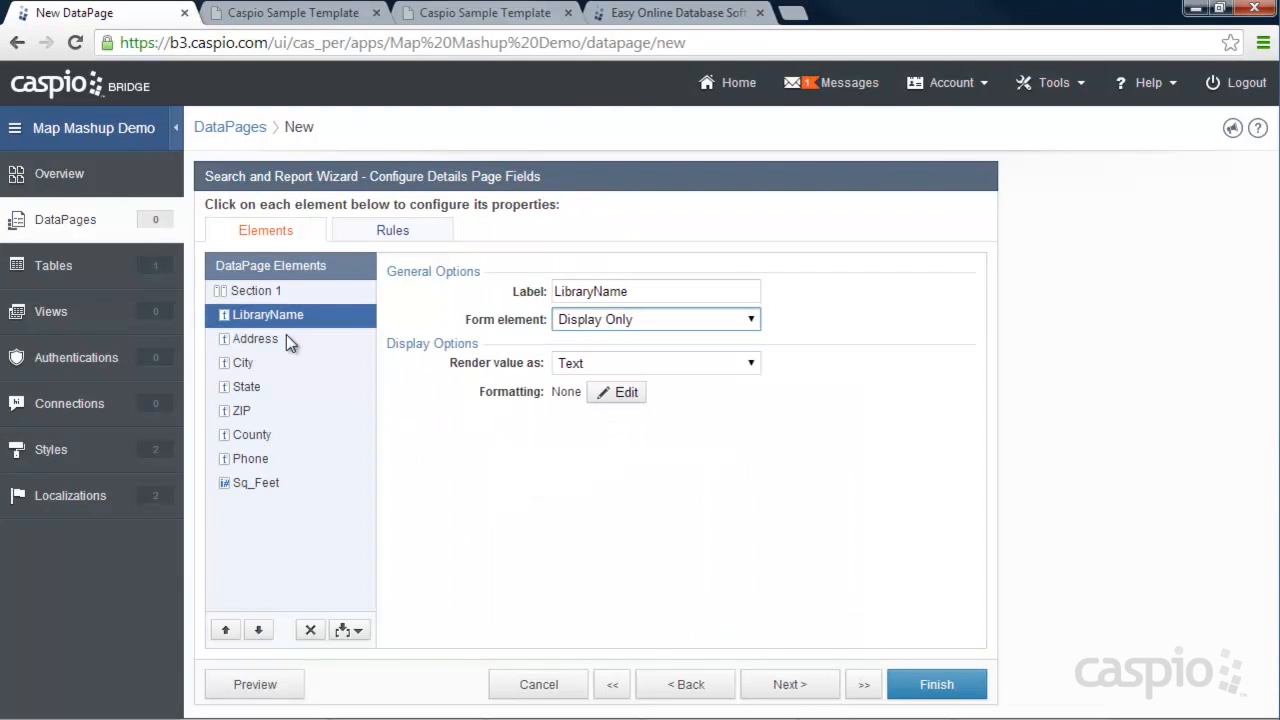
{"action": "mouse_move", "coordinate": [291, 499]}
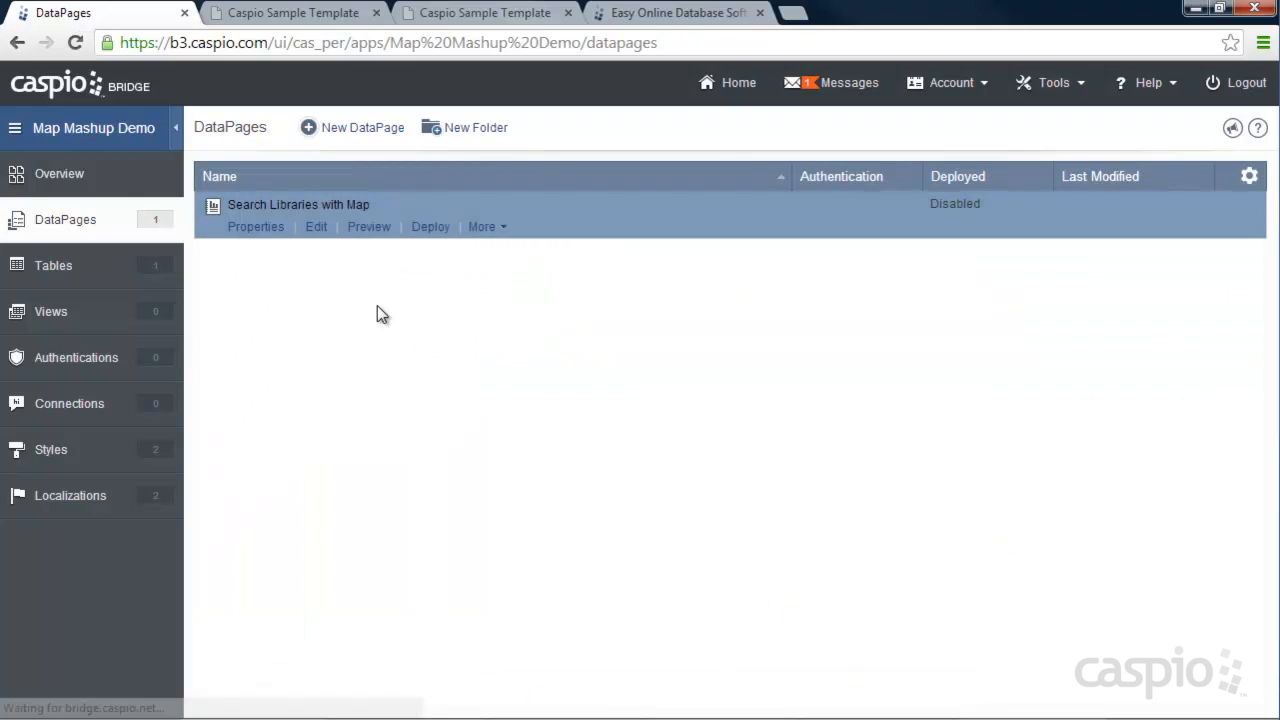
{"action": "mouse_move", "coordinate": [422, 283]}
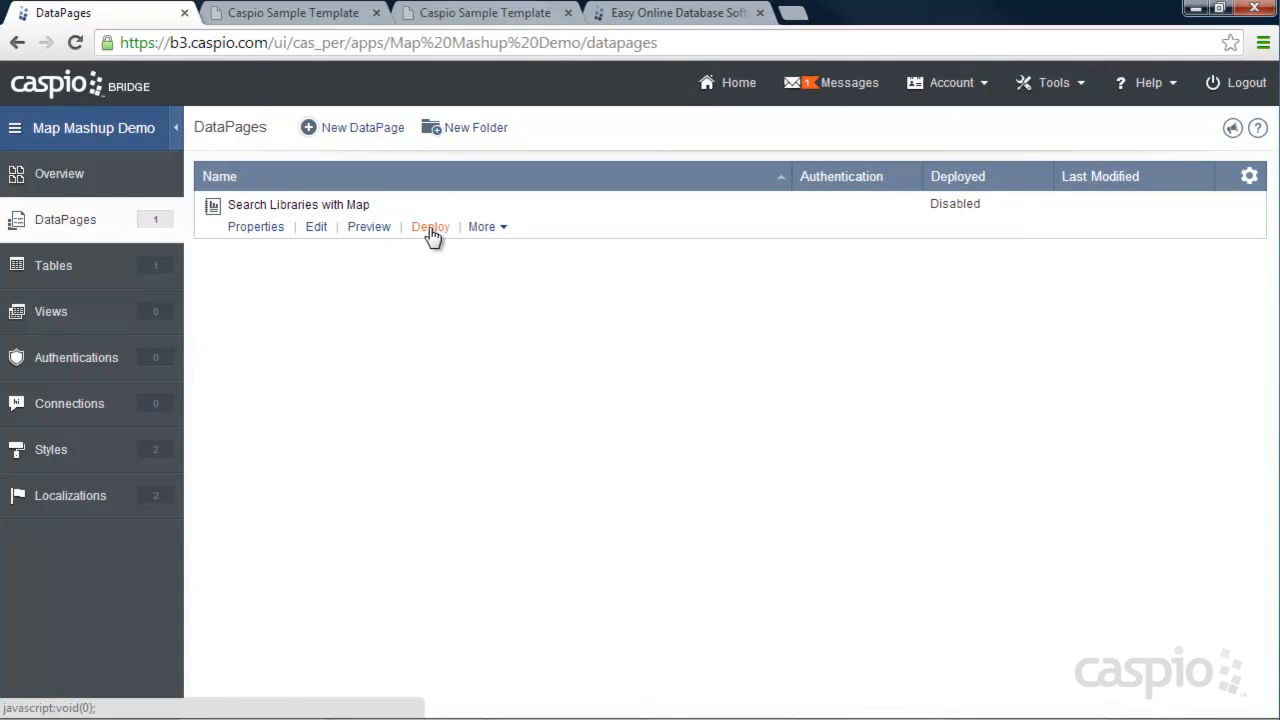
Step: Switch Search Libraries with Map's deployment to Enabled on the DataPages list
{"action": "left_click", "coordinate": [429, 226]}
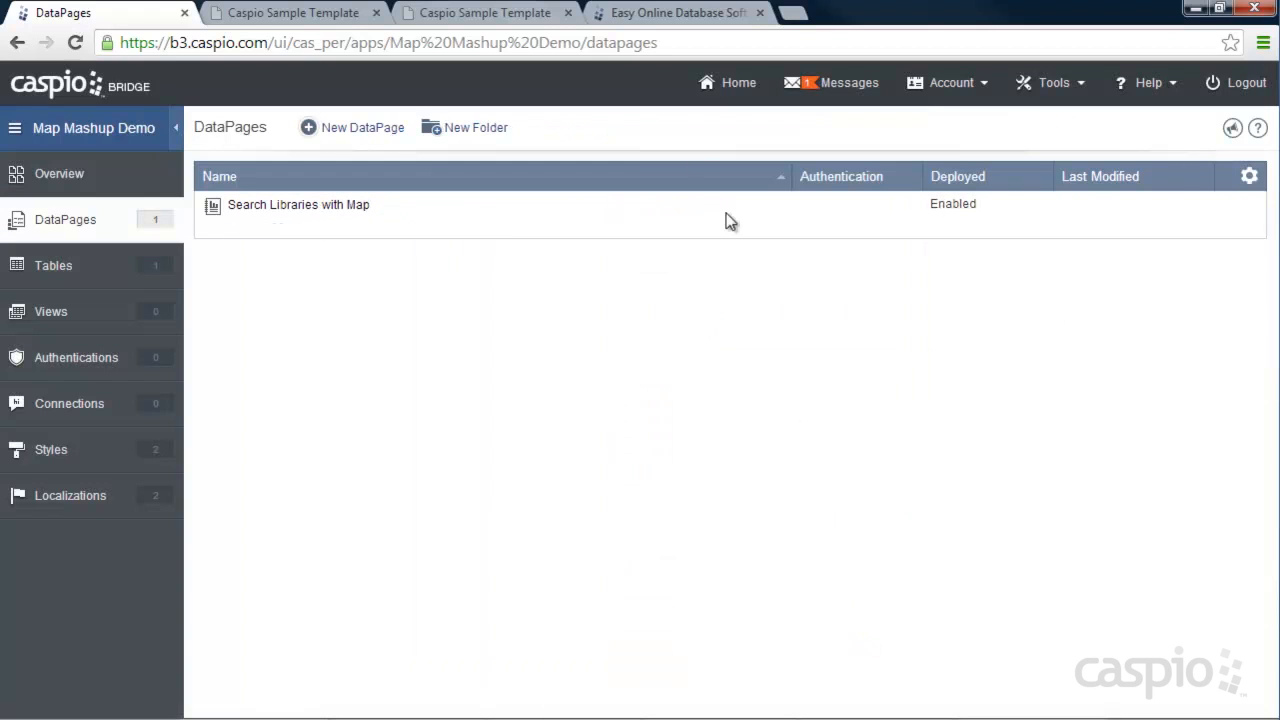
Step: Reload the test web page to load the deployed library search and run a search
{"action": "left_click", "coordinate": [480, 12]}
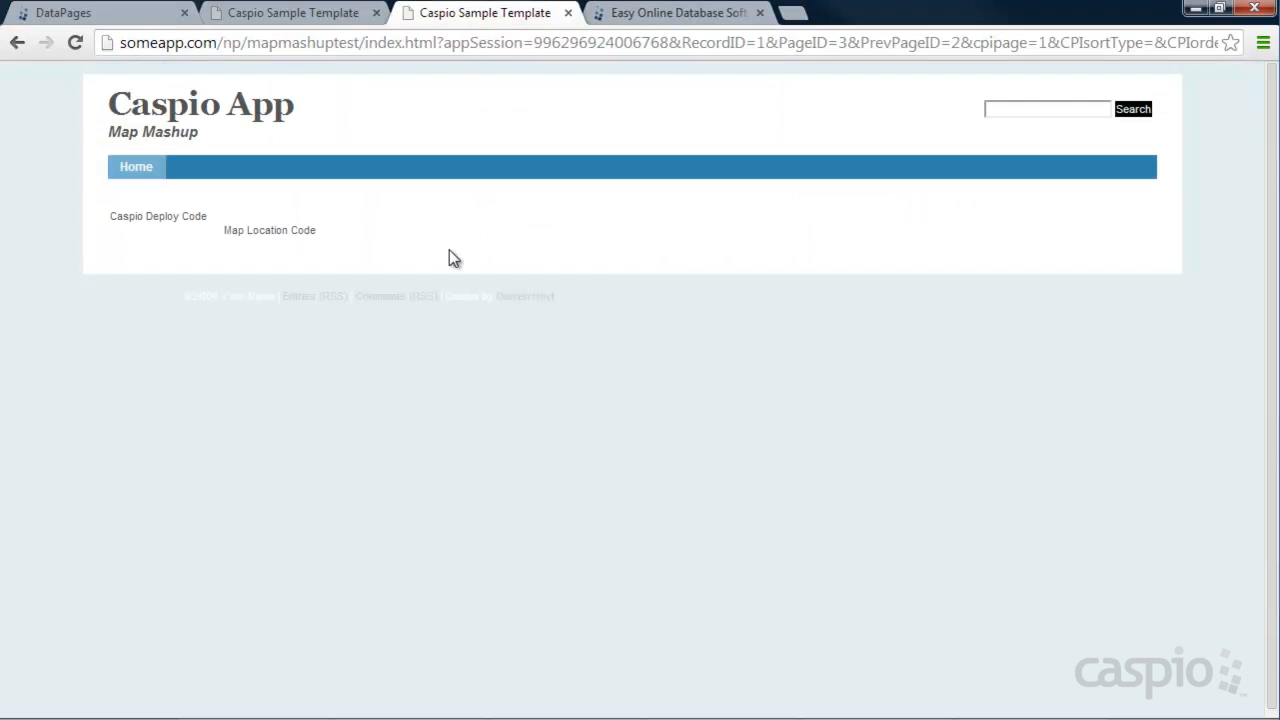
{"action": "mouse_move", "coordinate": [410, 493]}
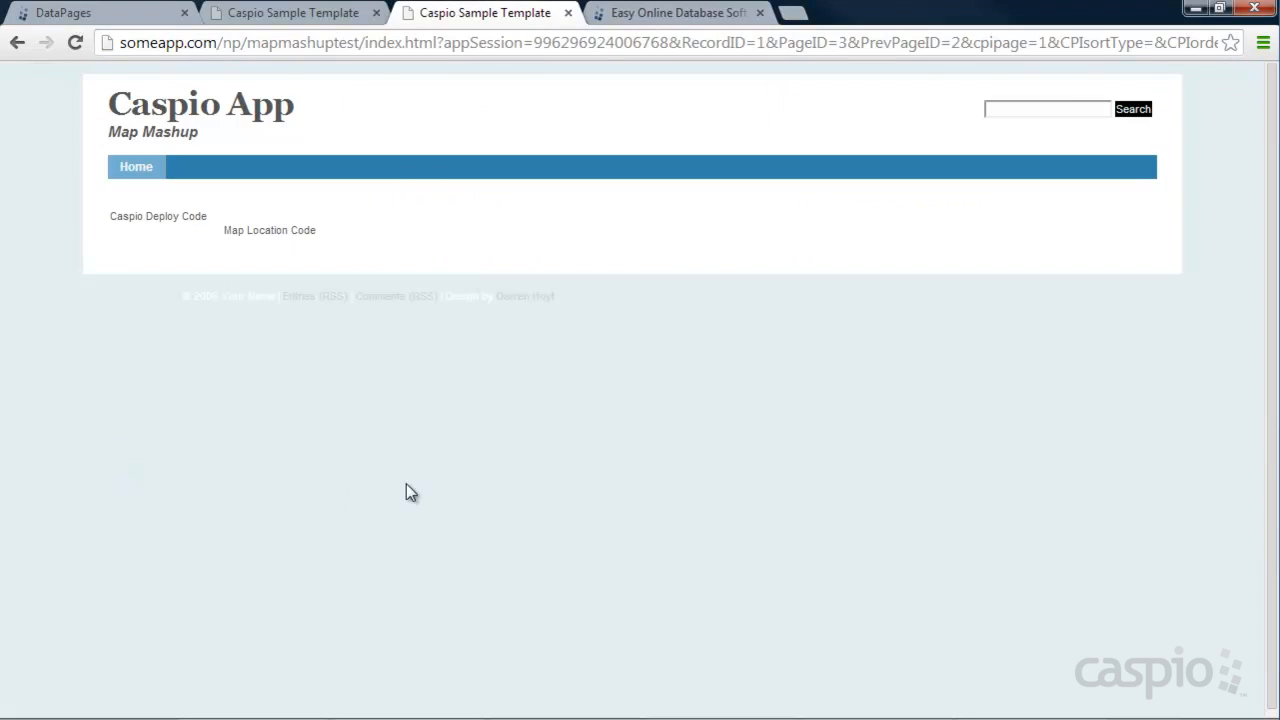
{"action": "mouse_move", "coordinate": [406, 482]}
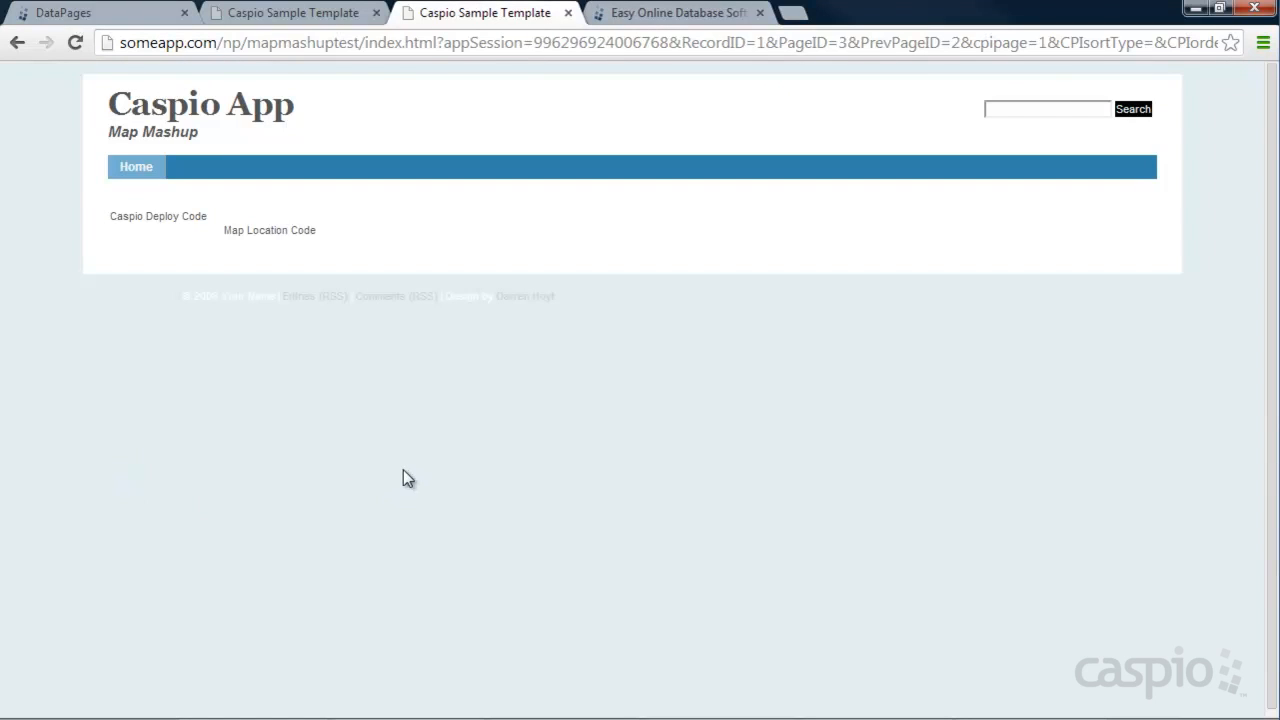
{"action": "mouse_move", "coordinate": [439, 372]}
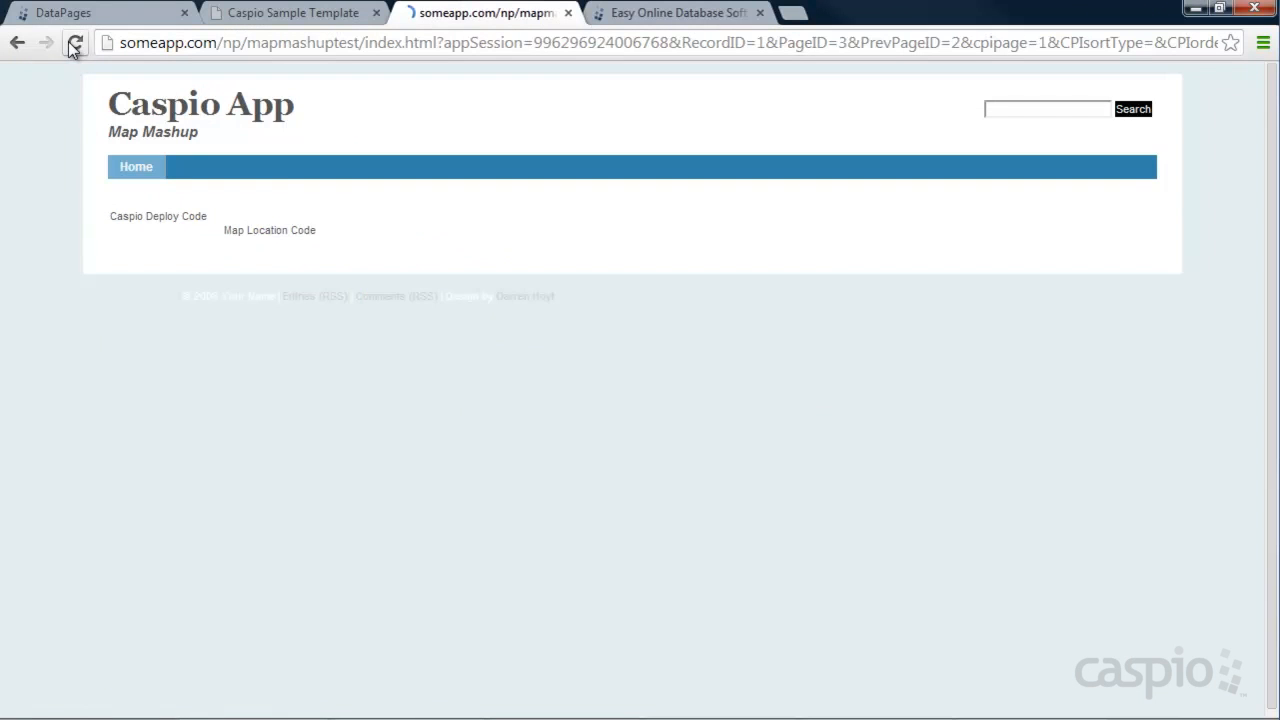
{"action": "left_click", "coordinate": [75, 46]}
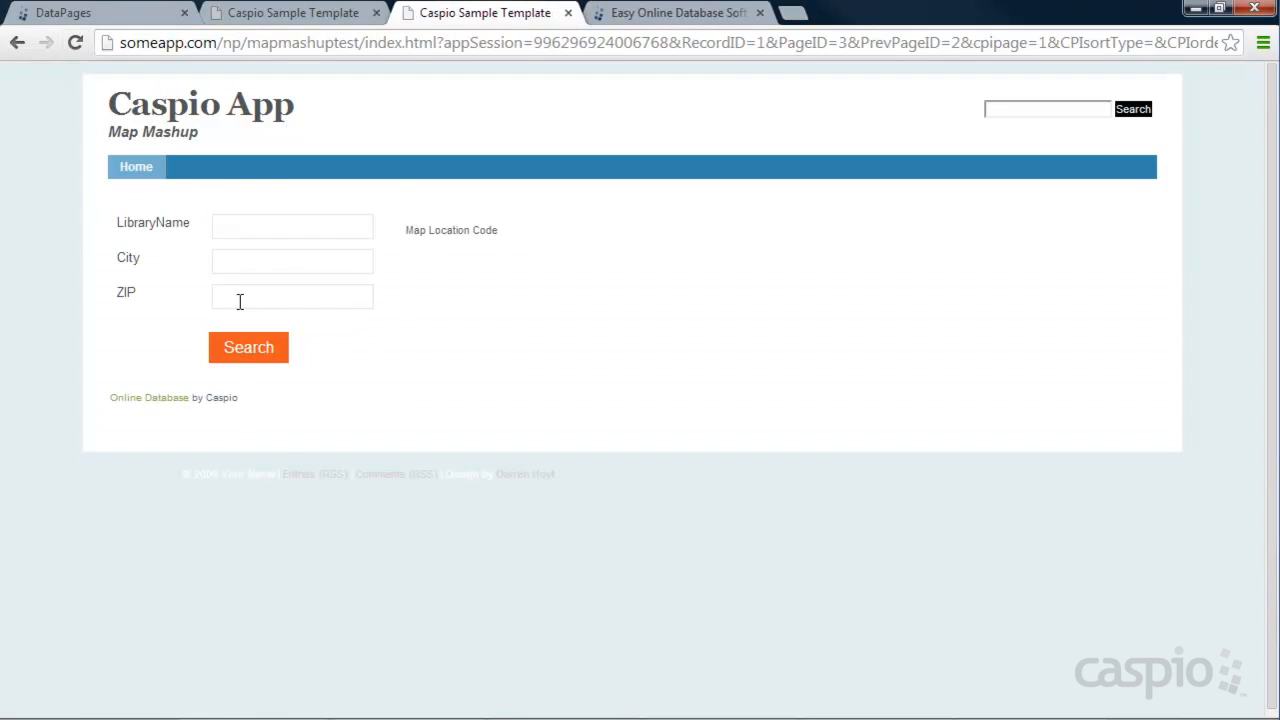
{"action": "mouse_move", "coordinate": [314, 383]}
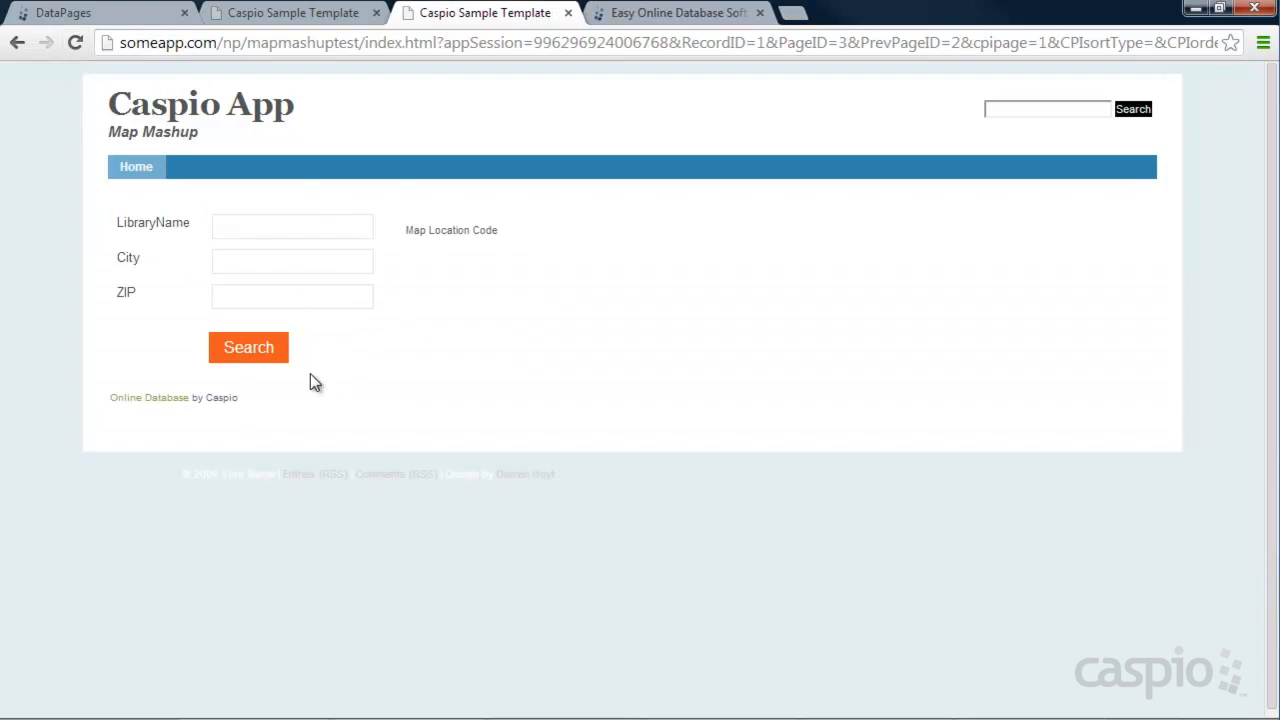
{"action": "mouse_move", "coordinate": [248, 356]}
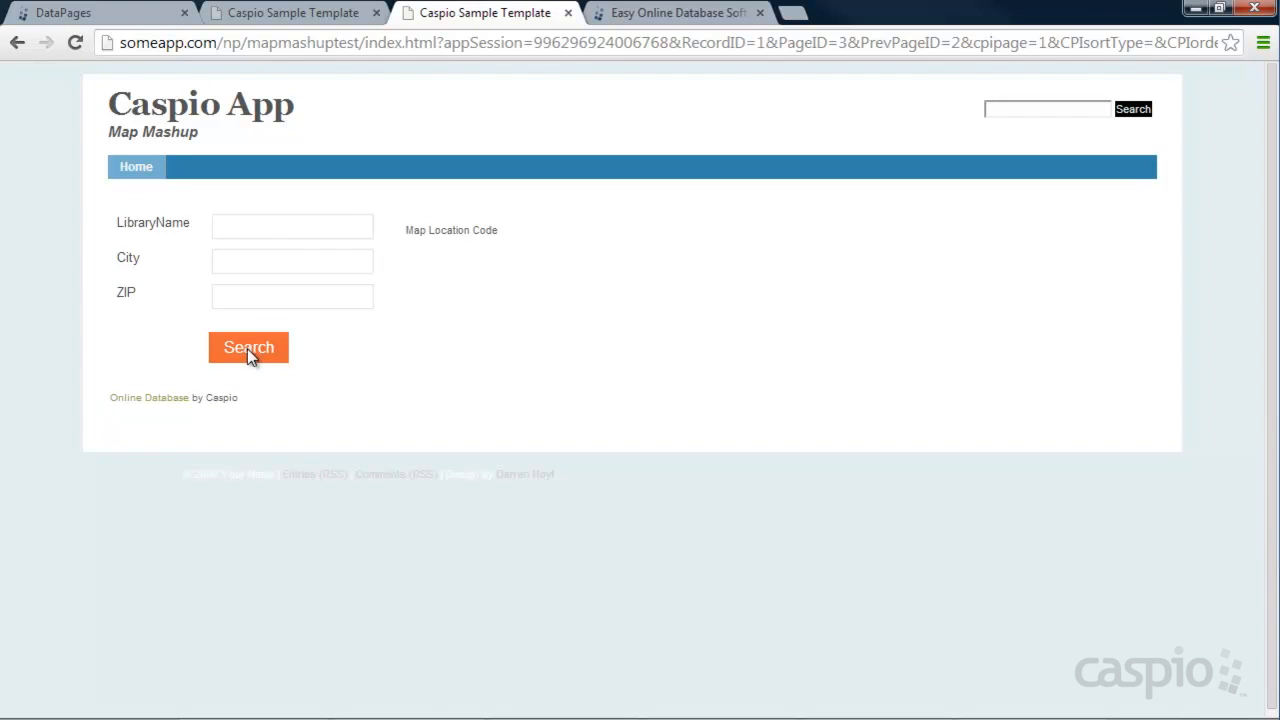
{"action": "left_click", "coordinate": [248, 347]}
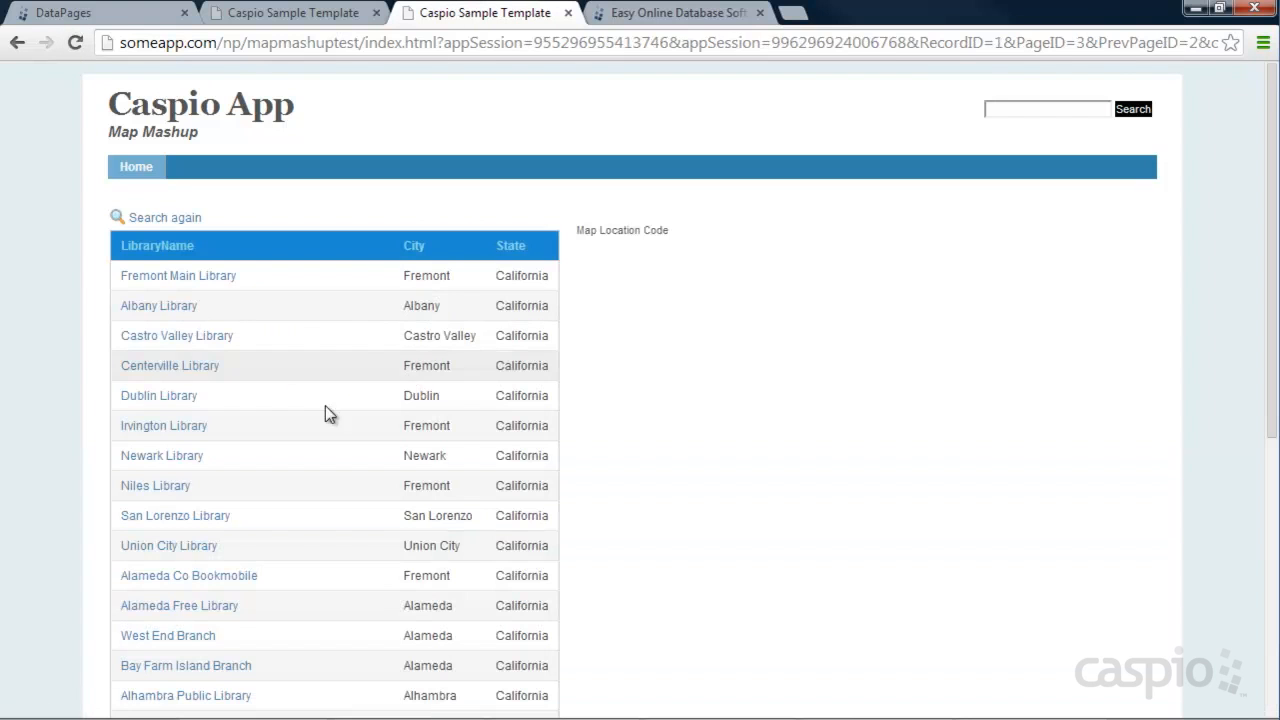
Step: View Fremont Main Library's details, return to the search form, then go to the Caspio site
{"action": "left_click", "coordinate": [178, 275]}
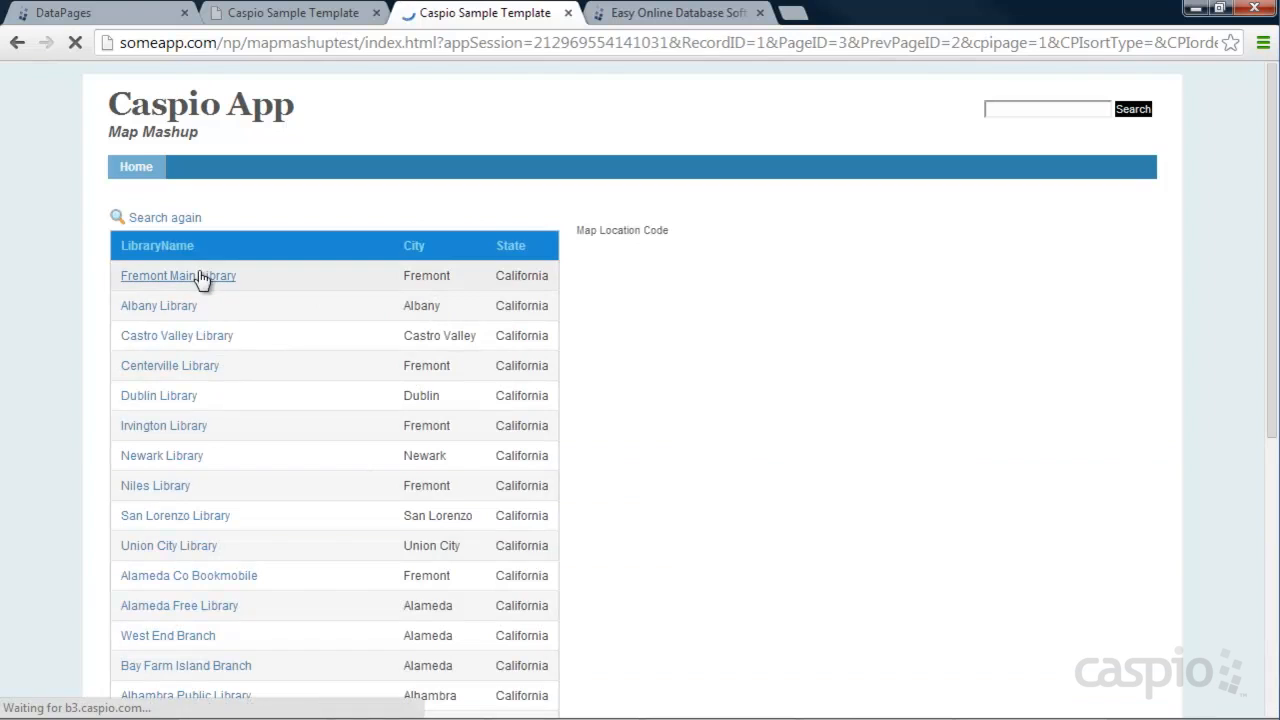
{"action": "left_click", "coordinate": [178, 275]}
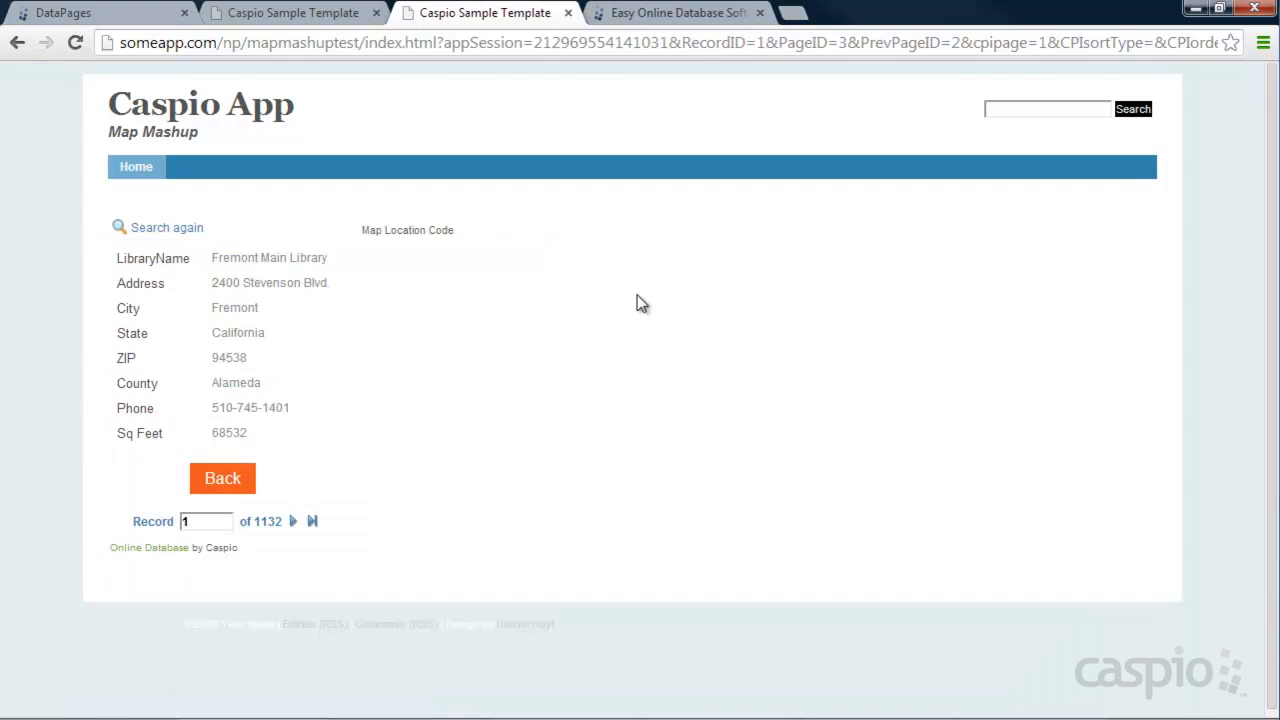
{"action": "left_click", "coordinate": [166, 227]}
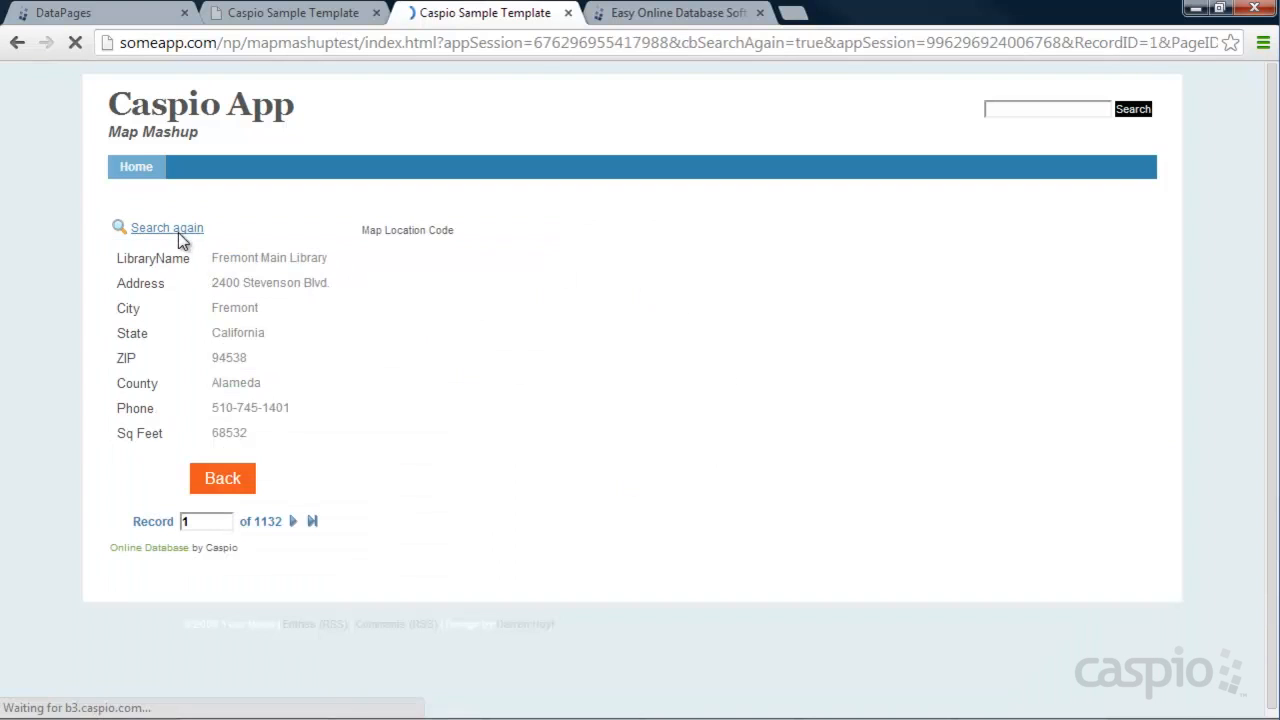
{"action": "left_click", "coordinate": [167, 227]}
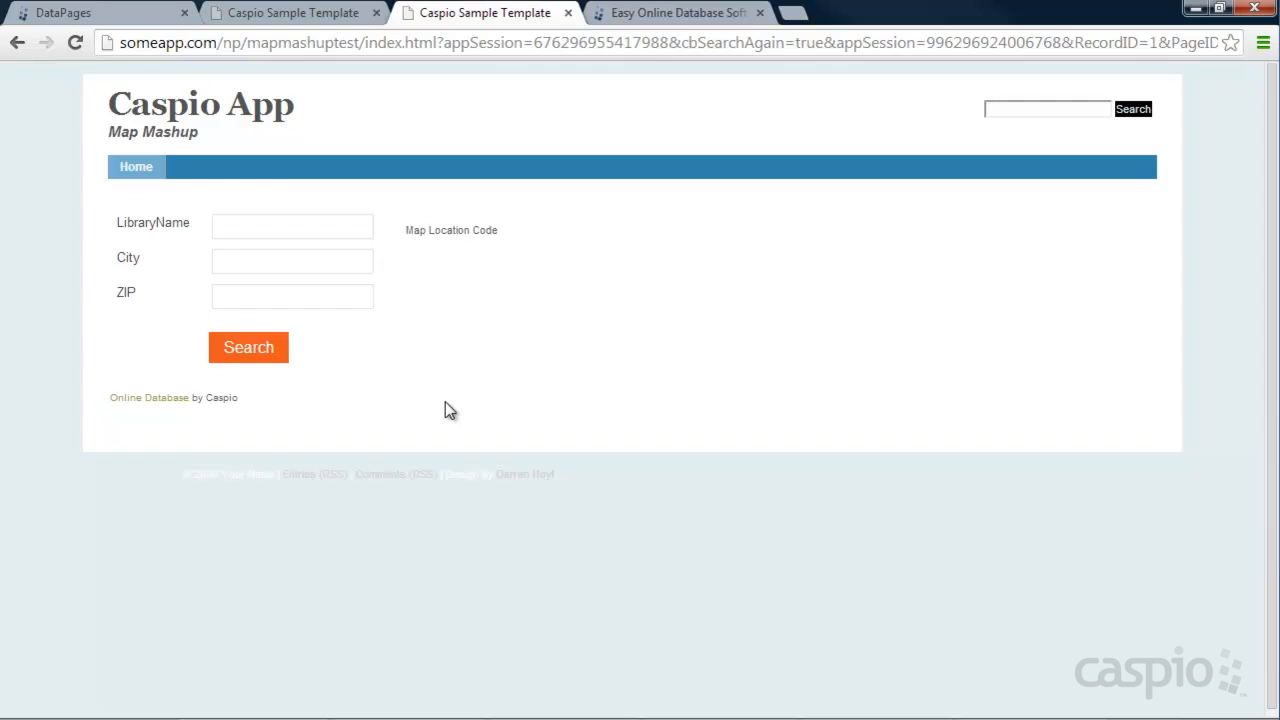
{"action": "mouse_move", "coordinate": [454, 409]}
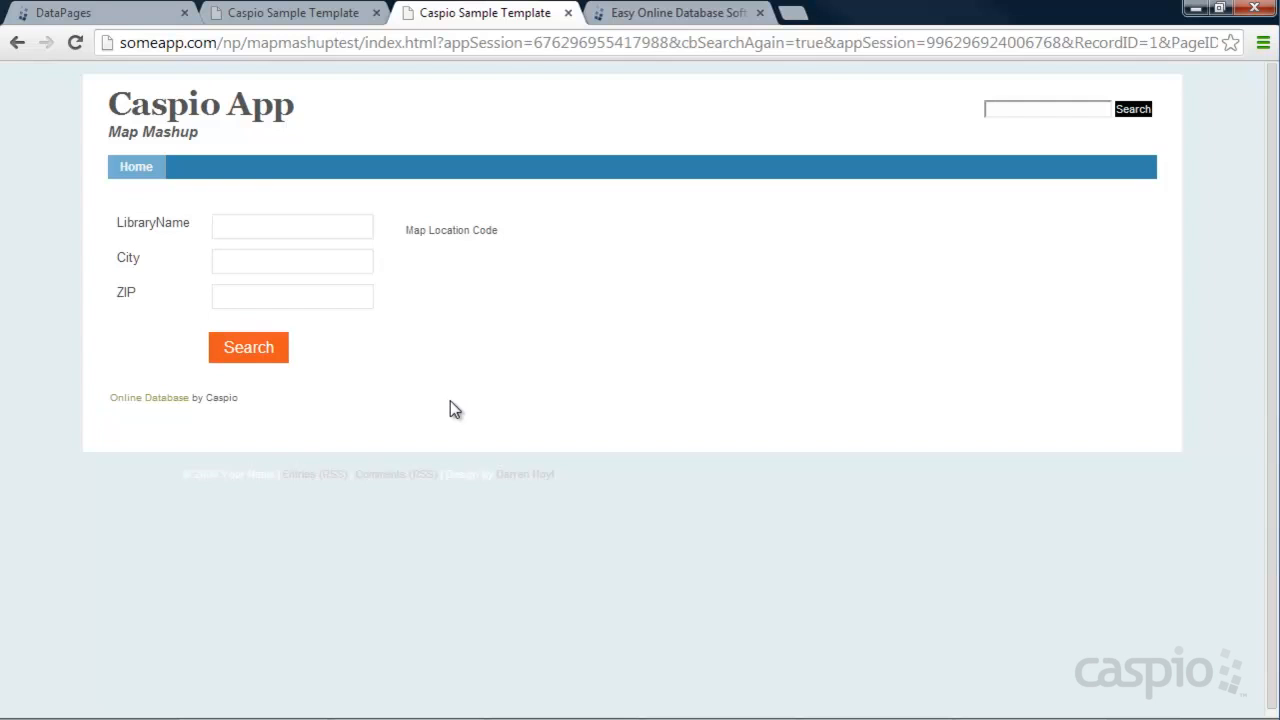
{"action": "left_click", "coordinate": [687, 11]}
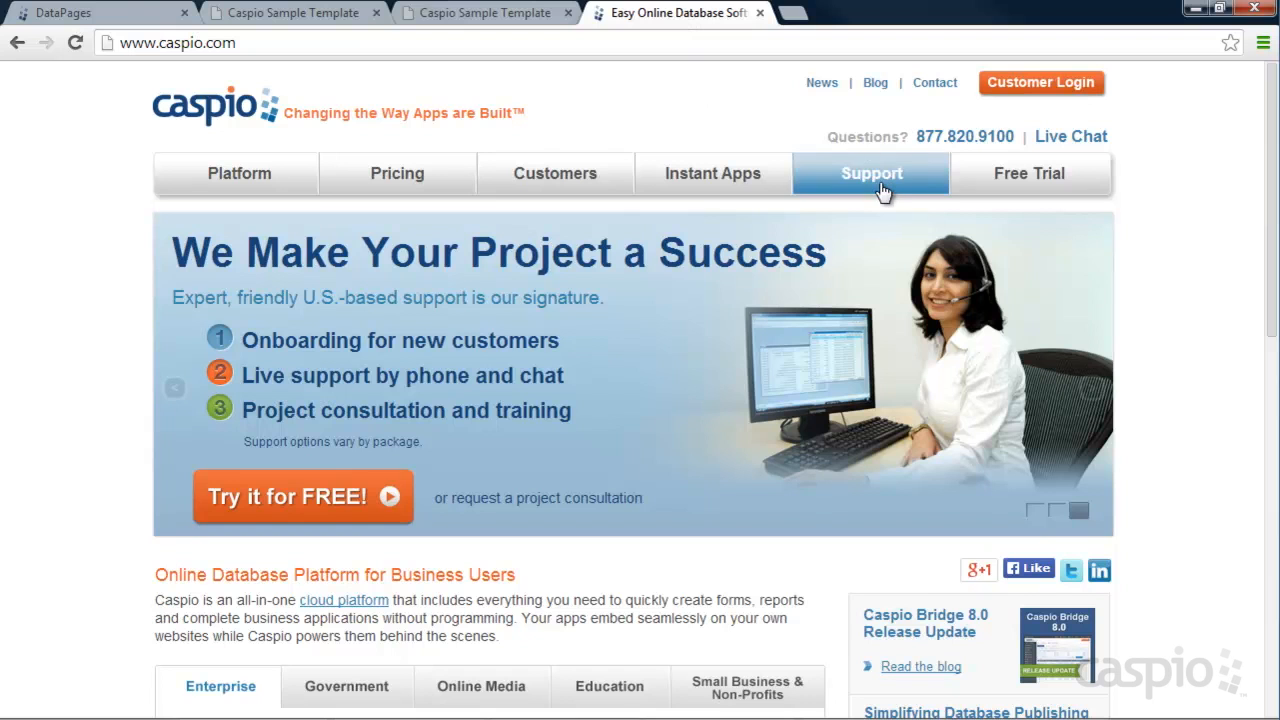
Step: Go through Support > Extensions > Map Mashup instructions to the lib.caspio.com/MapMashup wizard link
{"action": "left_click", "coordinate": [871, 173]}
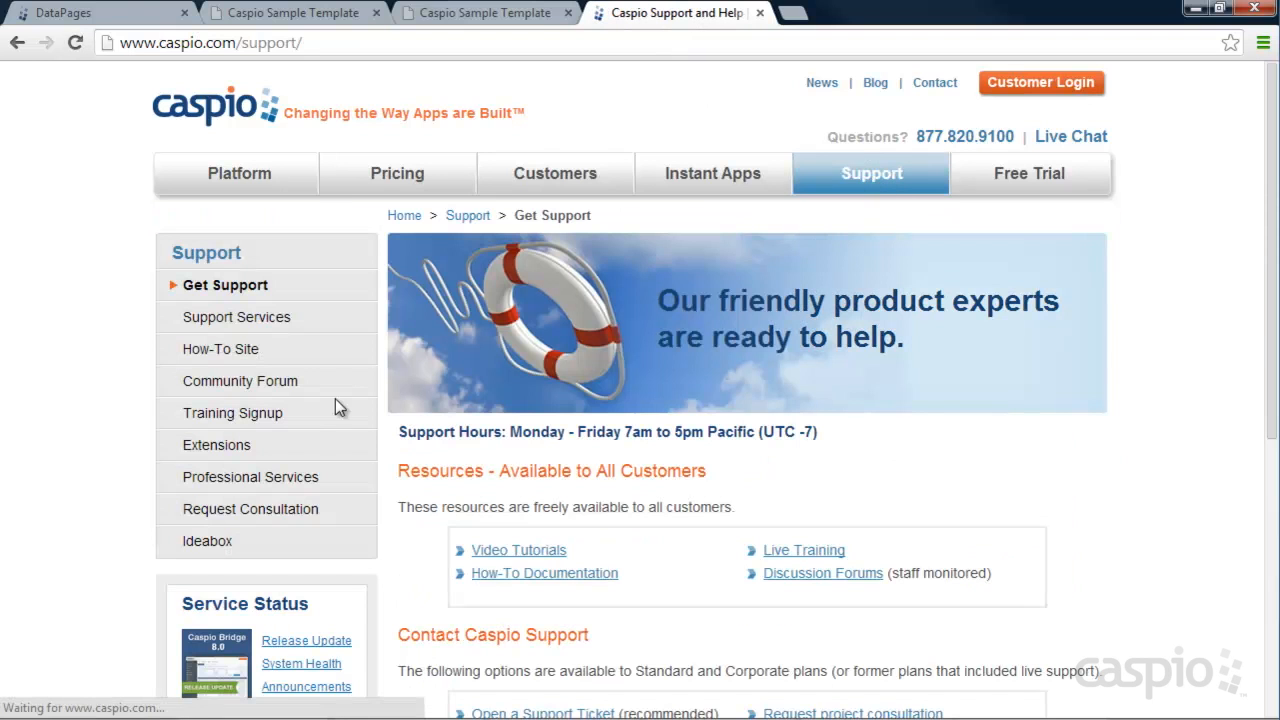
{"action": "left_click", "coordinate": [216, 445]}
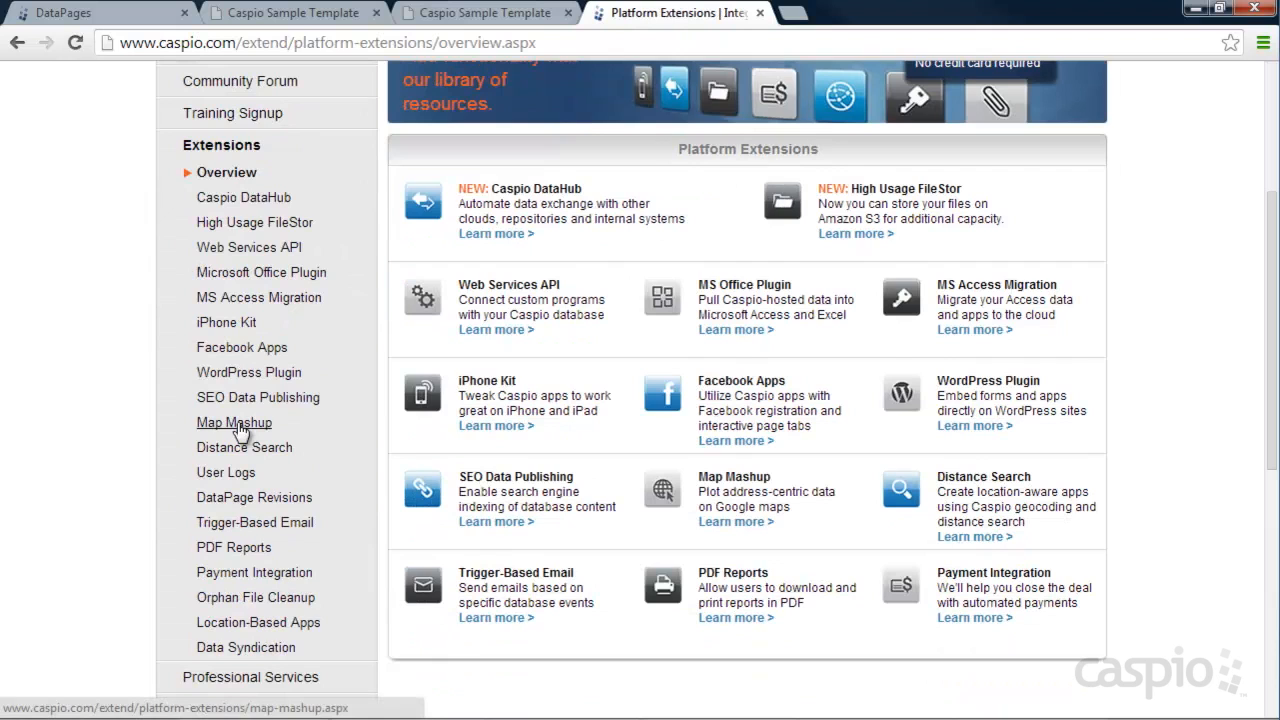
{"action": "left_click", "coordinate": [234, 423]}
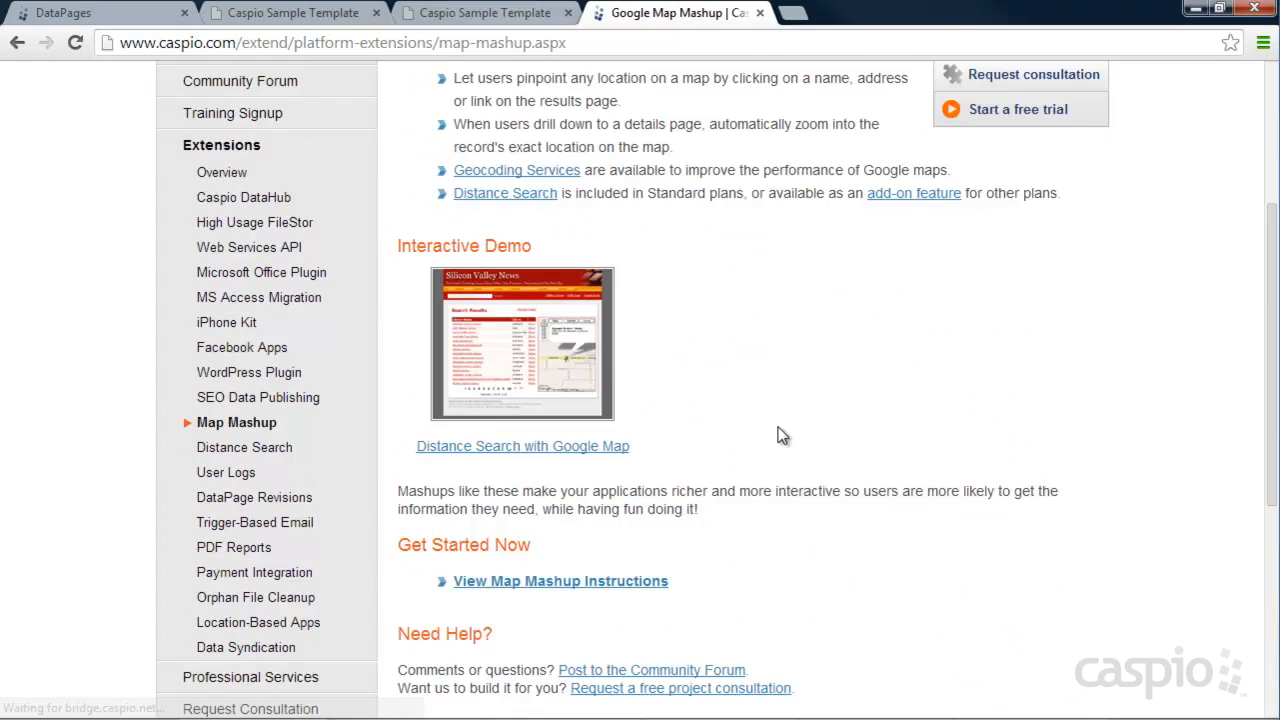
{"action": "scroll", "scroll_direction": "down", "scroll_amount": 3}
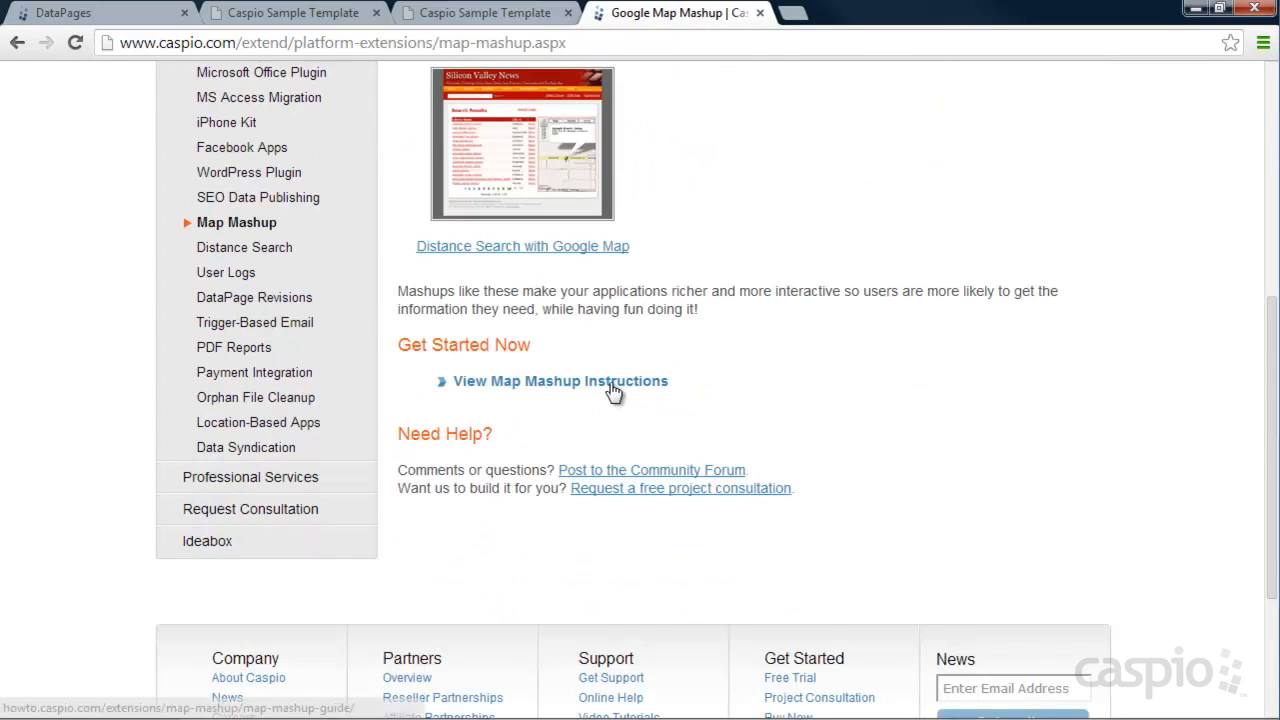
{"action": "left_click", "coordinate": [561, 381]}
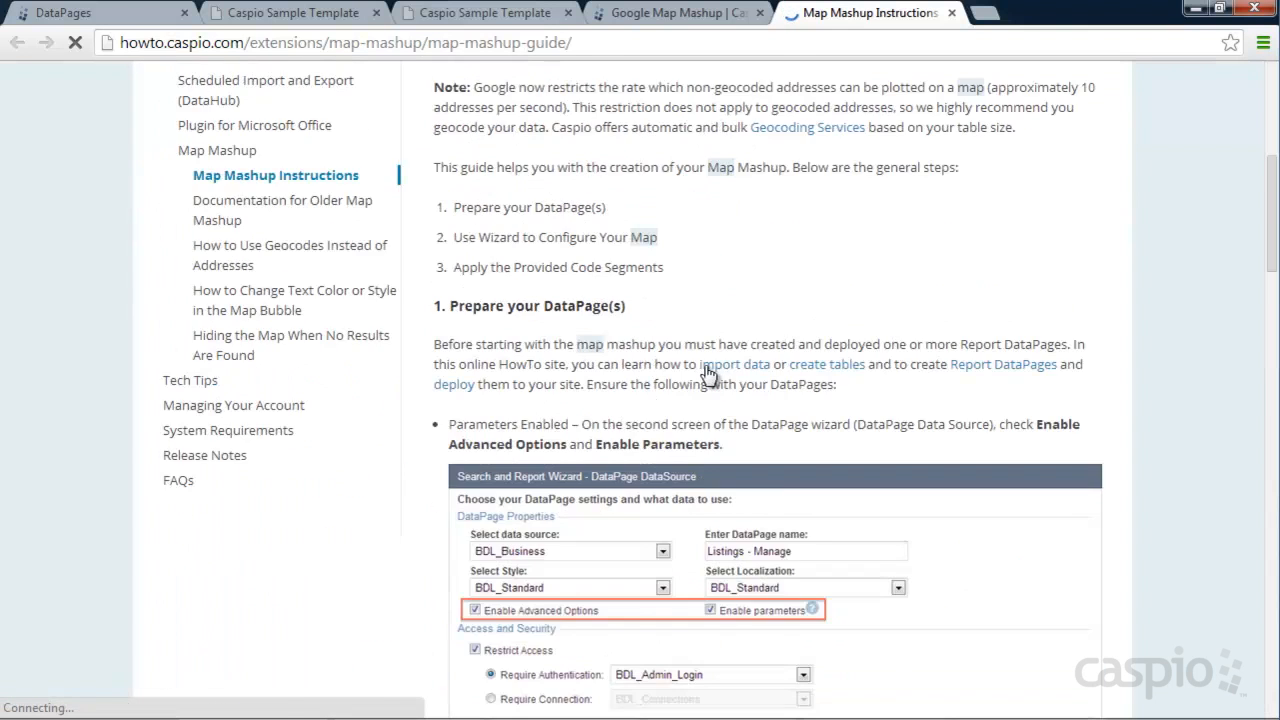
{"action": "scroll", "scroll_direction": "down", "scroll_amount": 3}
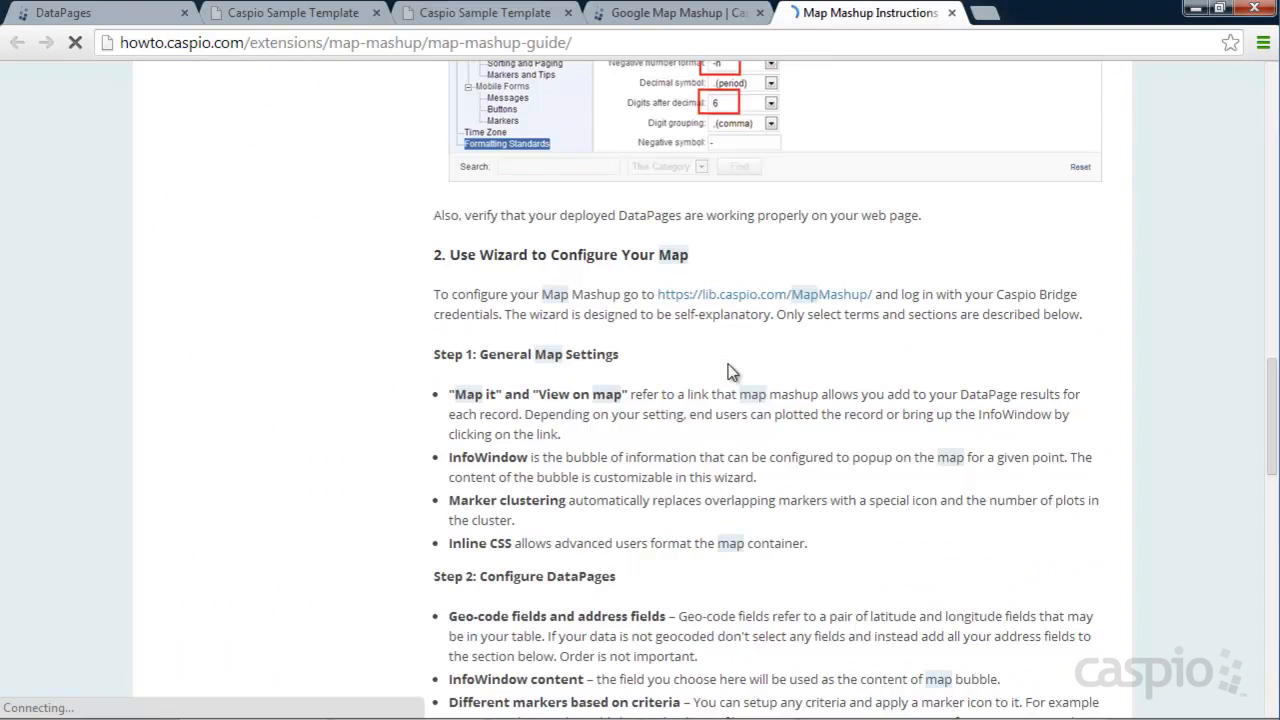
{"action": "mouse_move", "coordinate": [720, 300]}
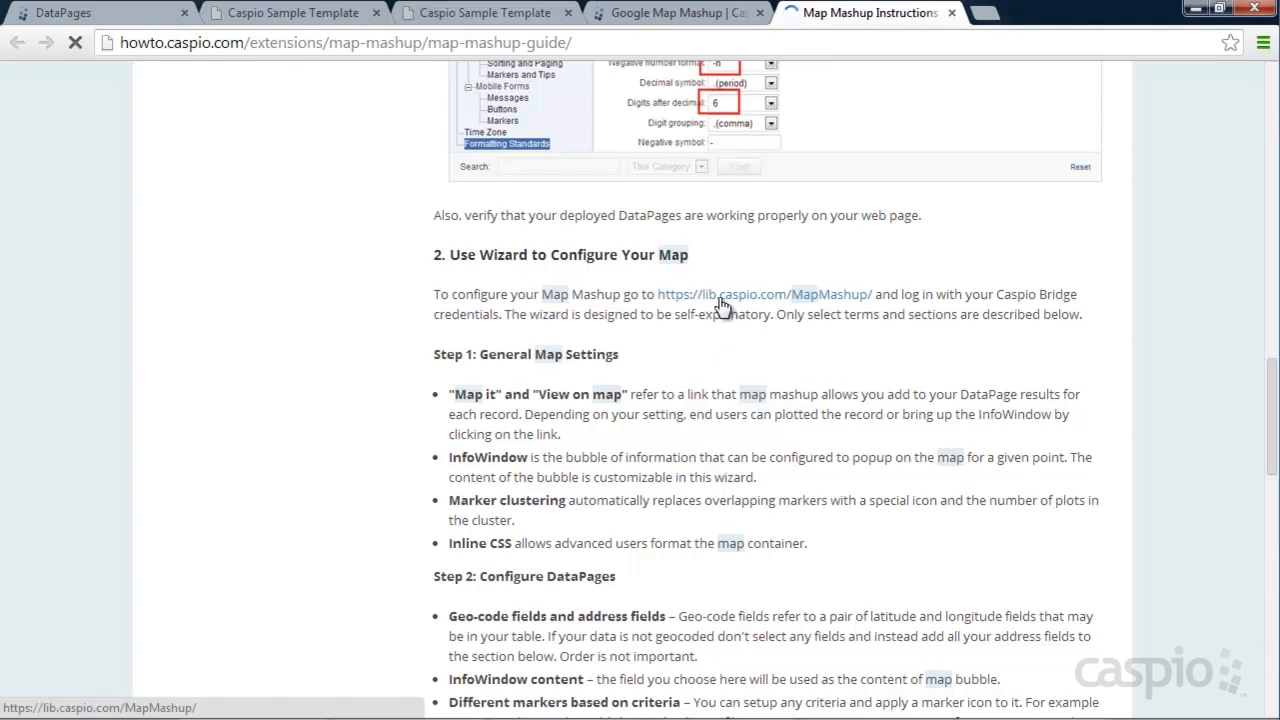
{"action": "left_click", "coordinate": [769, 294]}
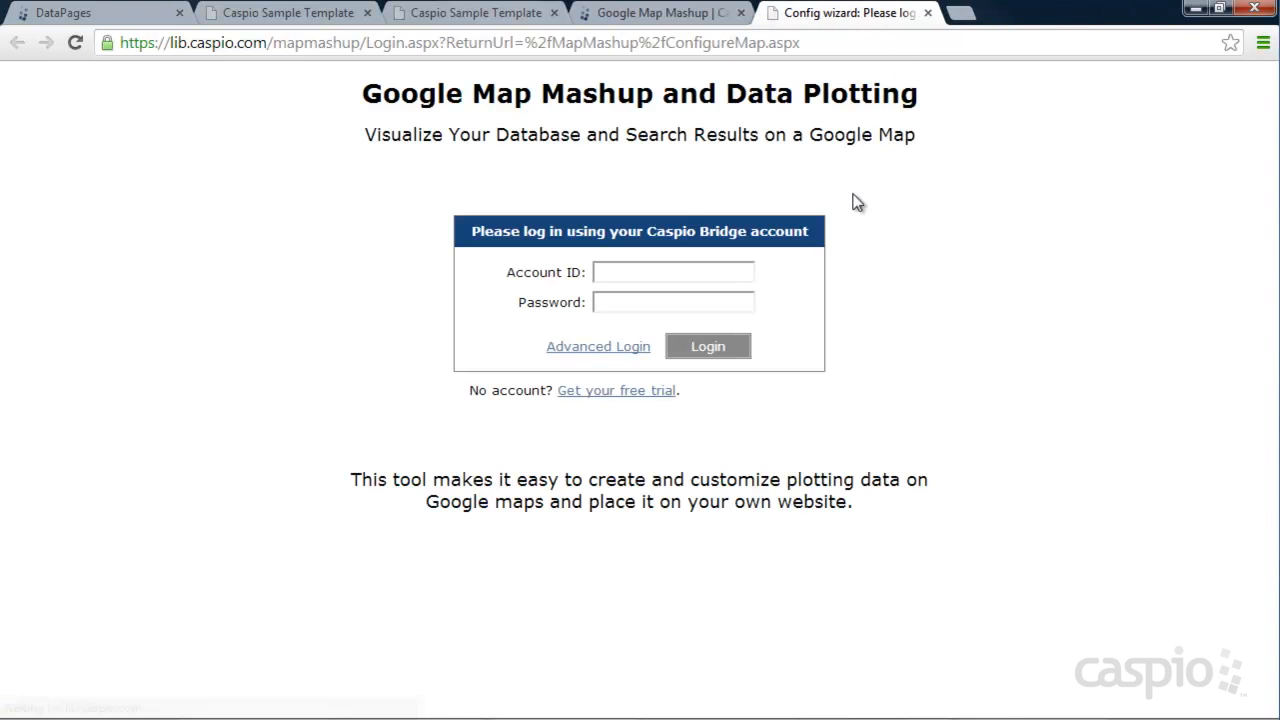
{"action": "mouse_move", "coordinate": [845, 328]}
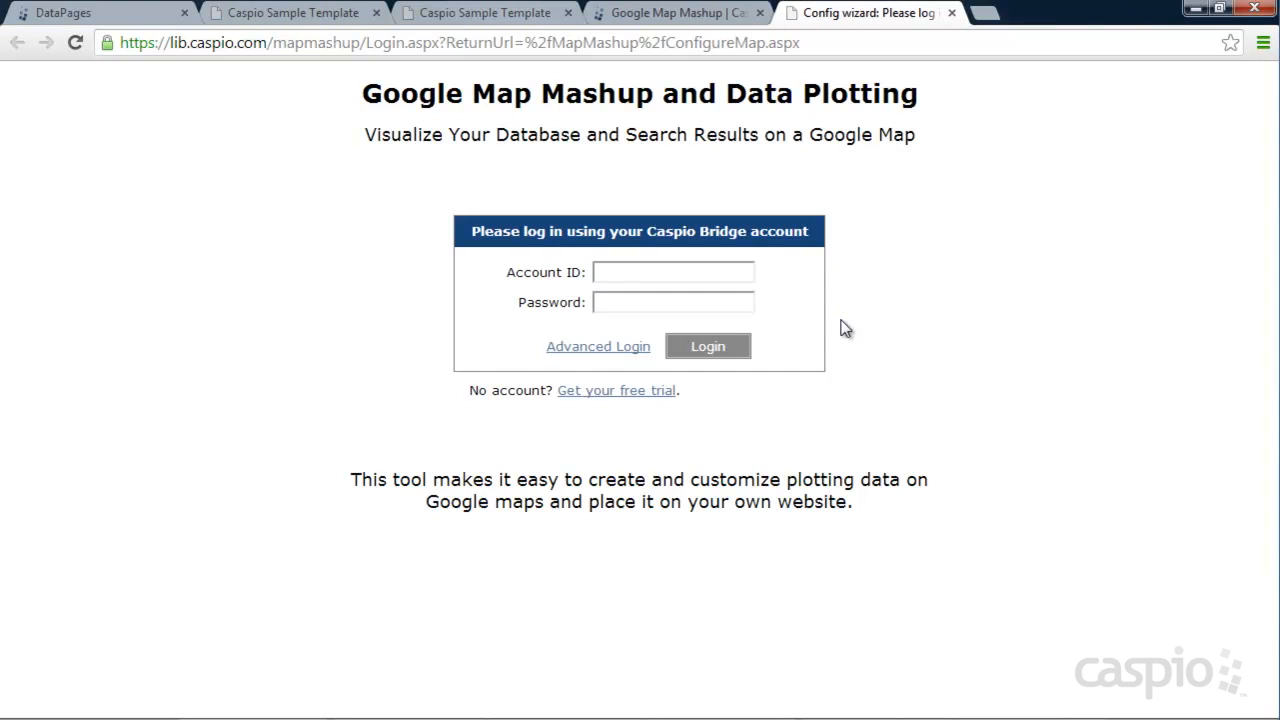
Step: Log into the Map Mashup wizard with account ID cas_pe and its password
{"action": "left_click", "coordinate": [673, 272]}
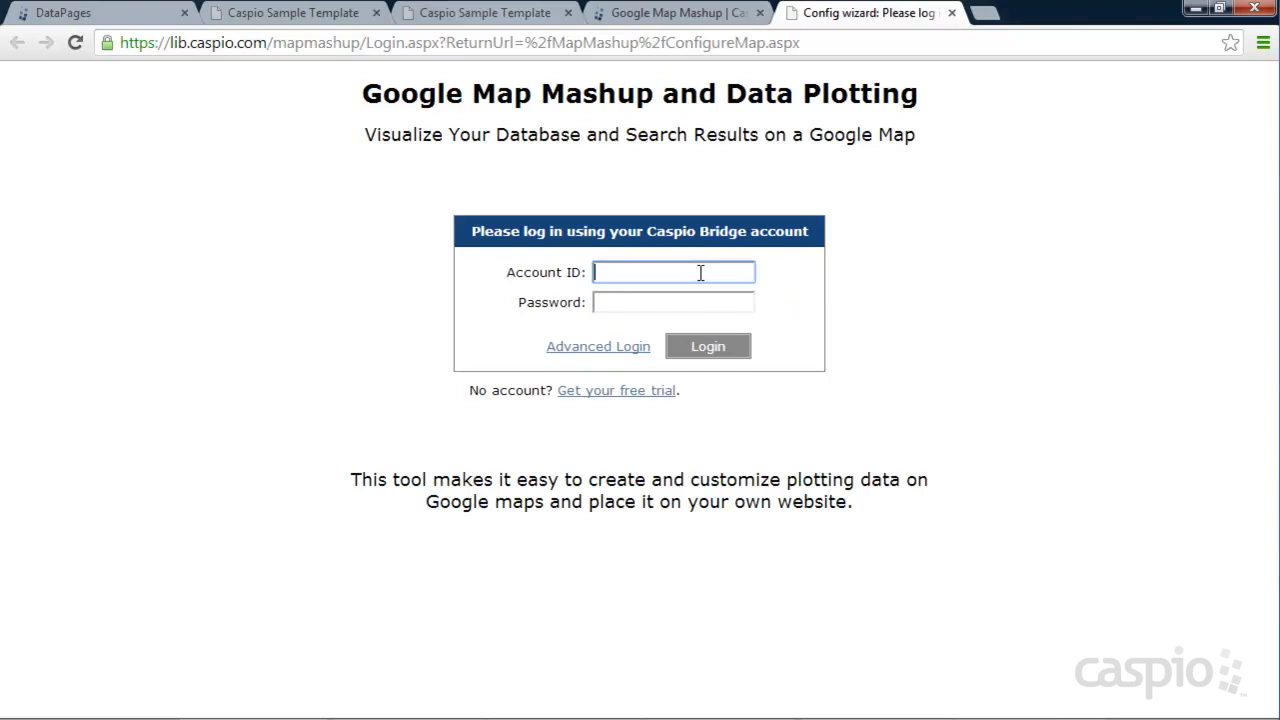
{"action": "type", "text": "cas_per"}
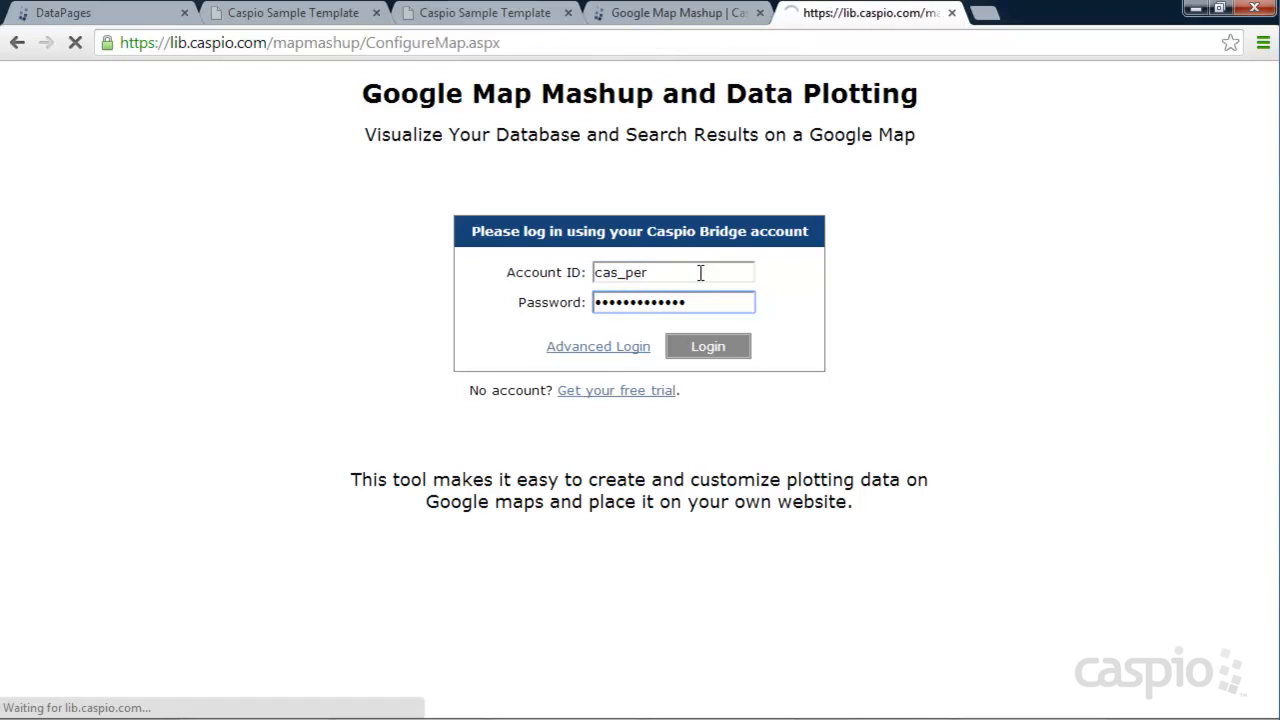
{"action": "left_click", "coordinate": [708, 346]}
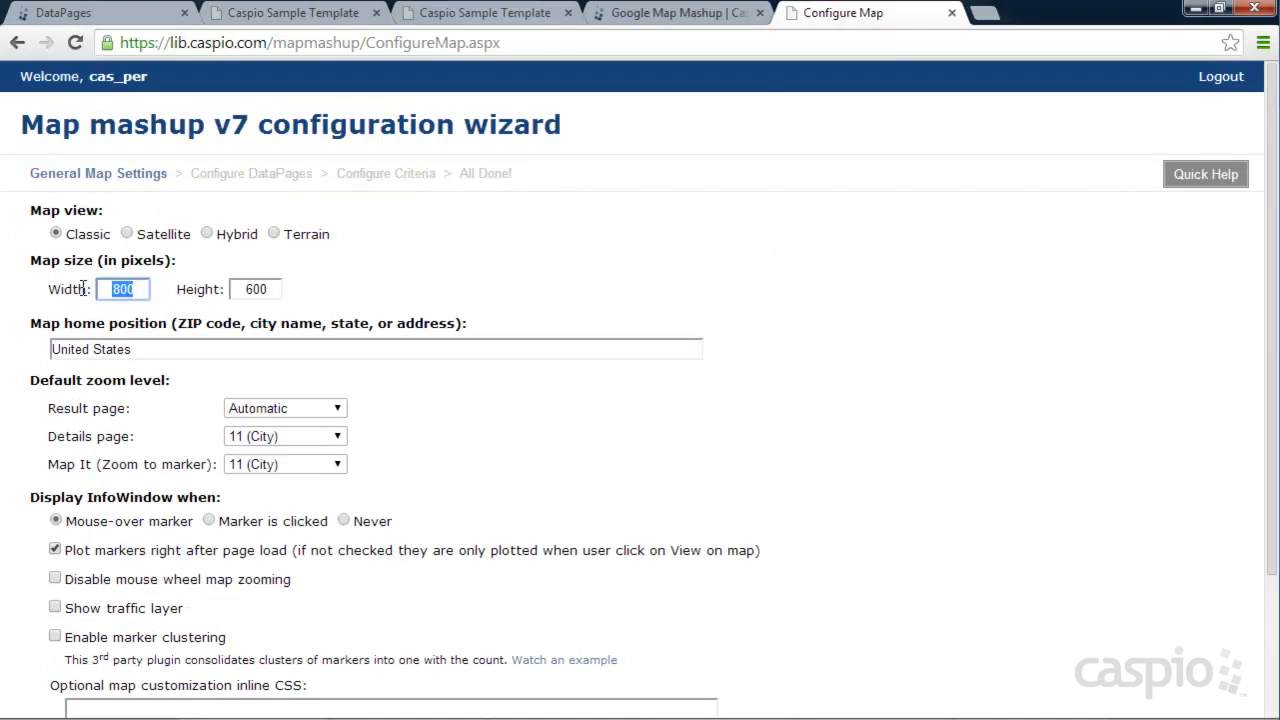
Step: Set the map height to 500 pixels and results page default zoom to 8 (State)
{"action": "type", "text": "500"}
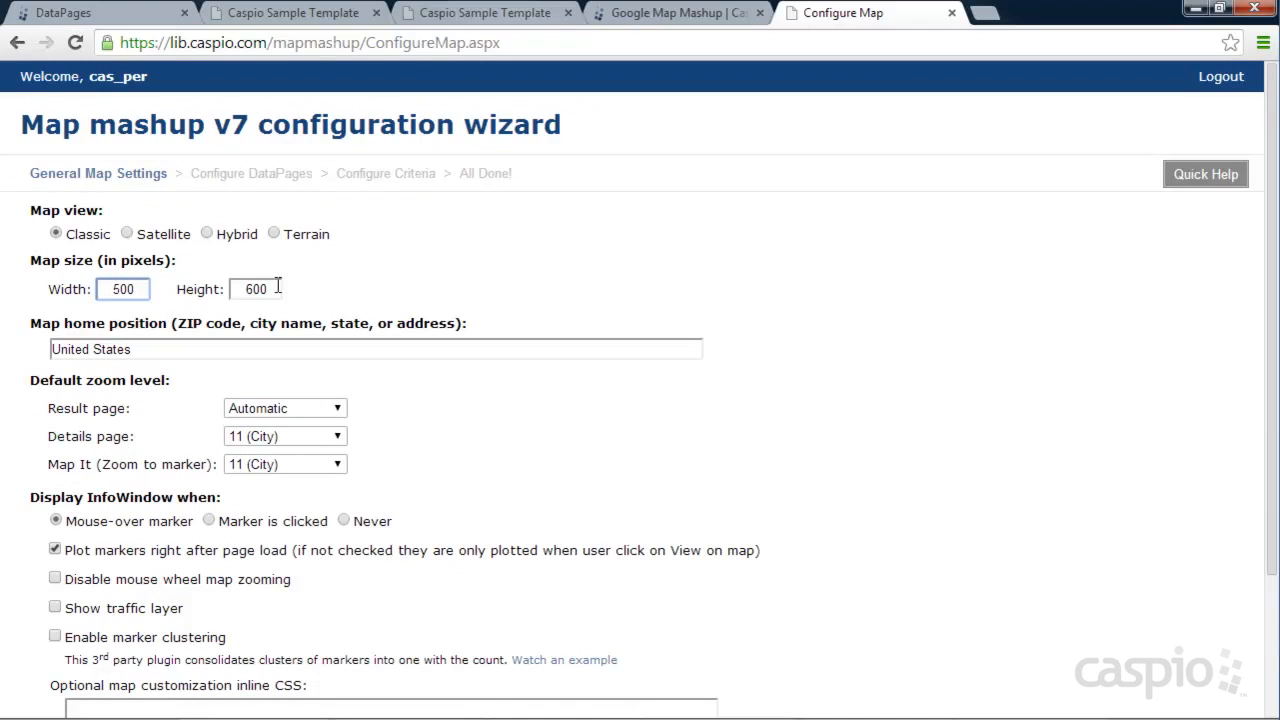
{"action": "type", "text": "500"}
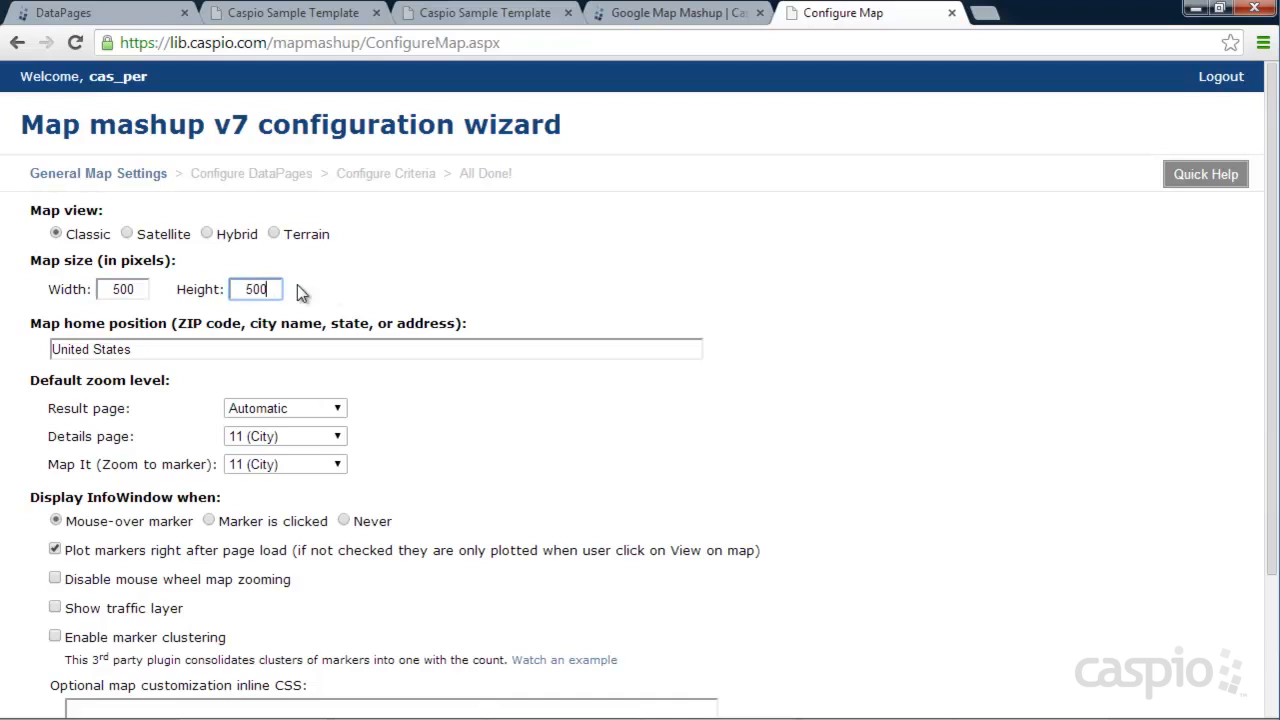
{"action": "mouse_move", "coordinate": [100, 270]}
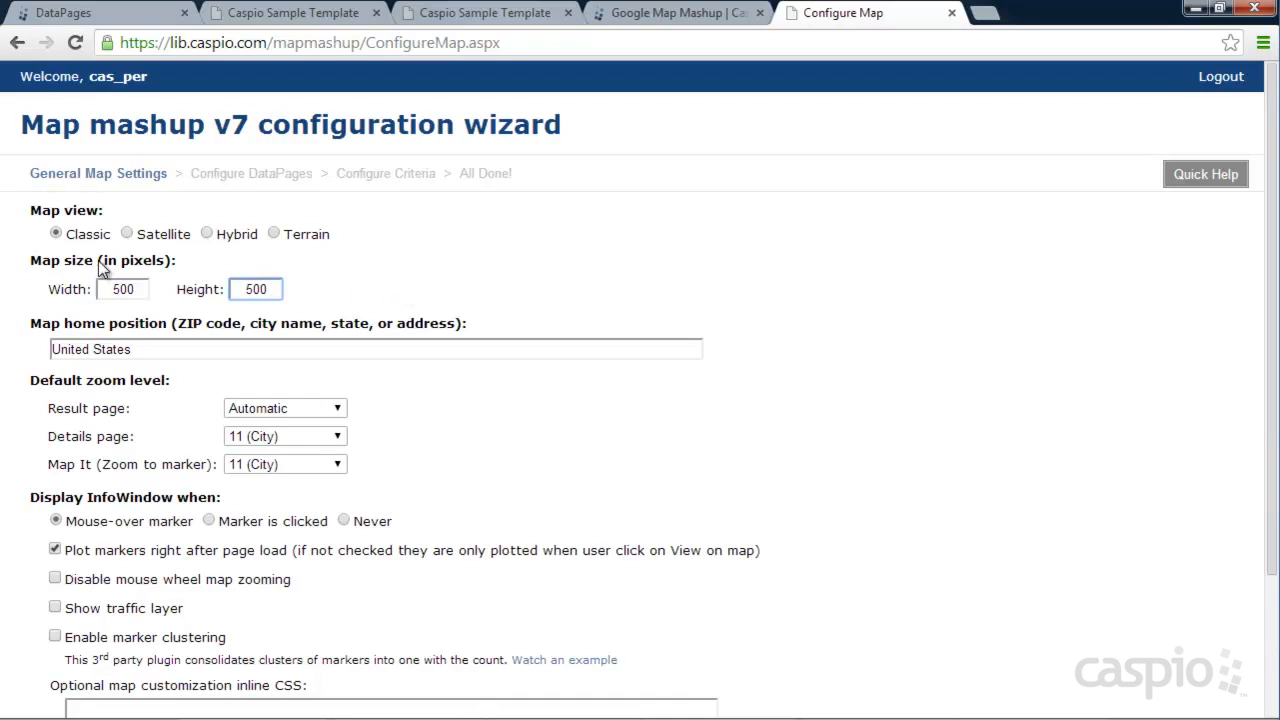
{"action": "mouse_move", "coordinate": [66, 234]}
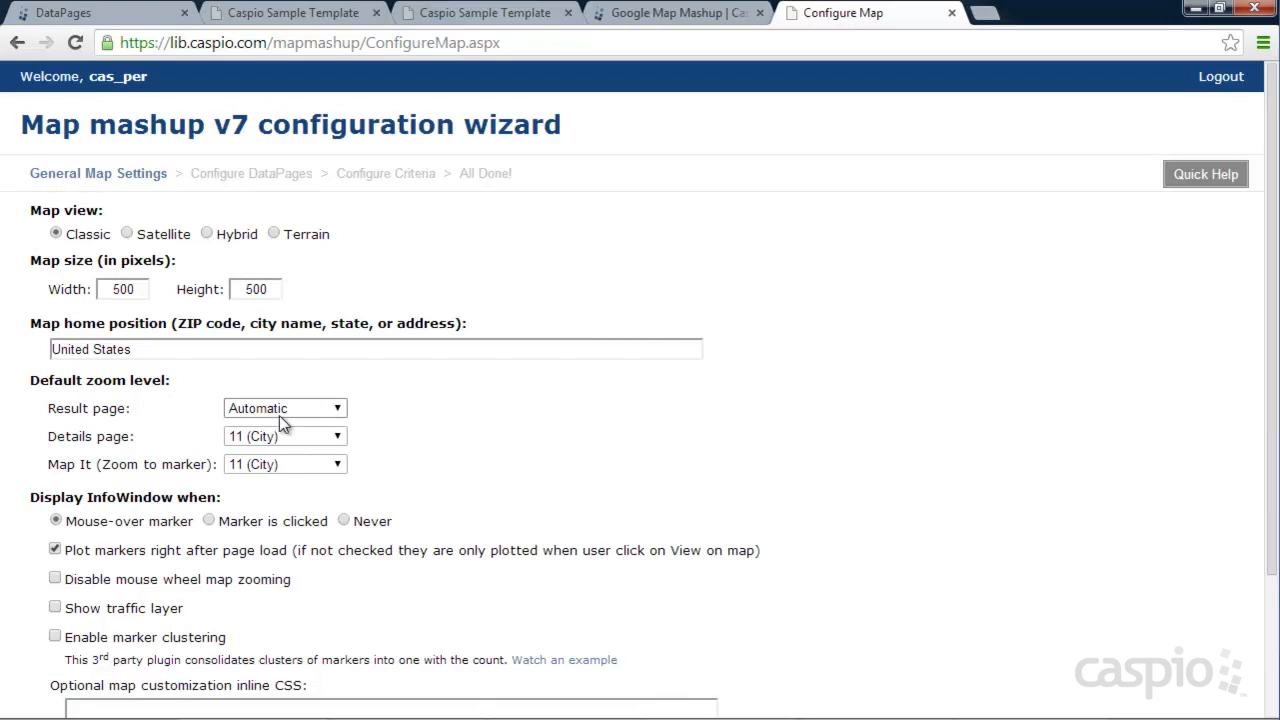
{"action": "left_click", "coordinate": [285, 408]}
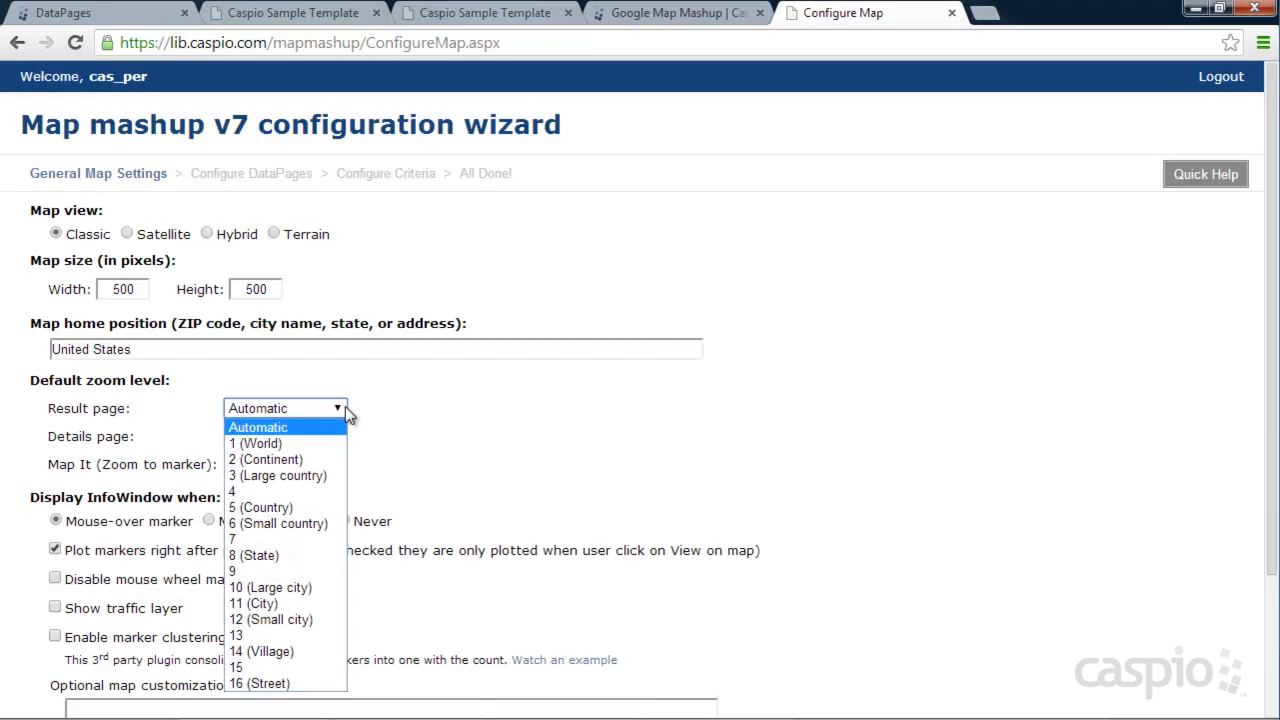
{"action": "mouse_move", "coordinate": [275, 555]}
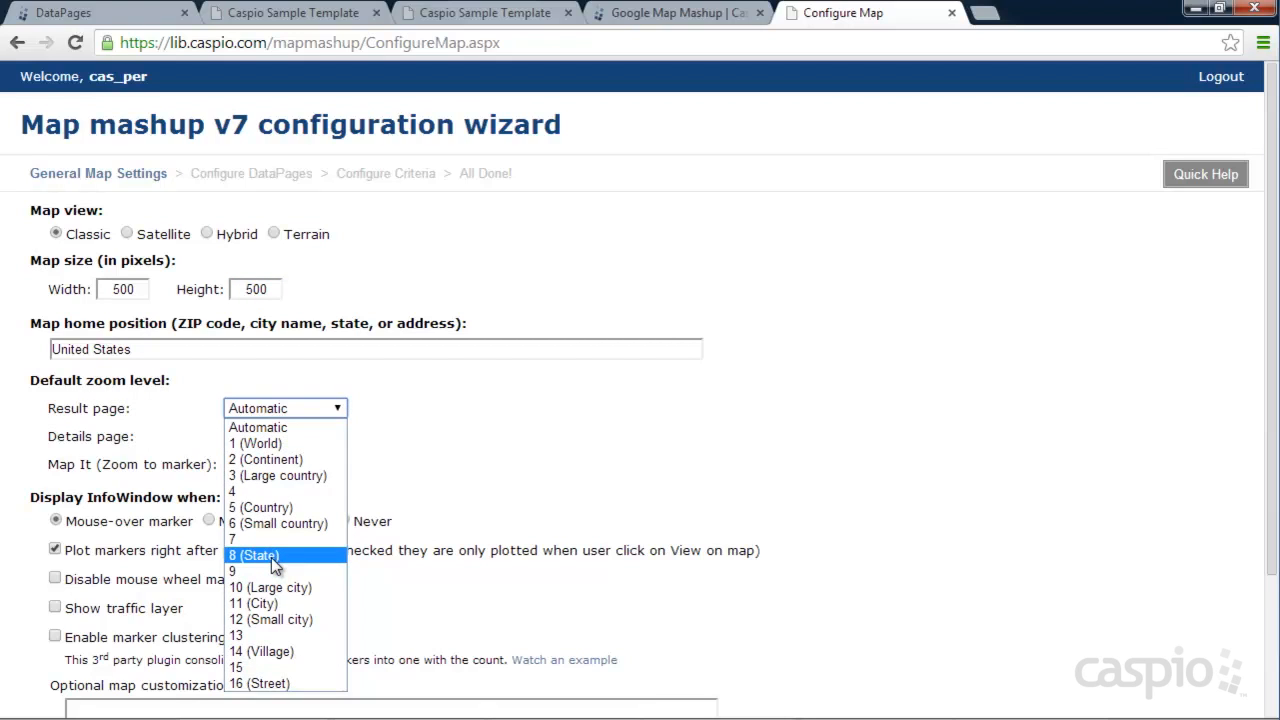
{"action": "left_click", "coordinate": [253, 552]}
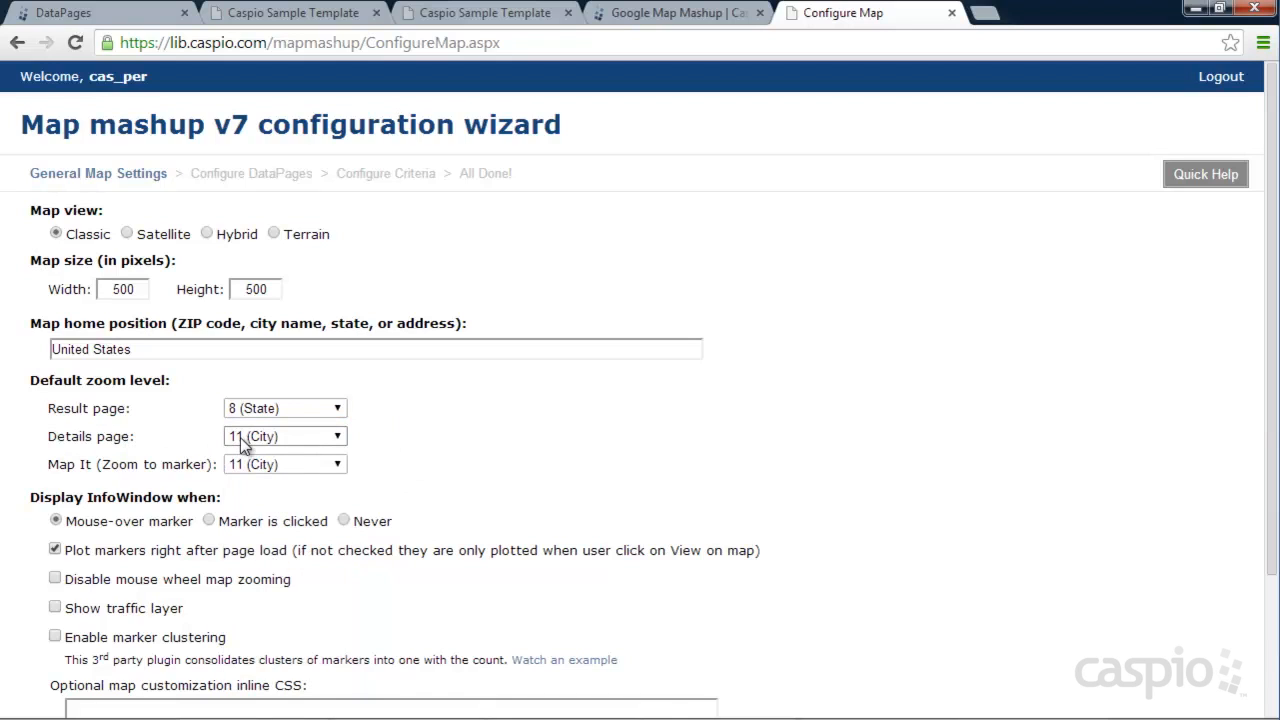
{"action": "mouse_move", "coordinate": [179, 482]}
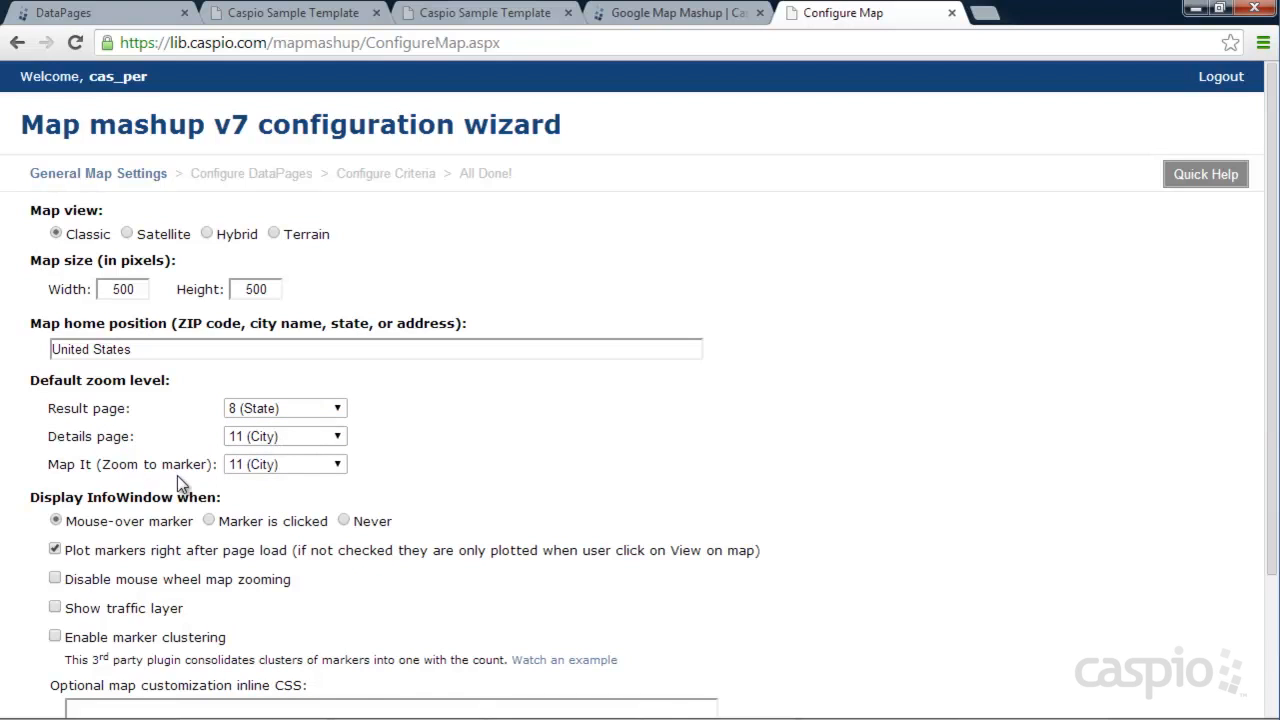
{"action": "mouse_move", "coordinate": [498, 465]}
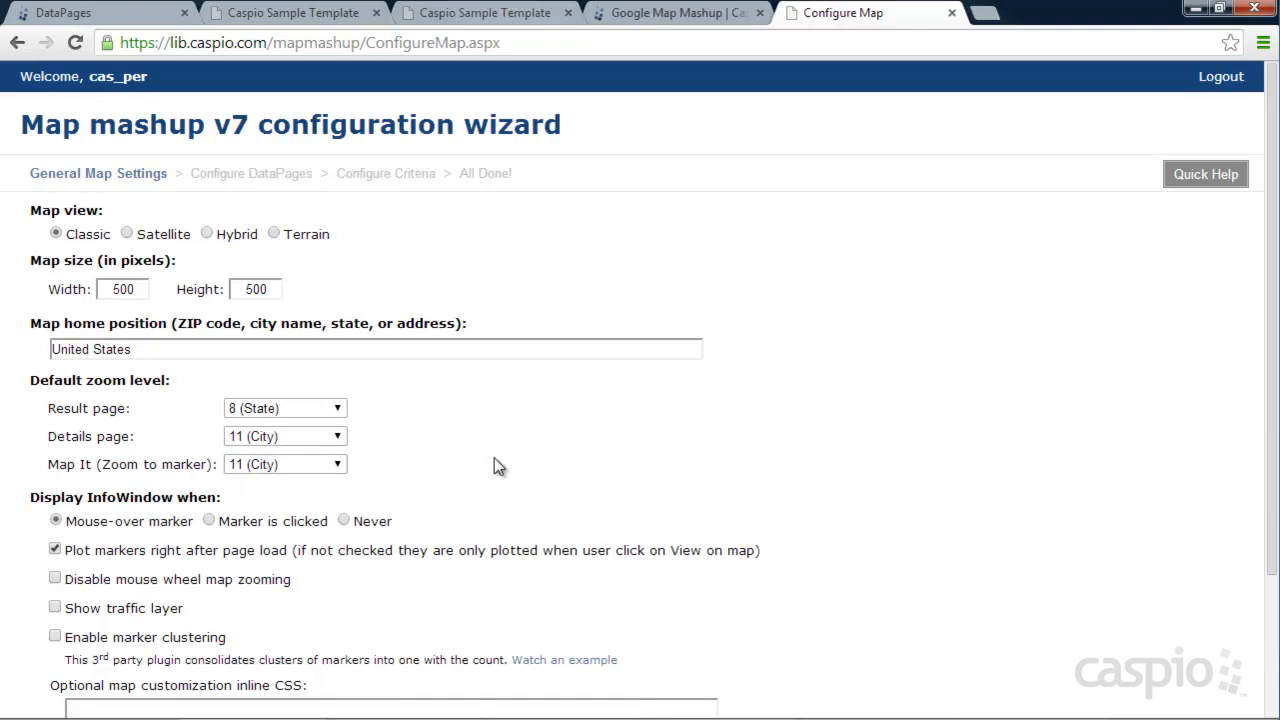
Step: Open InfoWindows on marker click, enable the traffic layer, and advance to Configure DataPages
{"action": "scroll", "scroll_direction": "down", "scroll_amount": 3}
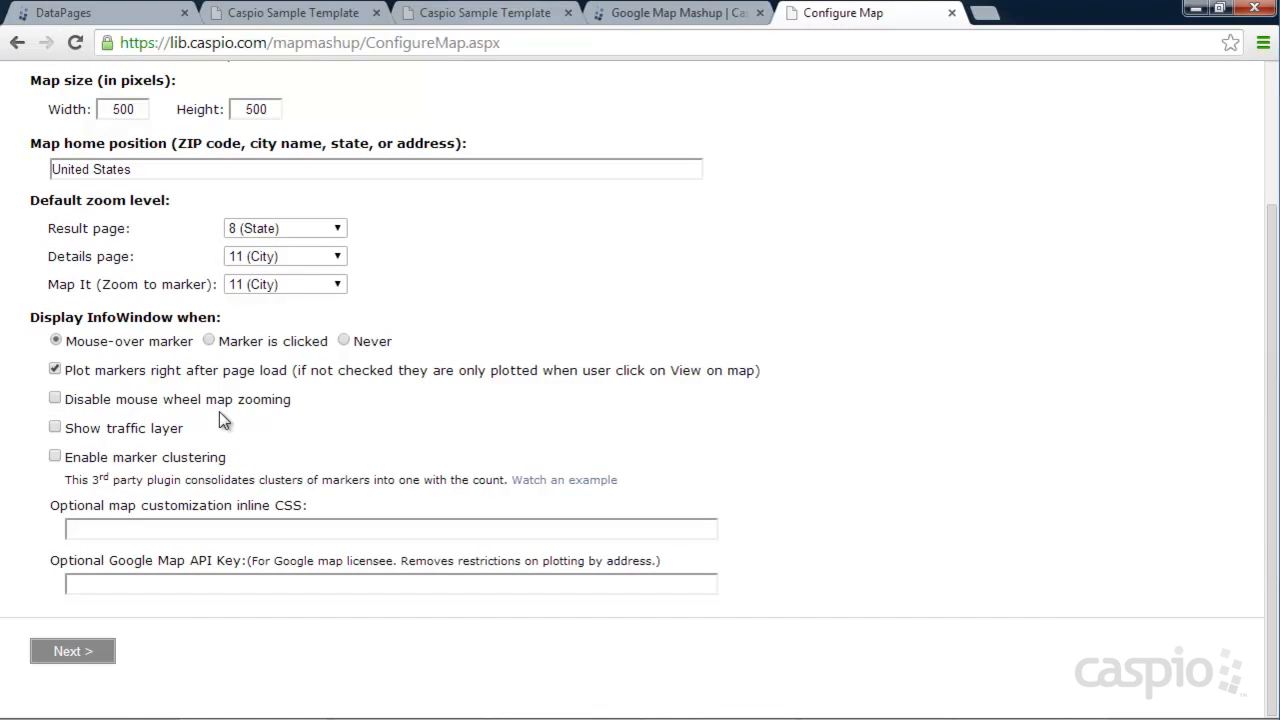
{"action": "mouse_move", "coordinate": [60, 323]}
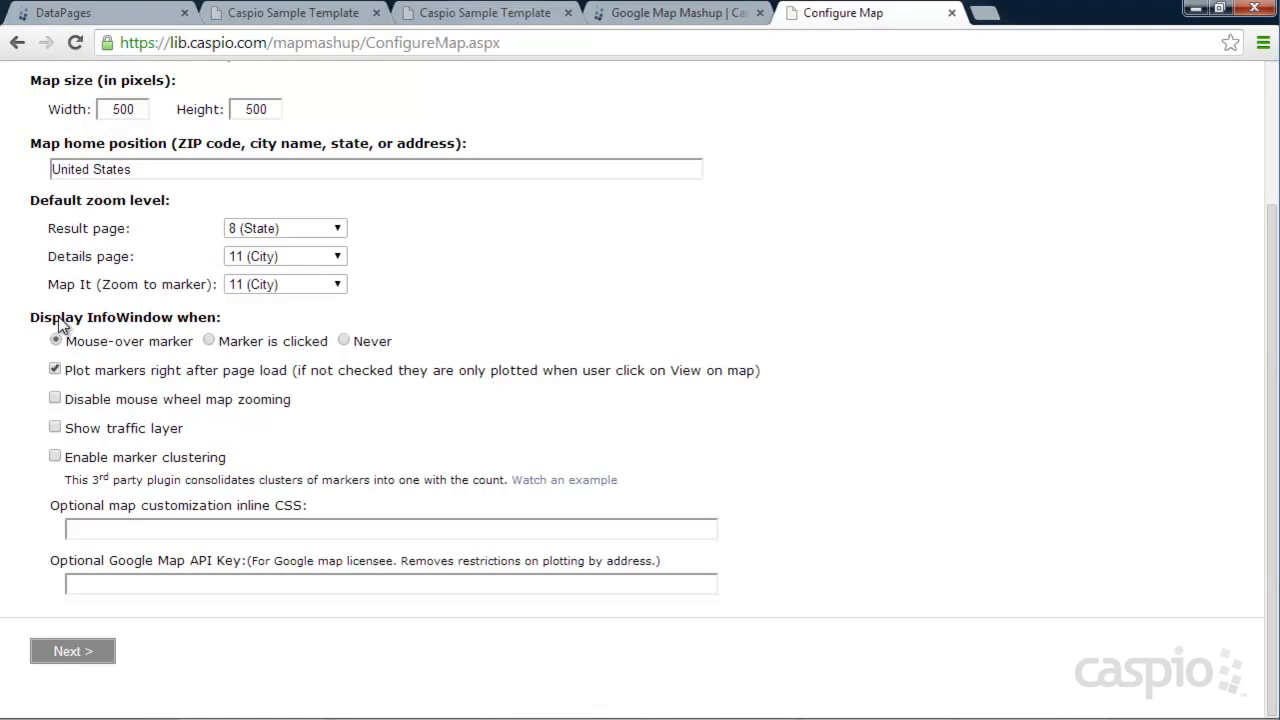
{"action": "mouse_move", "coordinate": [230, 350]}
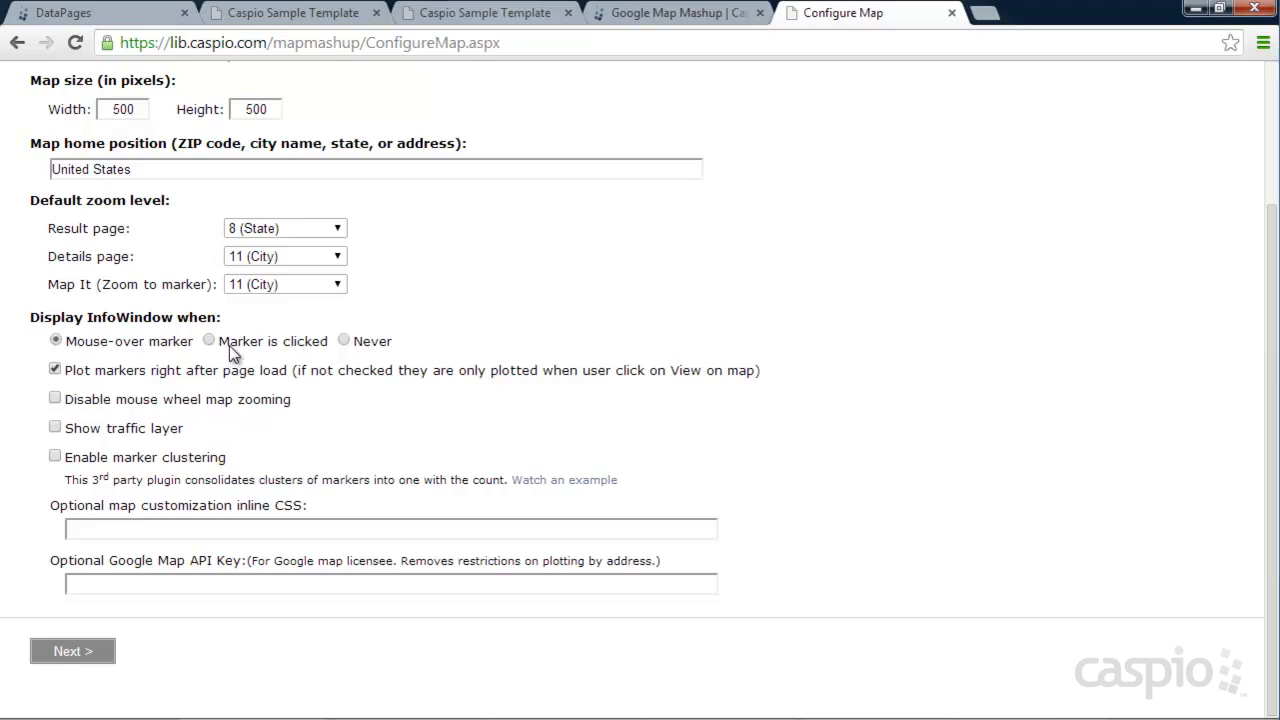
{"action": "mouse_move", "coordinate": [372, 348]}
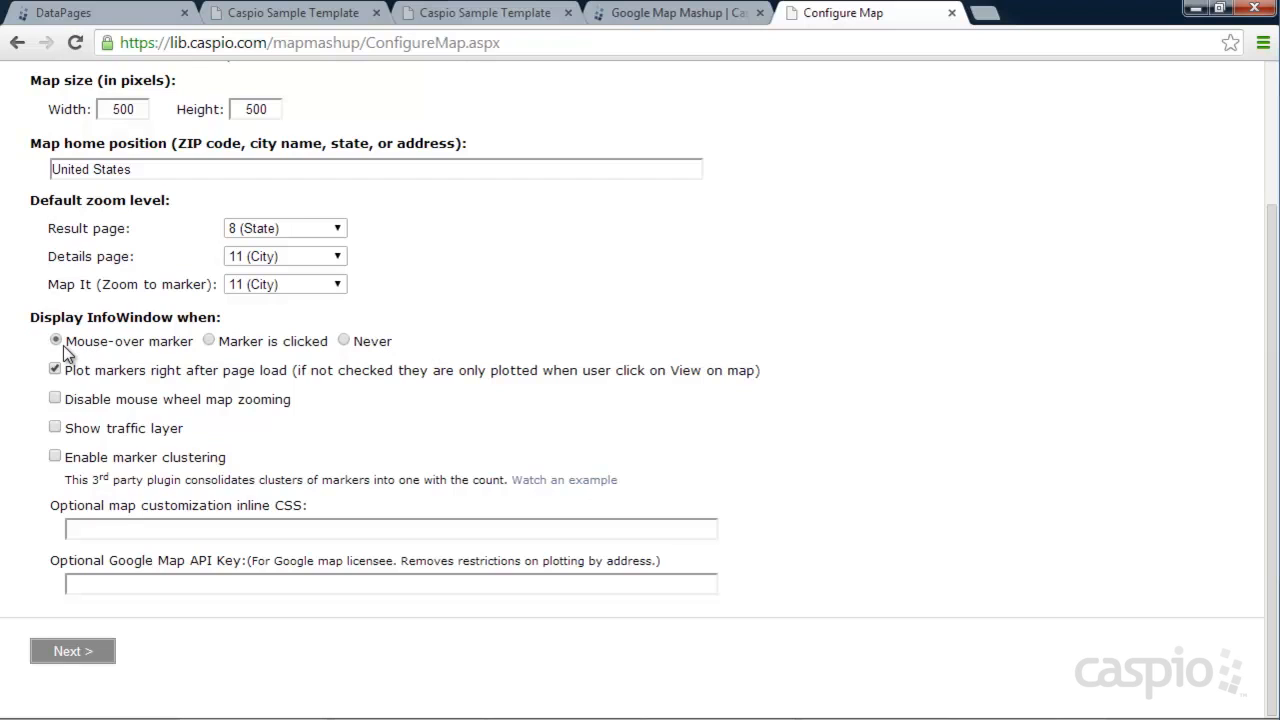
{"action": "mouse_move", "coordinate": [210, 345]}
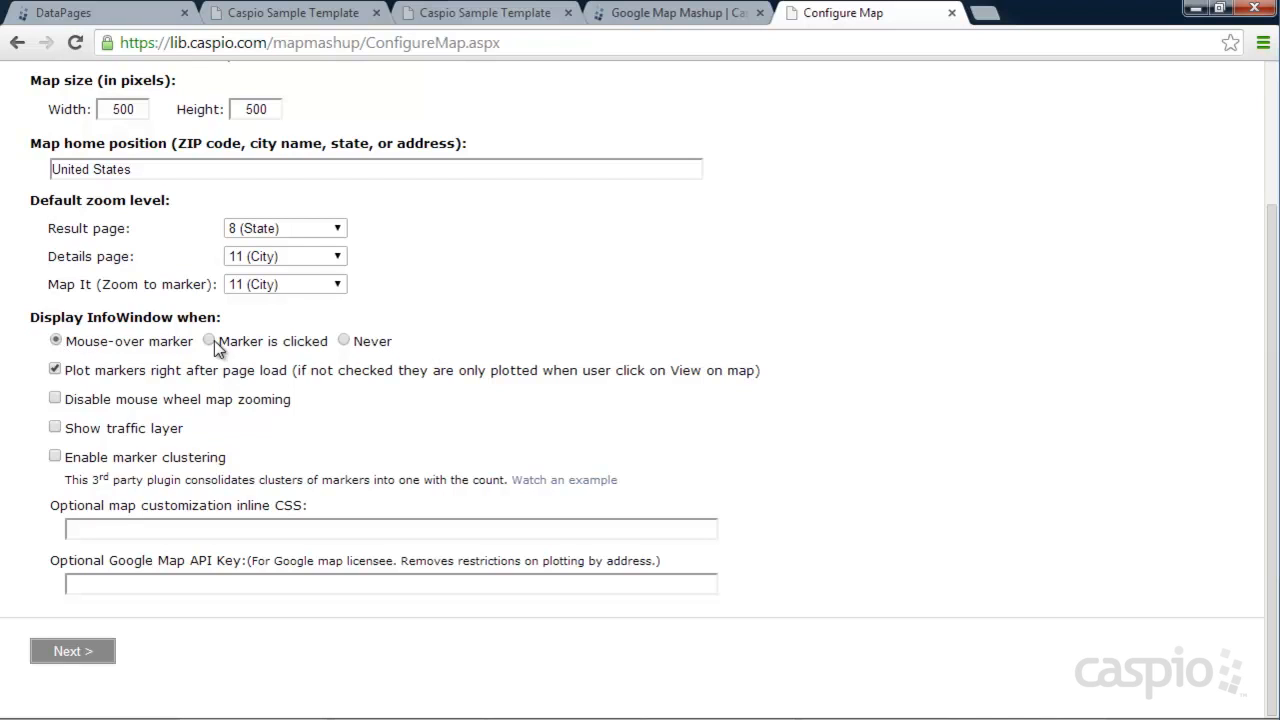
{"action": "left_click", "coordinate": [208, 341]}
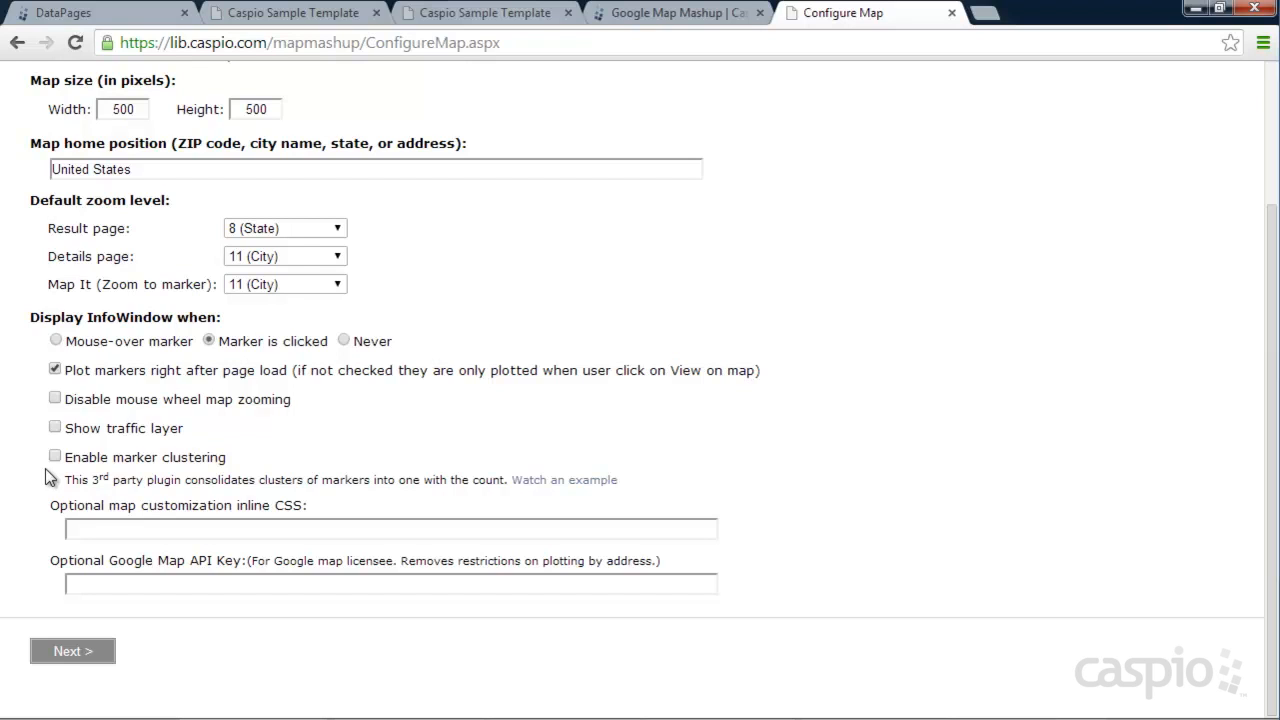
{"action": "left_click", "coordinate": [52, 428]}
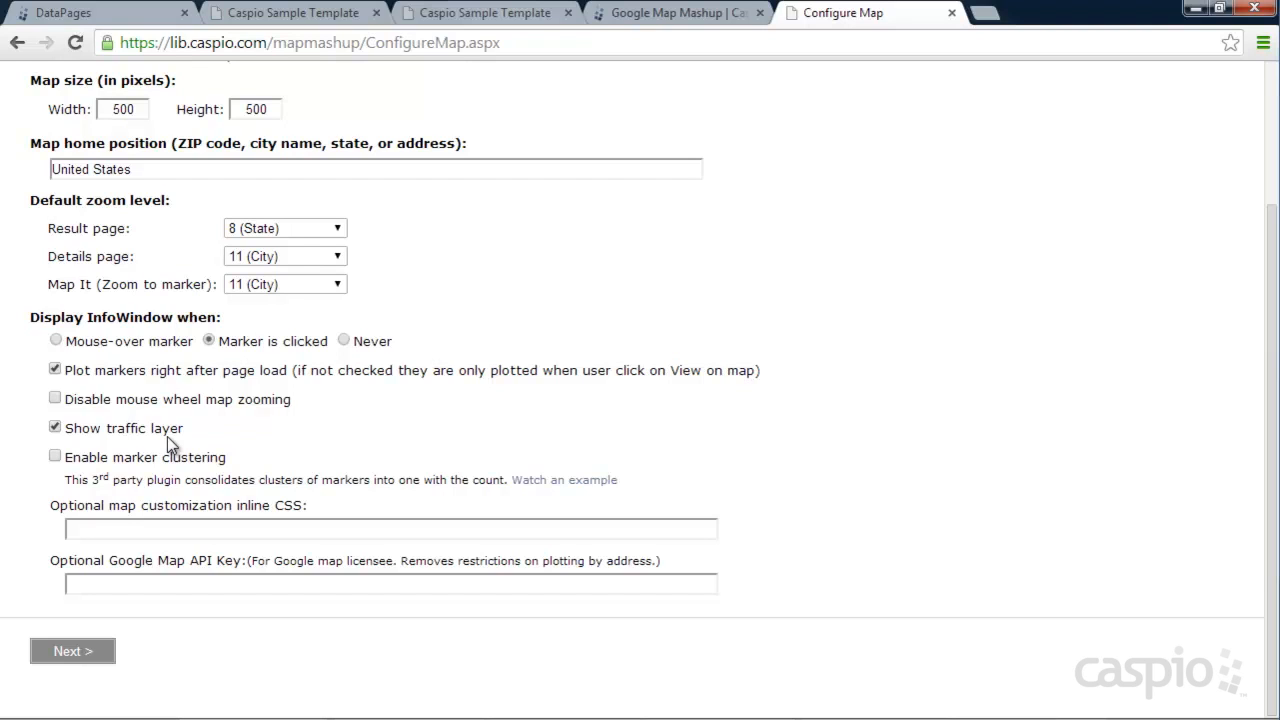
{"action": "left_click", "coordinate": [51, 429]}
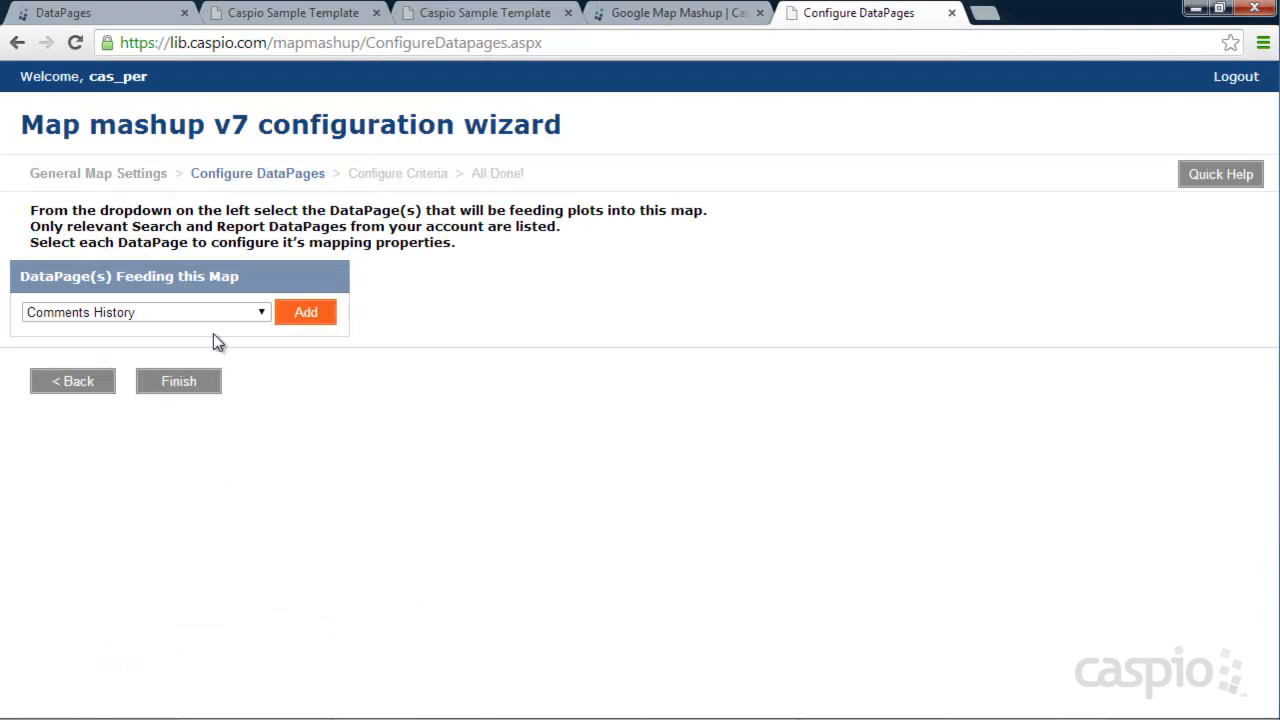
Step: Add the Search Libraries with Map DataPage as the map's data source
{"action": "left_click", "coordinate": [145, 312]}
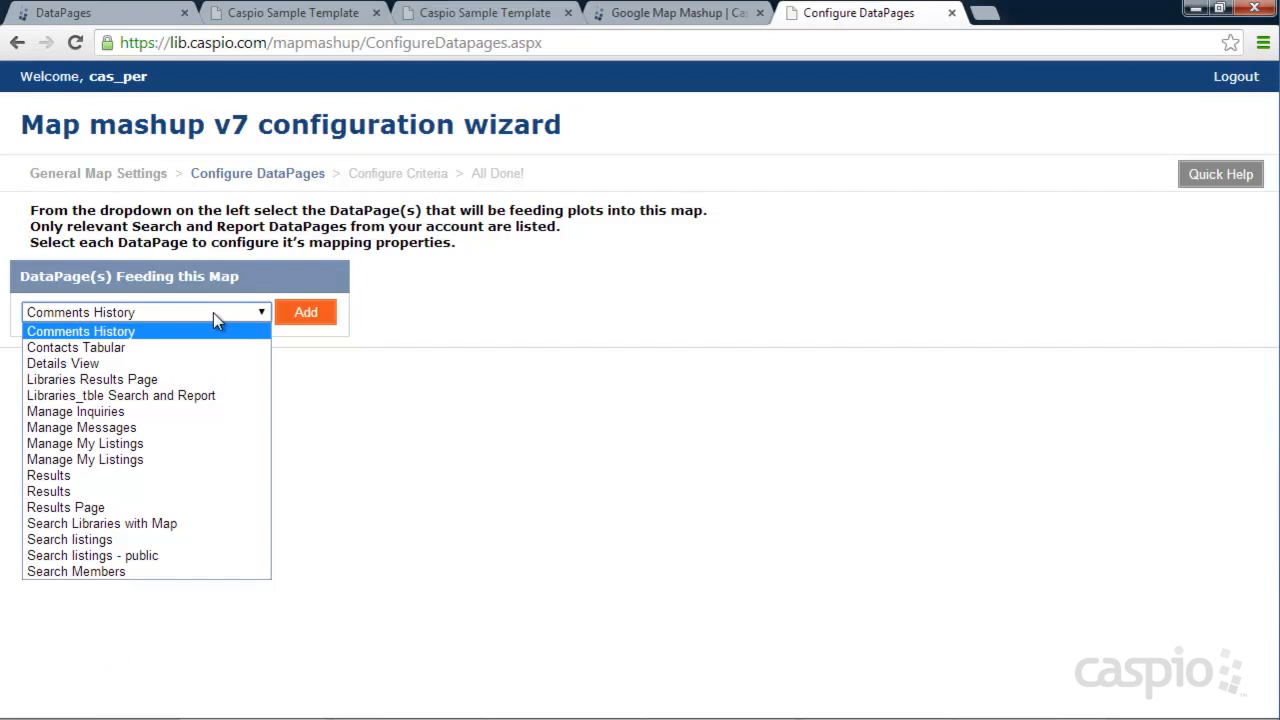
{"action": "mouse_move", "coordinate": [191, 475]}
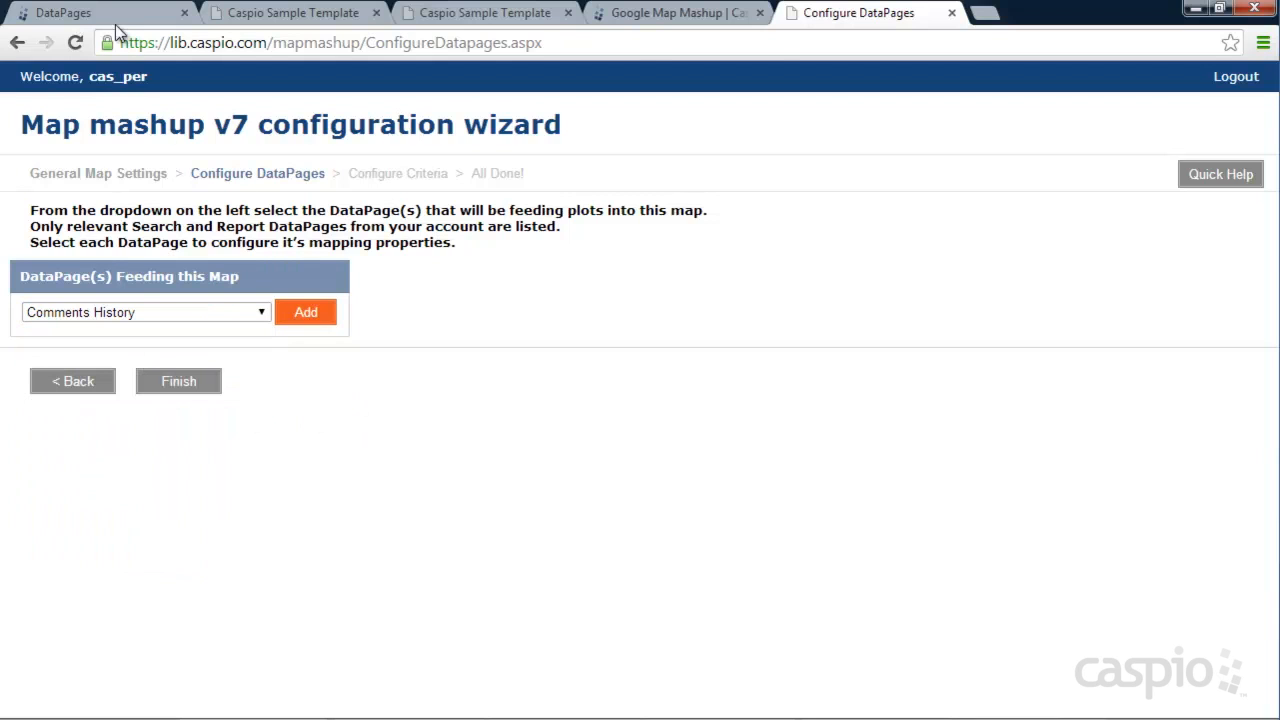
{"action": "left_click", "coordinate": [60, 13]}
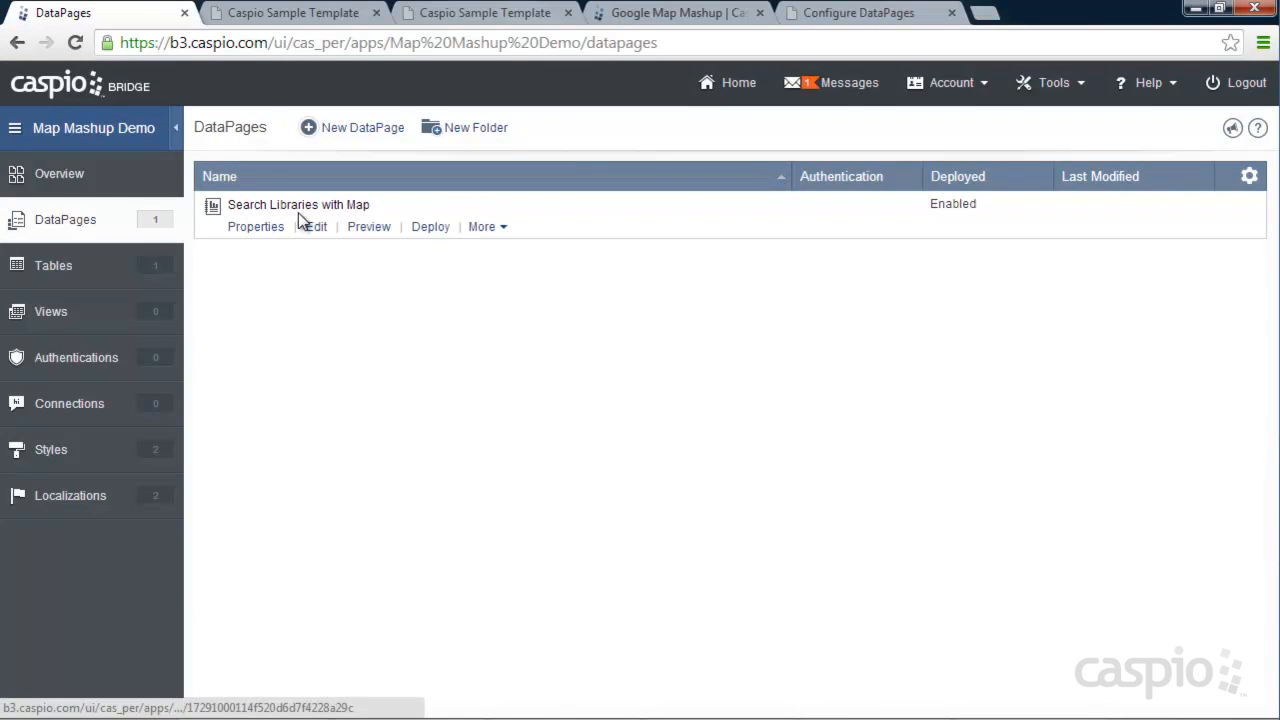
{"action": "left_click", "coordinate": [861, 12]}
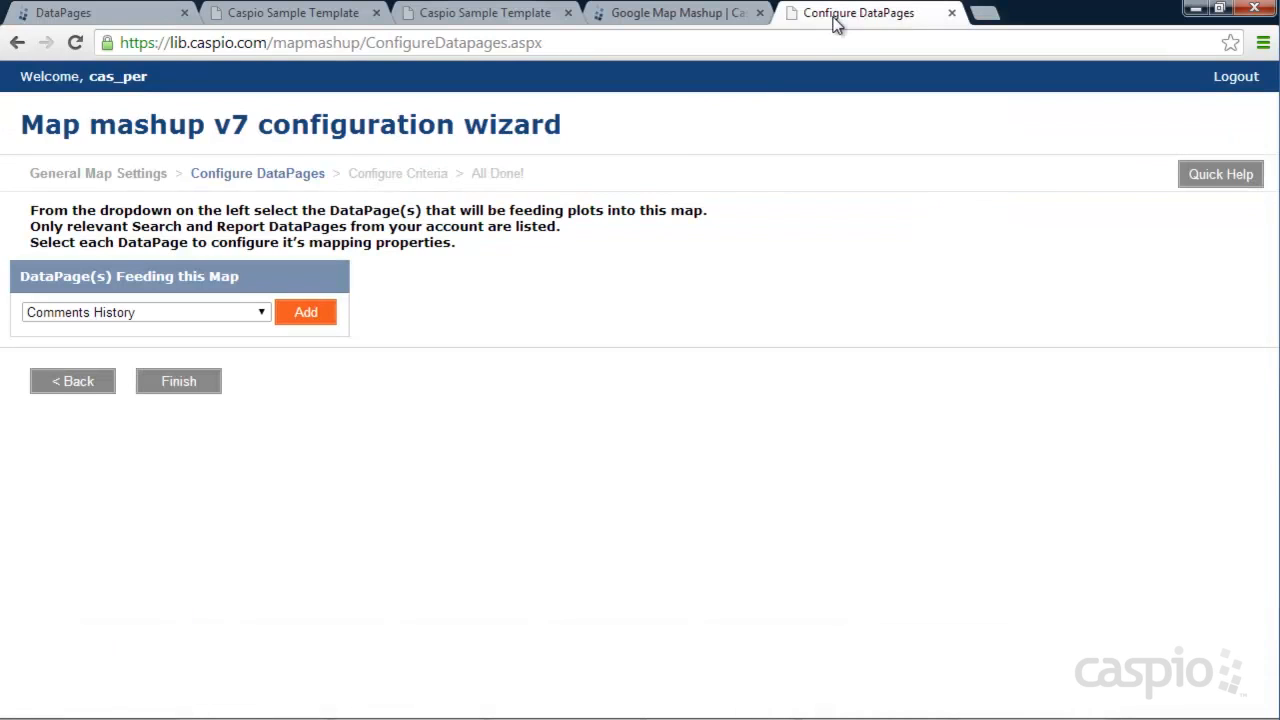
{"action": "left_click", "coordinate": [145, 312]}
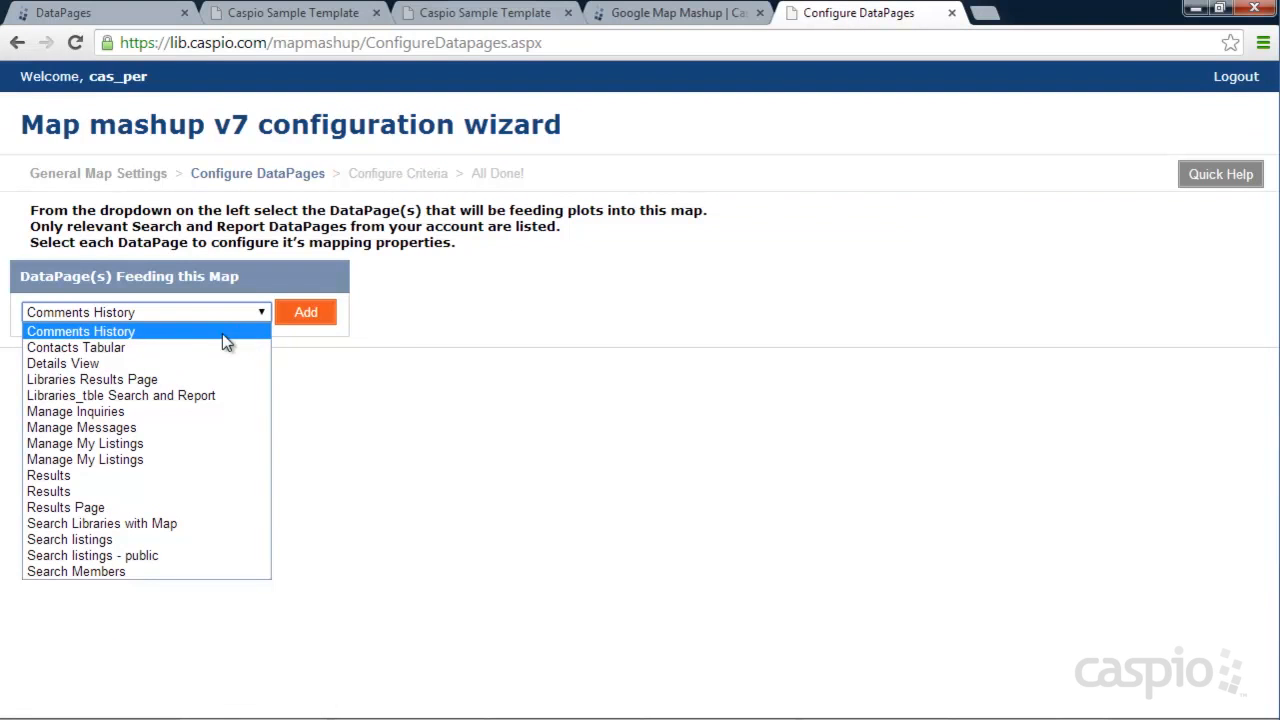
{"action": "mouse_move", "coordinate": [135, 523]}
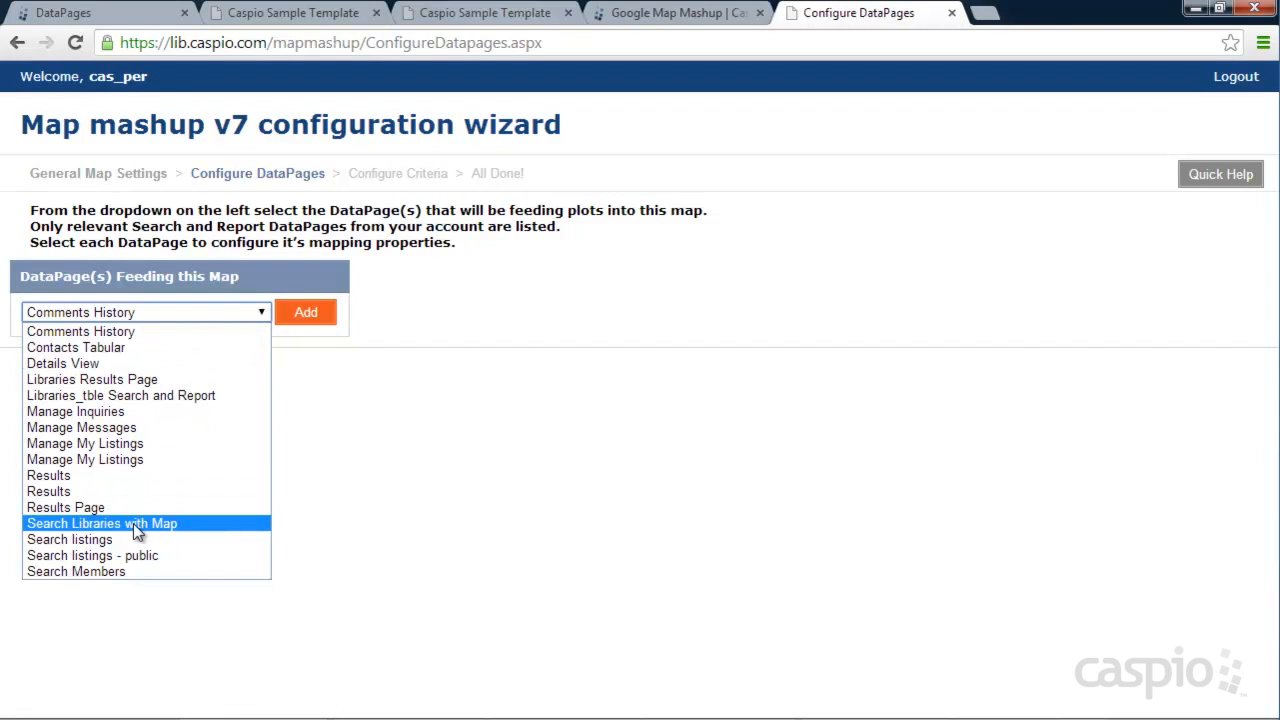
{"action": "left_click", "coordinate": [101, 523]}
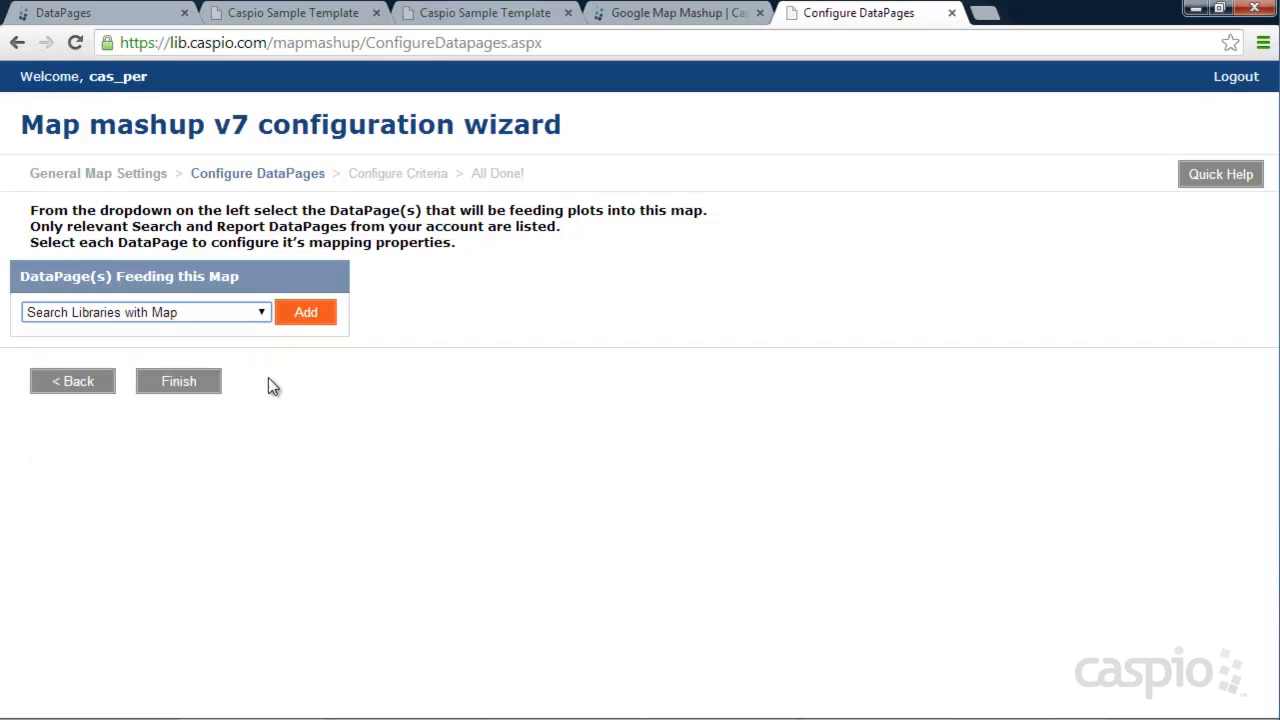
{"action": "left_click", "coordinate": [306, 312]}
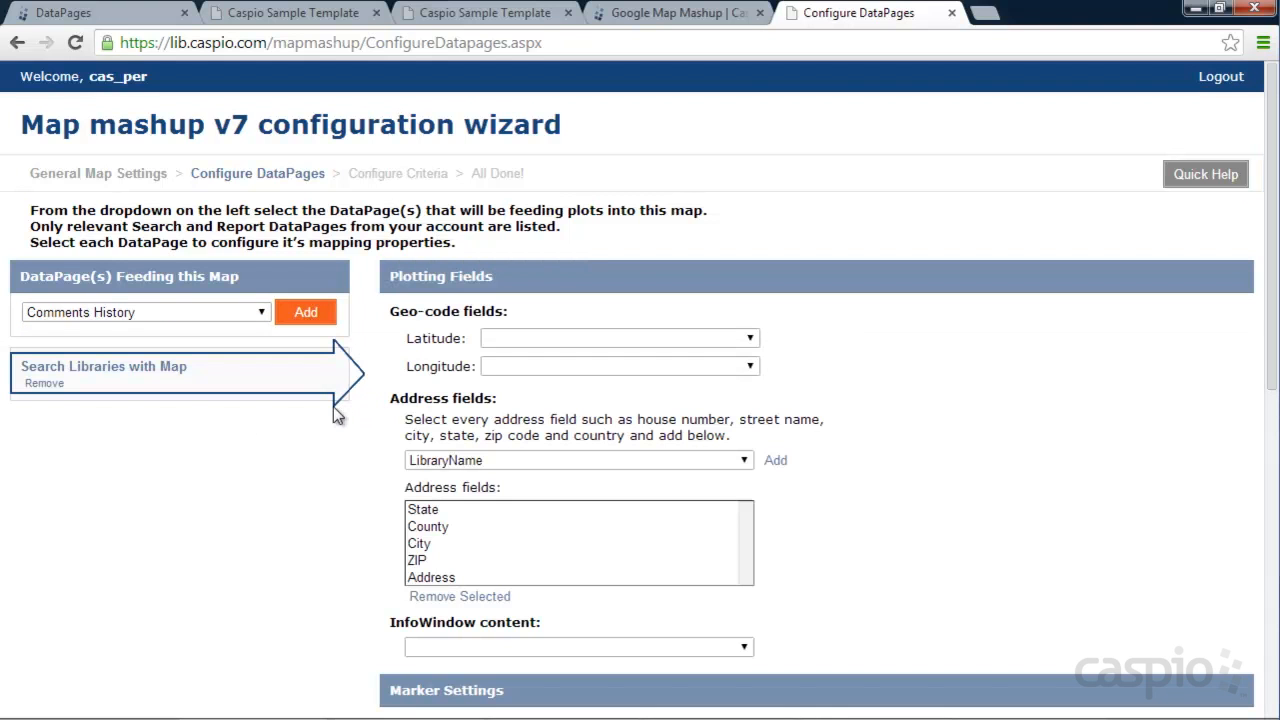
{"action": "mouse_move", "coordinate": [918, 436]}
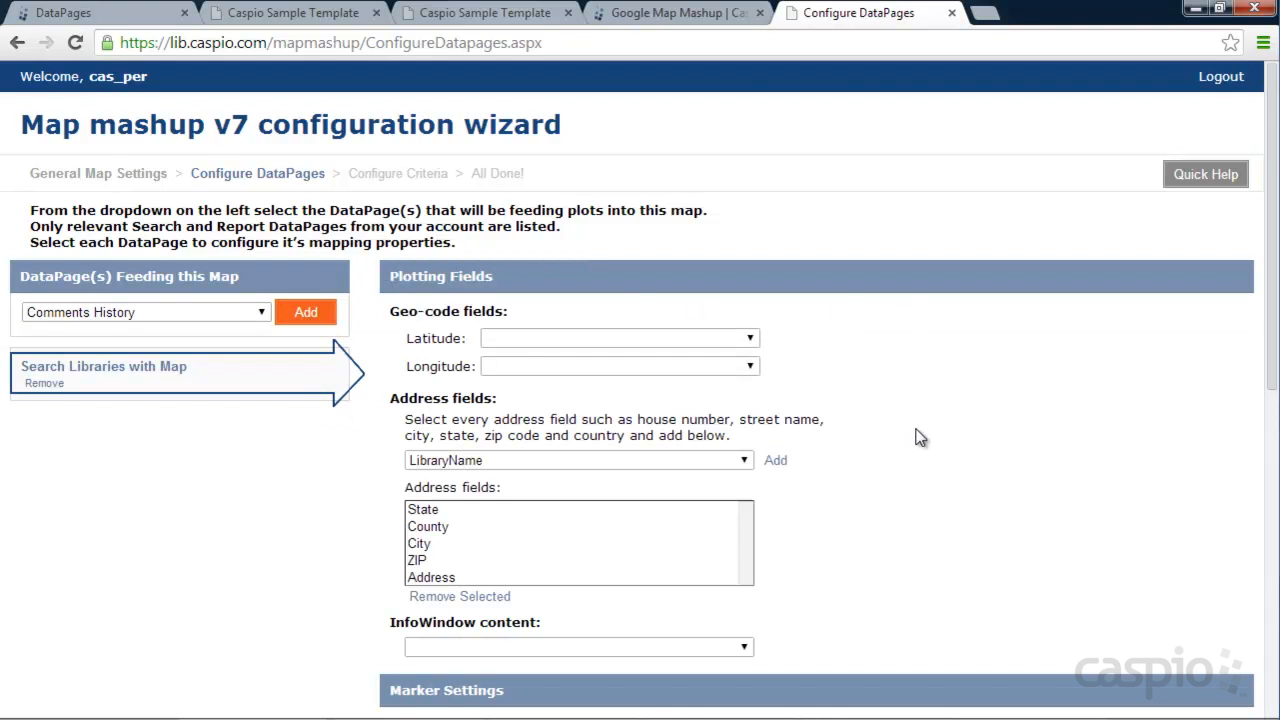
{"action": "scroll", "scroll_direction": "down", "scroll_amount": 3}
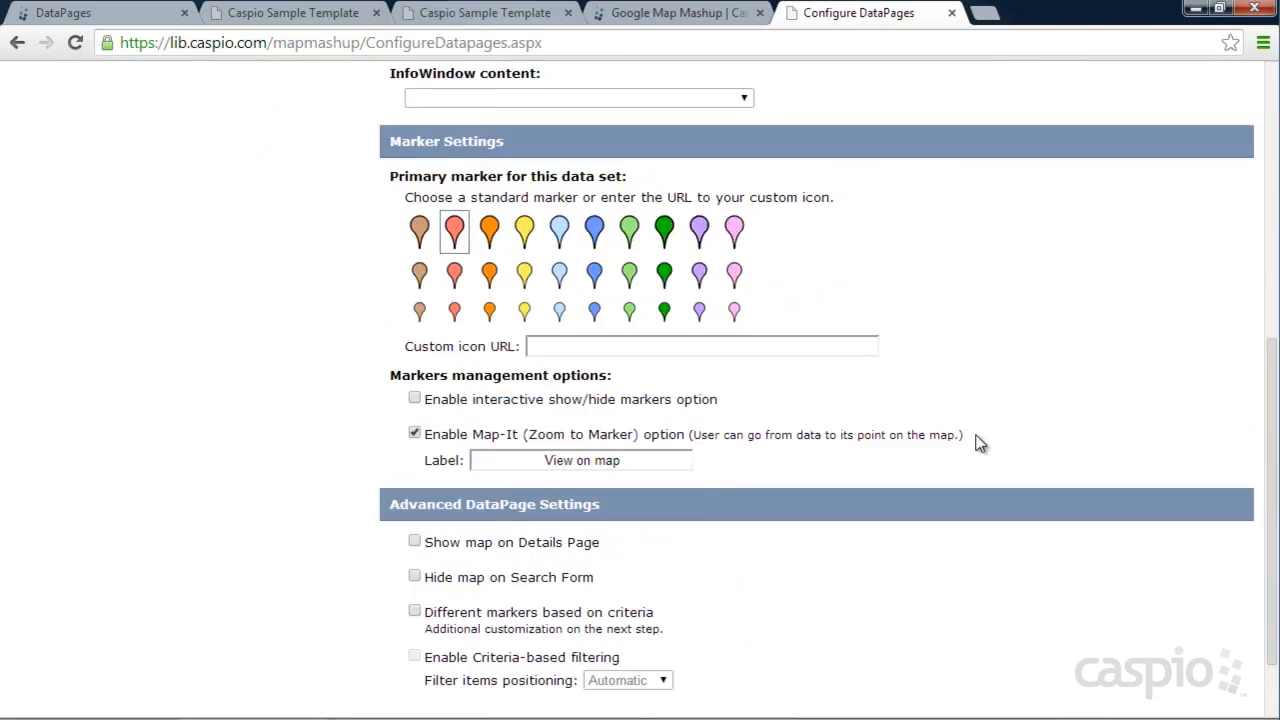
{"action": "scroll", "scroll_direction": "up", "scroll_amount": 3}
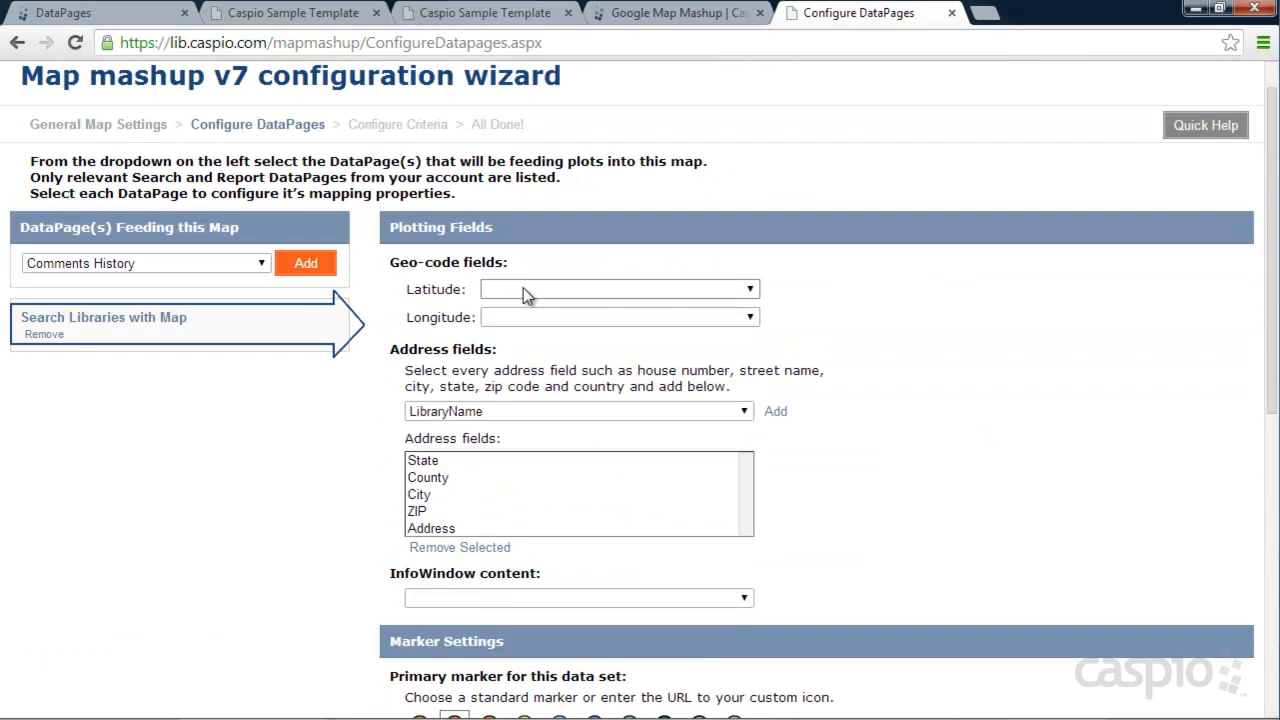
Step: Remove County from the address fields and show LibraryName in marker InfoWindows
{"action": "left_click", "coordinate": [618, 289]}
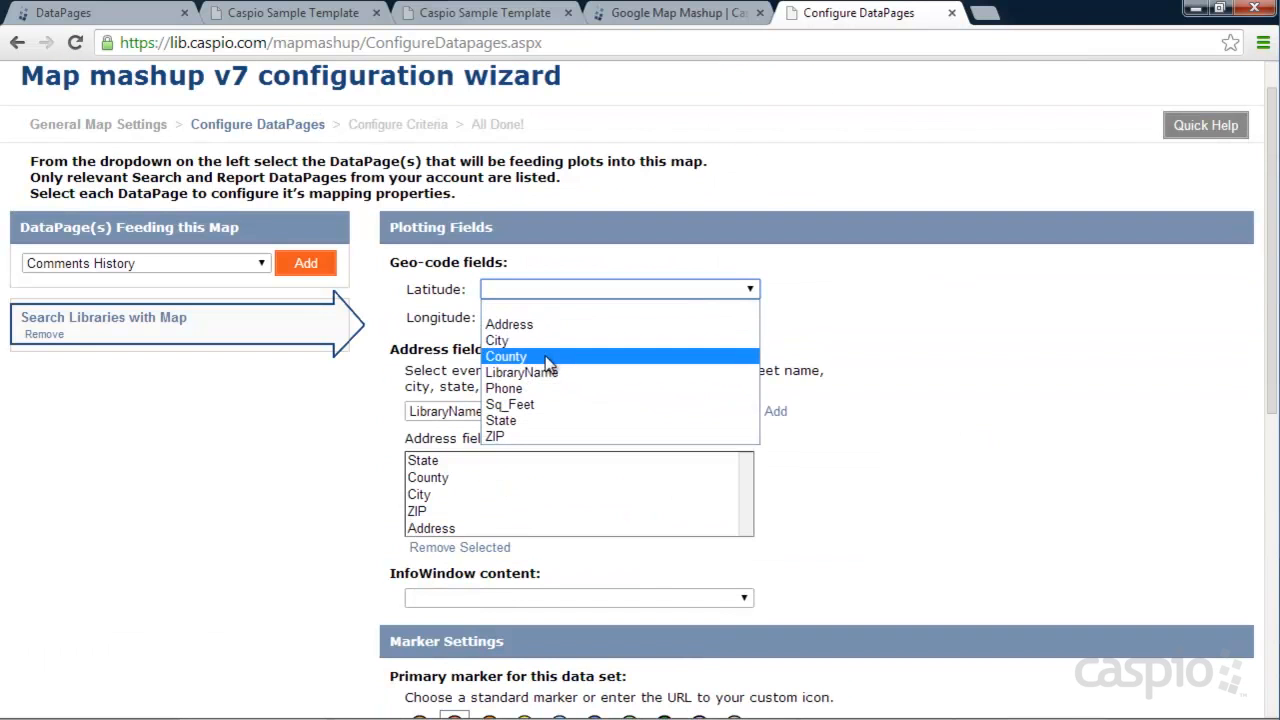
{"action": "mouse_move", "coordinate": [723, 392]}
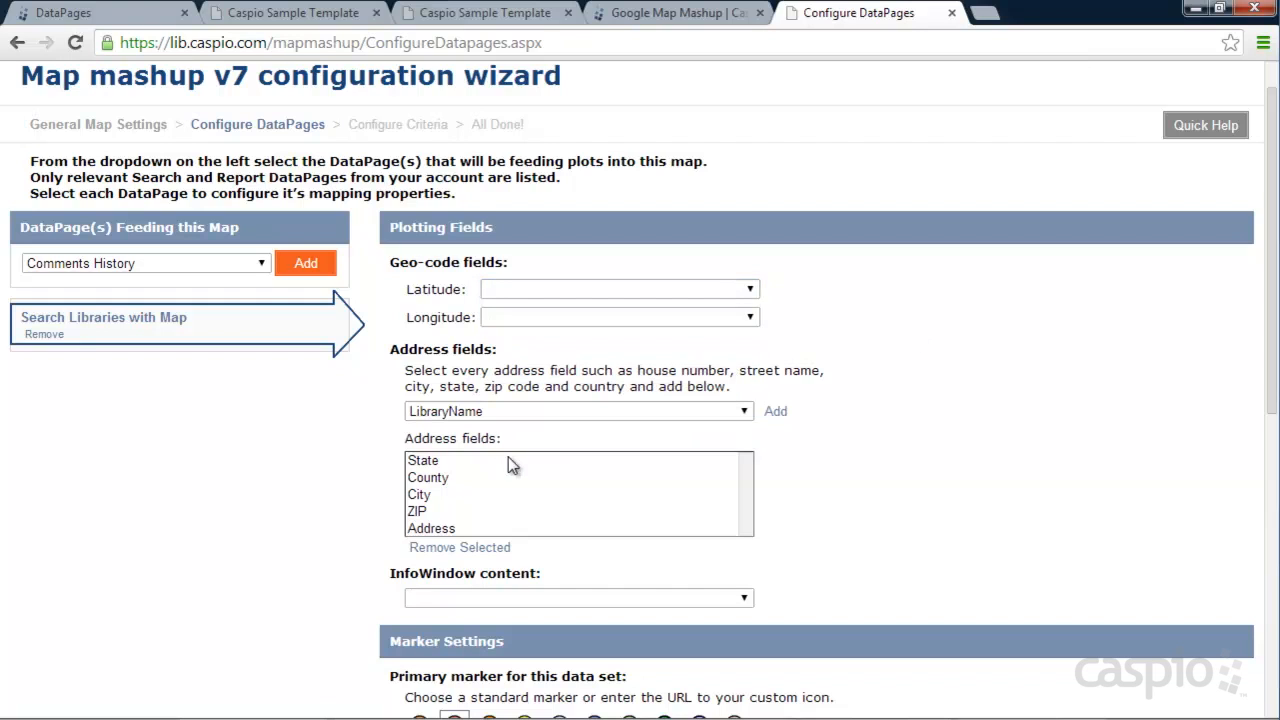
{"action": "mouse_move", "coordinate": [455, 478]}
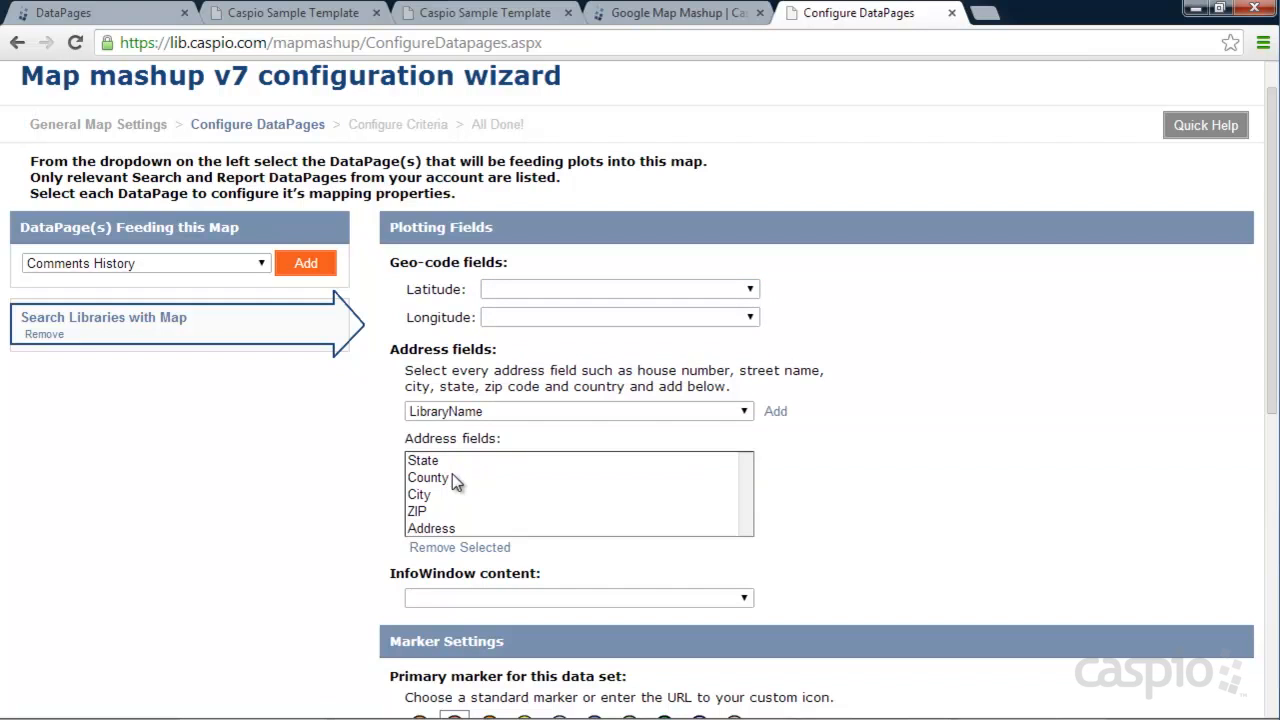
{"action": "left_click", "coordinate": [428, 477]}
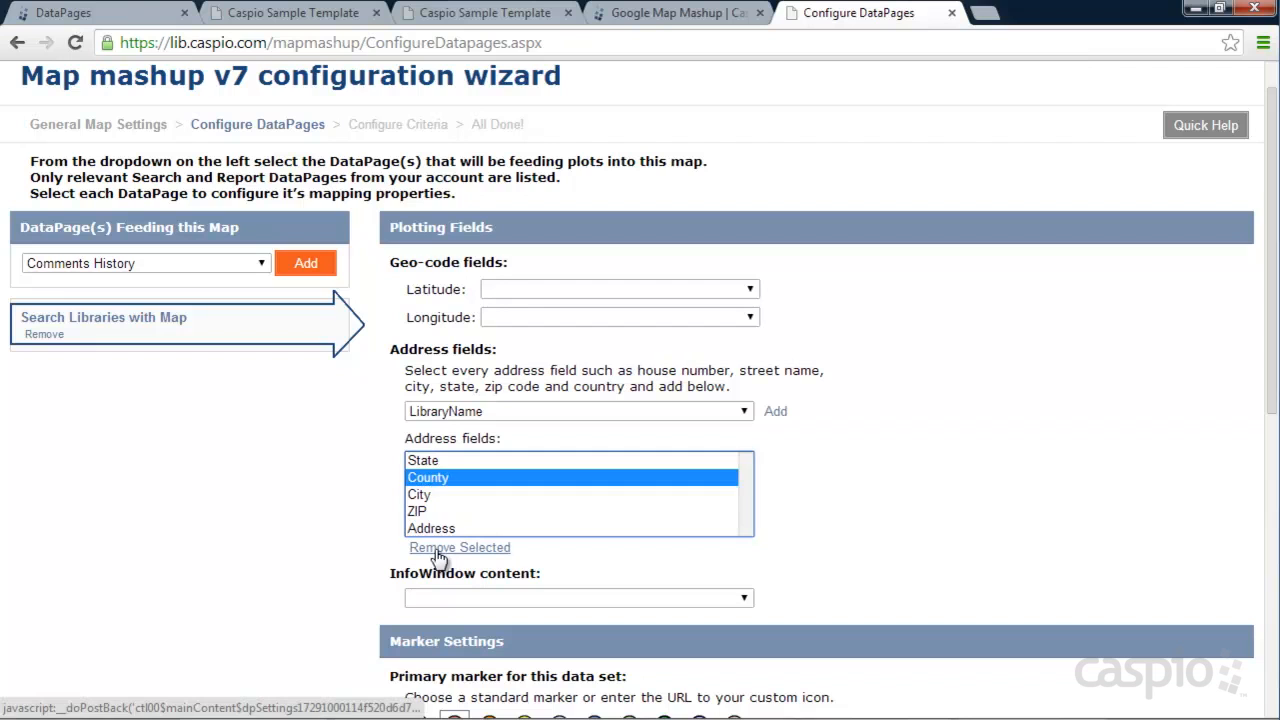
{"action": "left_click", "coordinate": [458, 547]}
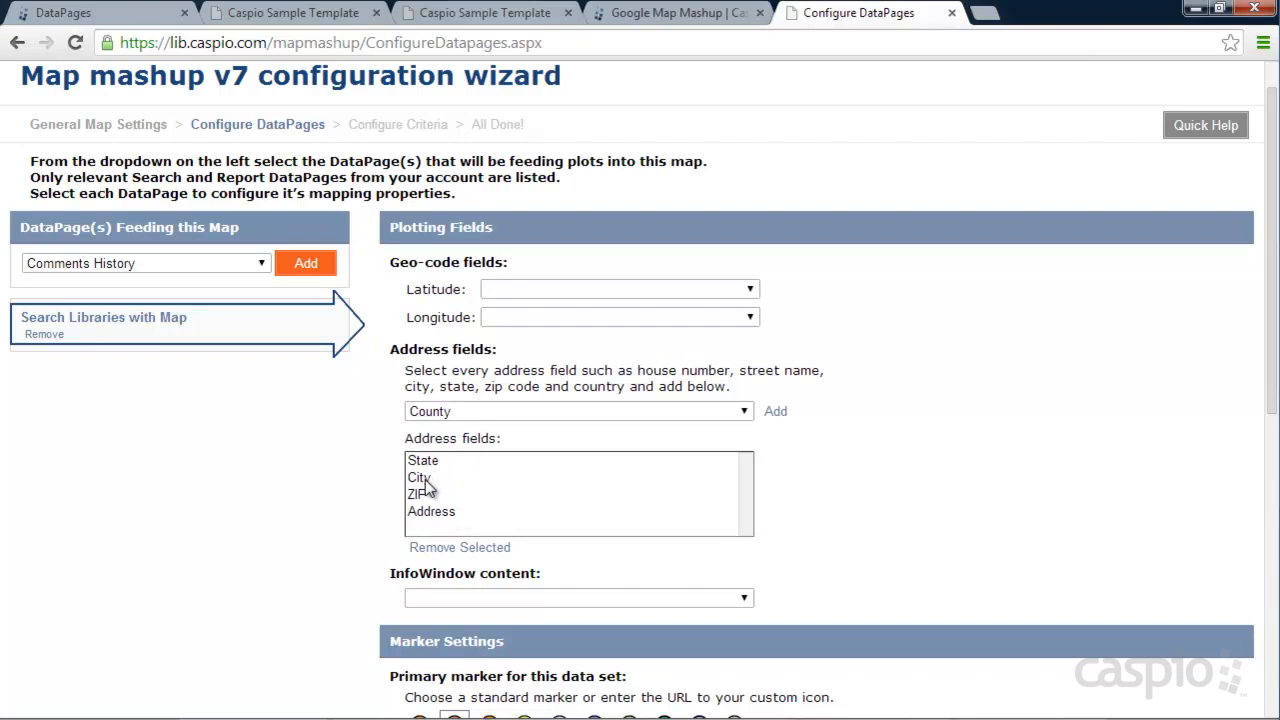
{"action": "scroll", "scroll_direction": "down", "scroll_amount": 3}
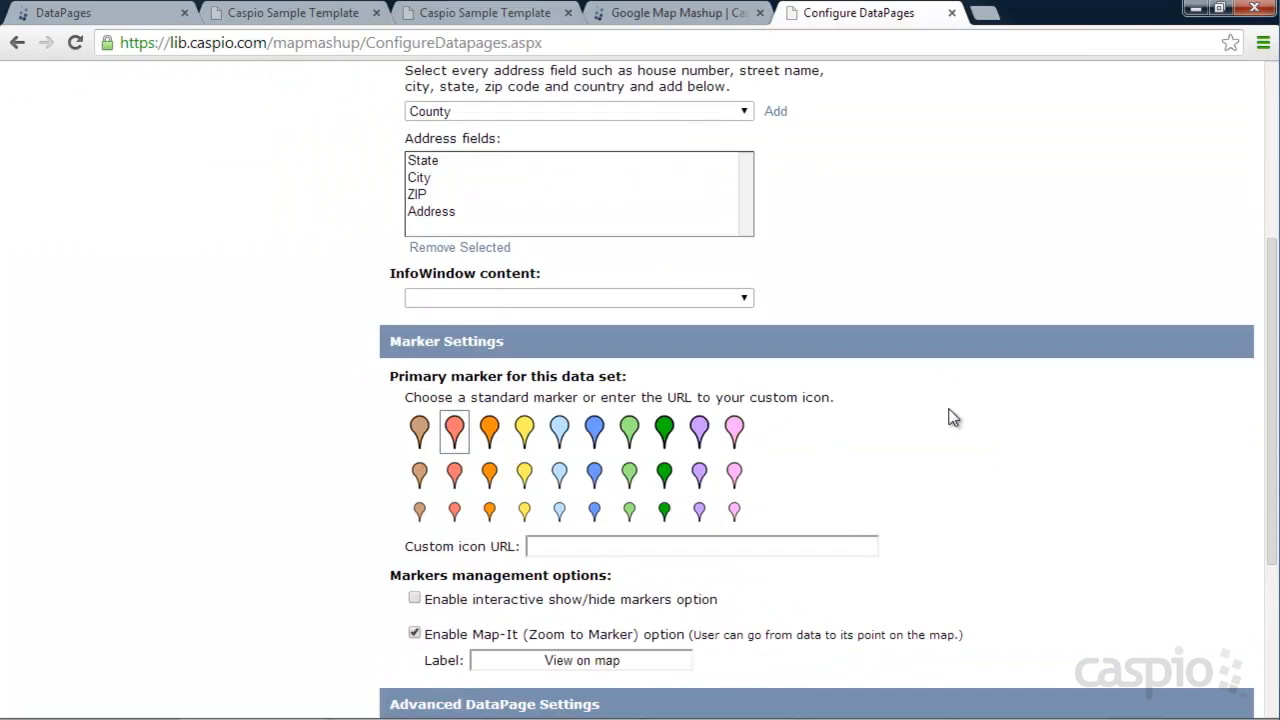
{"action": "mouse_move", "coordinate": [577, 307]}
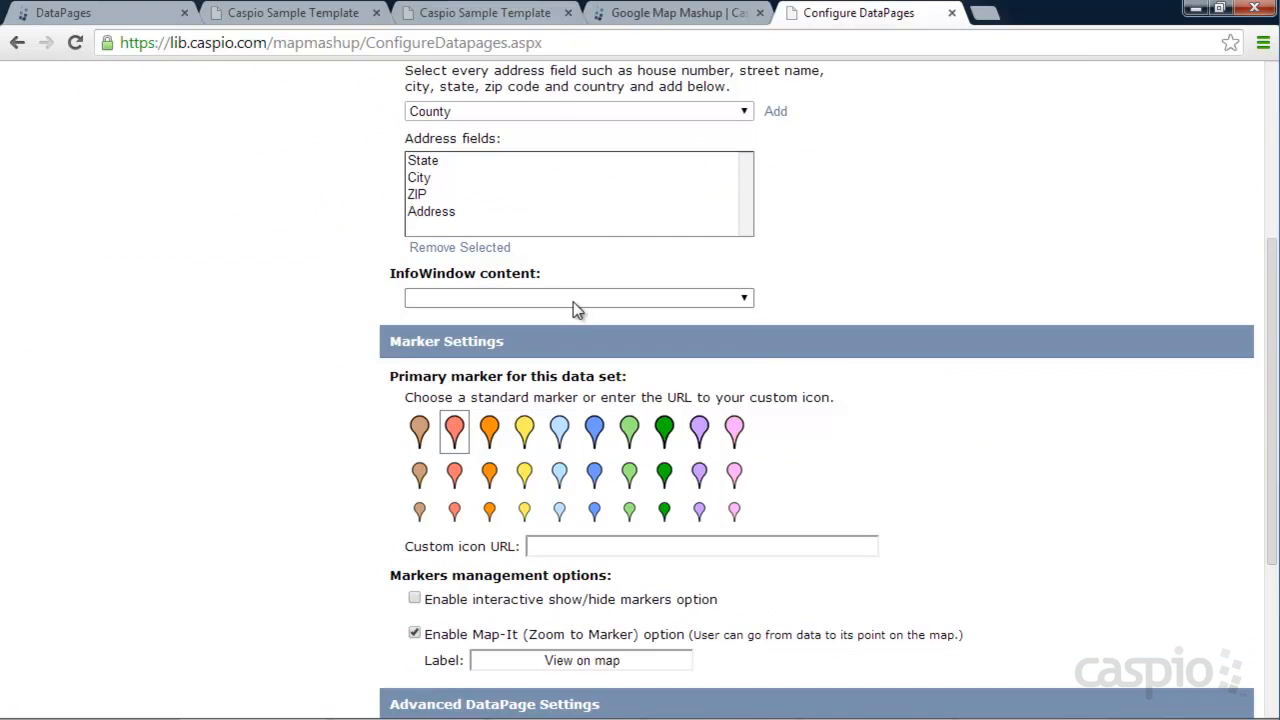
{"action": "left_click", "coordinate": [578, 298]}
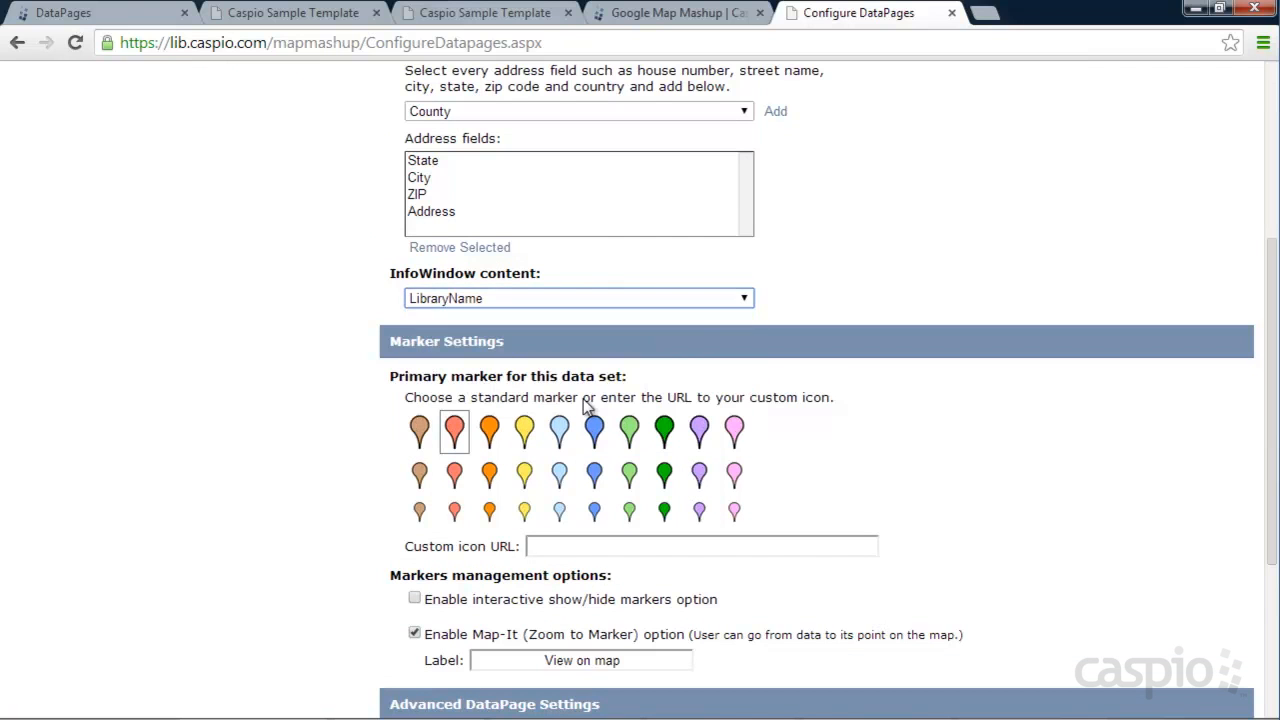
{"action": "scroll", "scroll_direction": "down", "scroll_amount": 3}
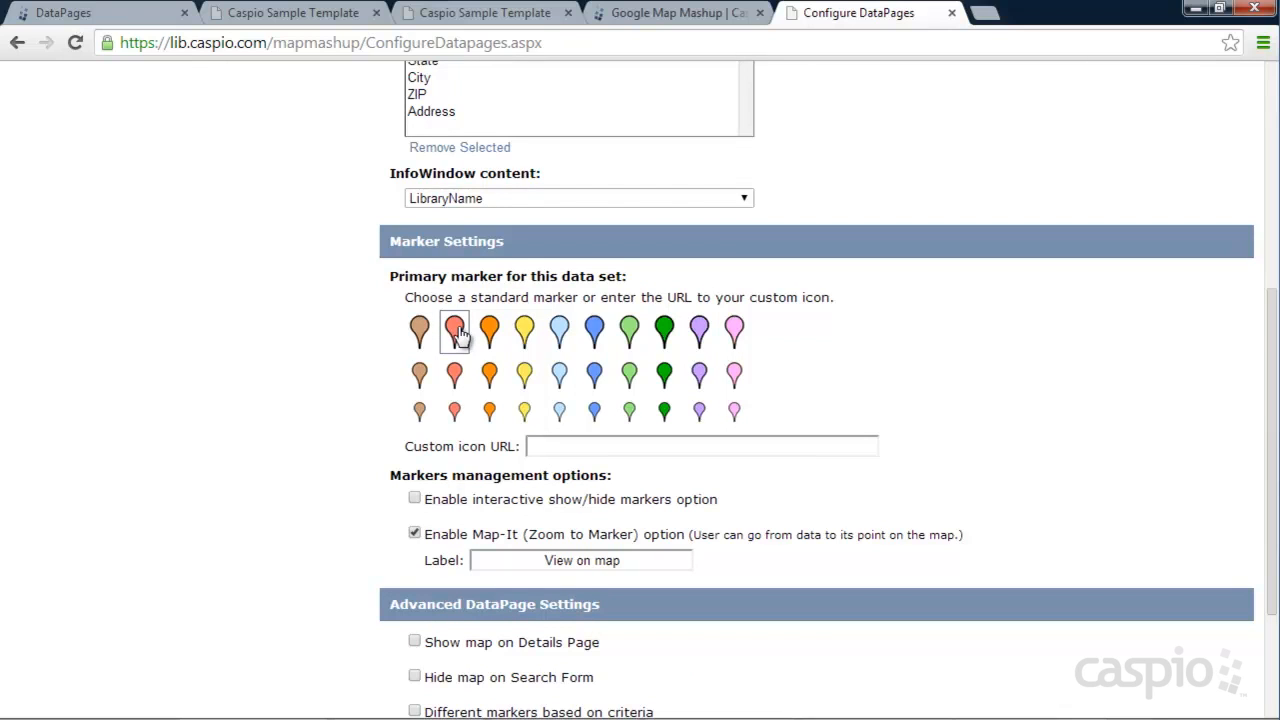
{"action": "scroll", "scroll_direction": "down", "scroll_amount": 3}
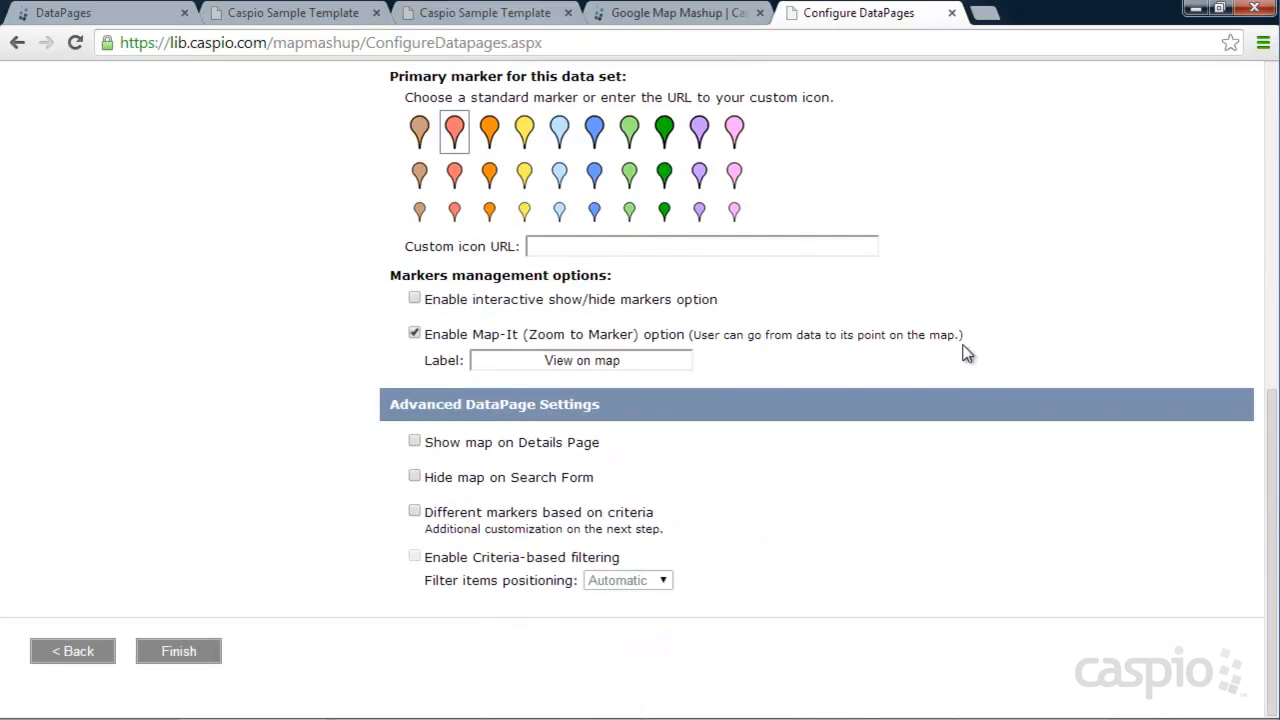
Step: Keep the red pin, label the Map-It link 'Map it', show map on Details, hide on Search
{"action": "left_click", "coordinate": [700, 246]}
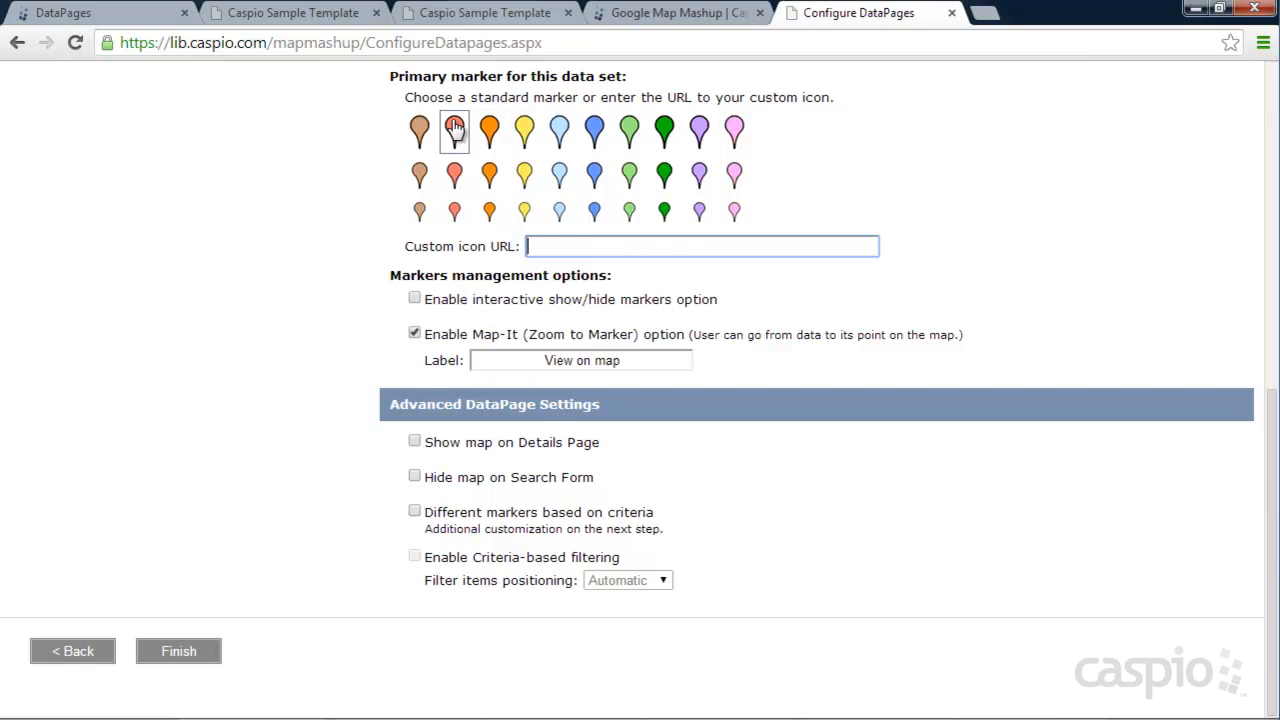
{"action": "left_click", "coordinate": [454, 131]}
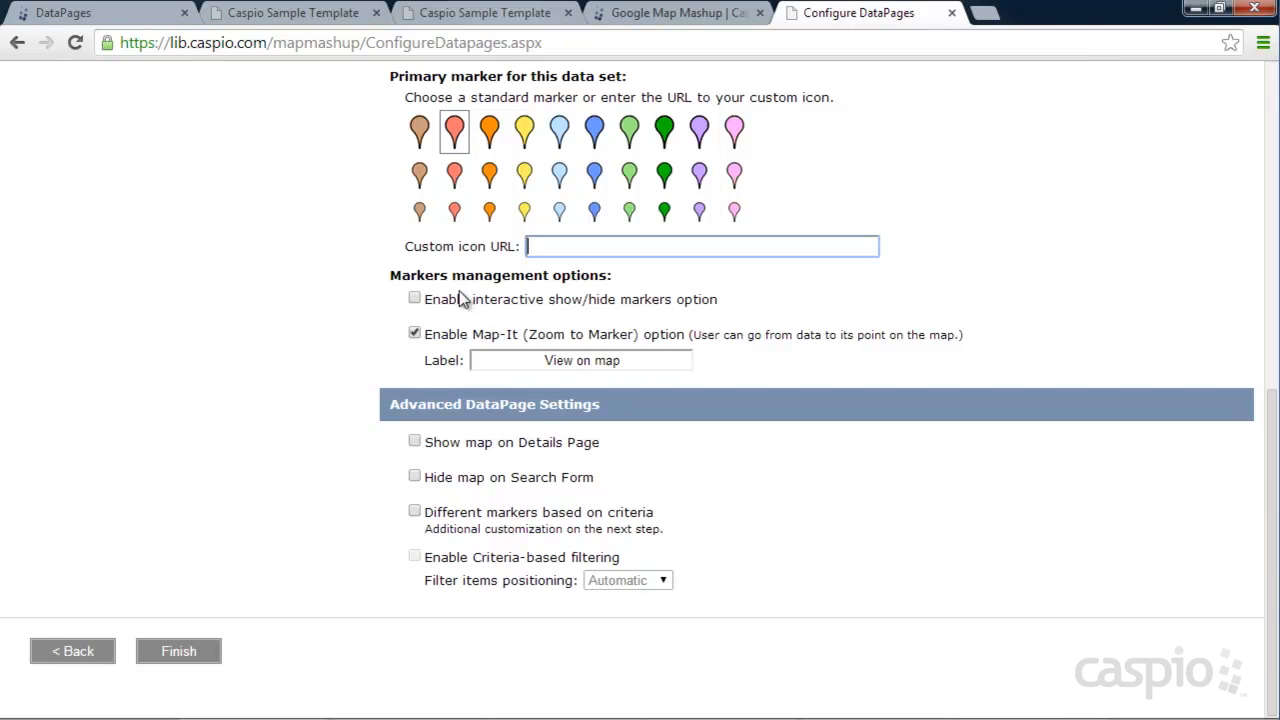
{"action": "mouse_move", "coordinate": [487, 287]}
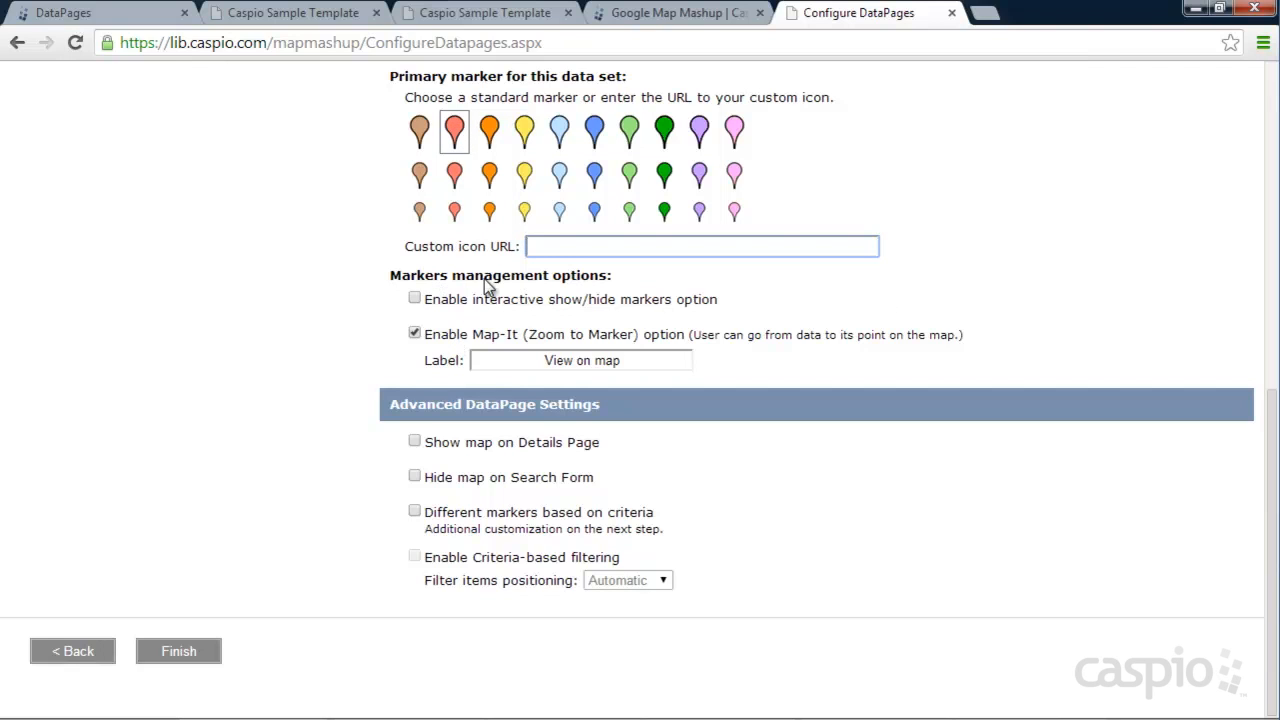
{"action": "mouse_move", "coordinate": [538, 290]}
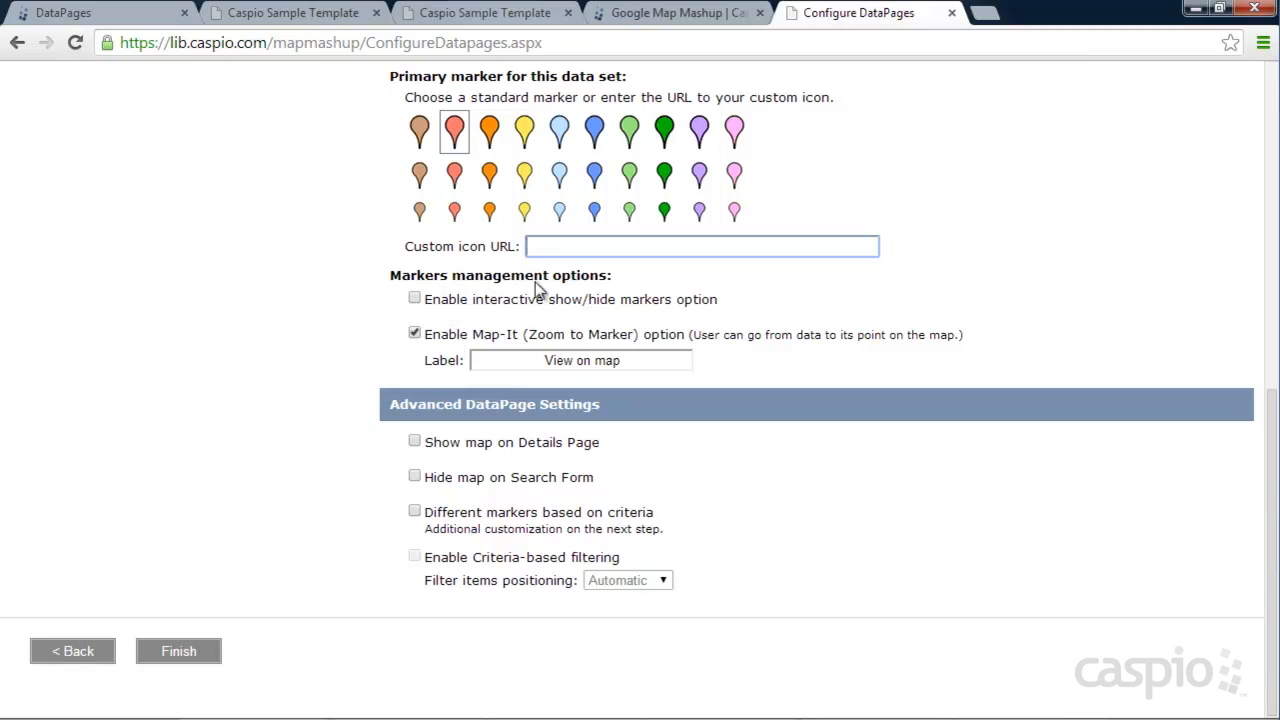
{"action": "mouse_move", "coordinate": [475, 343]}
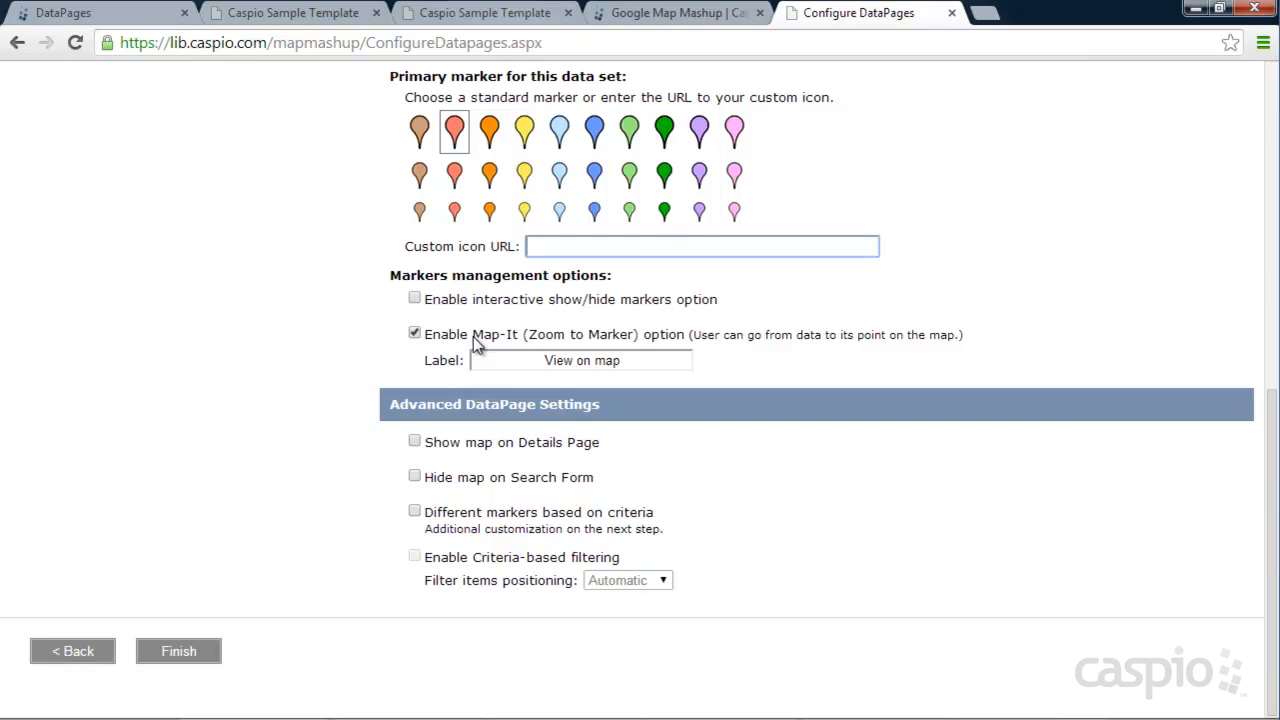
{"action": "mouse_move", "coordinate": [521, 313]}
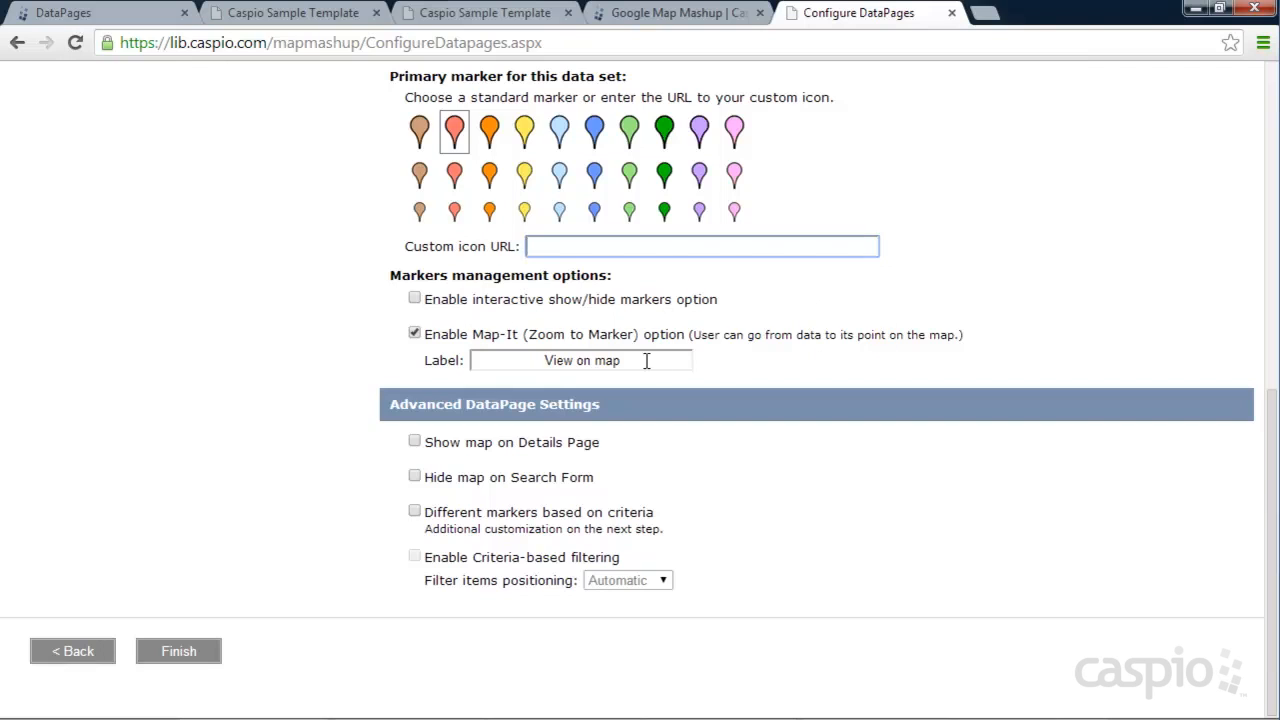
{"action": "type", "text": "M"}
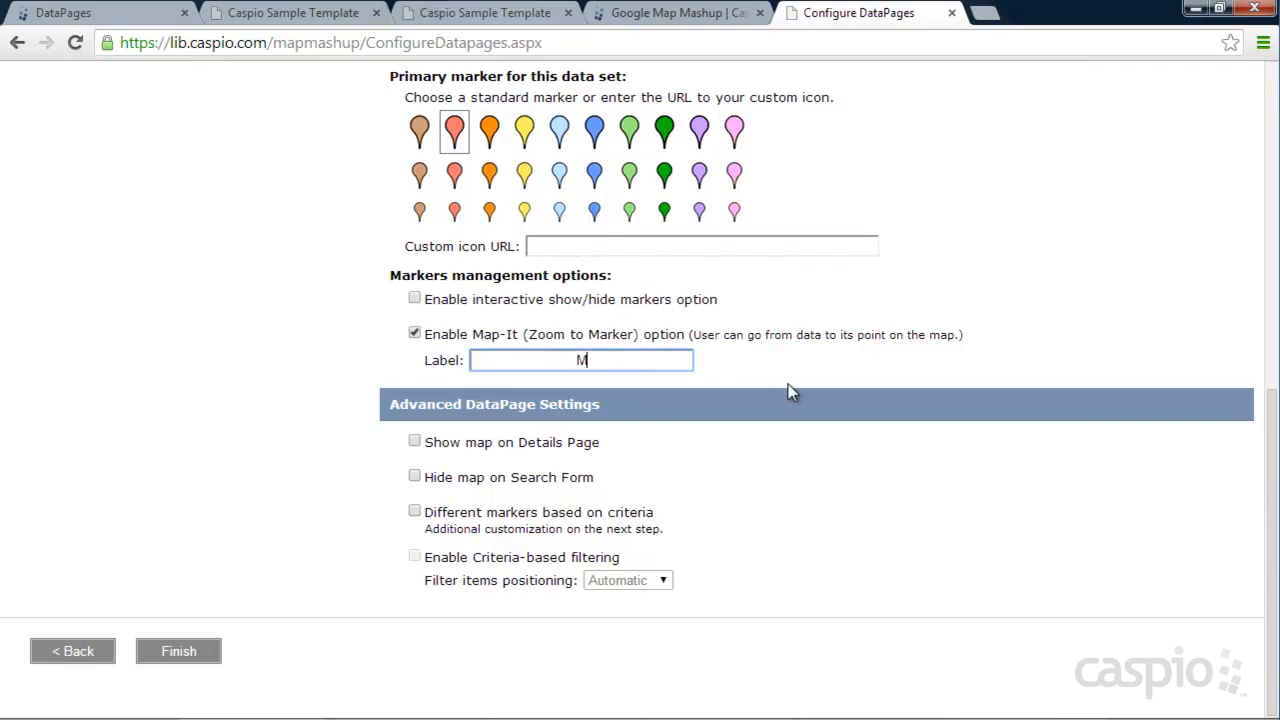
{"action": "type", "text": "ap it"}
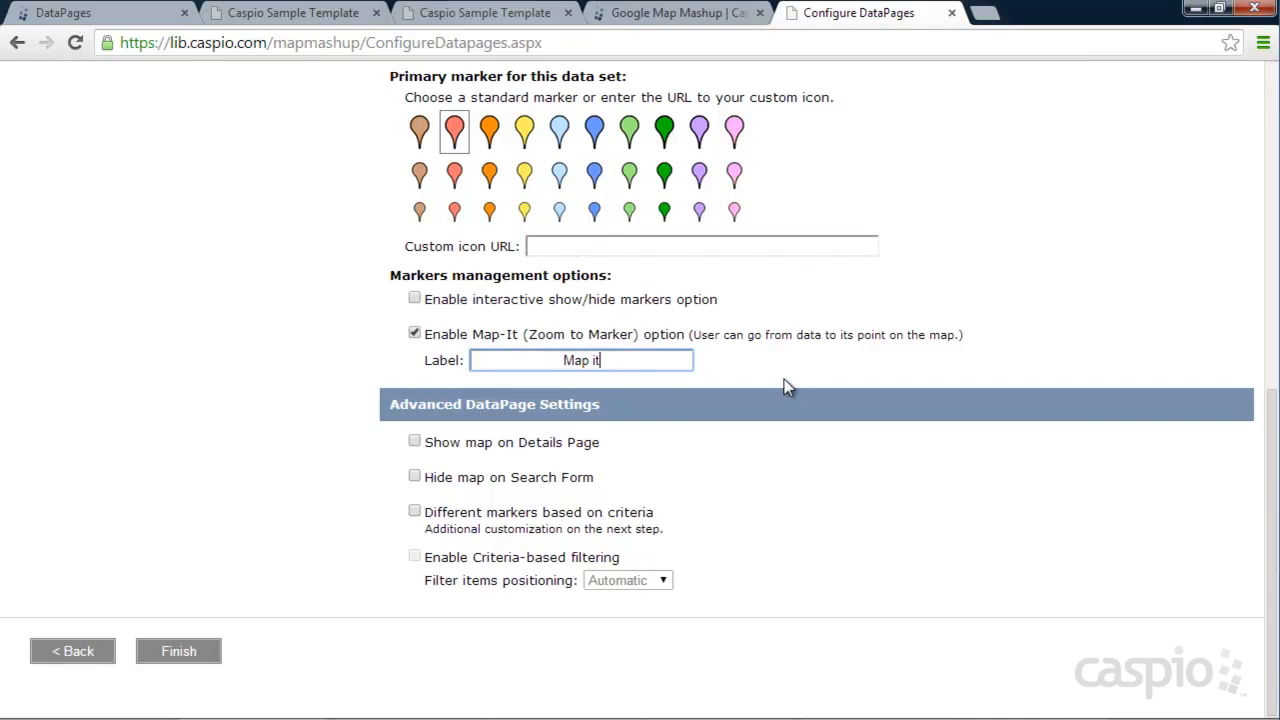
{"action": "mouse_move", "coordinate": [415, 420]}
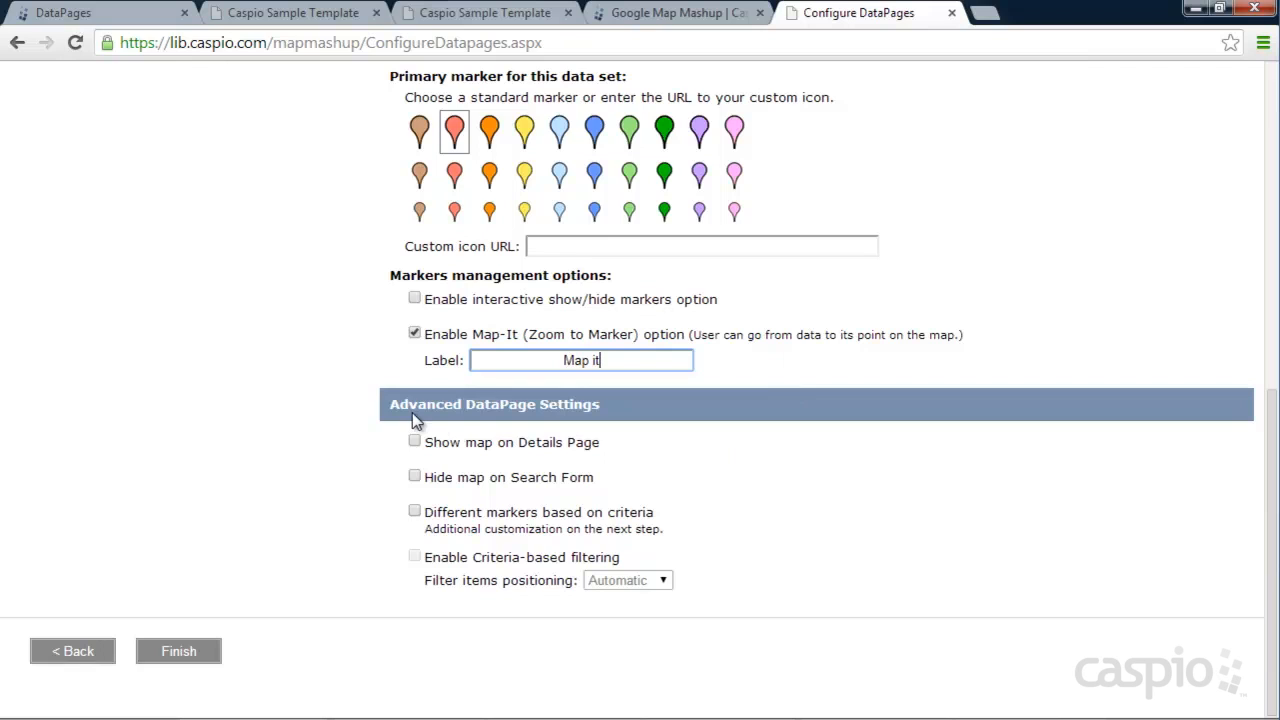
{"action": "mouse_move", "coordinate": [451, 468]}
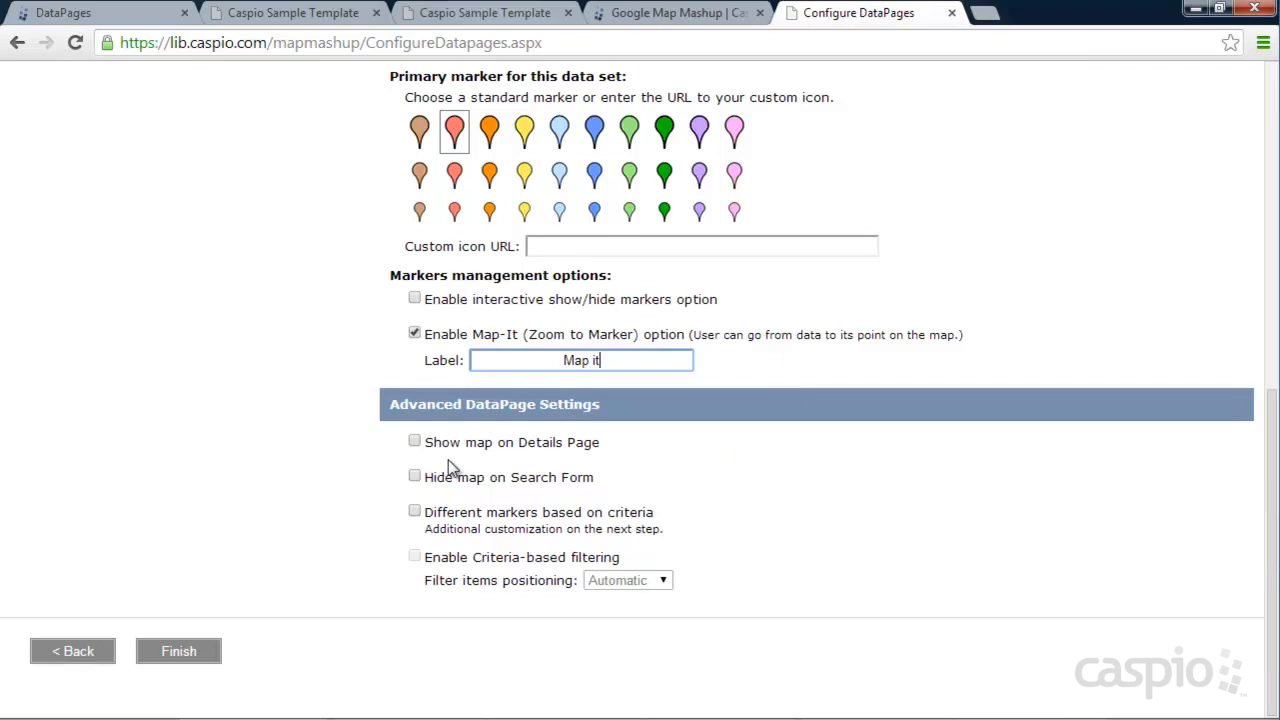
{"action": "left_click", "coordinate": [414, 441]}
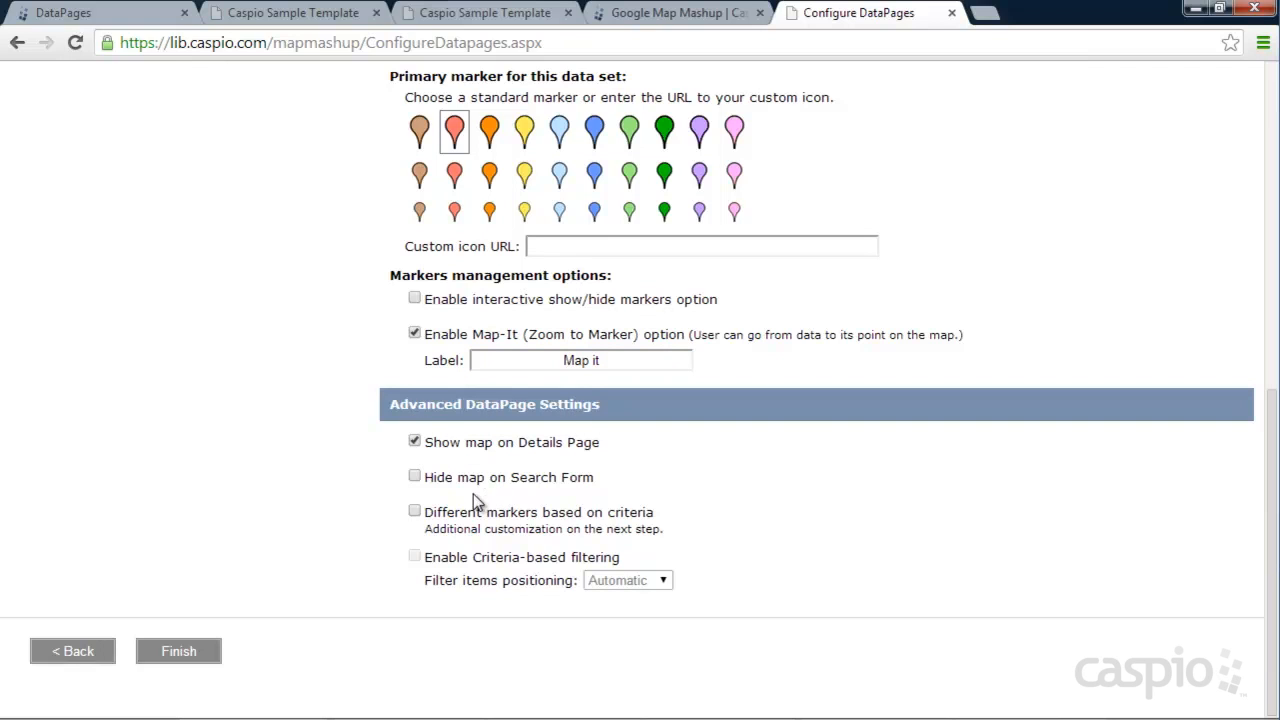
{"action": "left_click", "coordinate": [414, 477]}
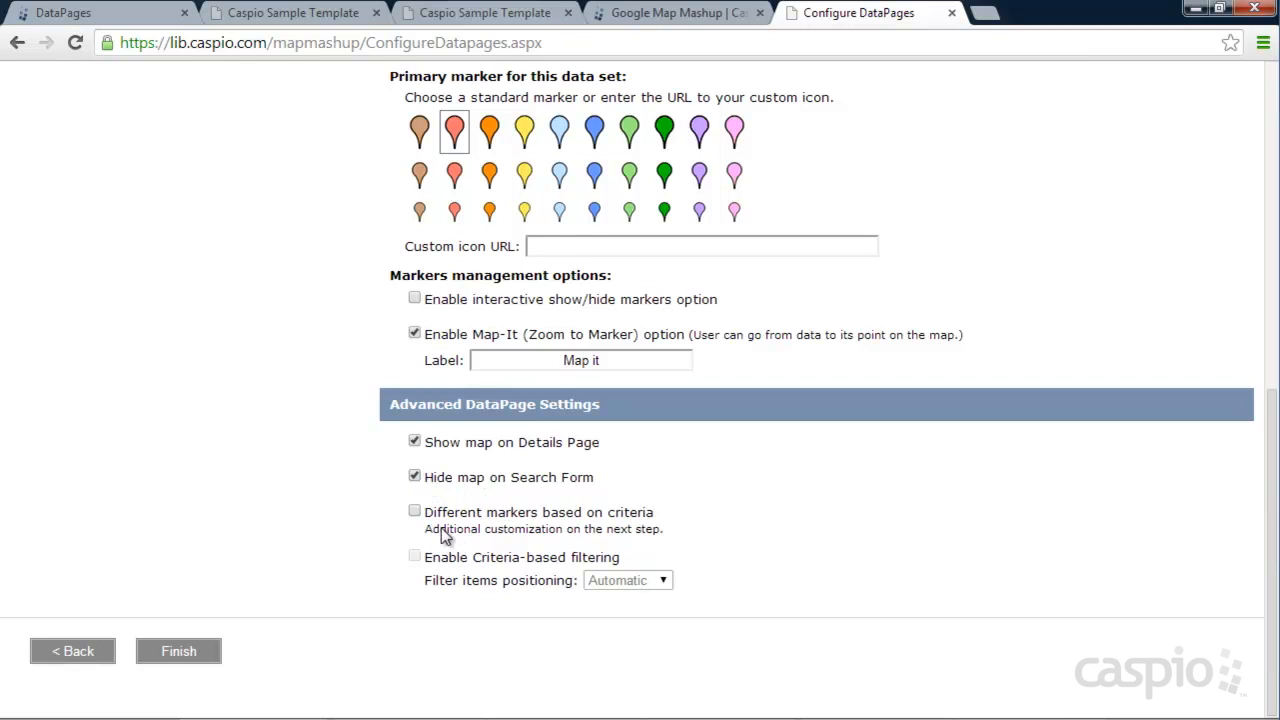
{"action": "mouse_move", "coordinate": [515, 531]}
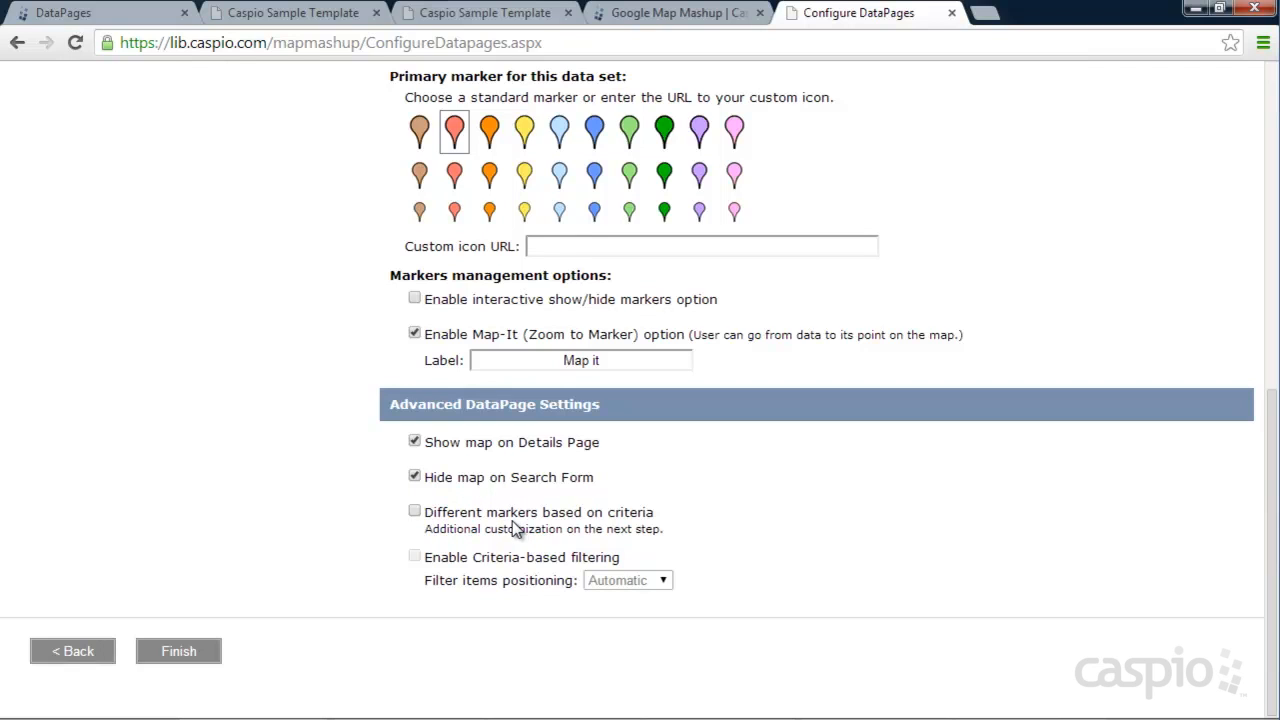
{"action": "mouse_move", "coordinate": [488, 519]}
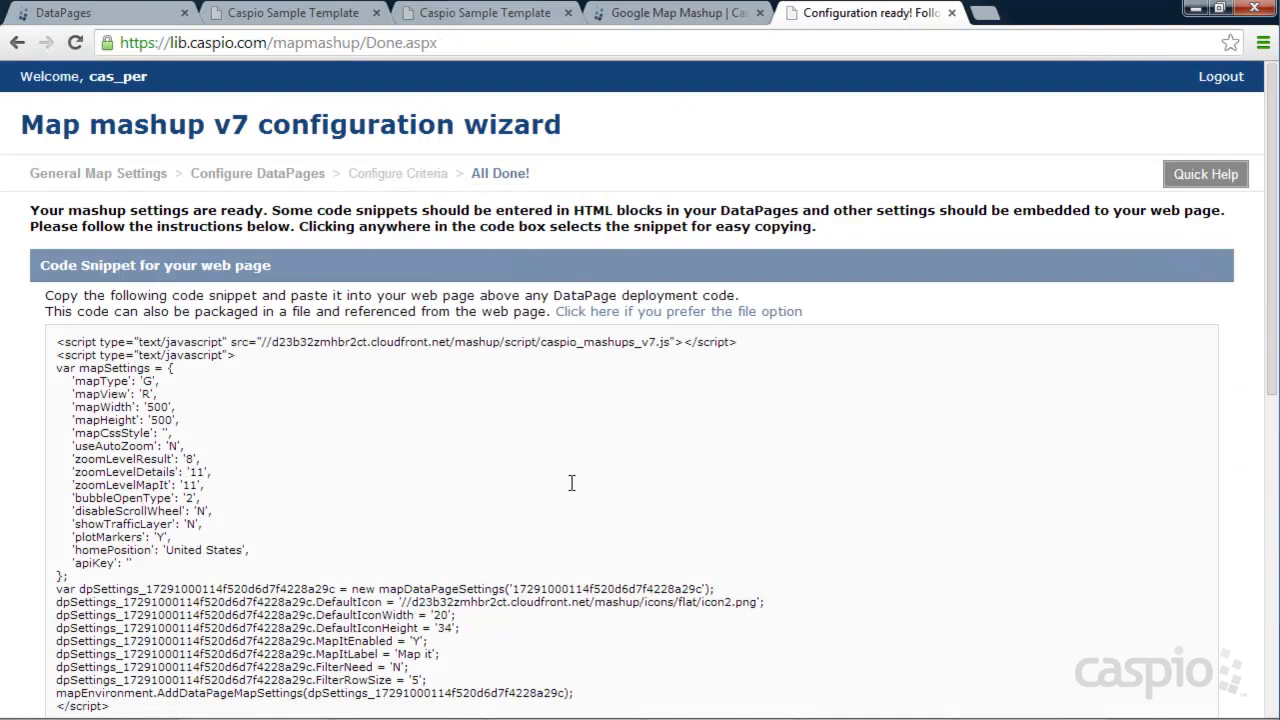
Step: Copy the 'Code Snippet for your web page' from the All Done page into the editor
{"action": "scroll", "scroll_direction": "down", "scroll_amount": 3}
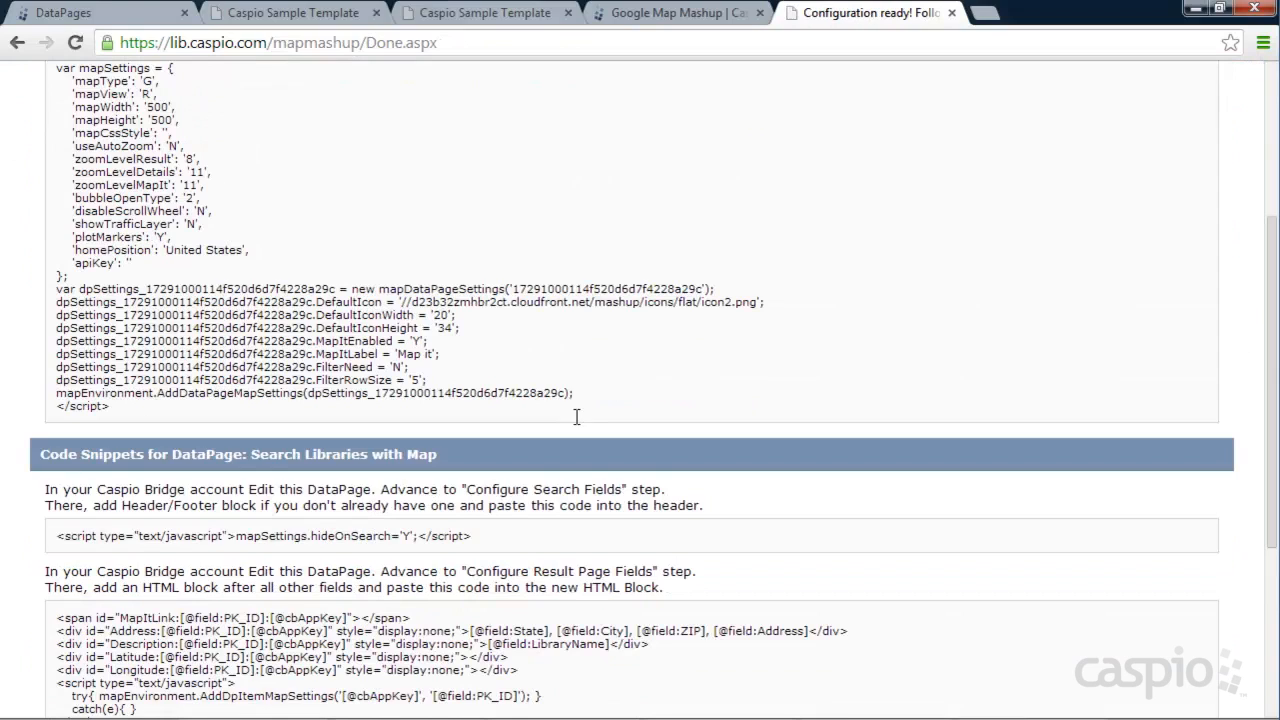
{"action": "scroll", "scroll_direction": "up", "scroll_amount": 3}
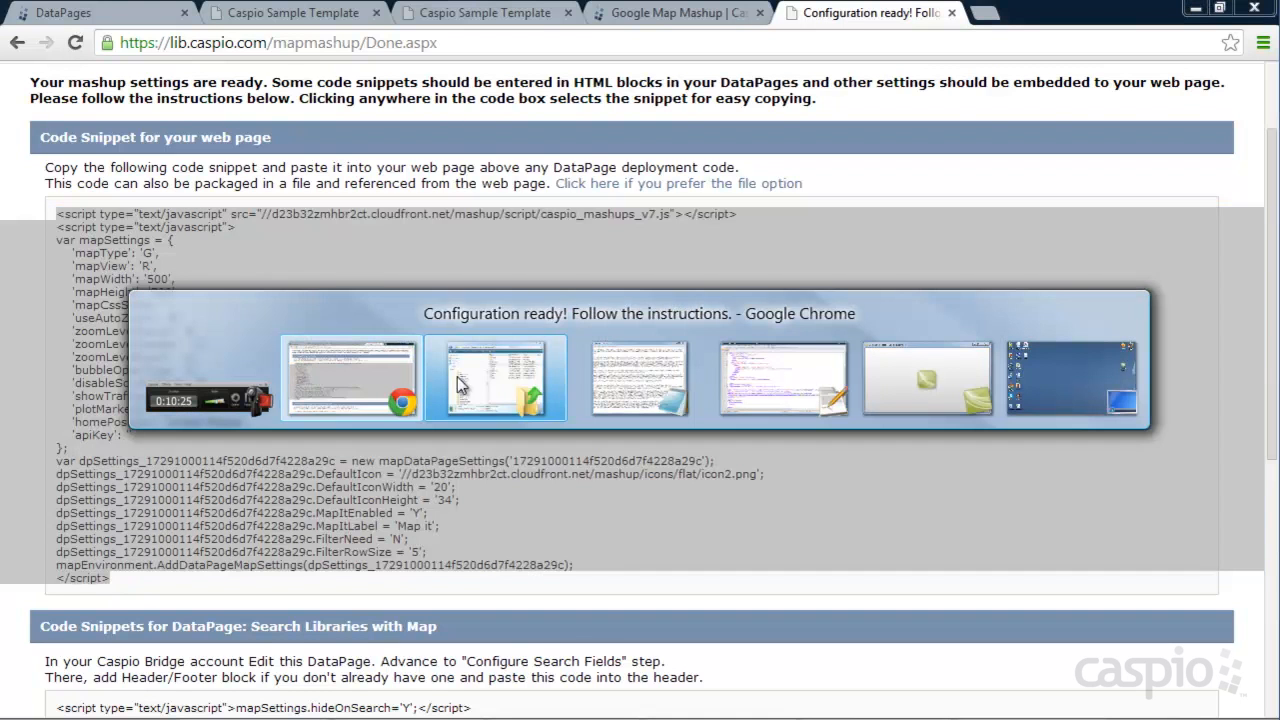
{"action": "left_click", "coordinate": [495, 378]}
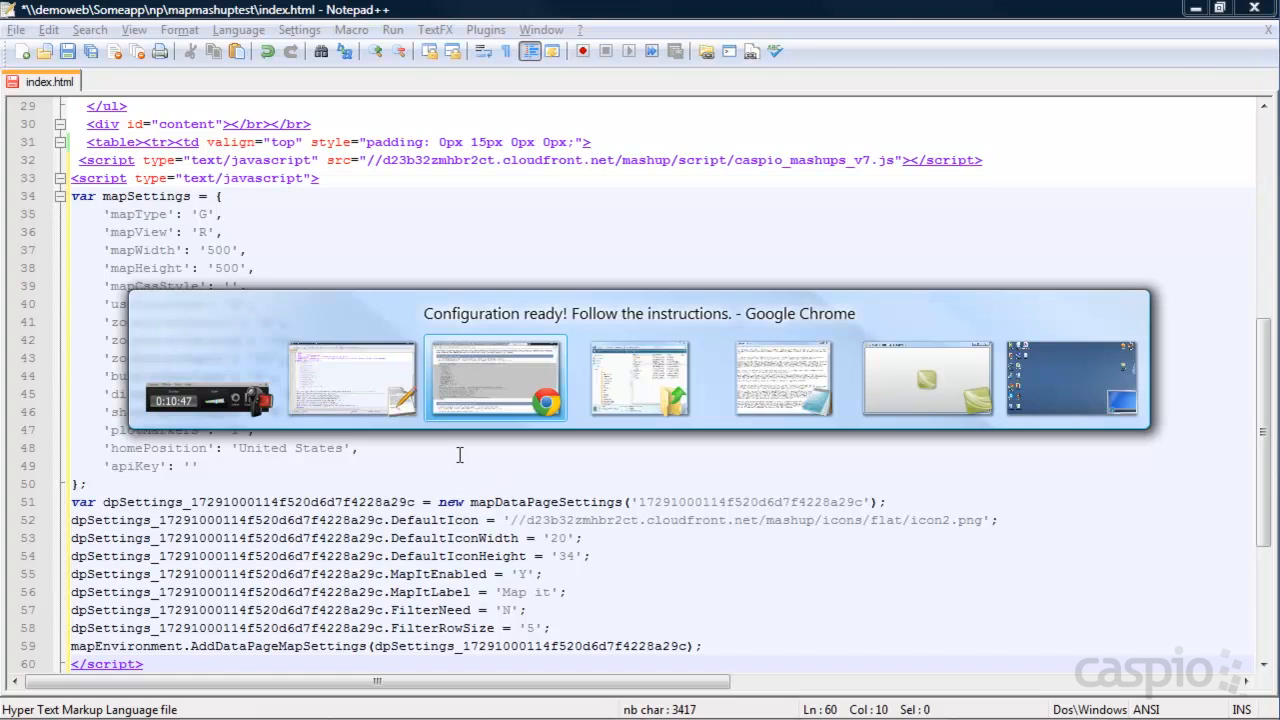
Step: Paste the snippet into index.html after the content <td>, then return to the browser
{"action": "left_click", "coordinate": [495, 378]}
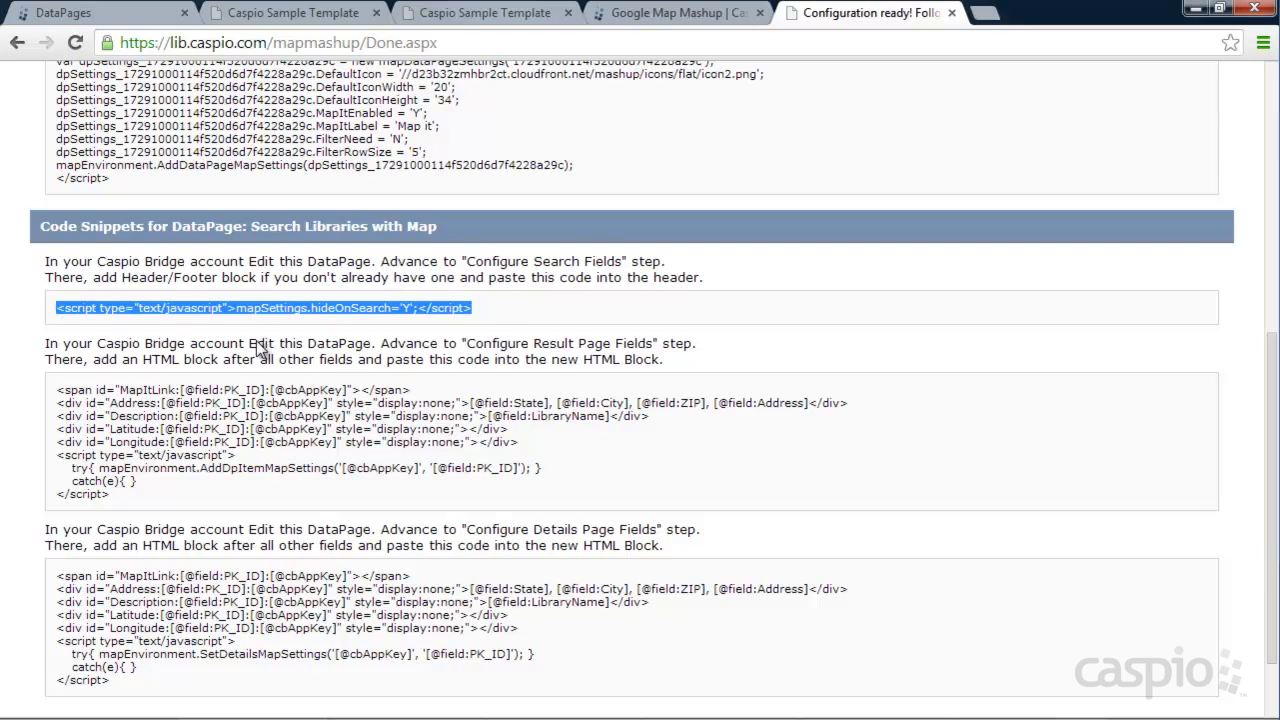
{"action": "mouse_move", "coordinate": [320, 358]}
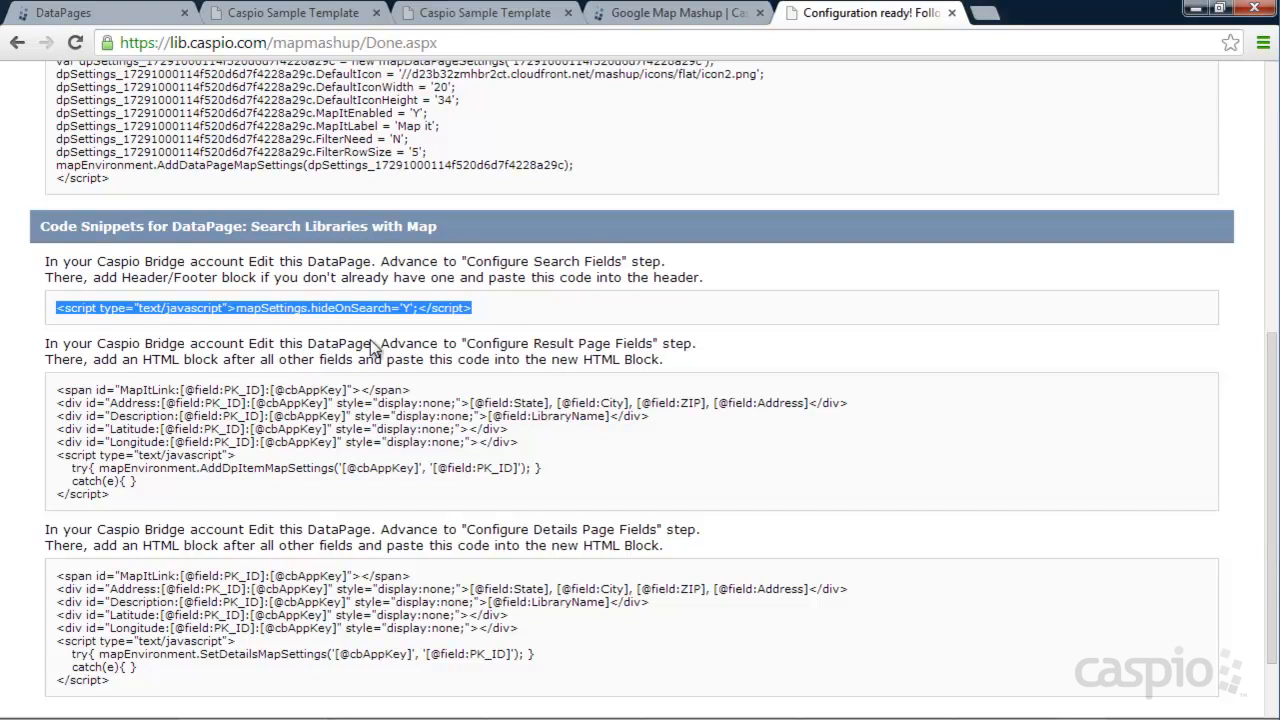
Step: Edit Search Libraries with Map and enable advanced options and parameters
{"action": "left_click", "coordinate": [62, 12]}
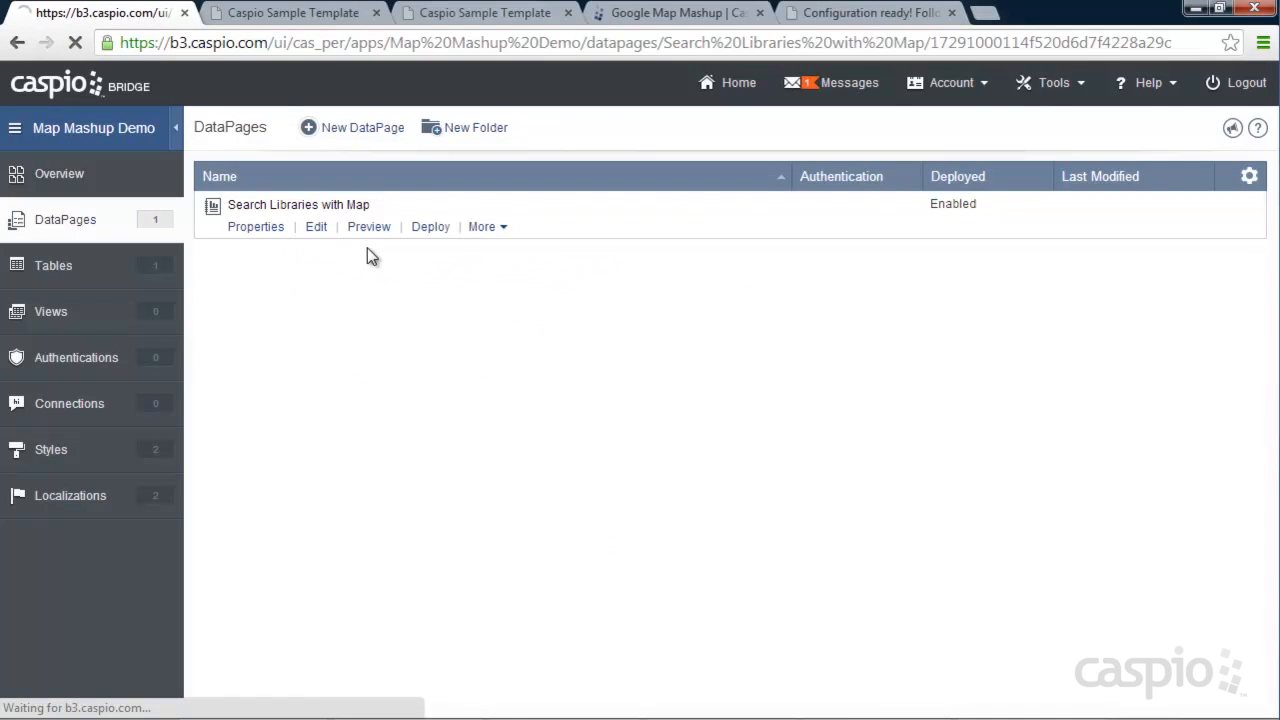
{"action": "left_click", "coordinate": [315, 226]}
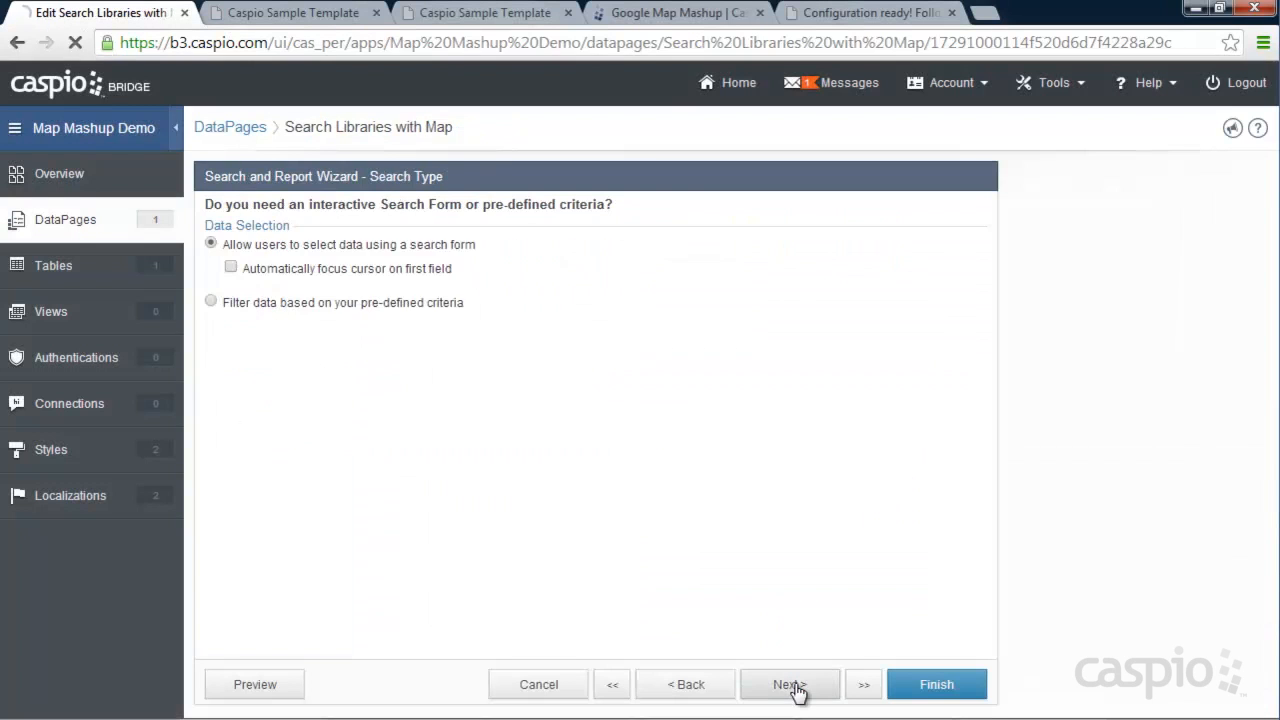
{"action": "left_click", "coordinate": [789, 684]}
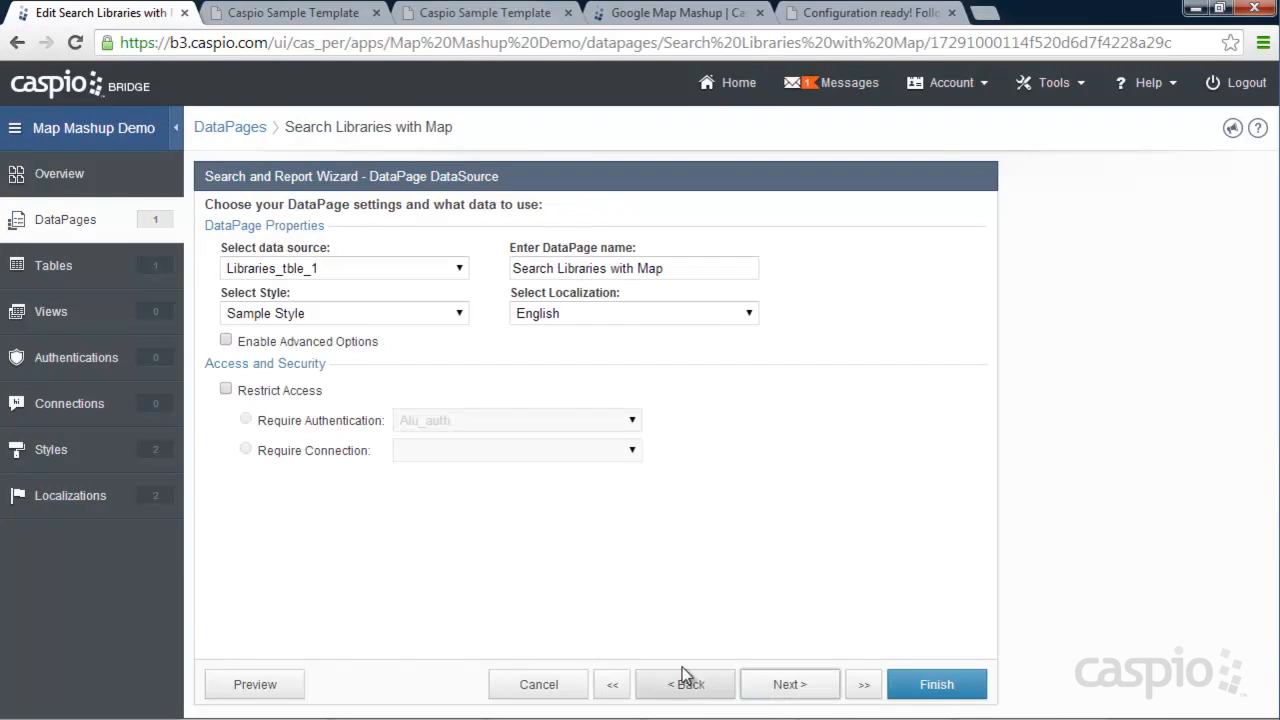
{"action": "left_click", "coordinate": [225, 340]}
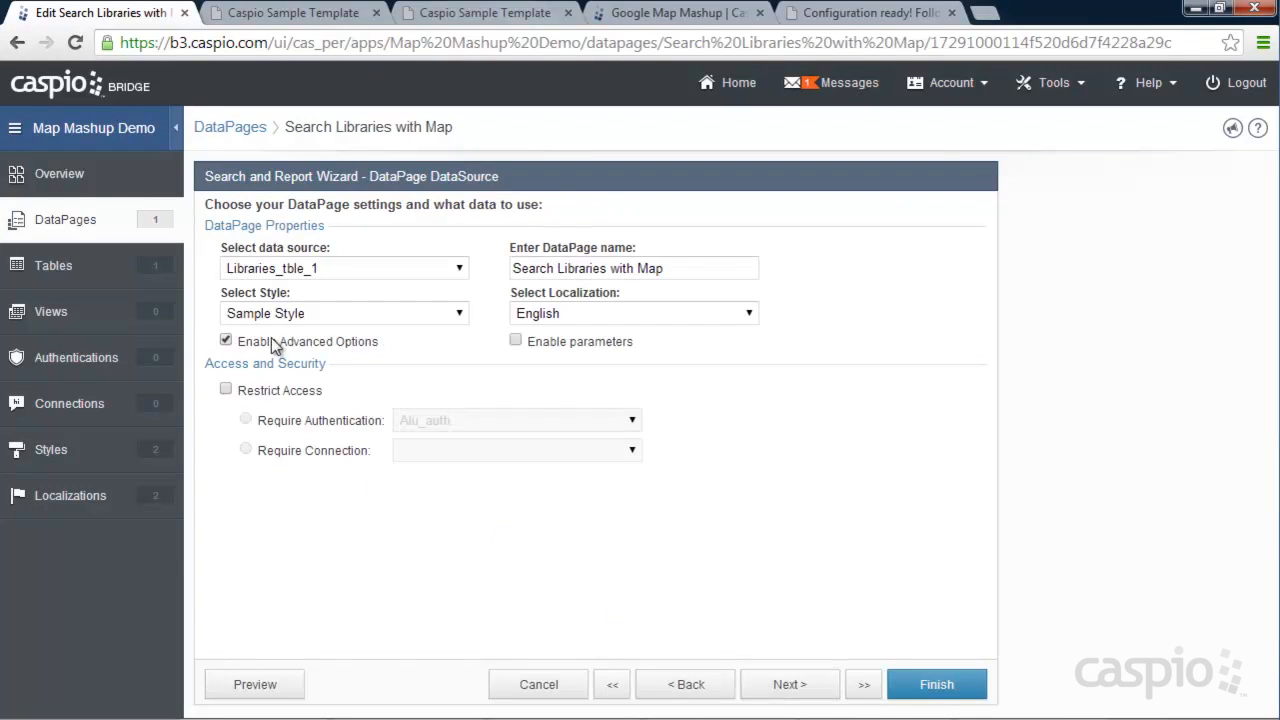
{"action": "left_click", "coordinate": [515, 340]}
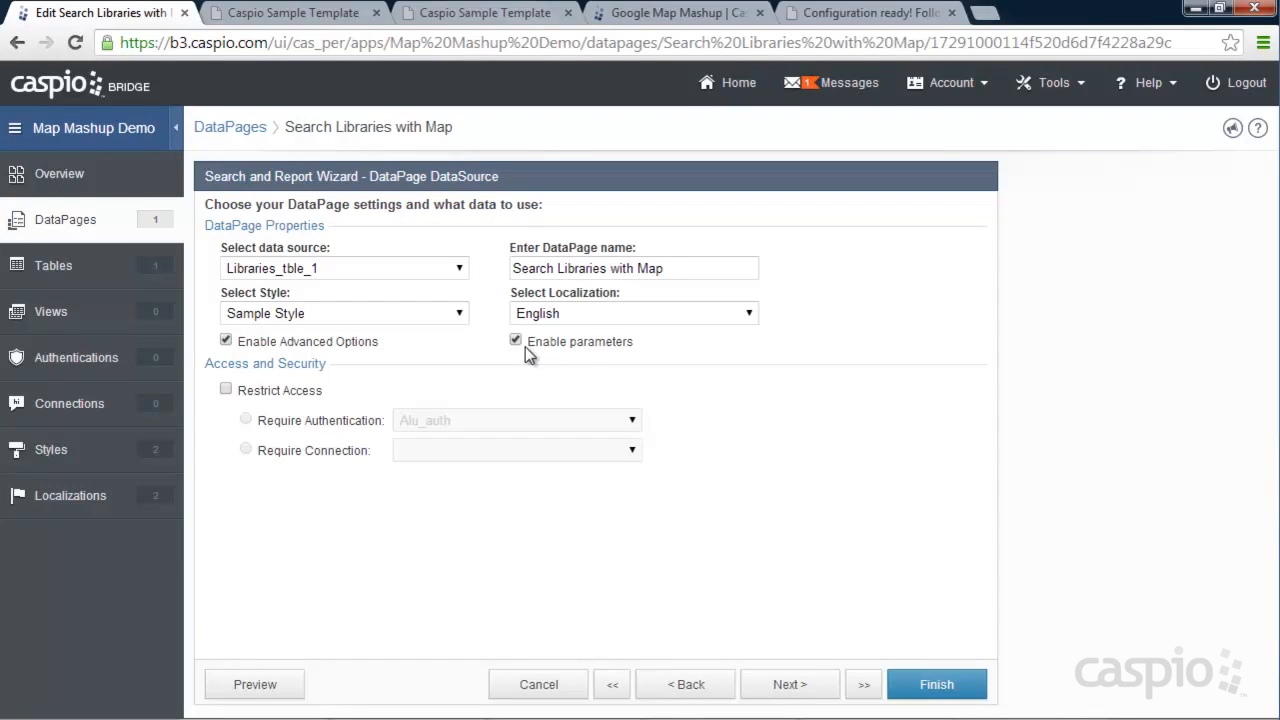
Step: Advance to the search fields configuration and insert a Header & Footer
{"action": "left_click", "coordinate": [790, 684]}
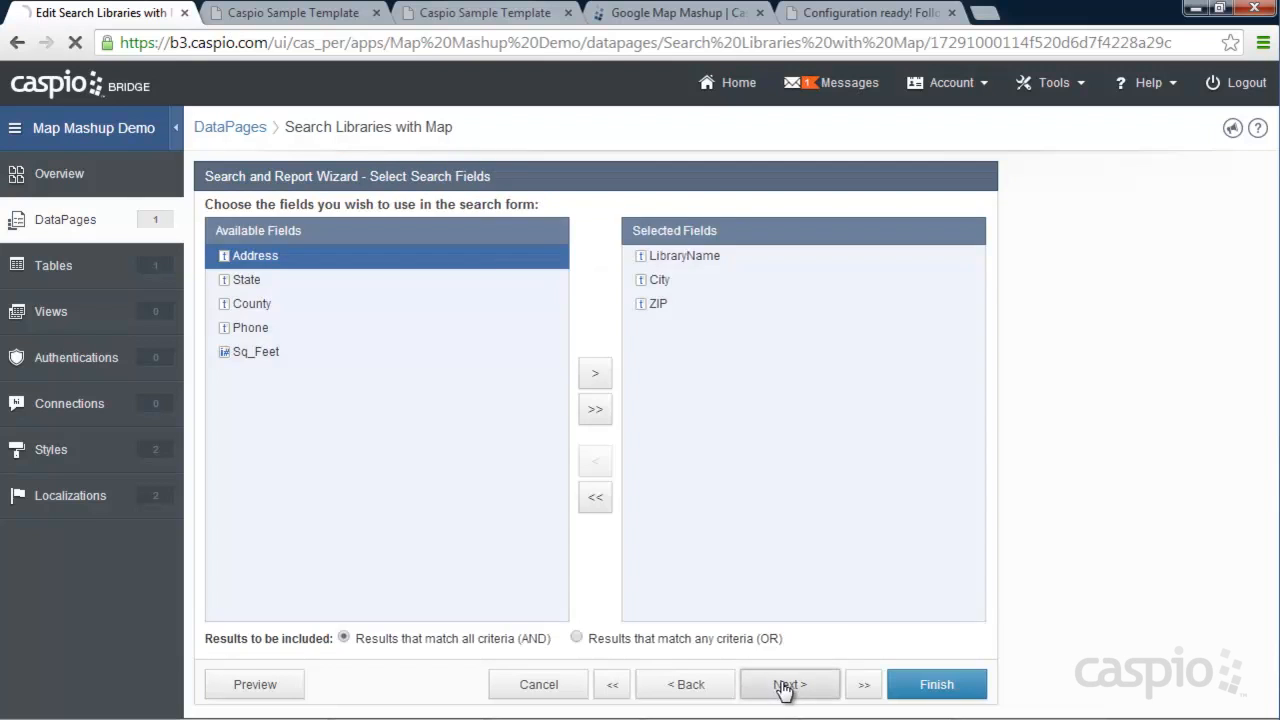
{"action": "left_click", "coordinate": [789, 684]}
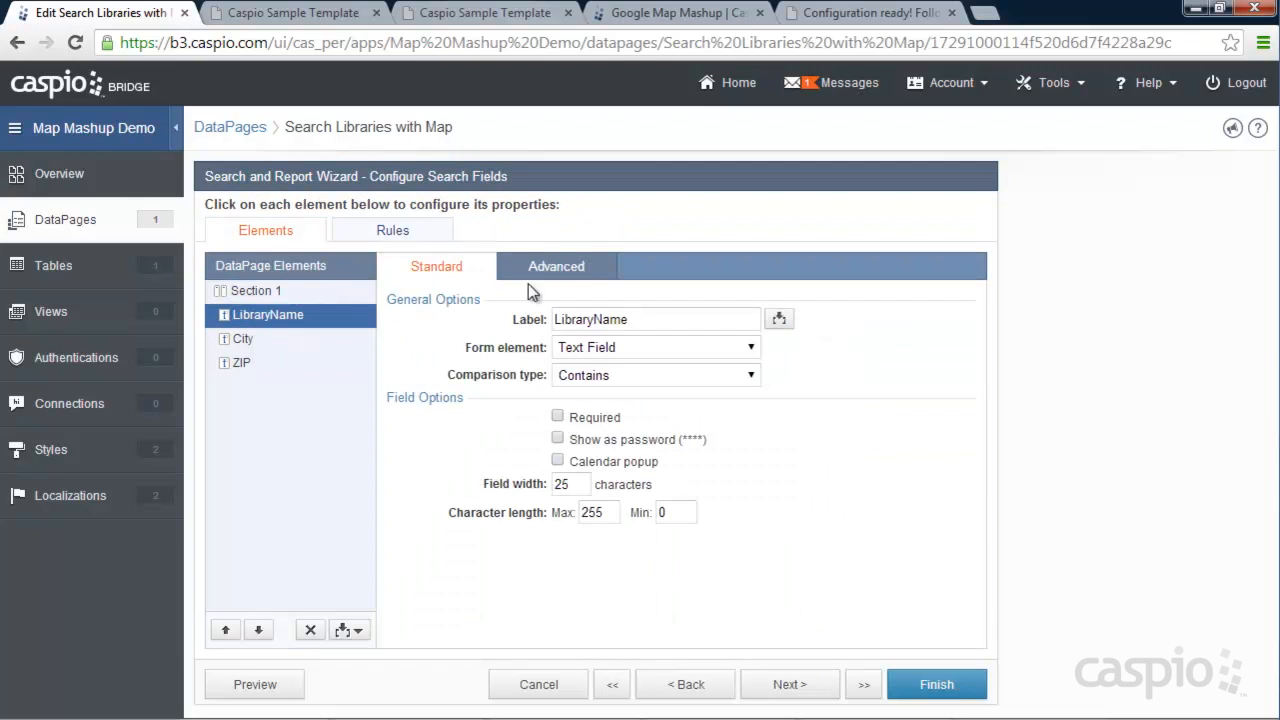
{"action": "left_click", "coordinate": [349, 629]}
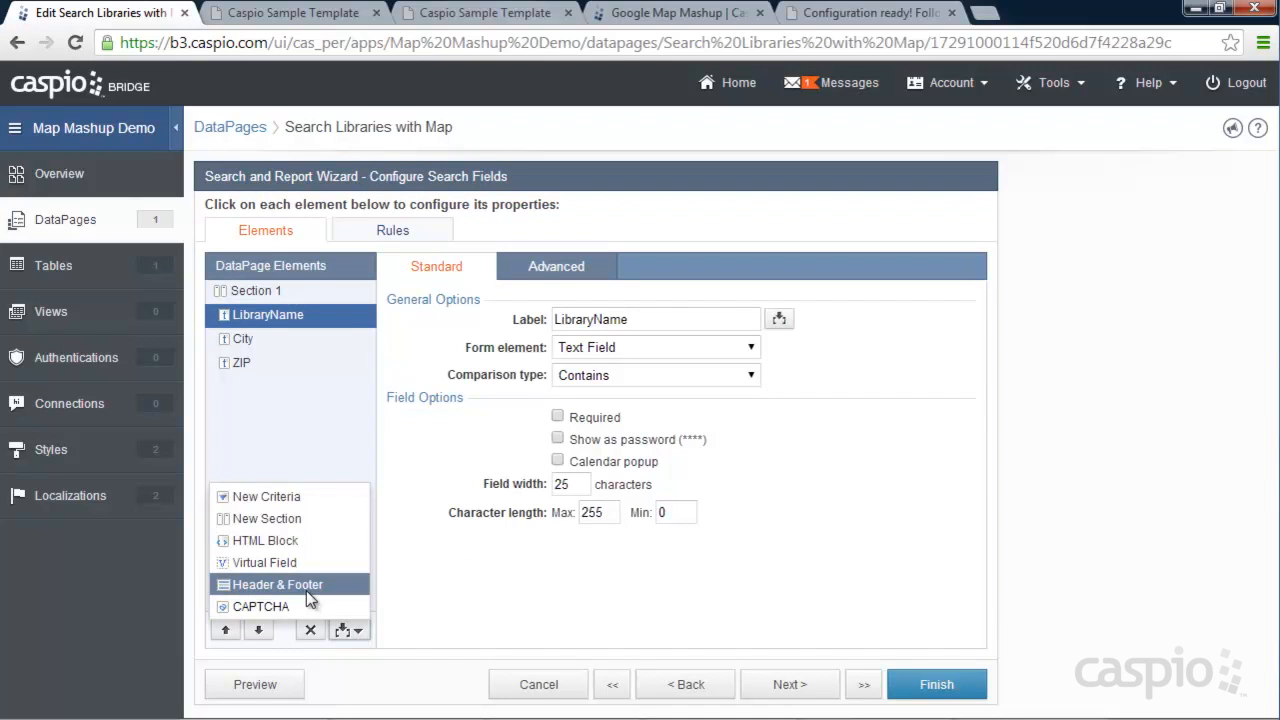
{"action": "left_click", "coordinate": [277, 584]}
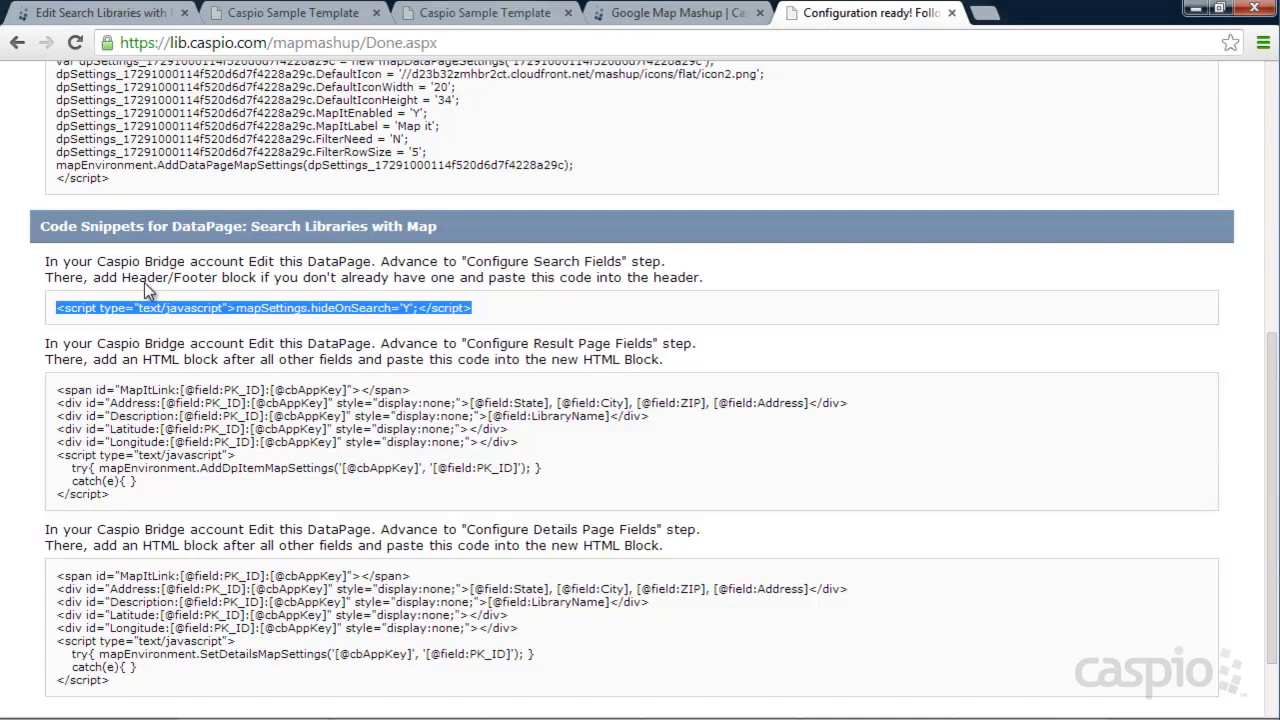
{"action": "mouse_move", "coordinate": [537, 294]}
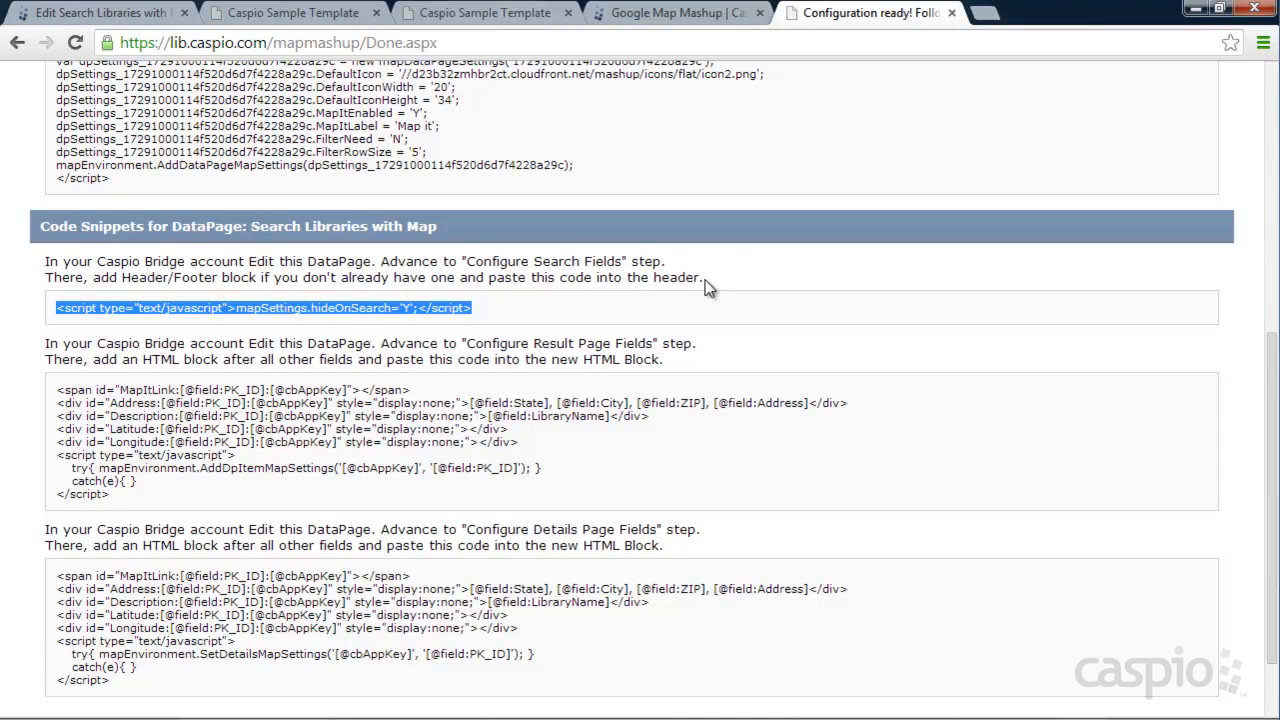
Step: Paste the hideOnSearch='Y' map script into the search page Header
{"action": "left_click", "coordinate": [95, 12]}
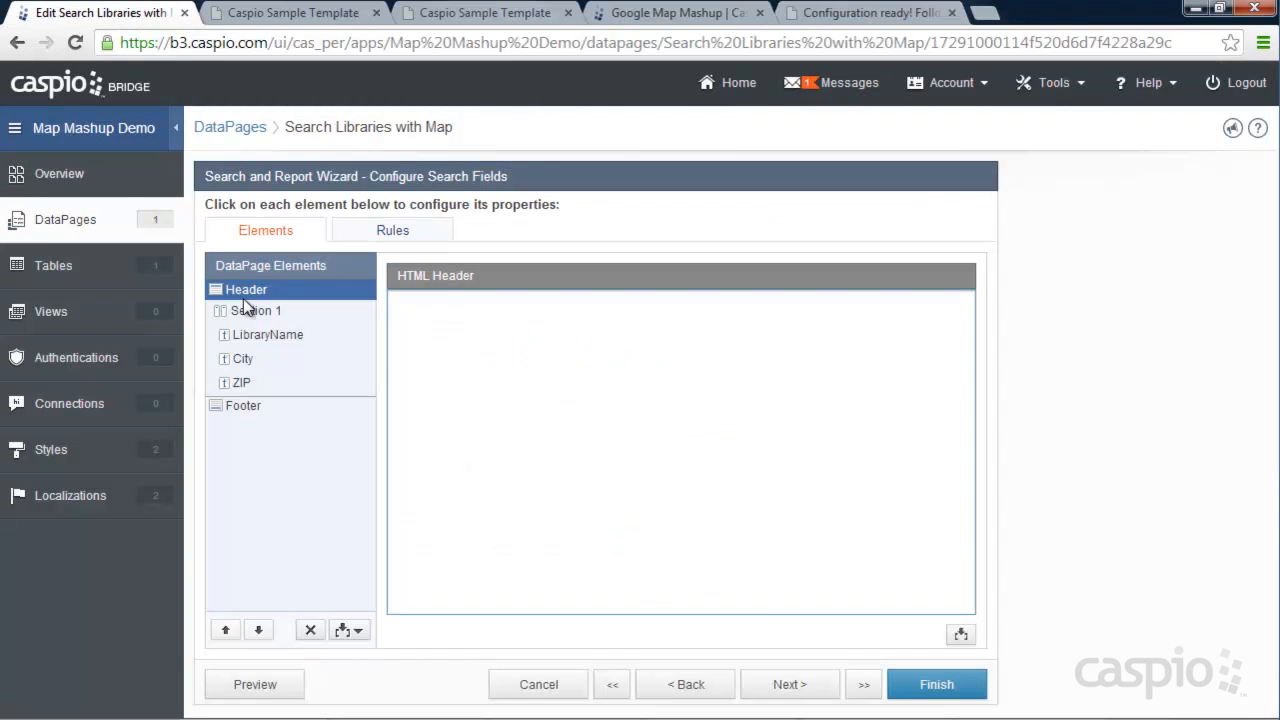
{"action": "type", "text": "<script type=\"text/javascript\">mapSettings.hideOnSearch='Y';</script>"}
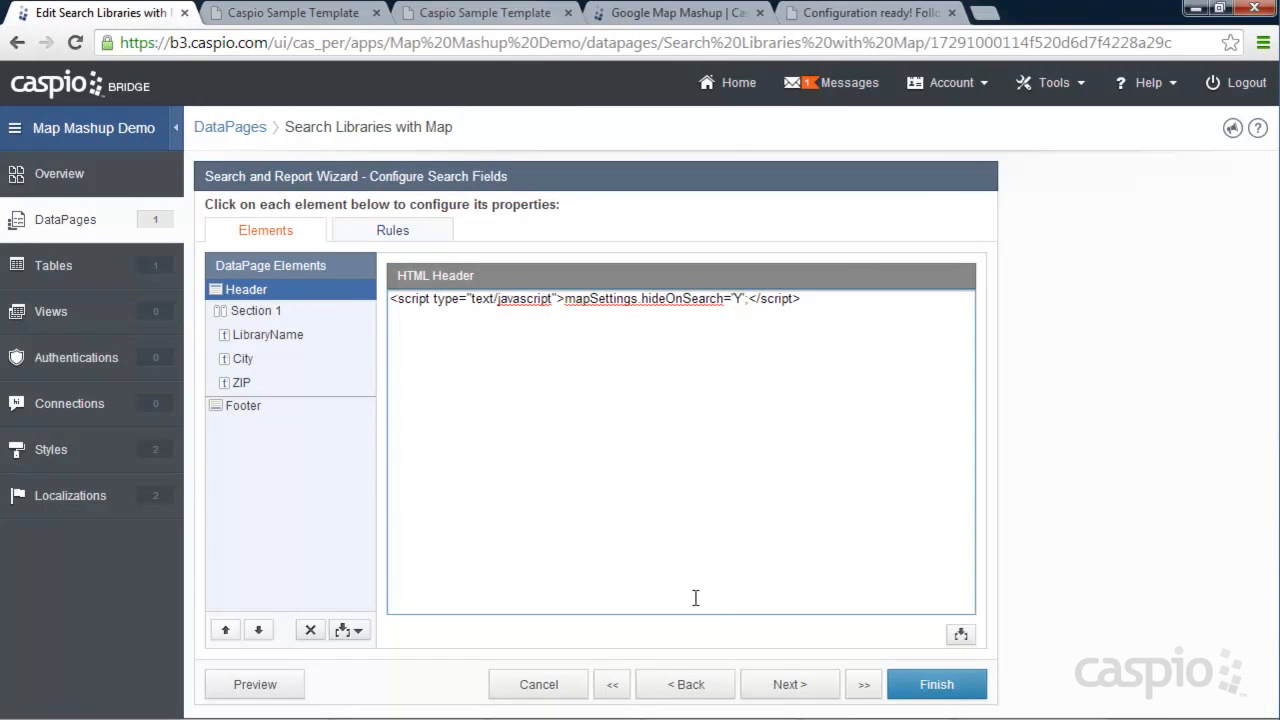
{"action": "left_click", "coordinate": [790, 684]}
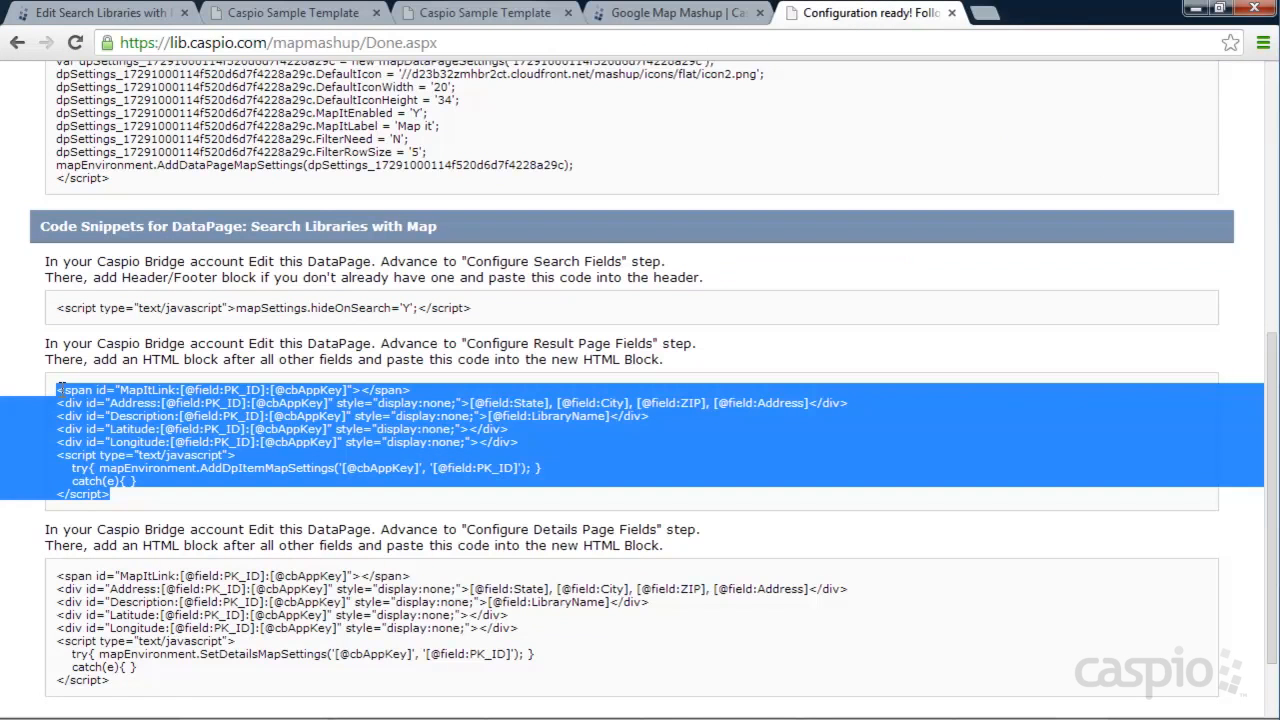
Step: Add an HTML block for the map code to the results page
{"action": "left_click", "coordinate": [95, 13]}
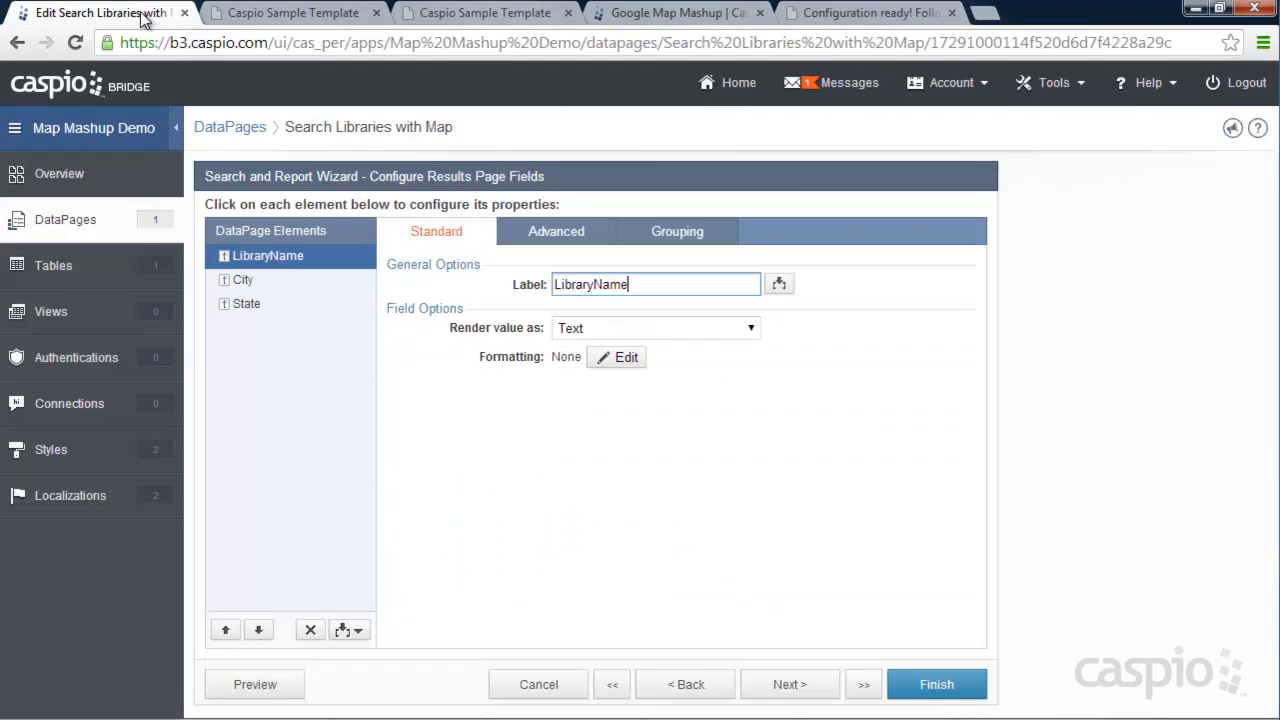
{"action": "left_click", "coordinate": [348, 630]}
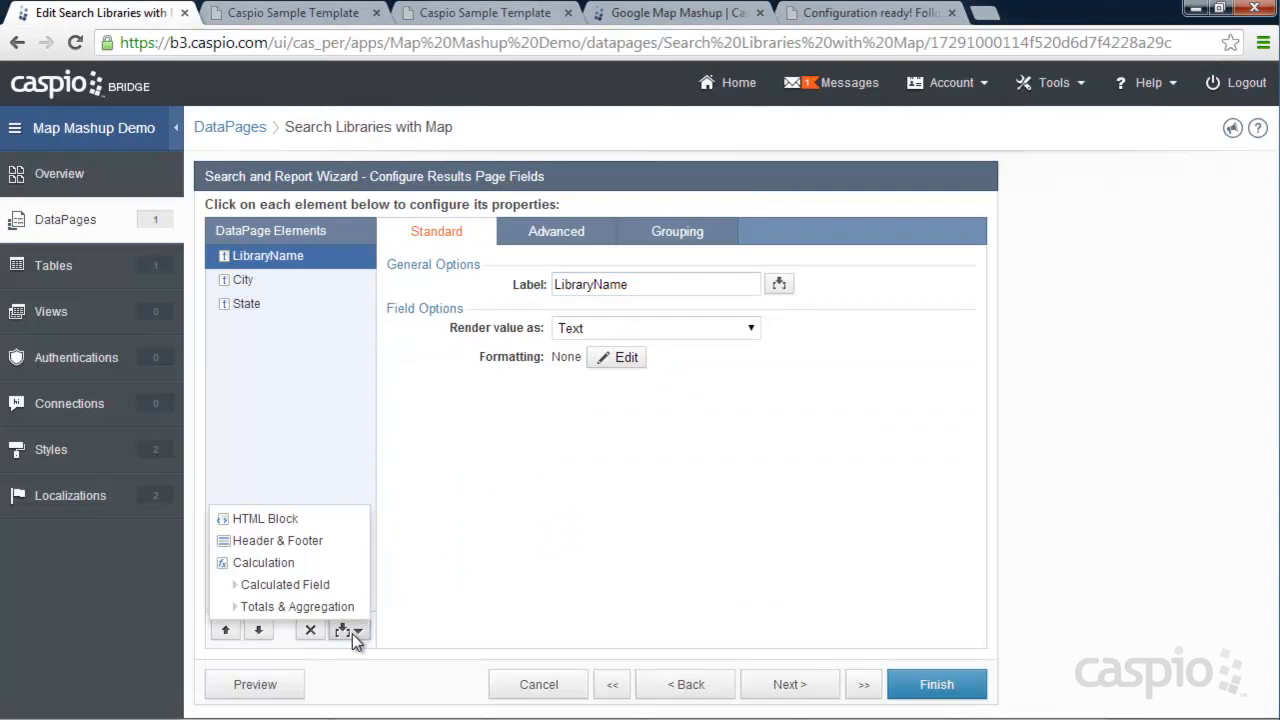
{"action": "left_click", "coordinate": [259, 518]}
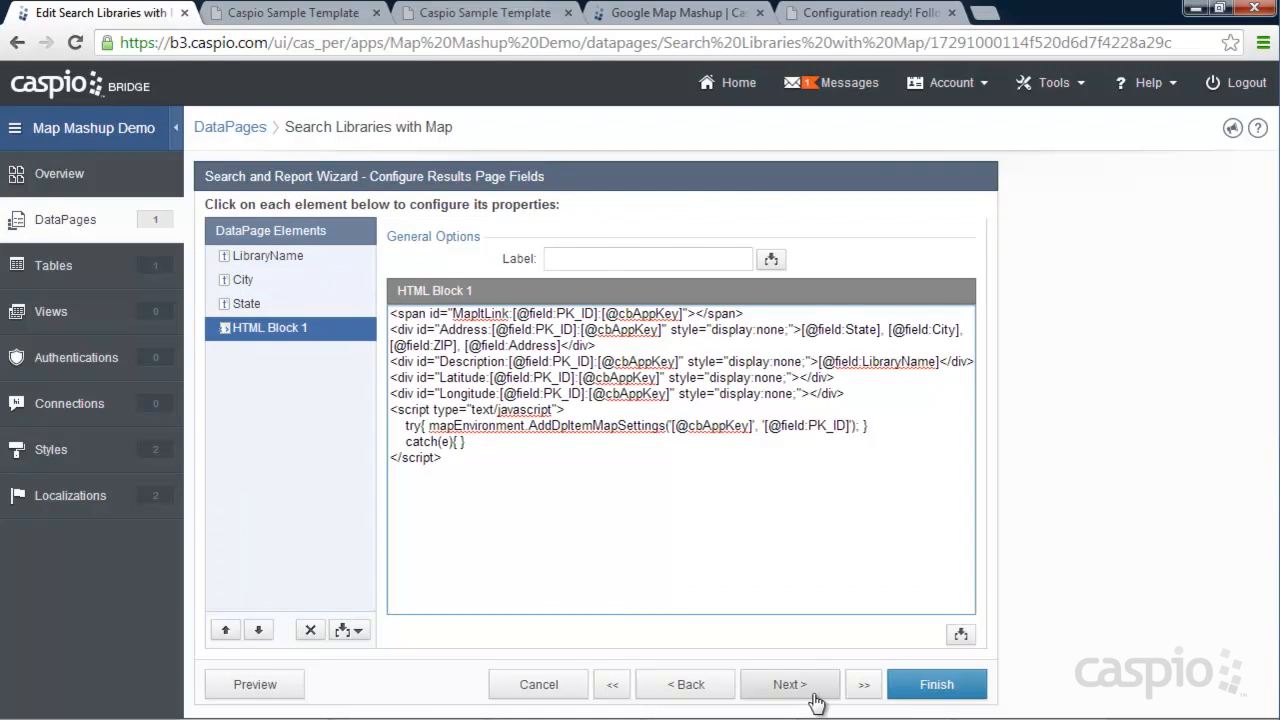
{"action": "left_click", "coordinate": [790, 684]}
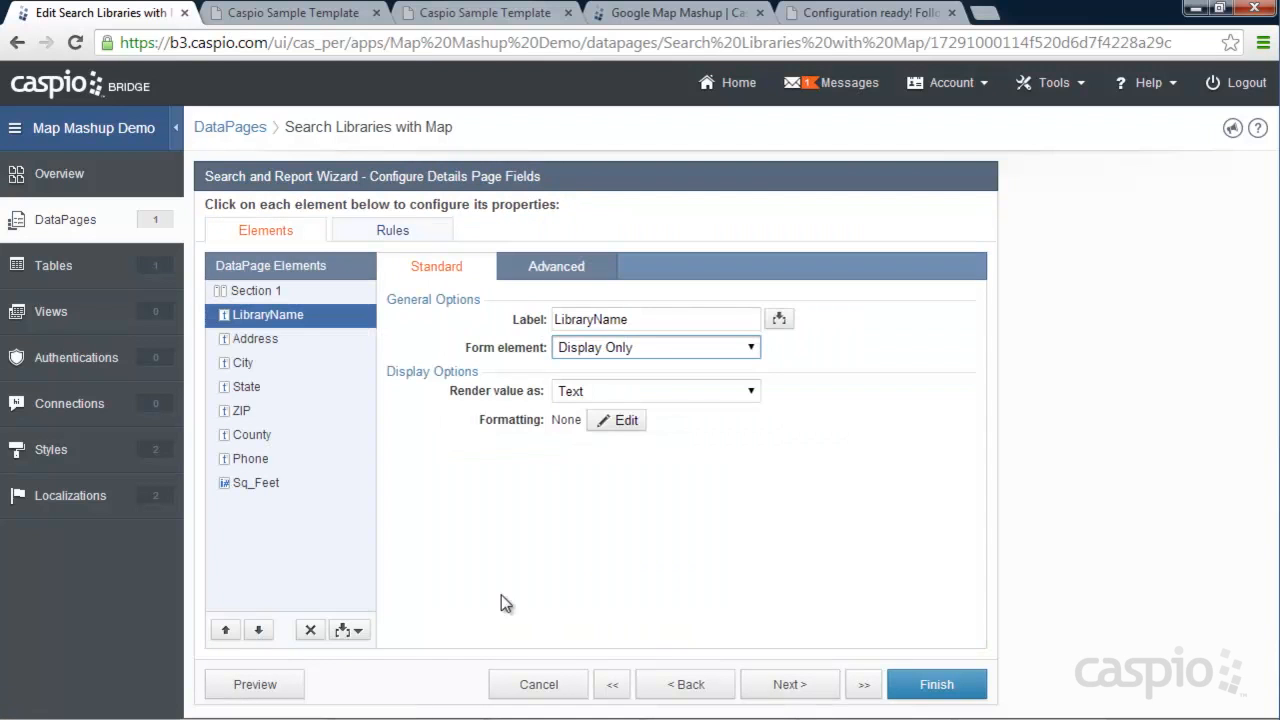
Step: Add an HTML block with the map snippet to the details page and finish
{"action": "left_click", "coordinate": [349, 629]}
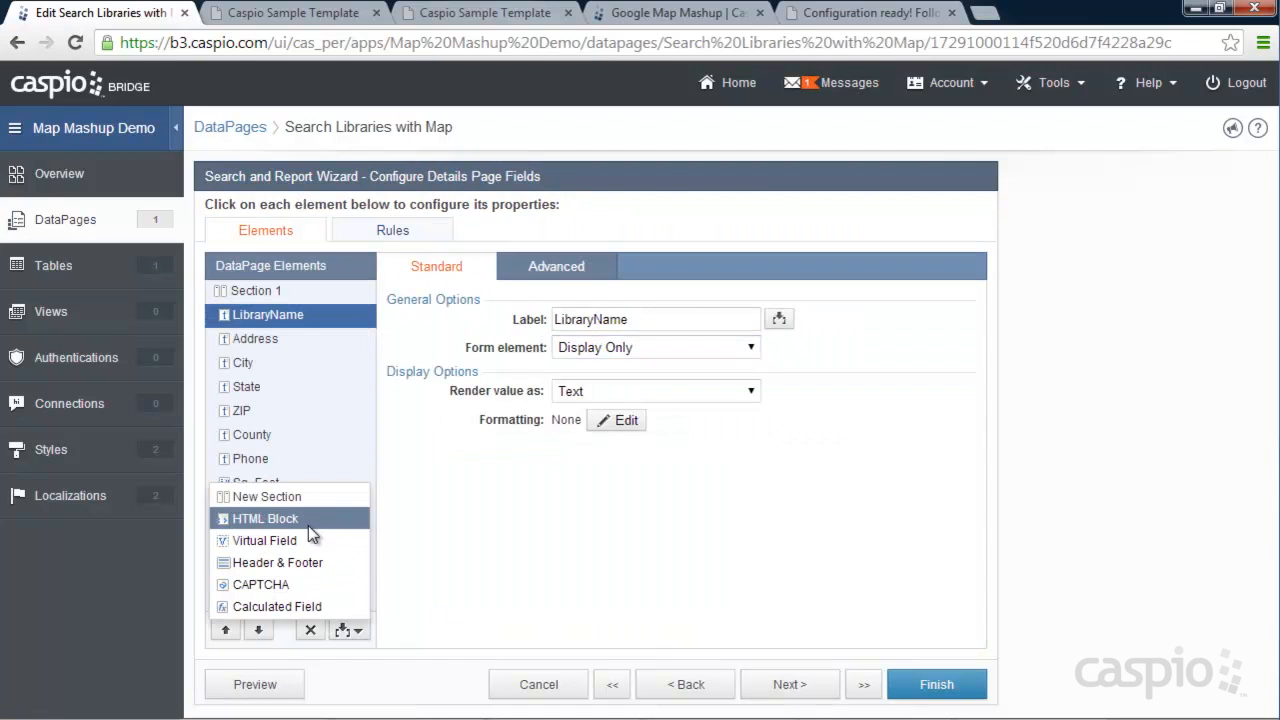
{"action": "left_click", "coordinate": [264, 518]}
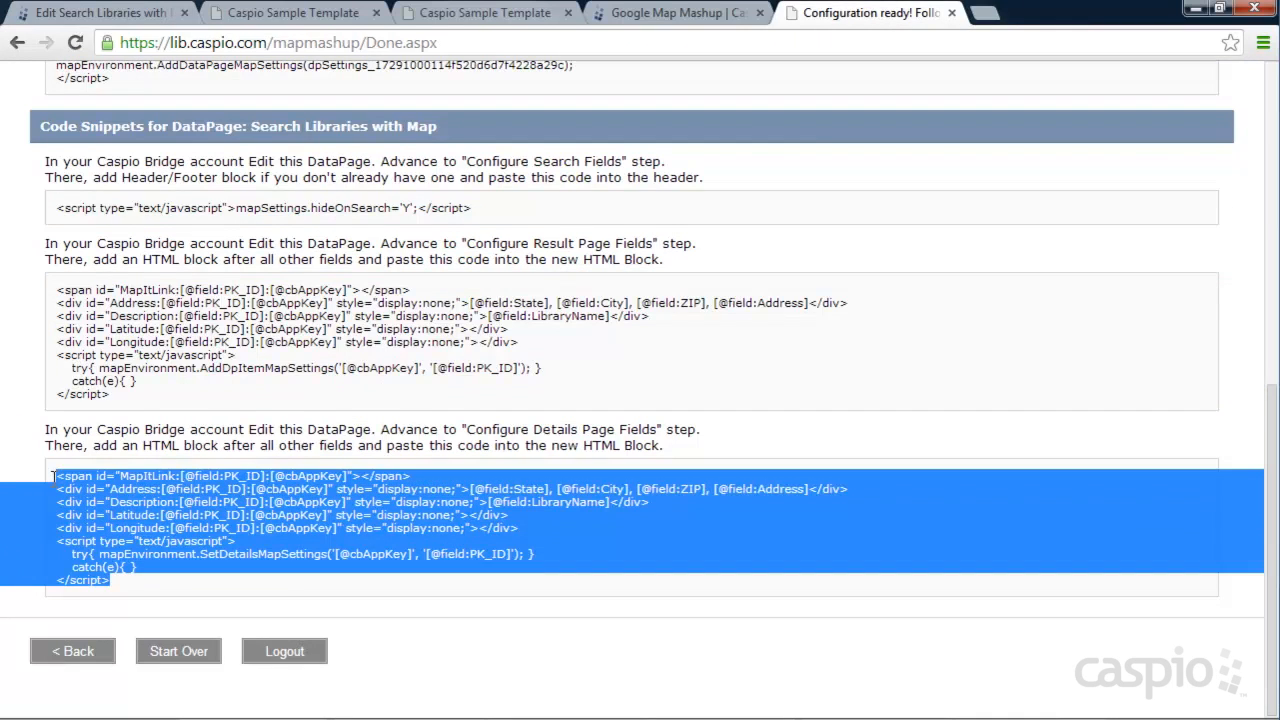
{"action": "left_click", "coordinate": [95, 11]}
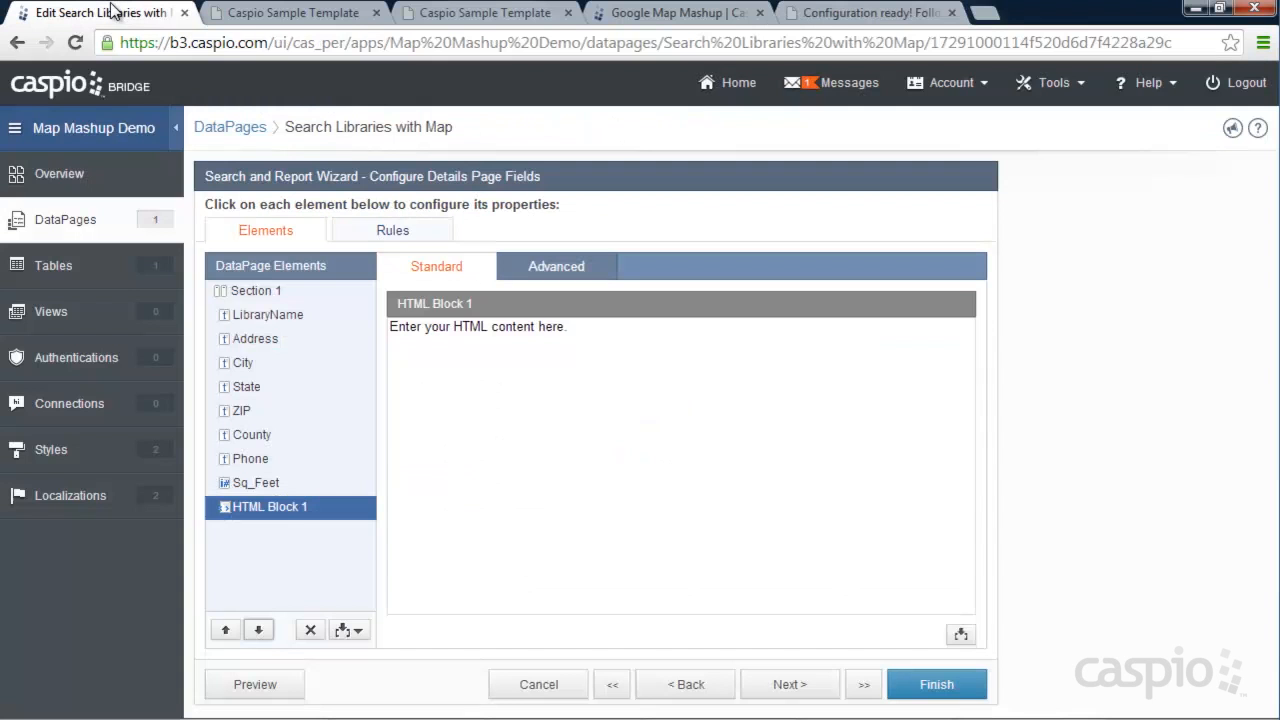
{"action": "triple_click", "coordinate": [477, 326]}
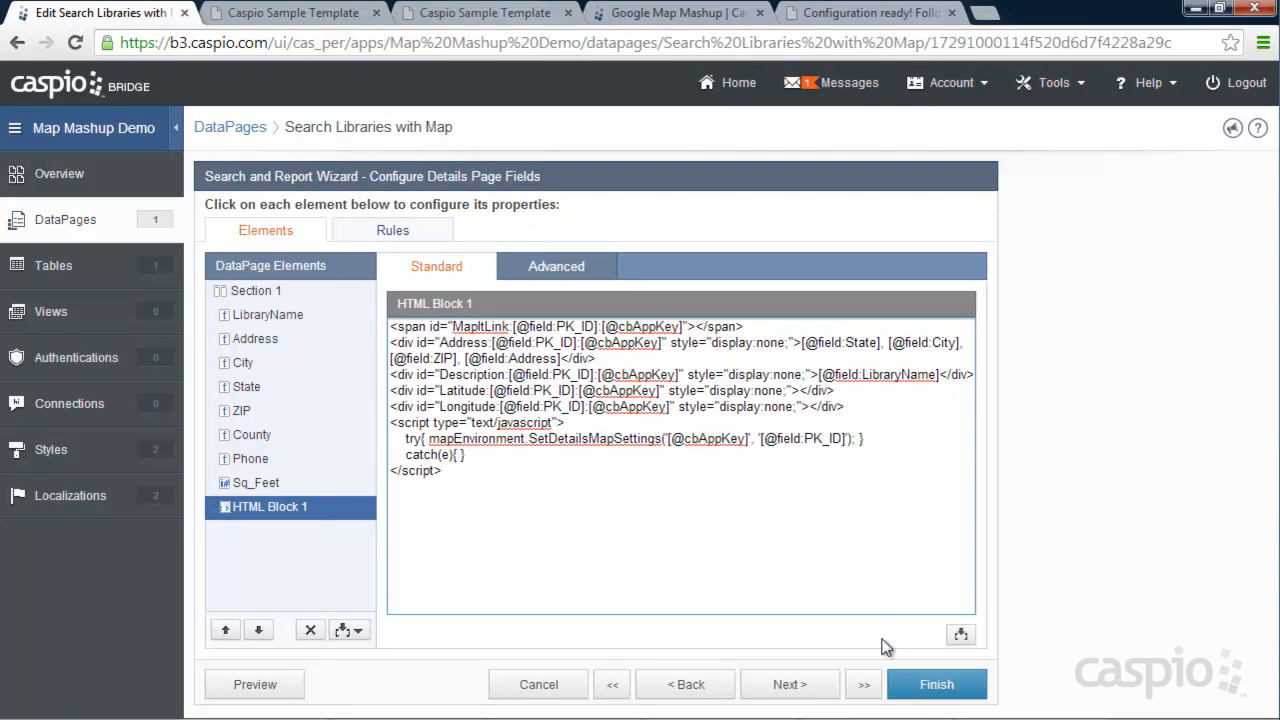
{"action": "left_click", "coordinate": [936, 684]}
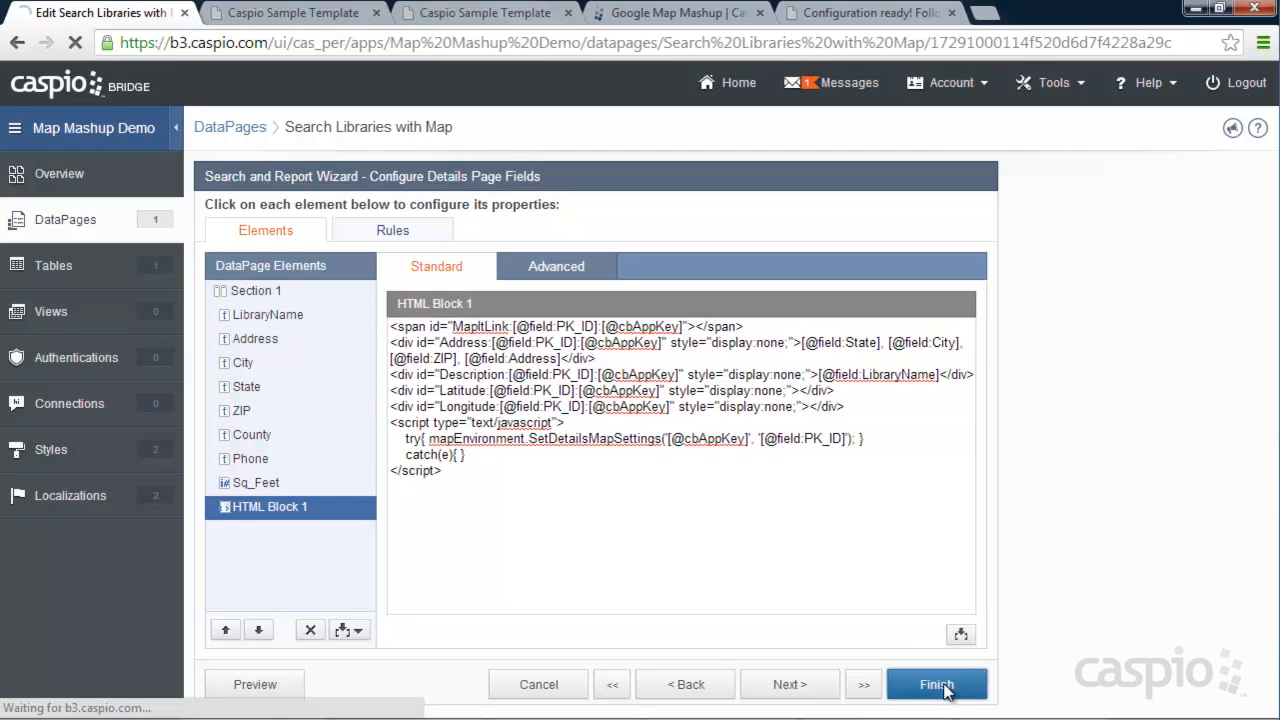
{"action": "left_click", "coordinate": [936, 683]}
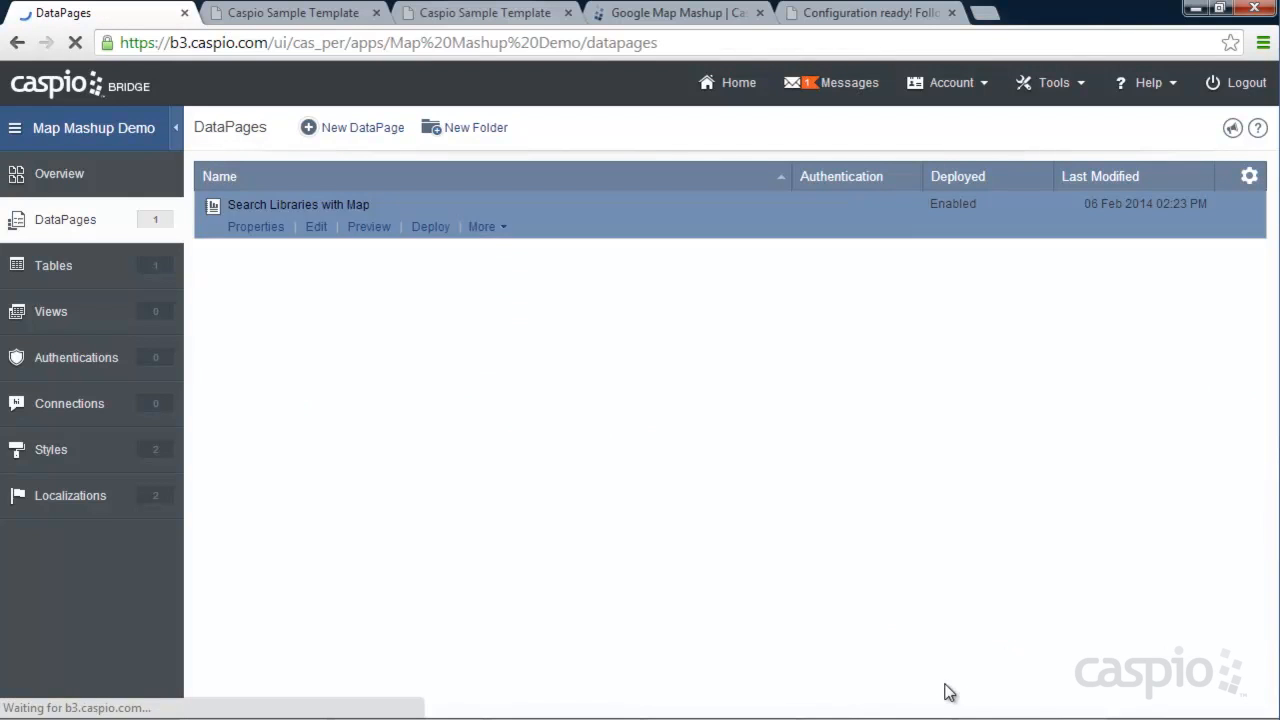
Step: Search libraries, pin Fremont Main Library on the map, then view the Google Map Mashup page
{"action": "left_click", "coordinate": [480, 12]}
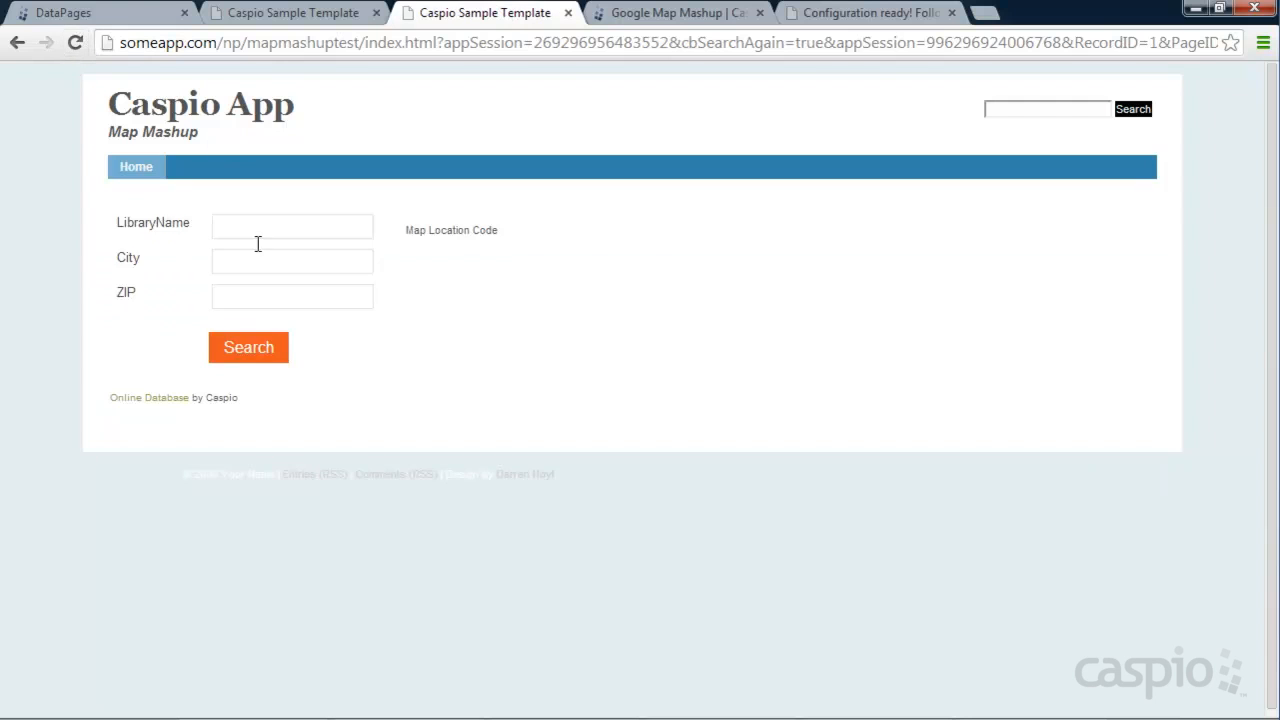
{"action": "left_click", "coordinate": [248, 347]}
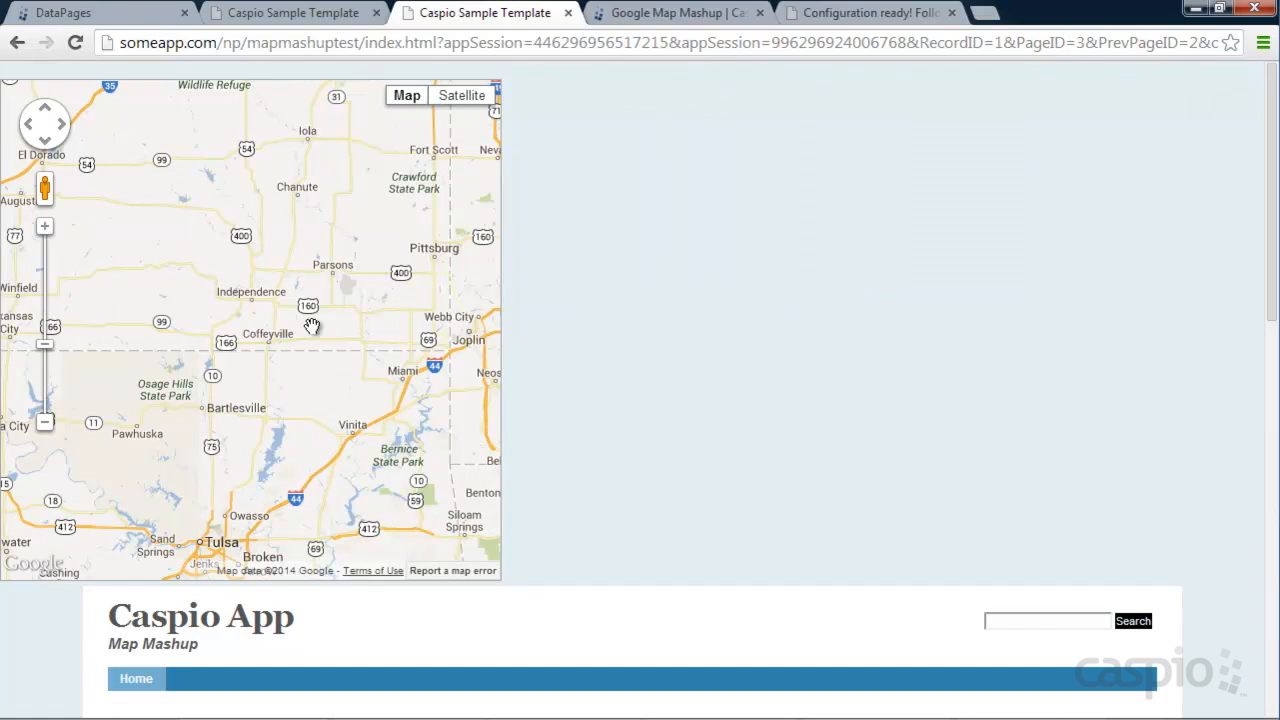
{"action": "scroll", "scroll_direction": "down", "scroll_amount": 3}
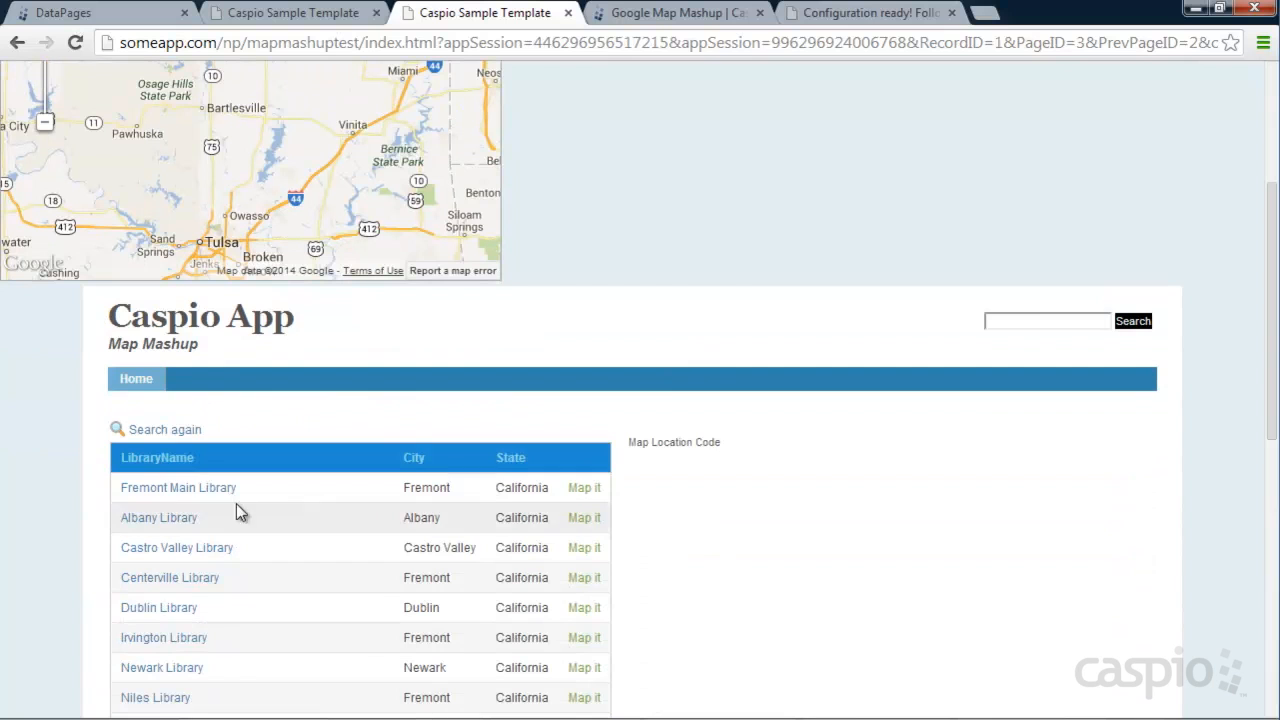
{"action": "left_click", "coordinate": [584, 488]}
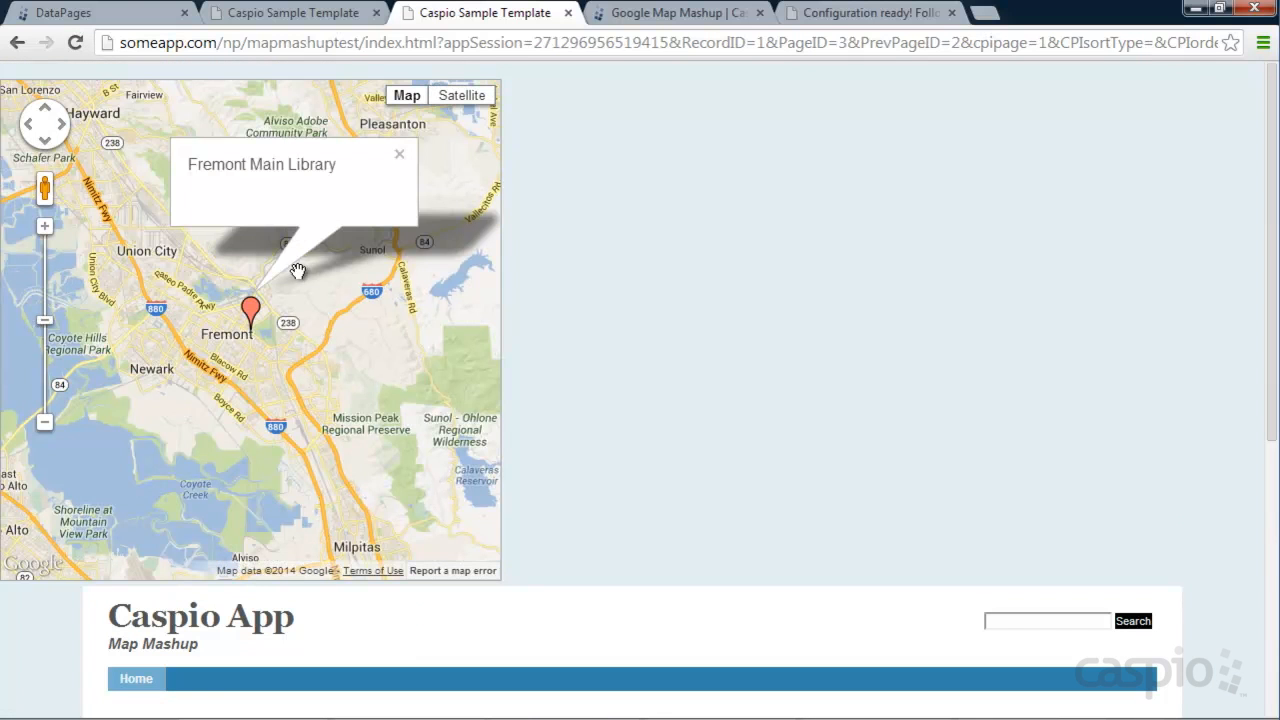
{"action": "mouse_move", "coordinate": [552, 374]}
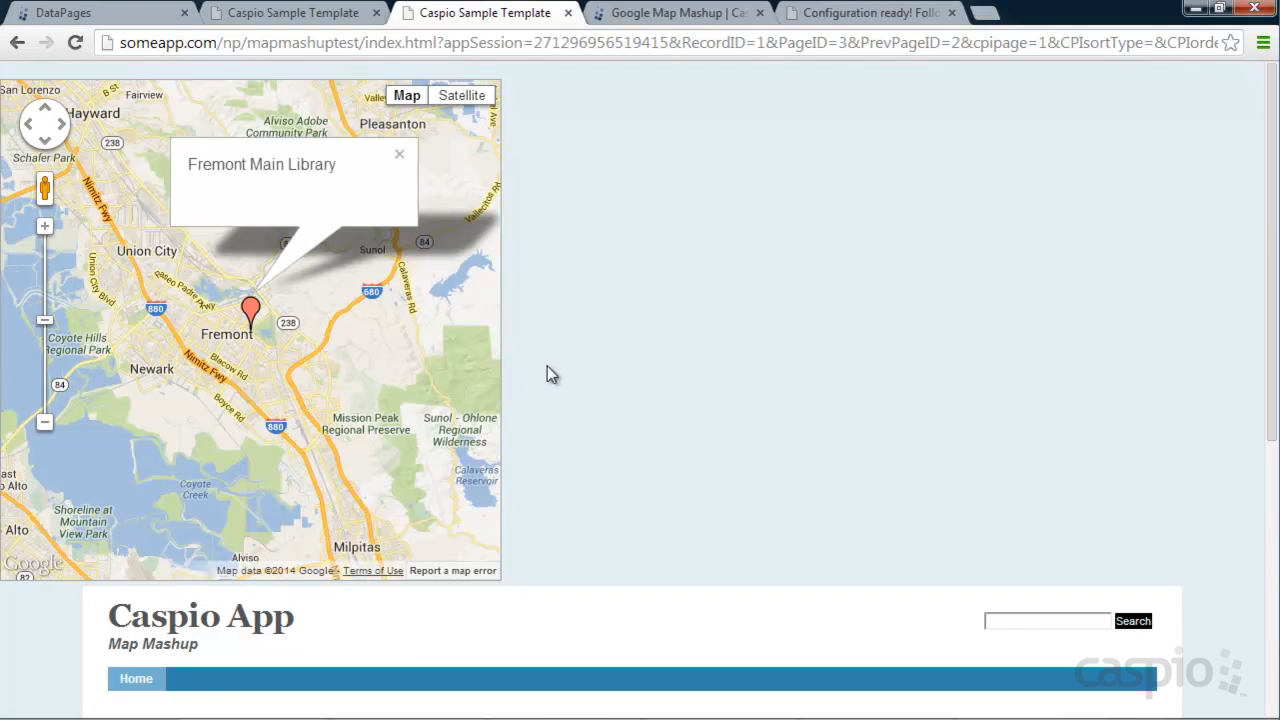
{"action": "left_click", "coordinate": [680, 13]}
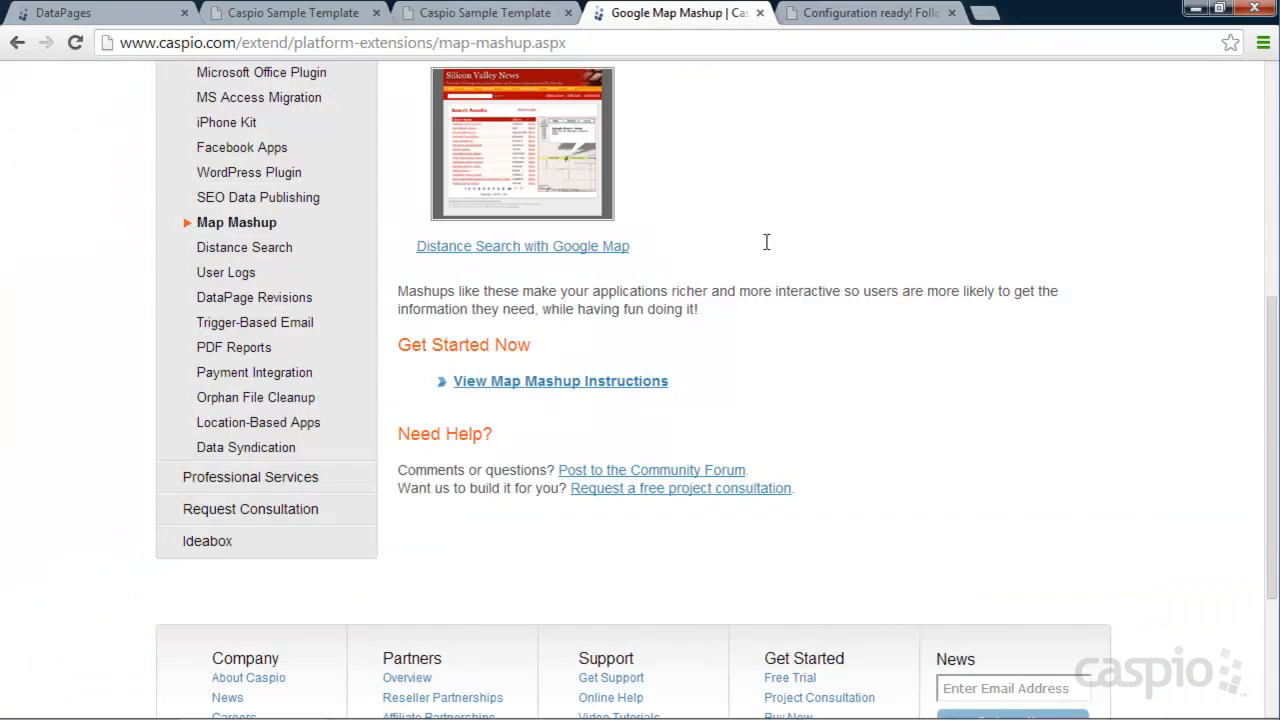
Step: Open Fremont Main Library's details page showing its record and close-up map marker
{"action": "left_click", "coordinate": [560, 381]}
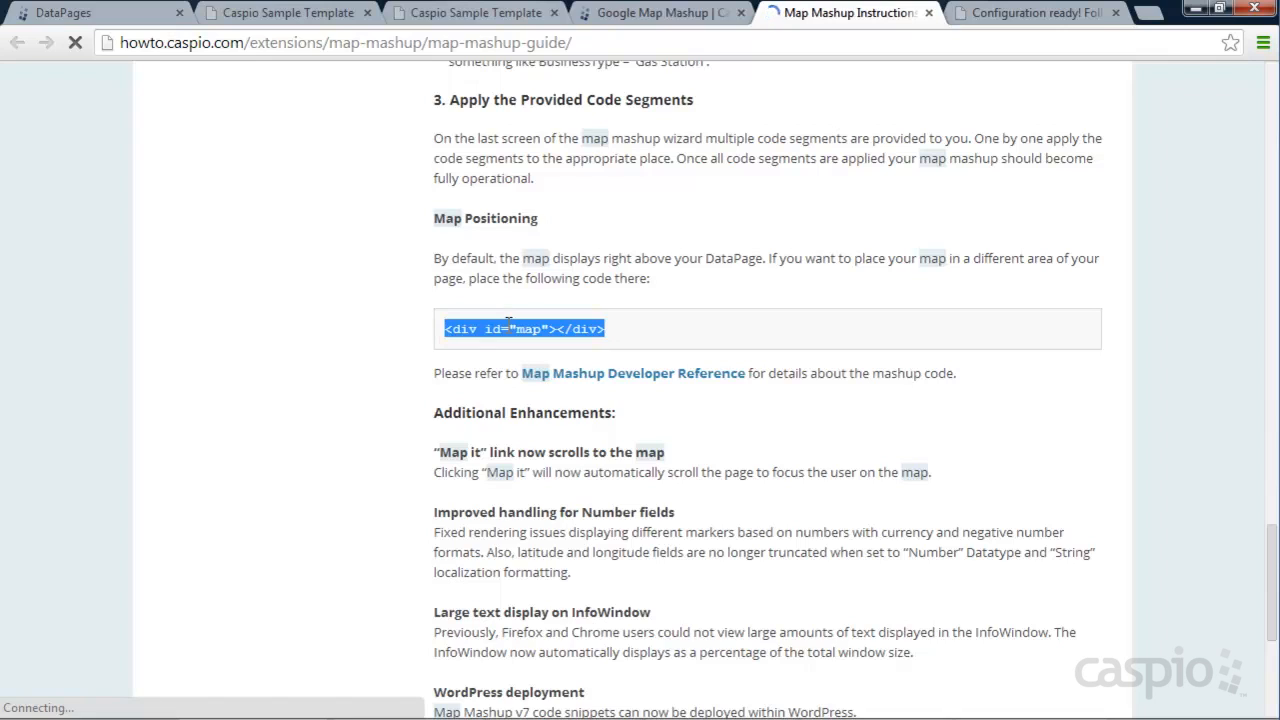
{"action": "mouse_move", "coordinate": [680, 323]}
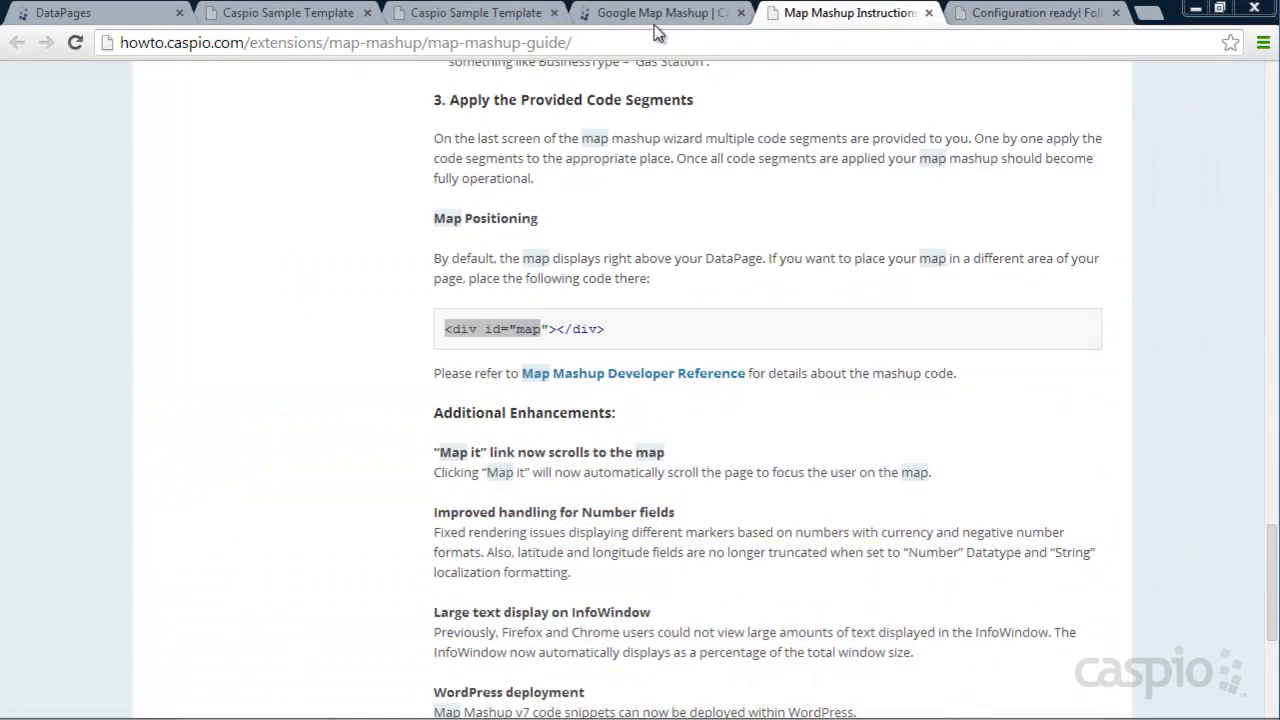
{"action": "left_click", "coordinate": [470, 12]}
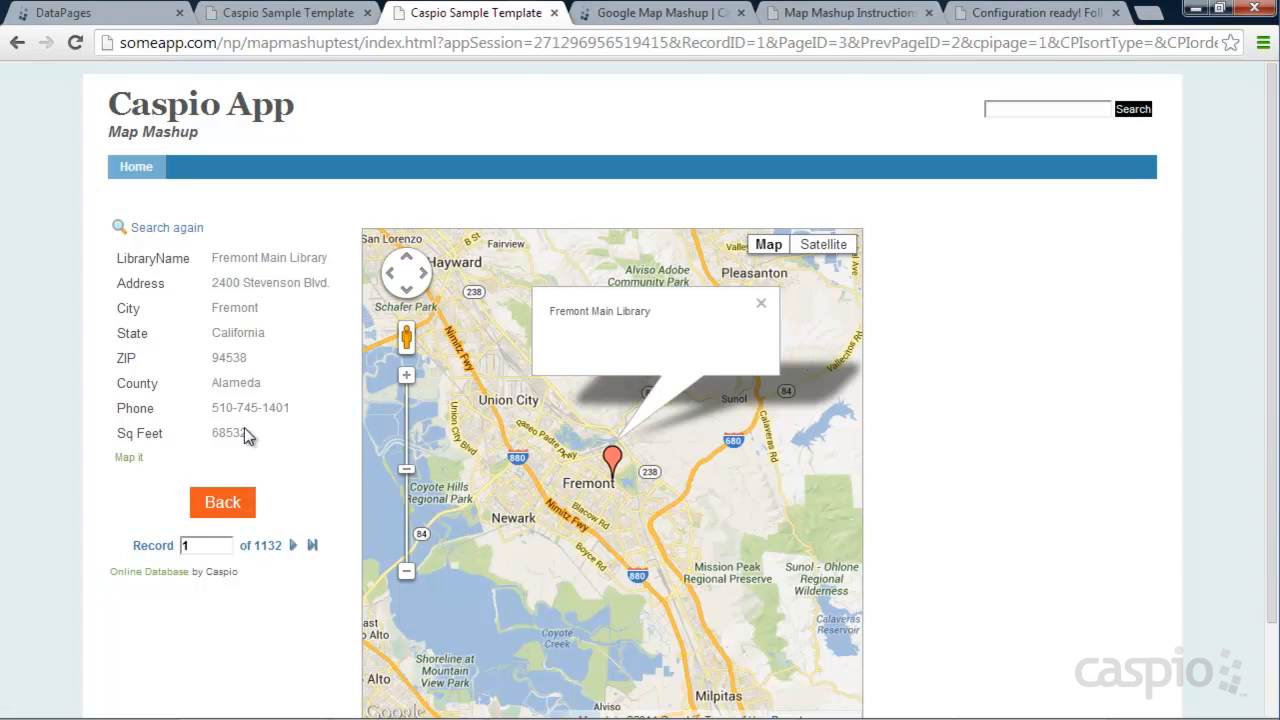
Step: Rerun the empty library search so result markers plot across California
{"action": "left_click", "coordinate": [166, 227]}
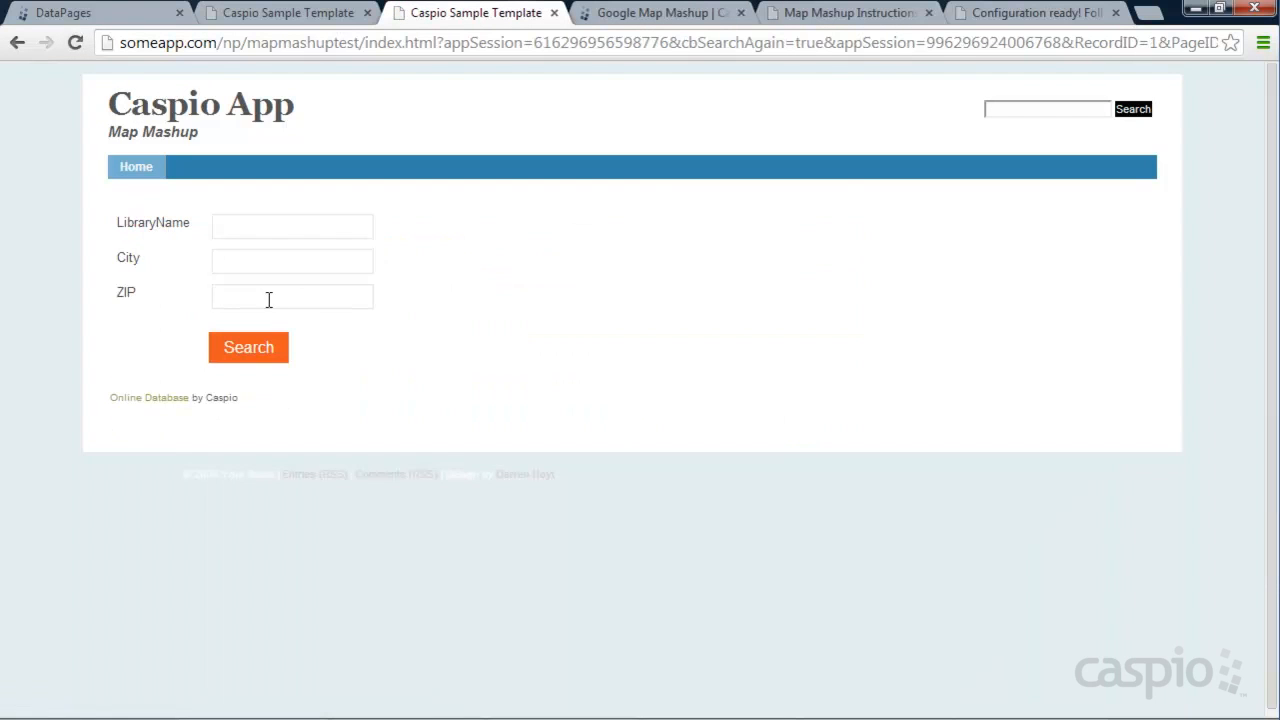
{"action": "left_click", "coordinate": [248, 347]}
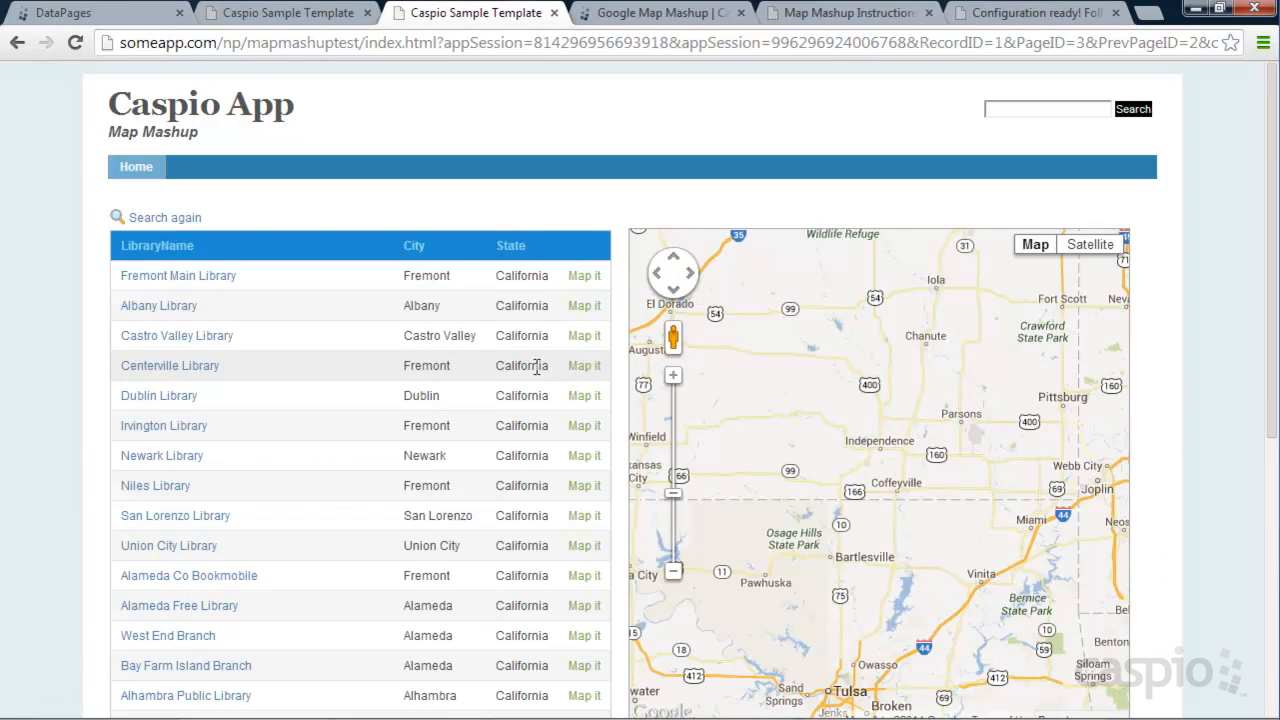
{"action": "mouse_move", "coordinate": [798, 408]}
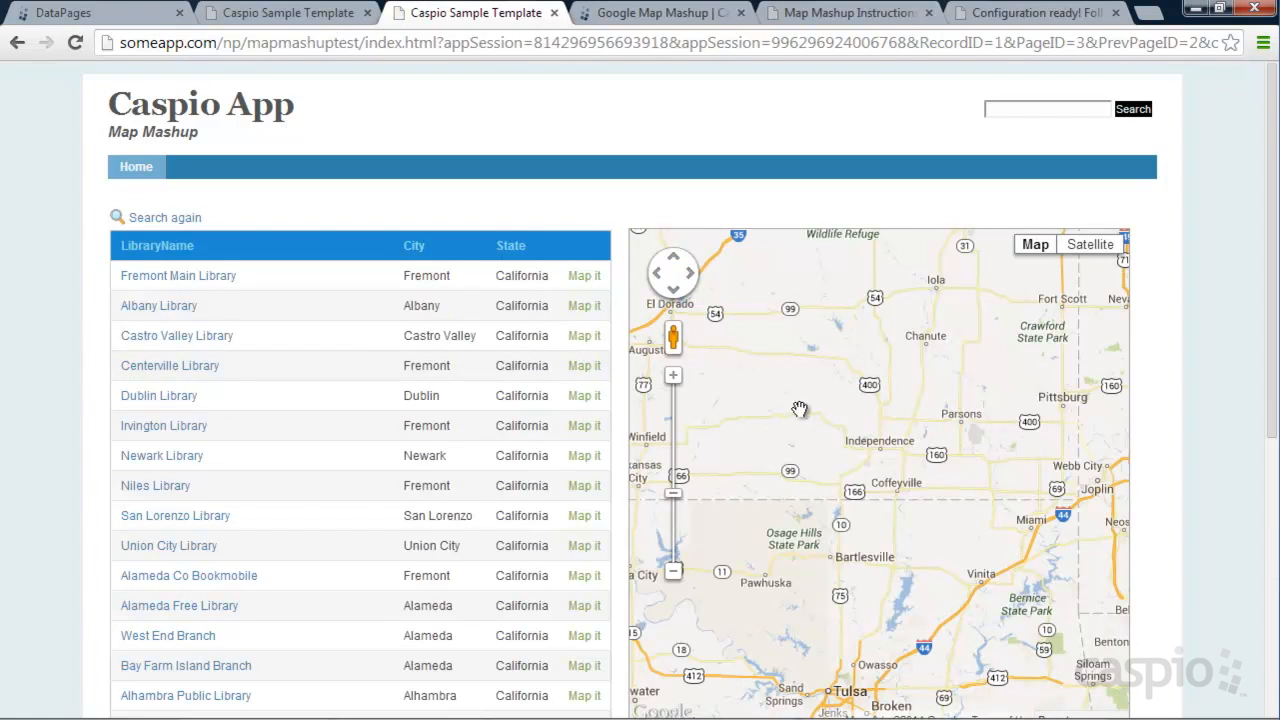
{"action": "mouse_move", "coordinate": [825, 405]}
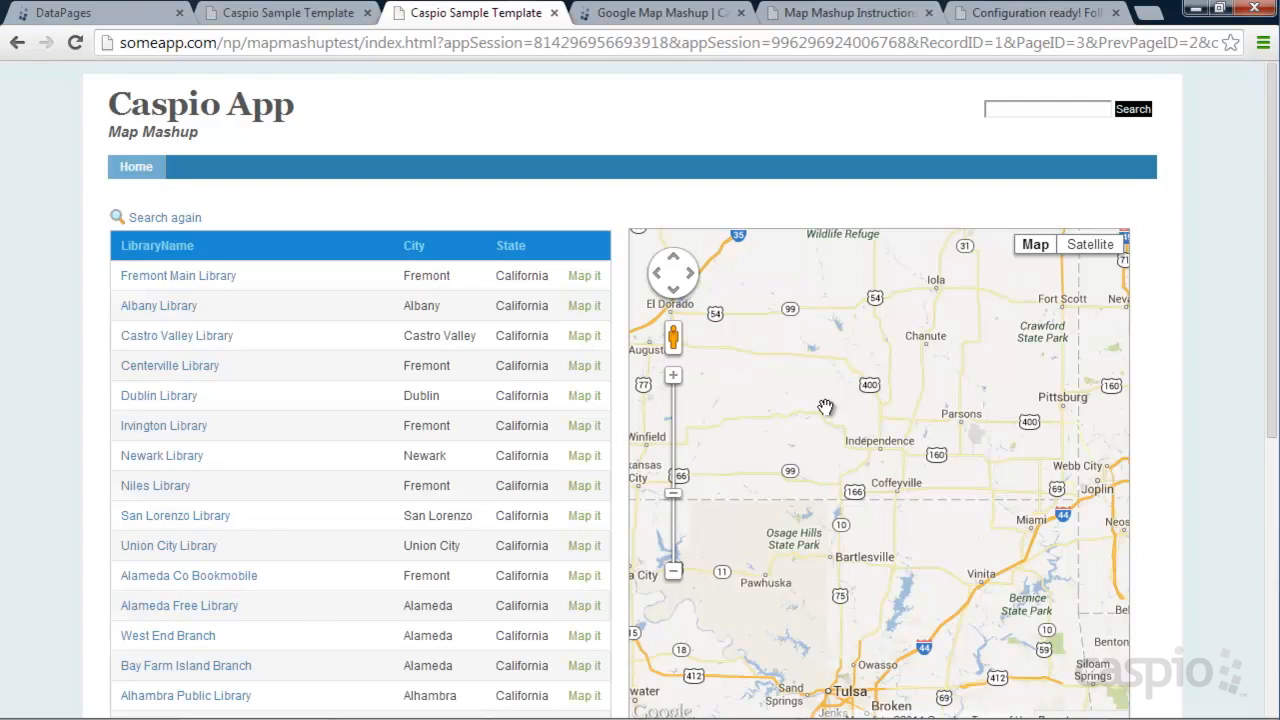
{"action": "mouse_move", "coordinate": [843, 424]}
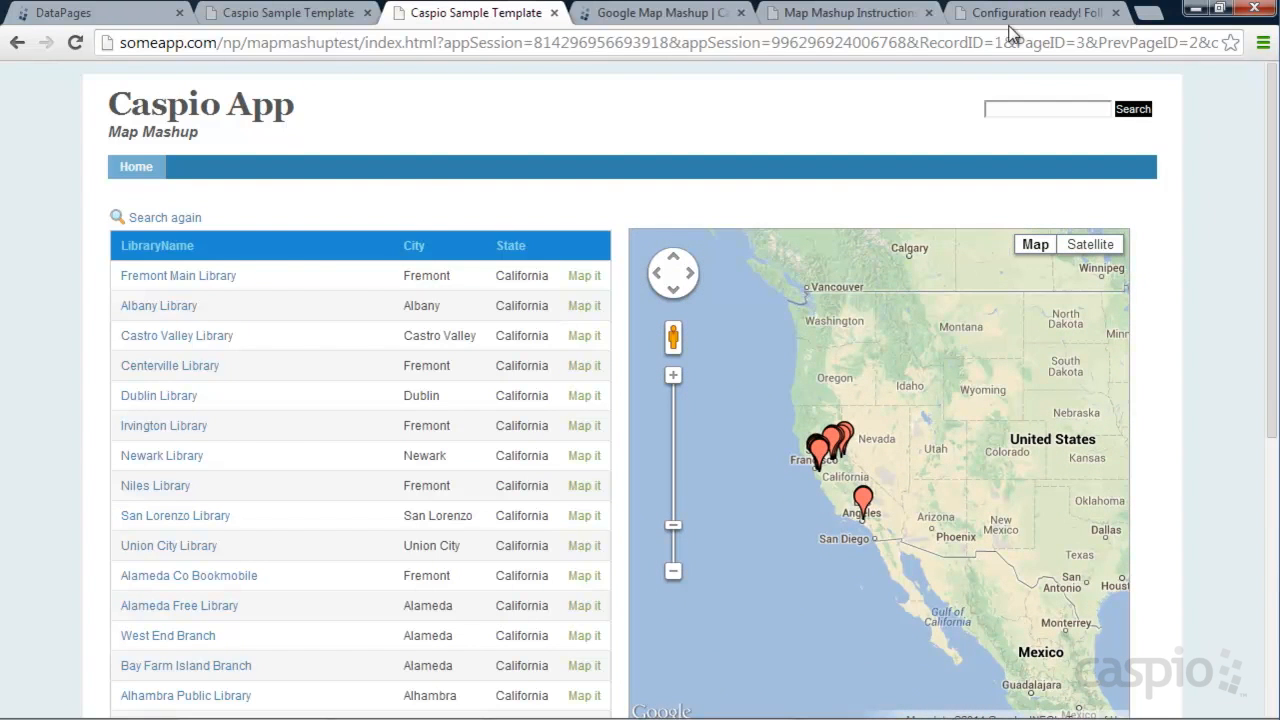
{"action": "left_click", "coordinate": [1035, 14]}
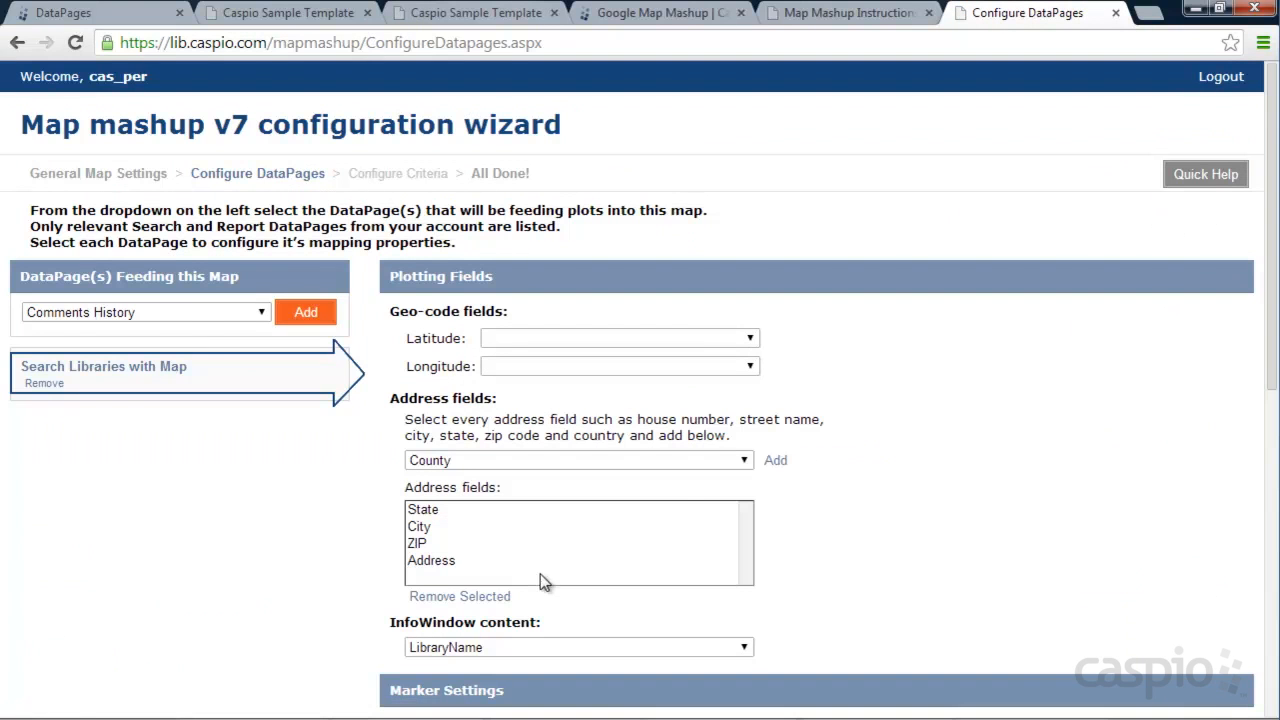
Step: Set the Result page zoom level to 6 (Small country) and regenerate the code
{"action": "scroll", "scroll_direction": "down", "scroll_amount": 3}
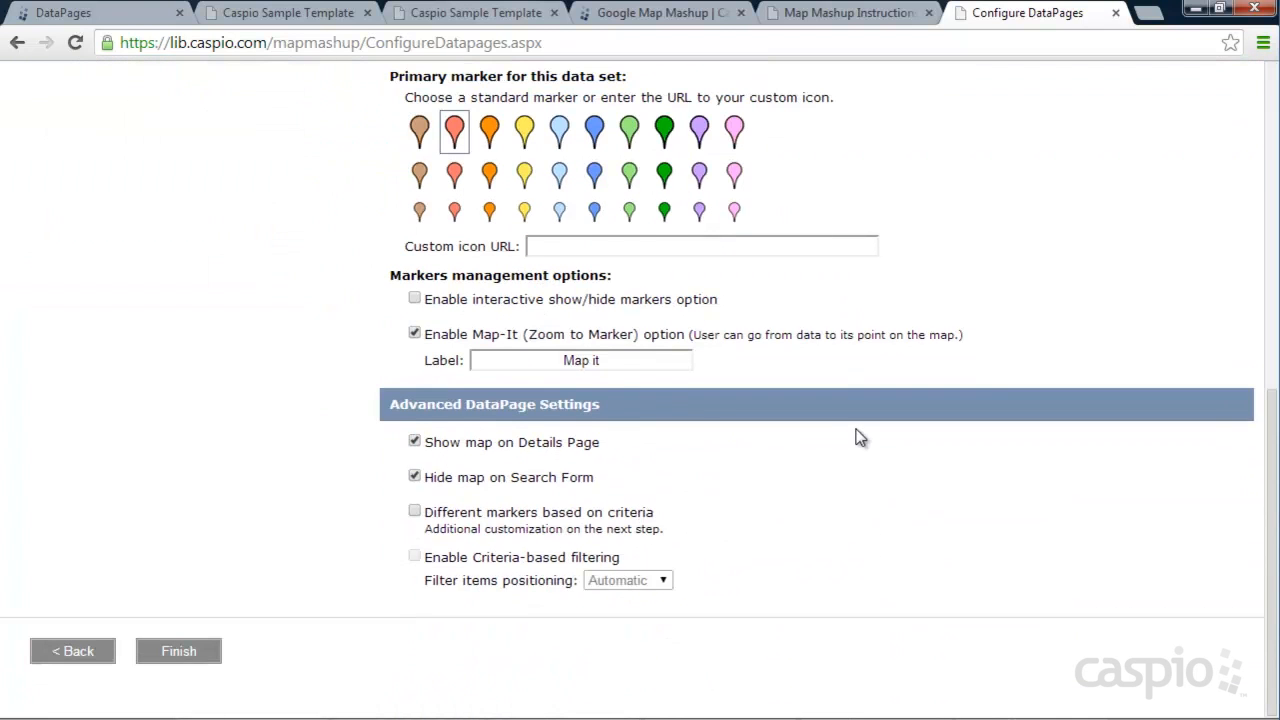
{"action": "left_click", "coordinate": [72, 652]}
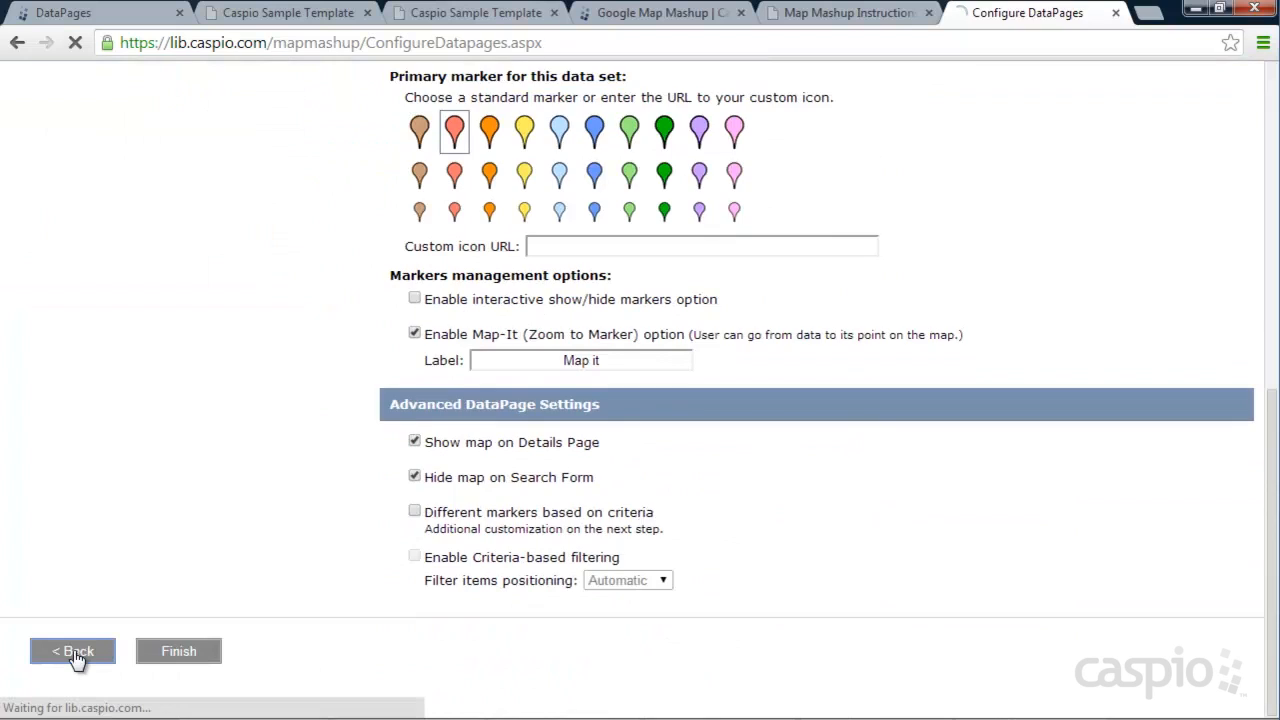
{"action": "left_click", "coordinate": [72, 651]}
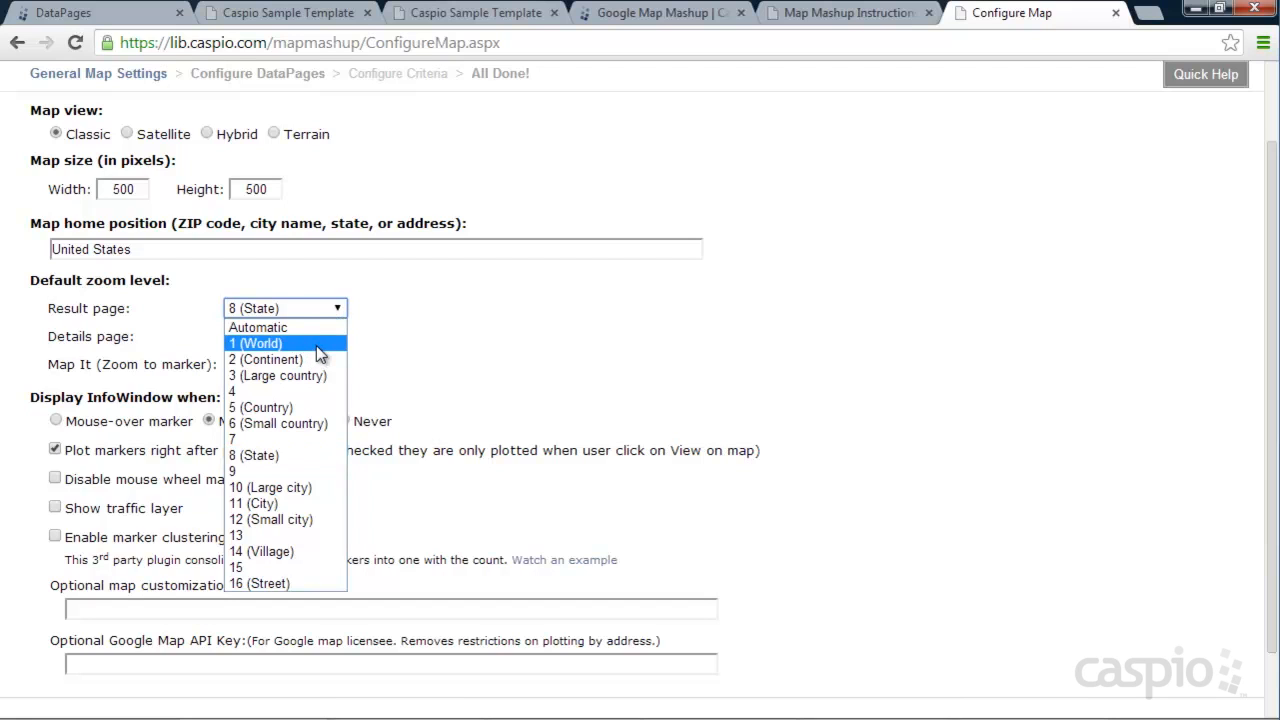
{"action": "mouse_move", "coordinate": [265, 439]}
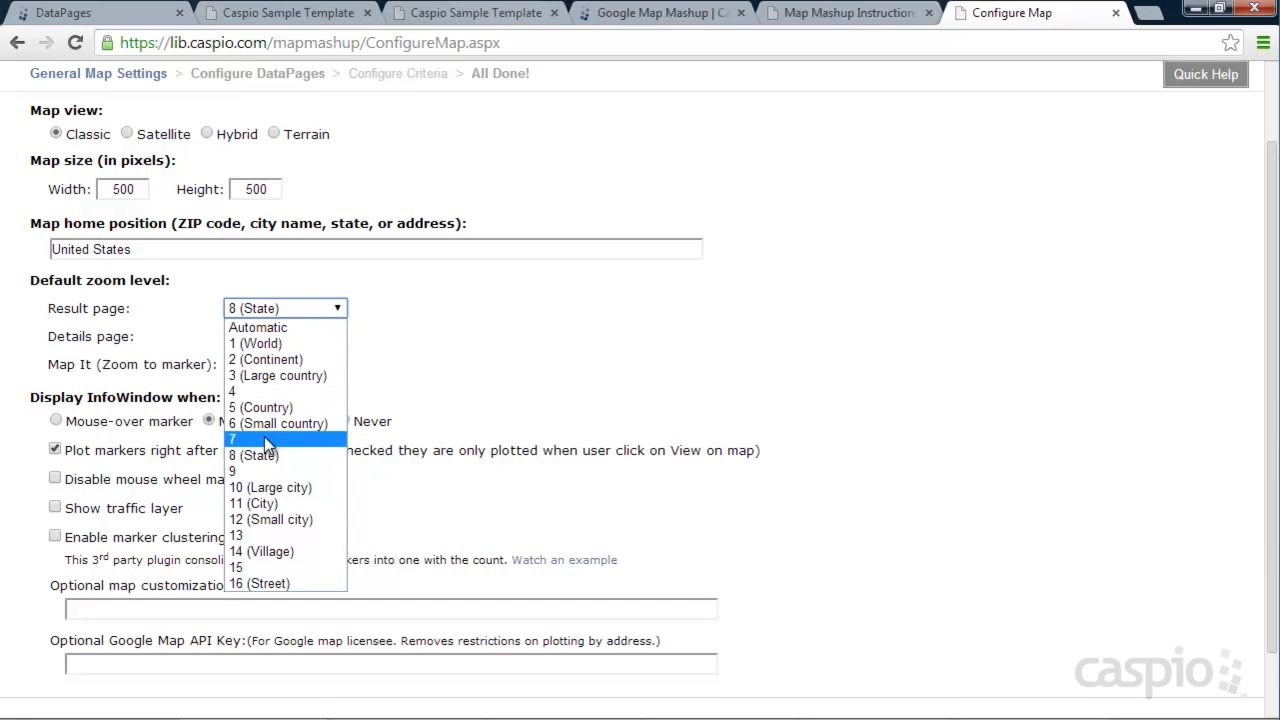
{"action": "mouse_move", "coordinate": [265, 423]}
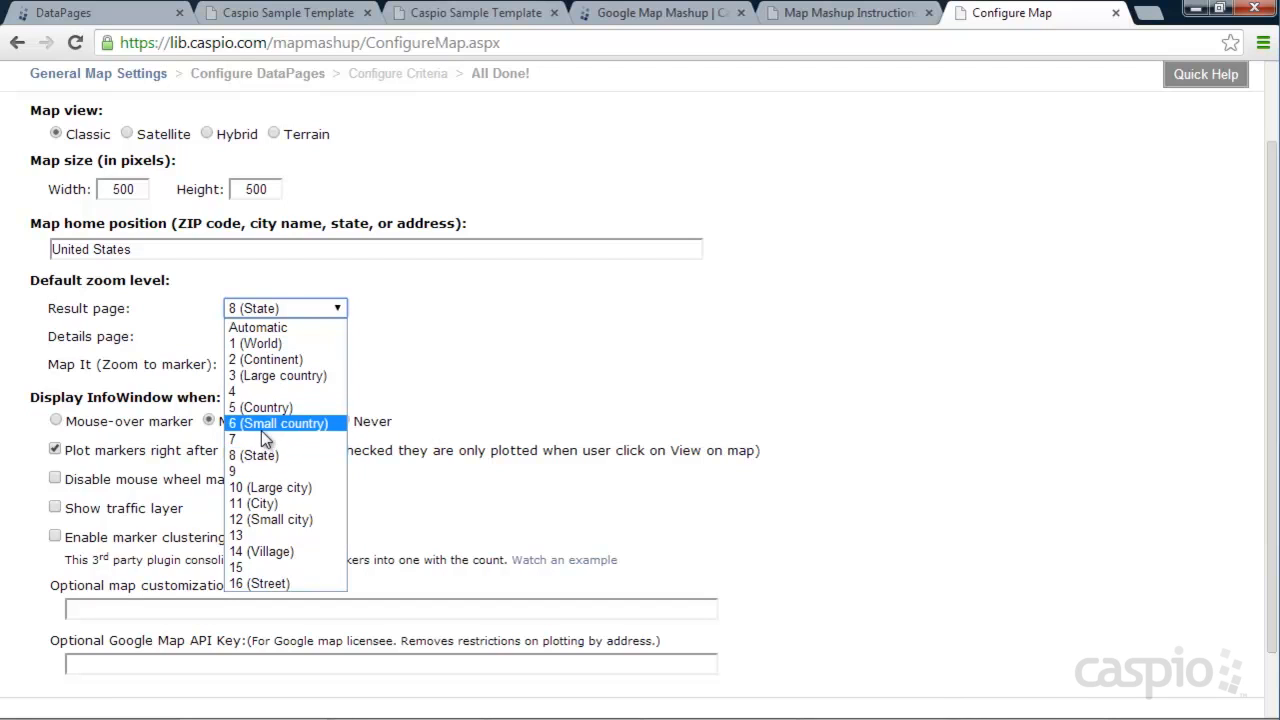
{"action": "left_click", "coordinate": [280, 423]}
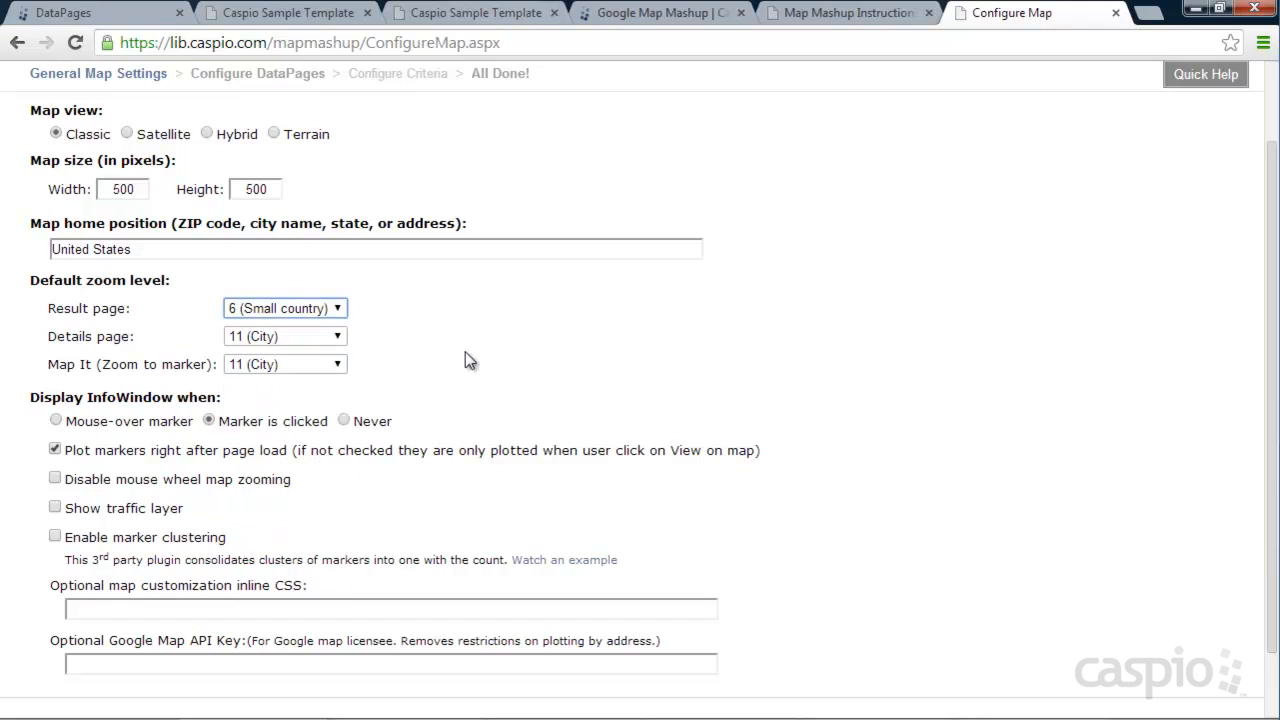
{"action": "scroll", "scroll_direction": "down", "scroll_amount": 3}
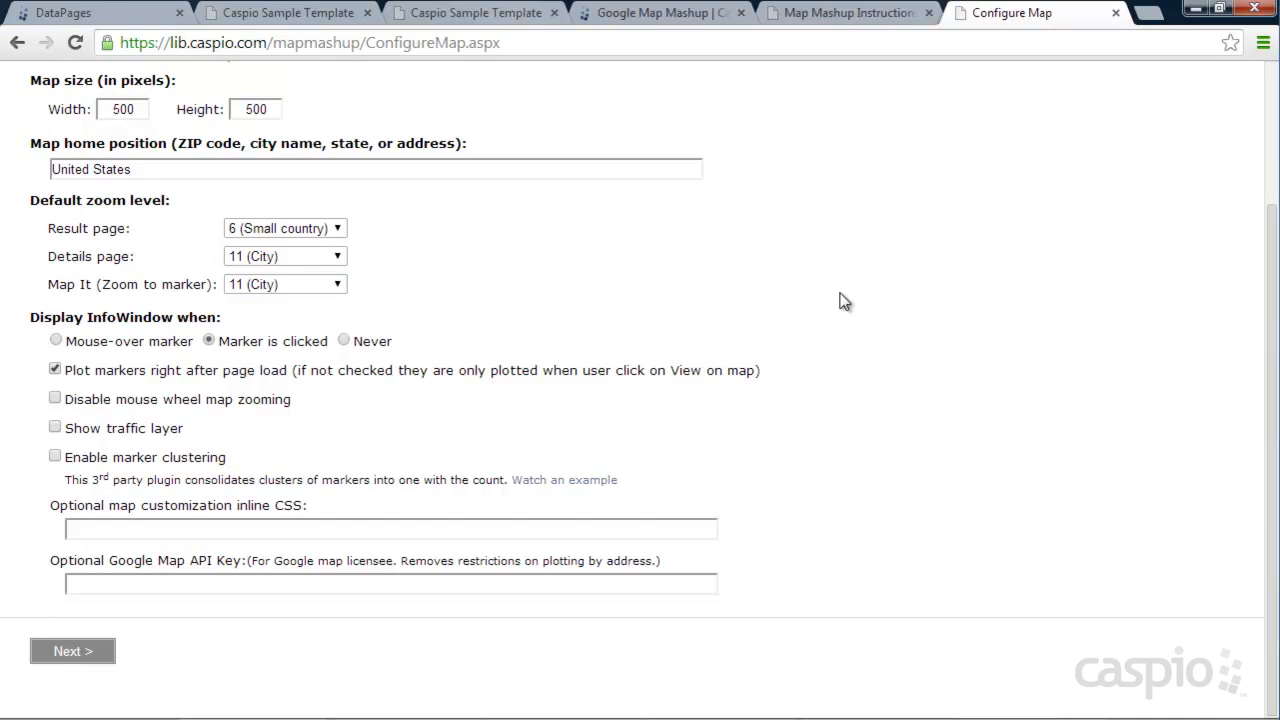
{"action": "left_click", "coordinate": [63, 637]}
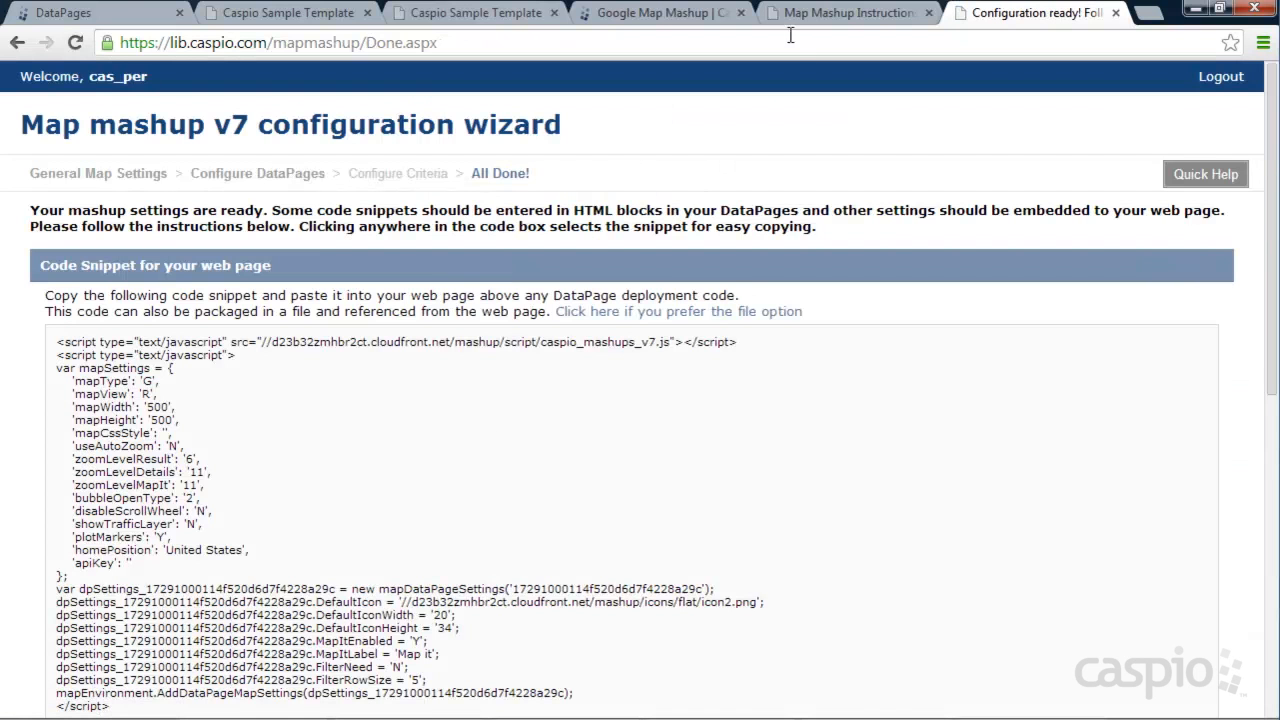
Step: Return to the library search form, rerun the search, and bring up index.html
{"action": "left_click", "coordinate": [848, 13]}
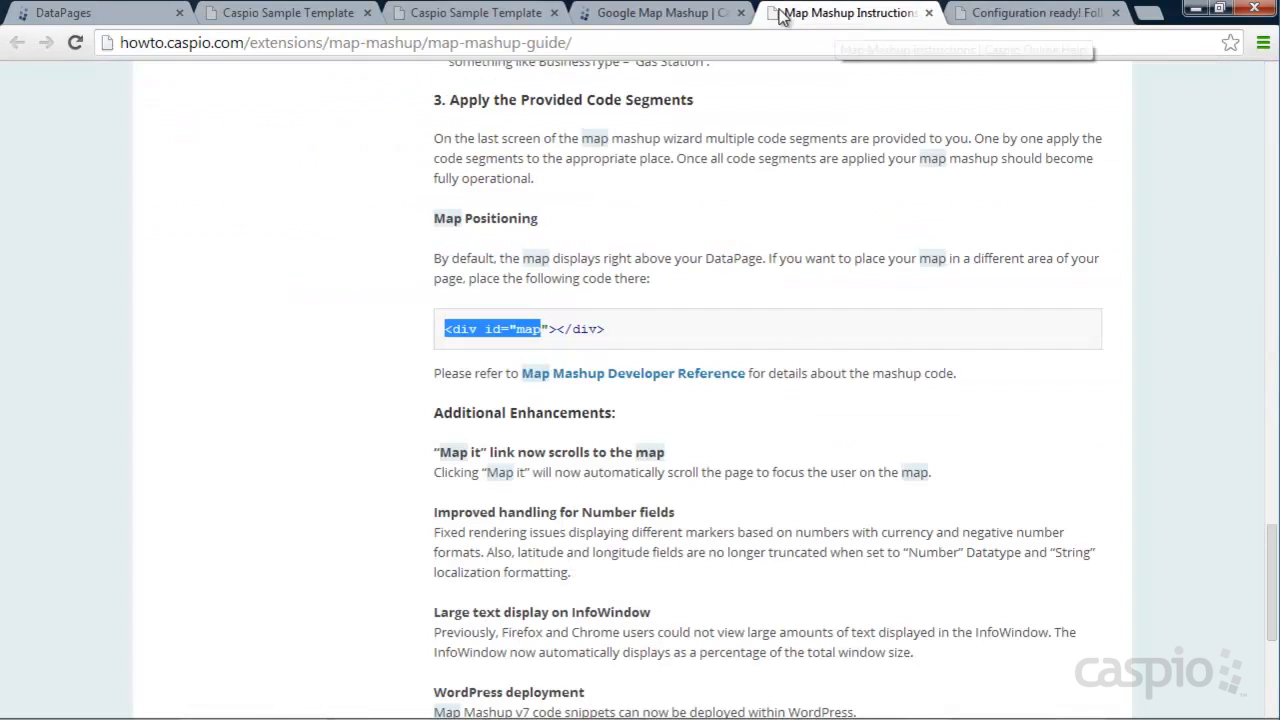
{"action": "left_click", "coordinate": [475, 13]}
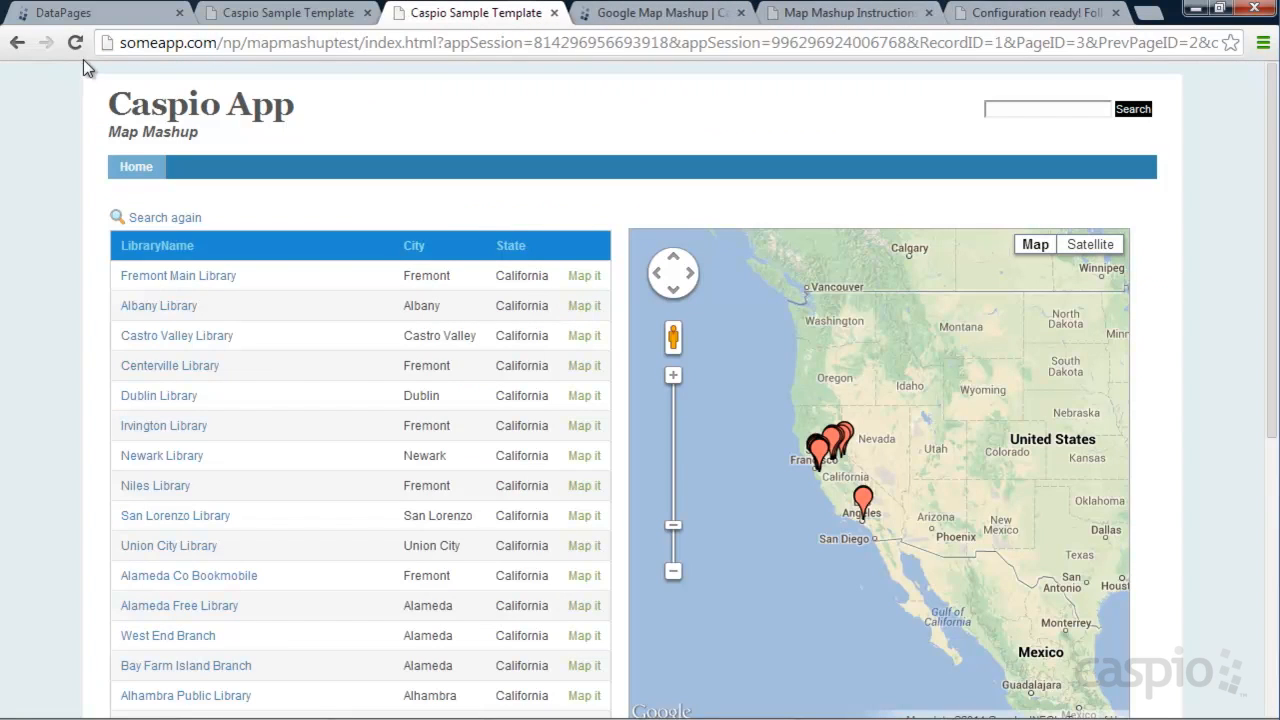
{"action": "left_click", "coordinate": [163, 217]}
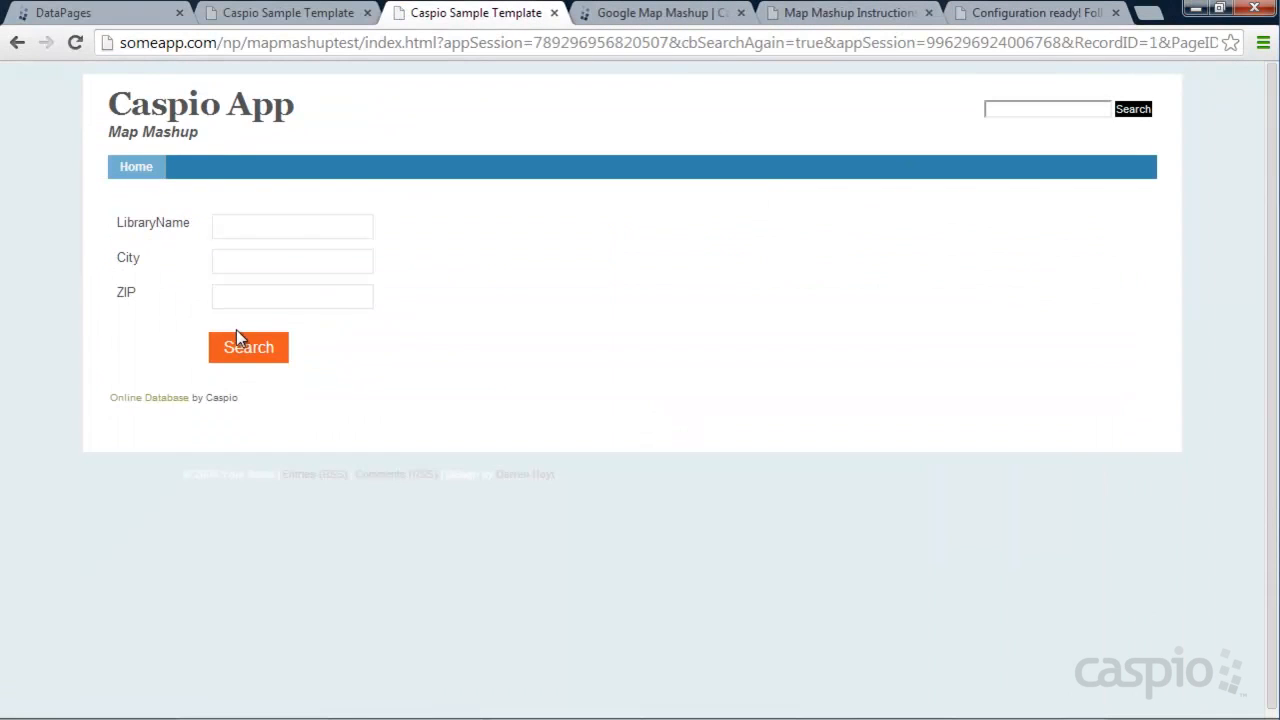
{"action": "left_click", "coordinate": [248, 347]}
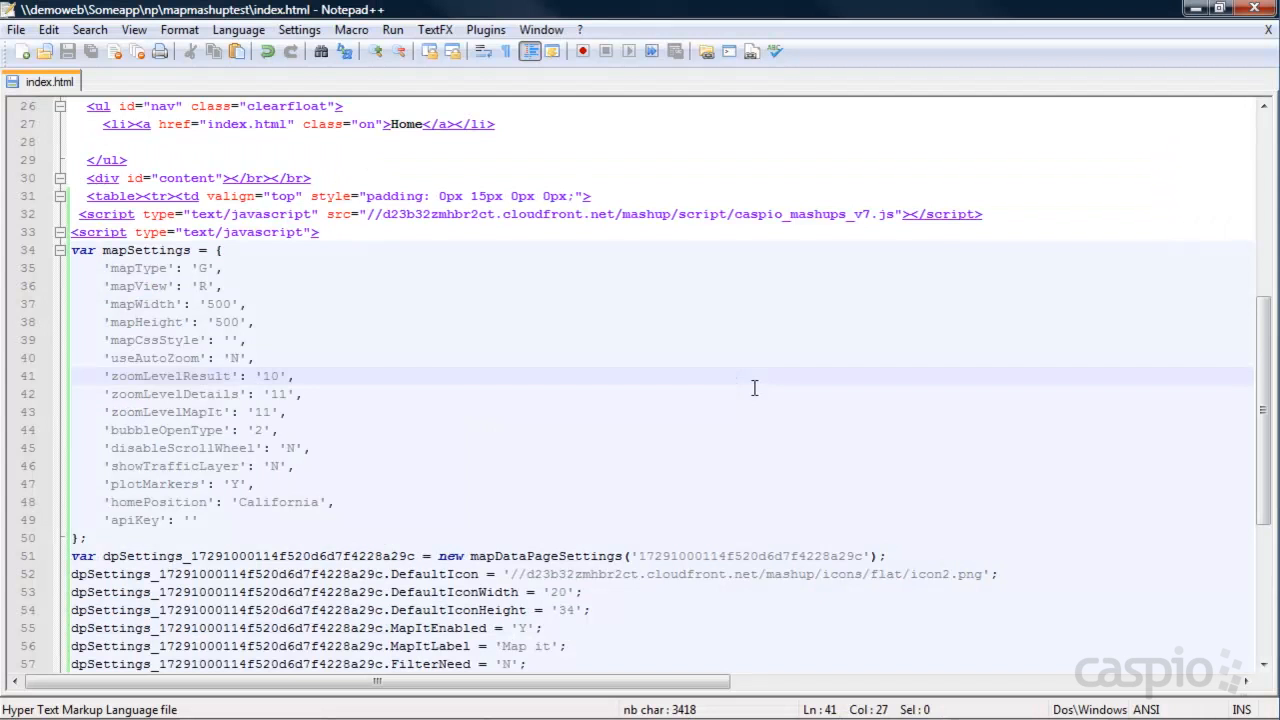
Step: Change zoomLevelResult in index.html from 10 to 6
{"action": "left_click", "coordinate": [288, 376]}
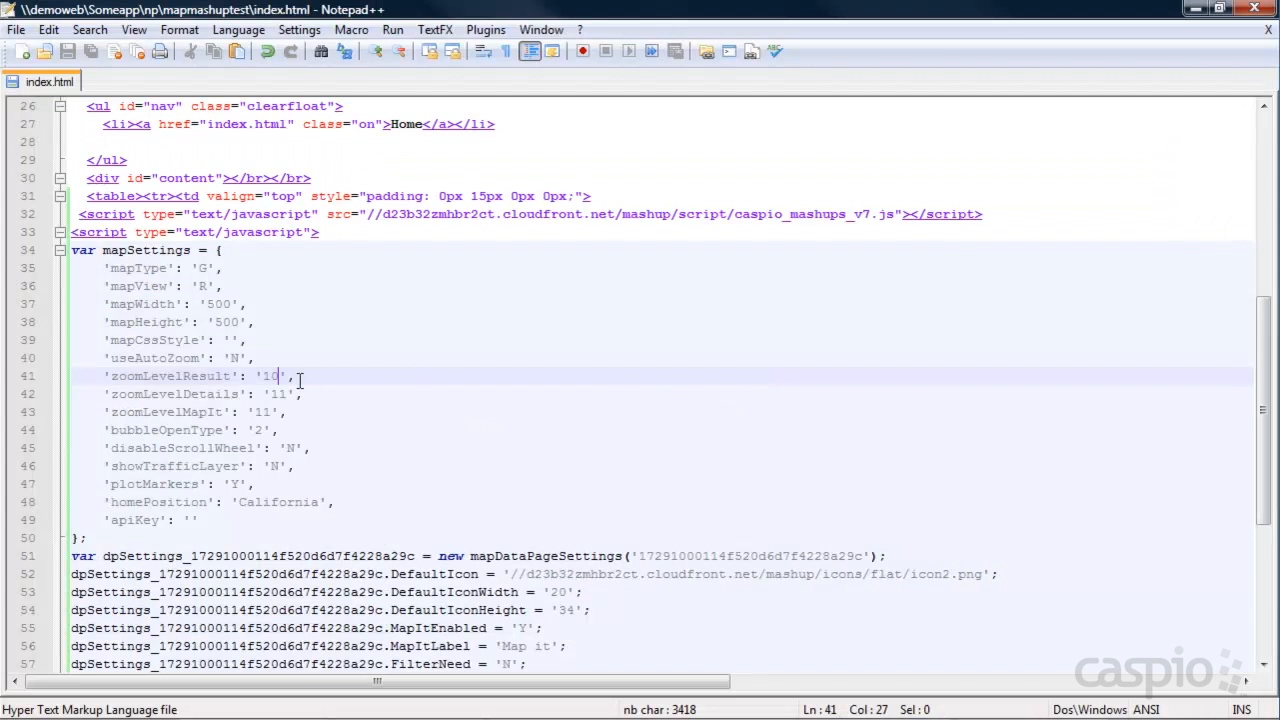
{"action": "key", "text": "BackSpace"}
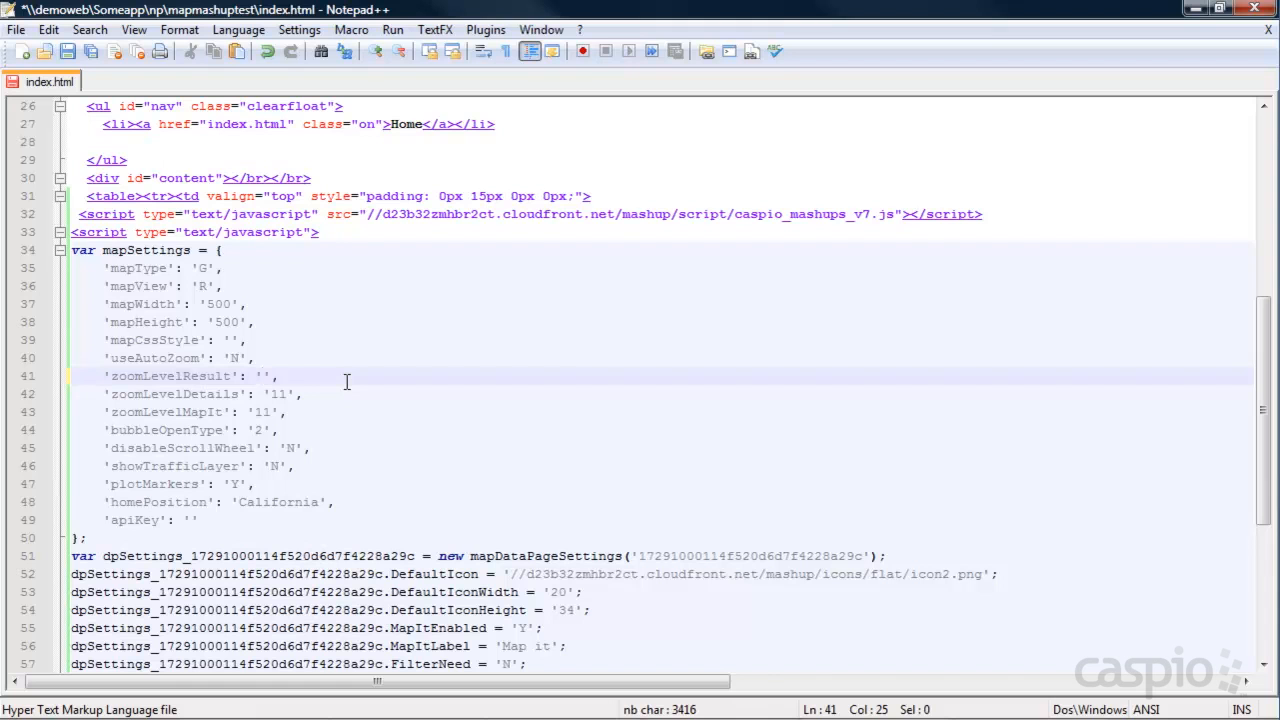
{"action": "type", "text": "6"}
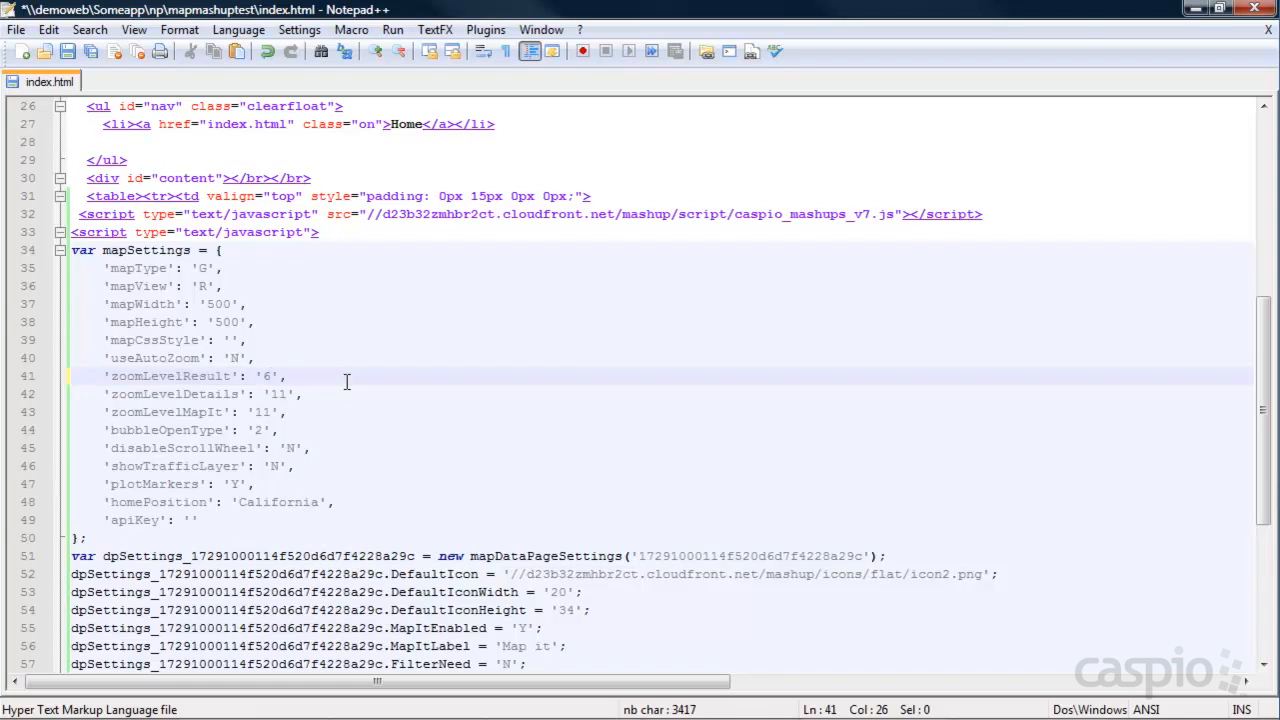
{"action": "left_click", "coordinate": [477, 11]}
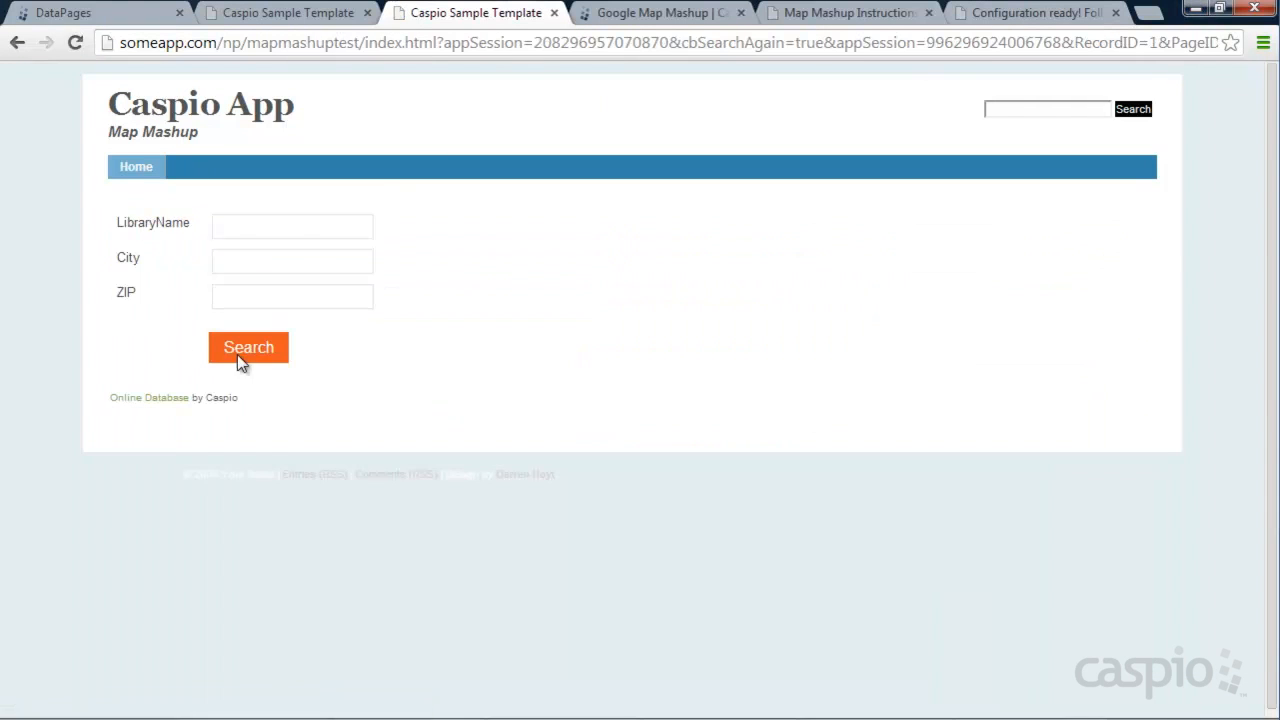
Step: Rerun the library search and map Fremont Main Library at the new zoom
{"action": "left_click", "coordinate": [248, 347]}
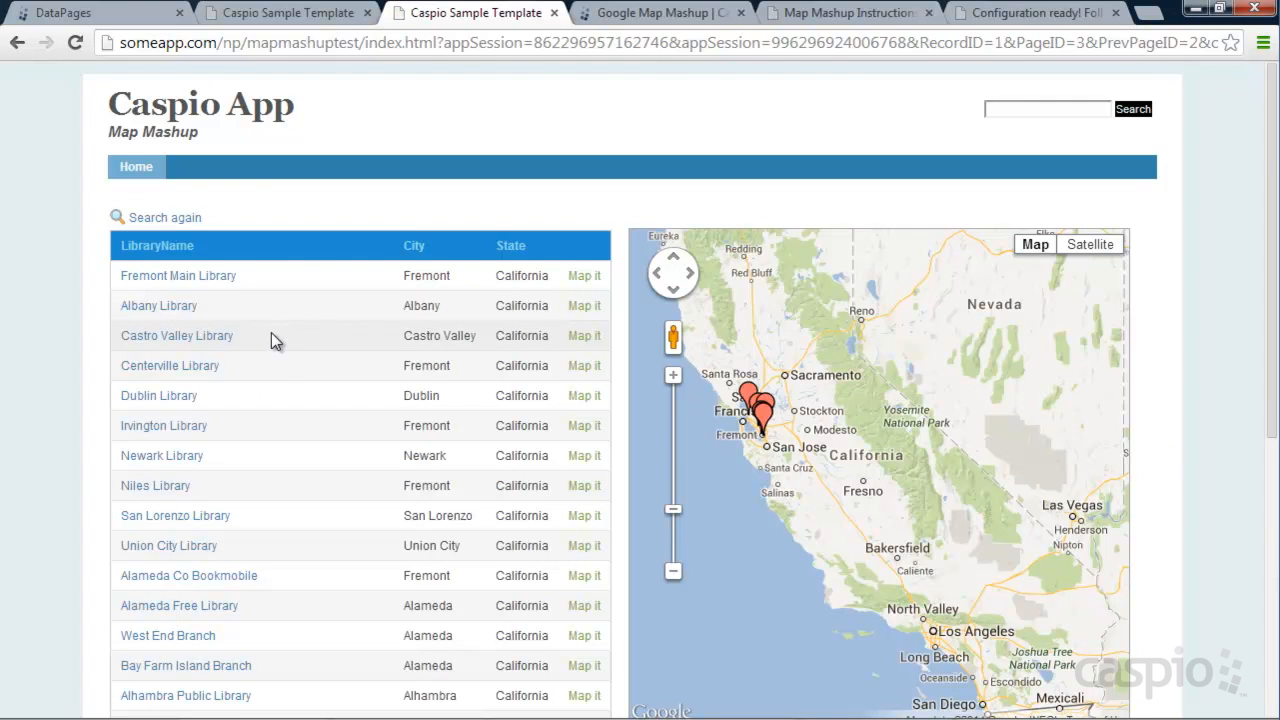
{"action": "mouse_move", "coordinate": [828, 275]}
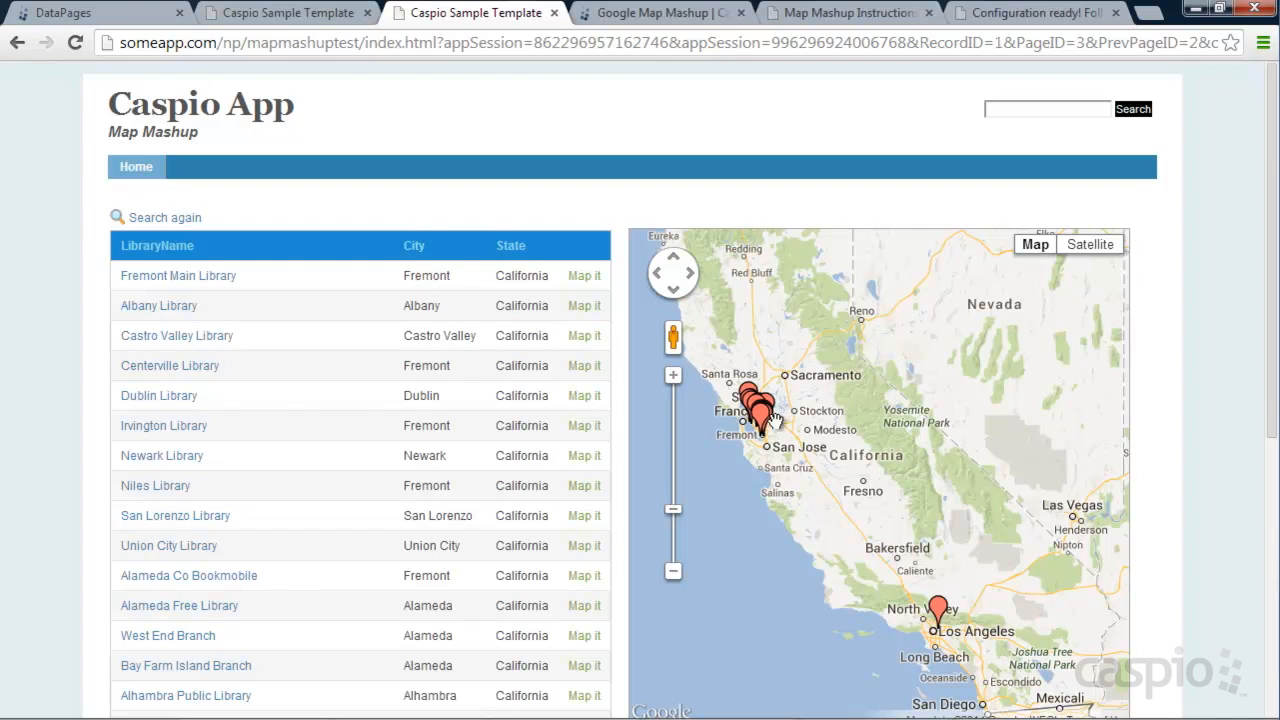
{"action": "left_click", "coordinate": [584, 275]}
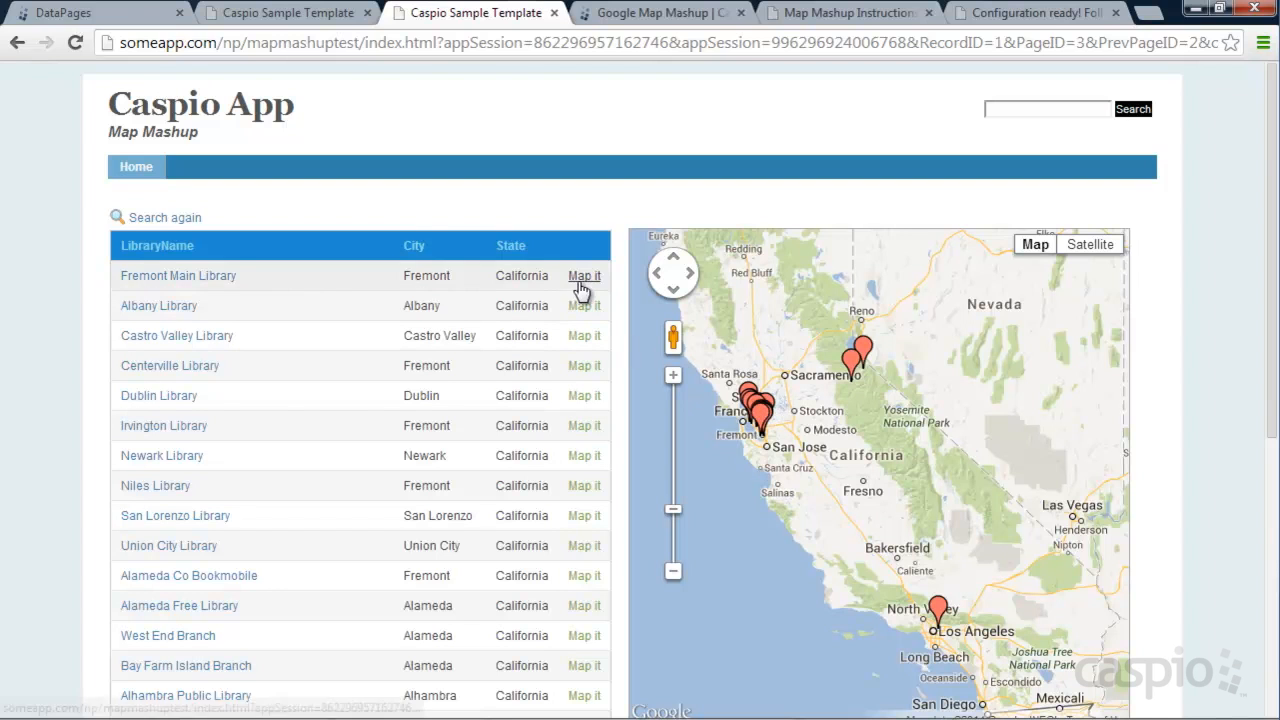
{"action": "left_click", "coordinate": [583, 275]}
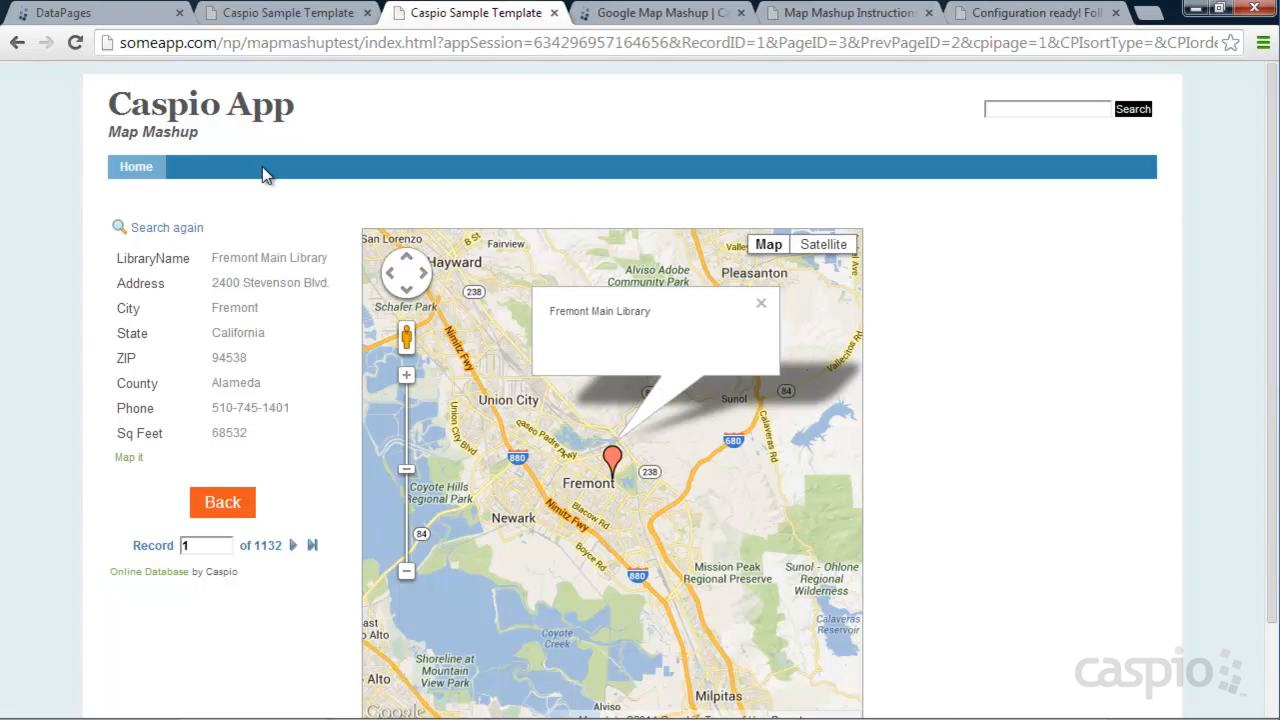
{"action": "mouse_move", "coordinate": [583, 330]}
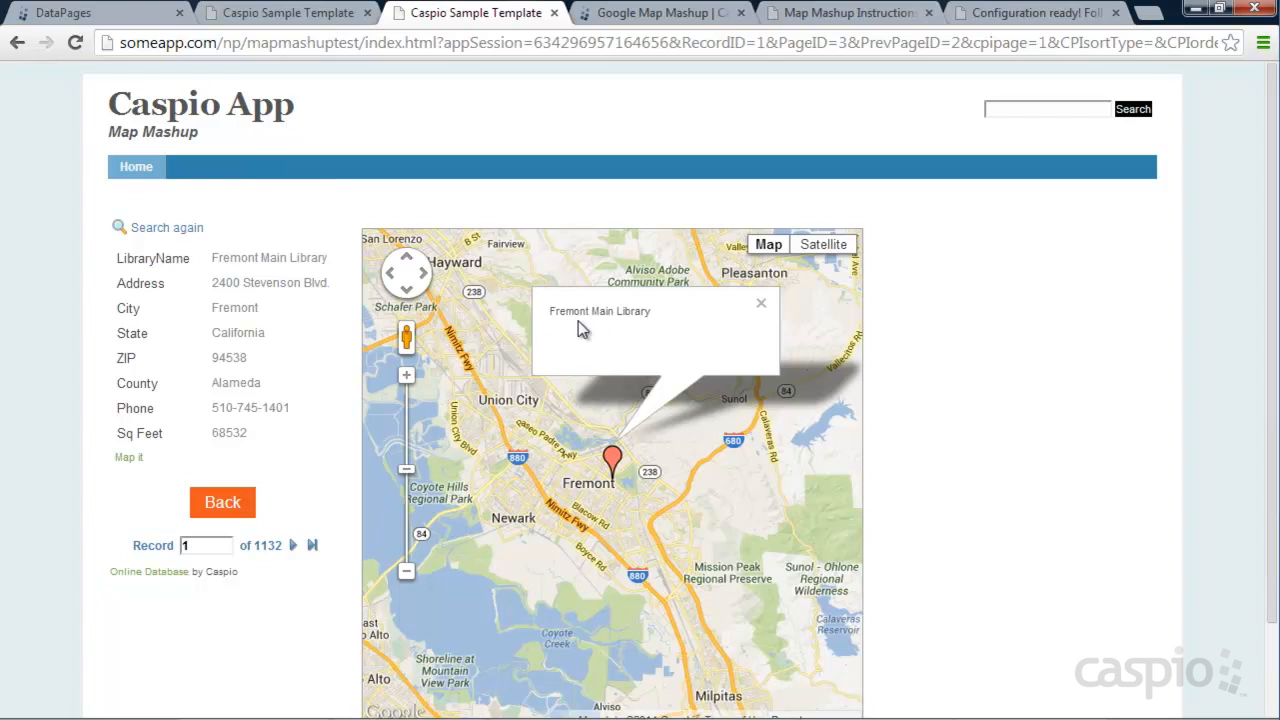